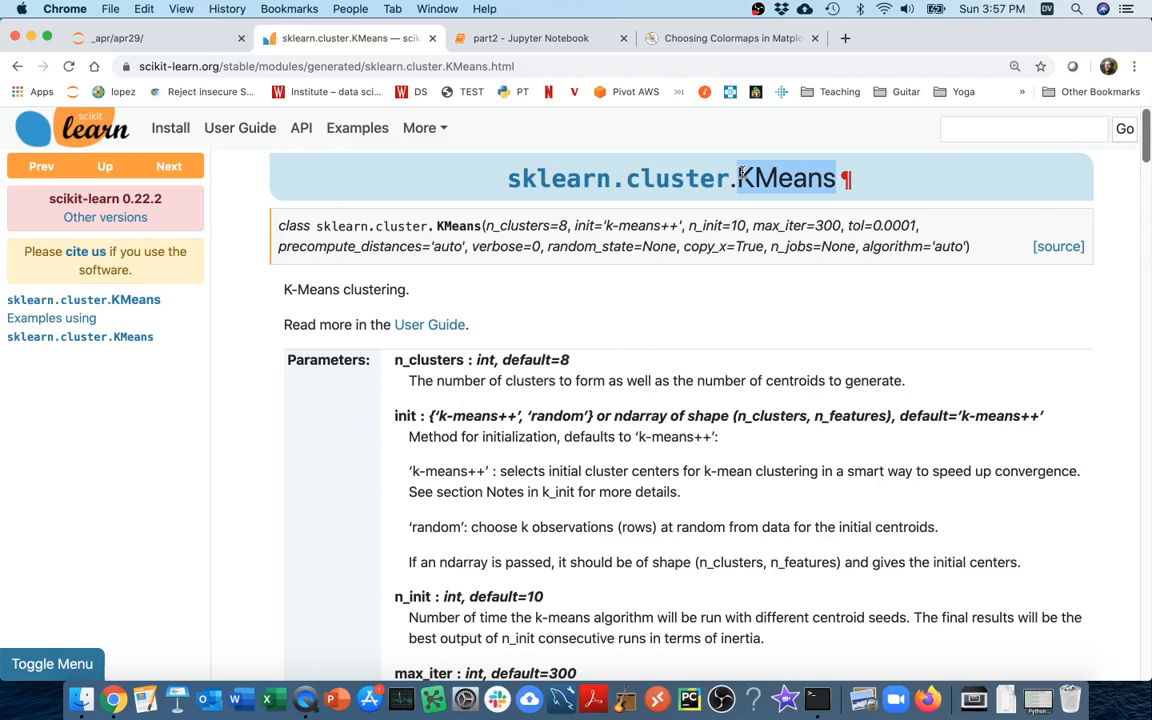
mouse_move(390, 366)
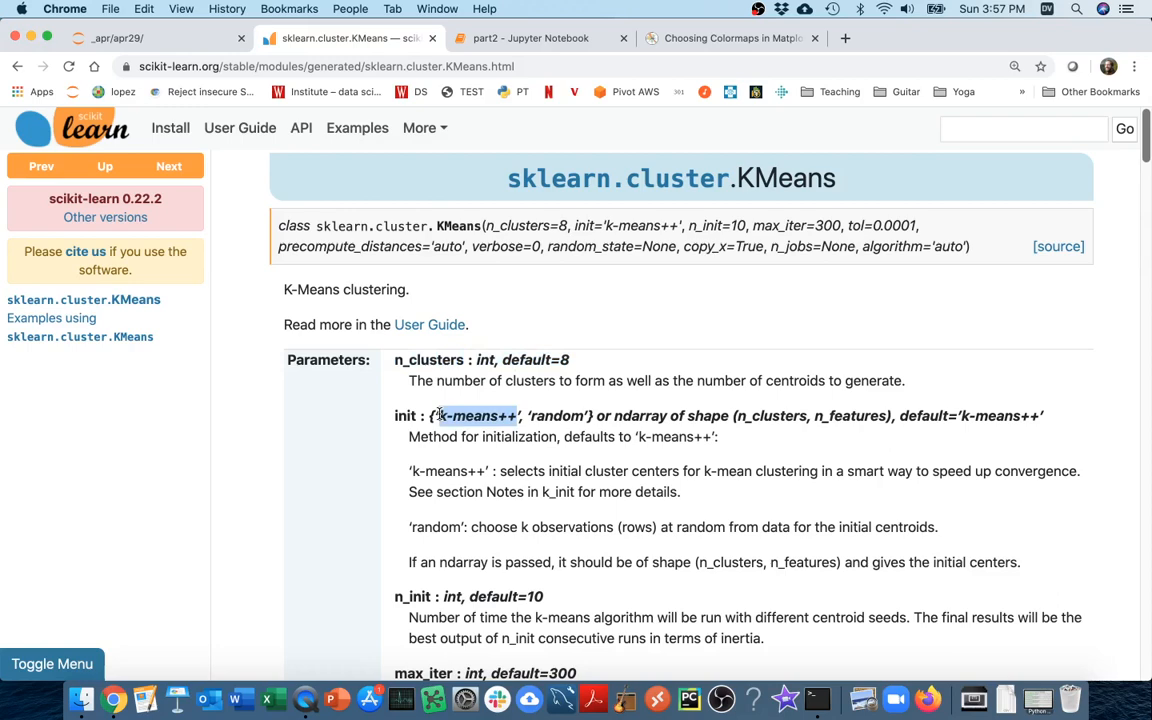
Highlight max_iter in the reference code, then return to the part2 notebook's KM class plot
scroll("down", 3)
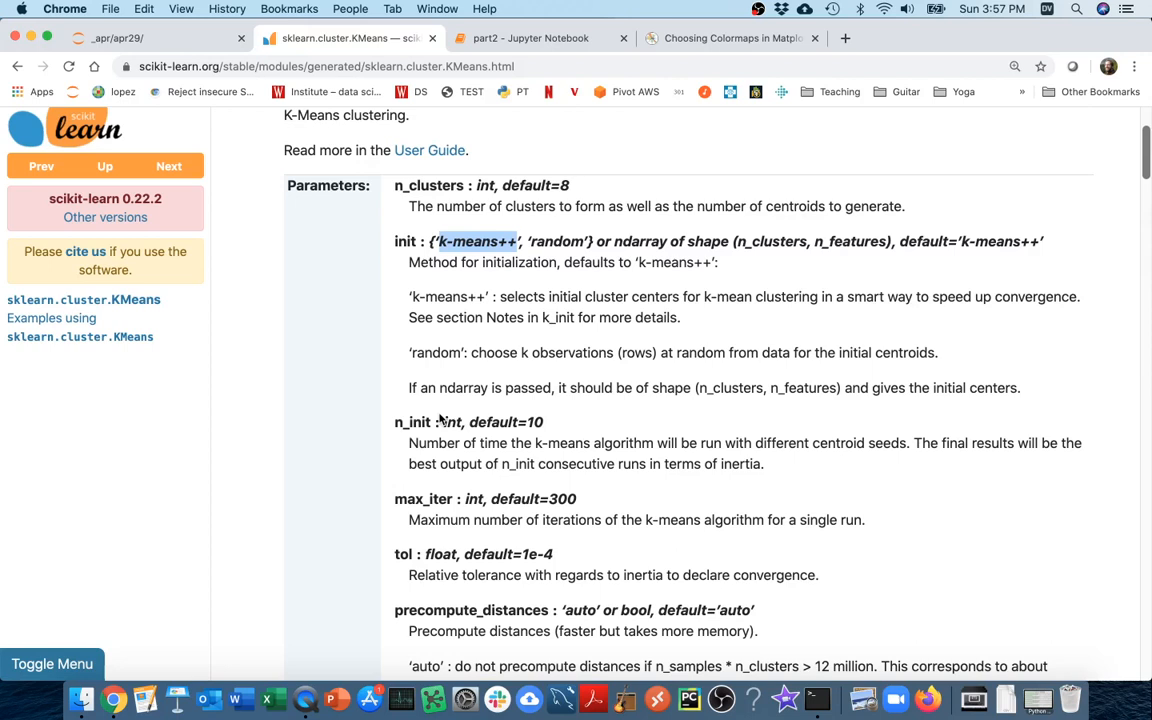
double_click(422, 499)
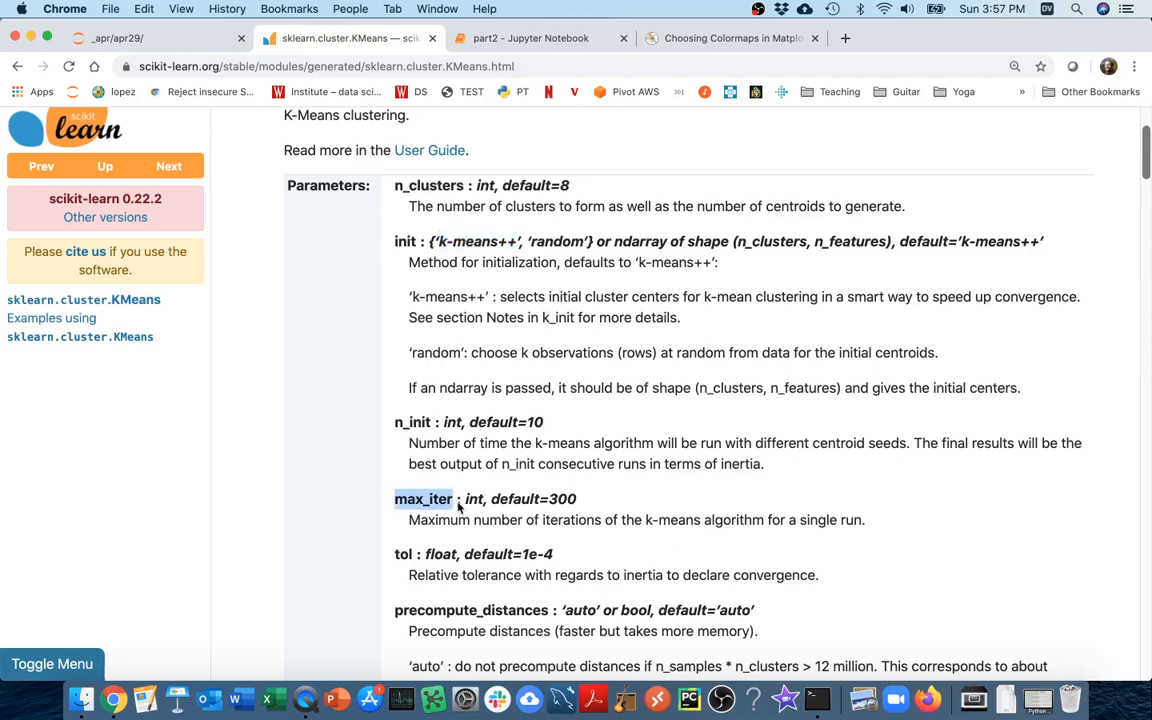
scroll("down", 3)
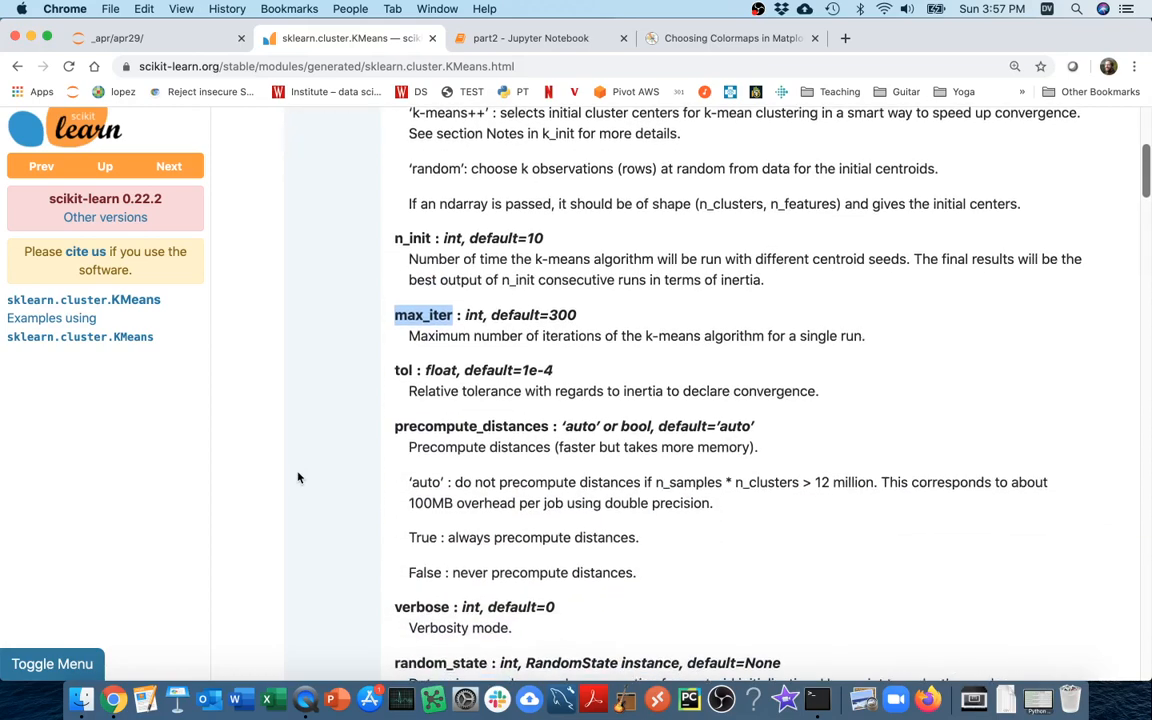
scroll("up", 3)
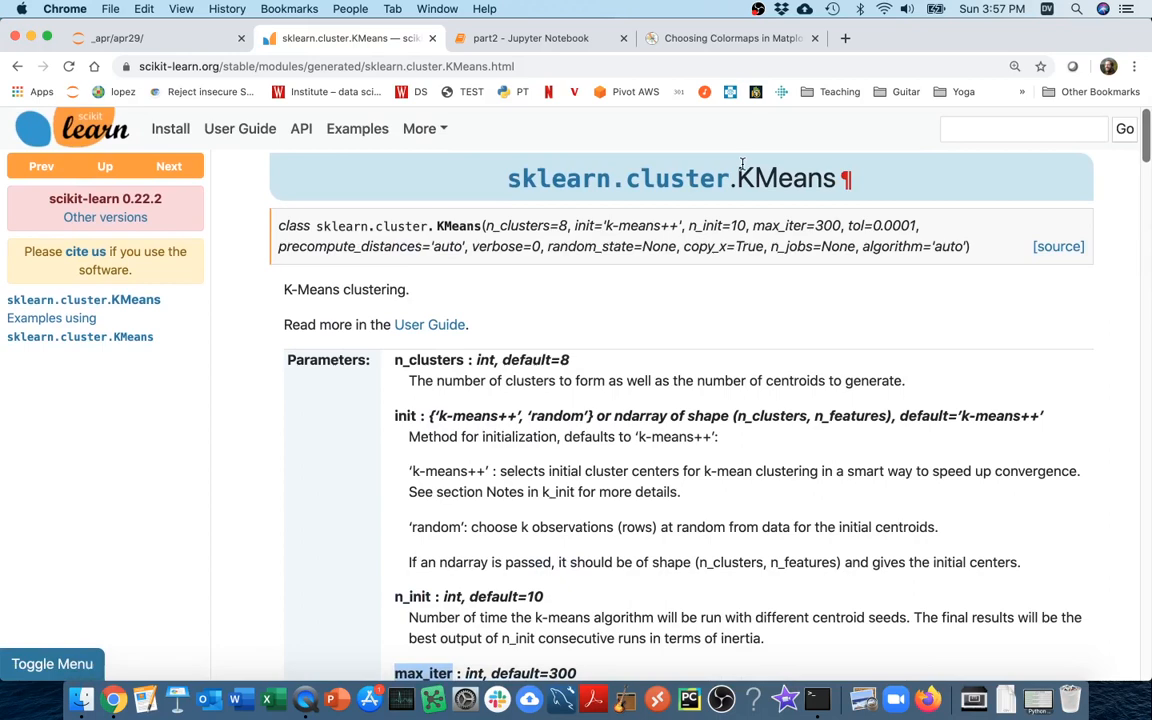
mouse_move(667, 156)
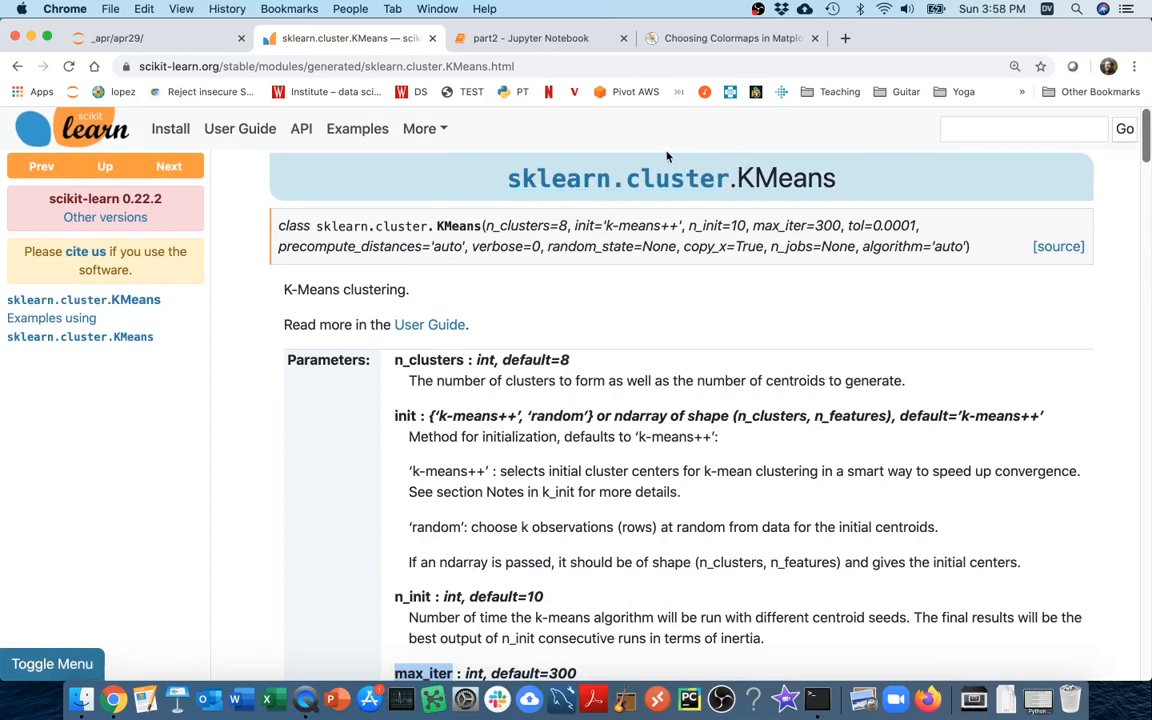
left_click(530, 38)
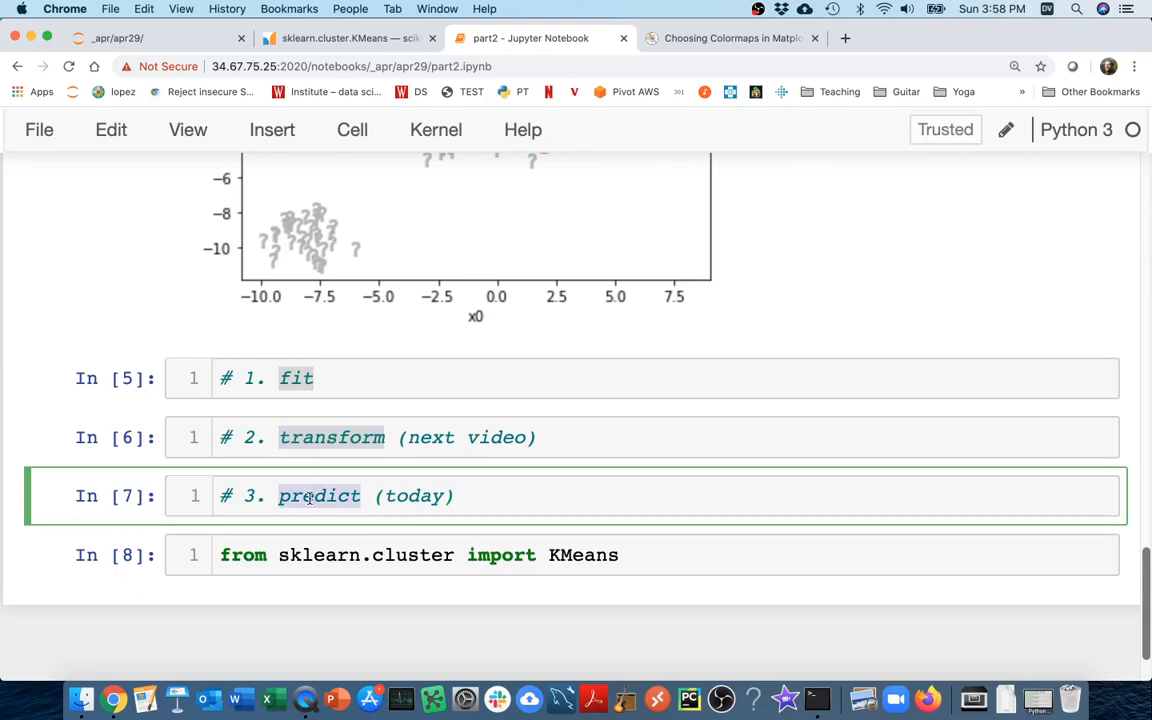
mouse_move(545, 477)
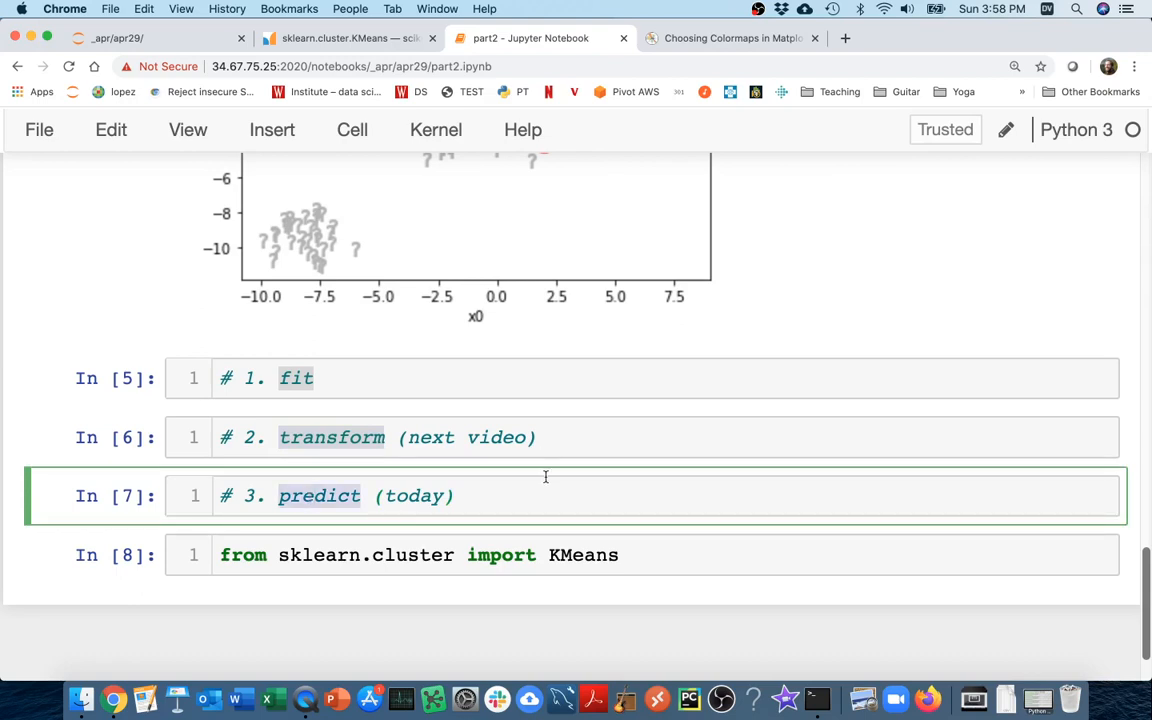
left_click(551, 441)
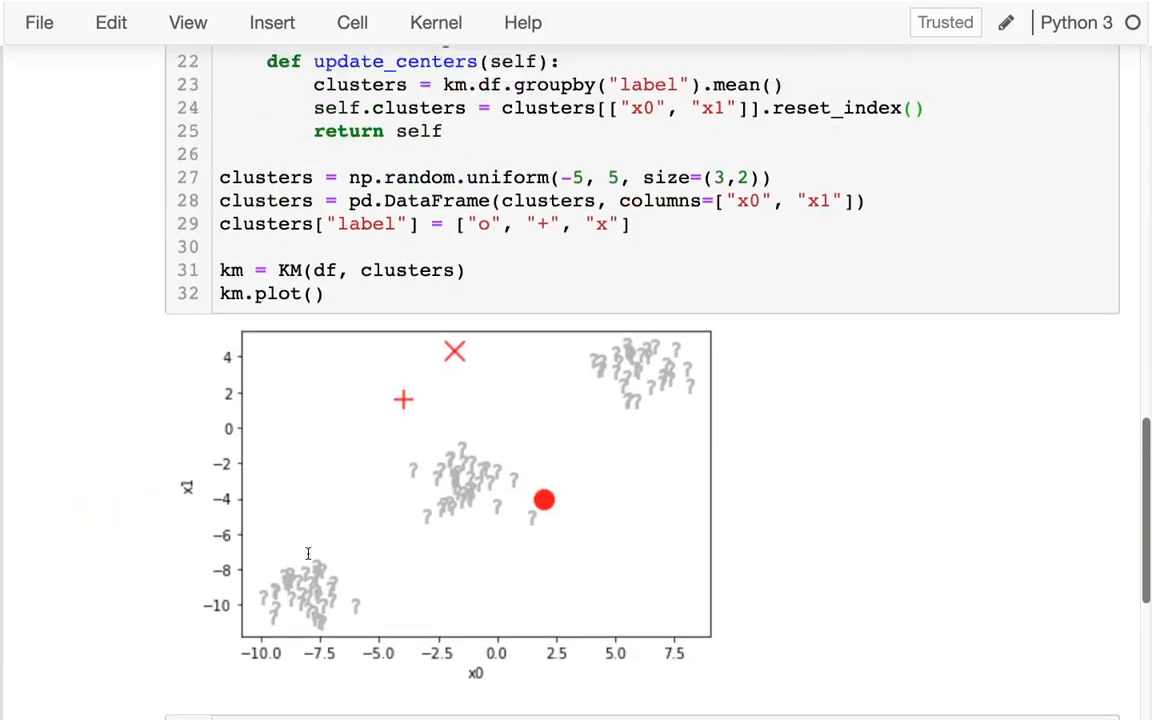
Scroll through the KM class code down to the '# 1. fit' cell
scroll("up", 3)
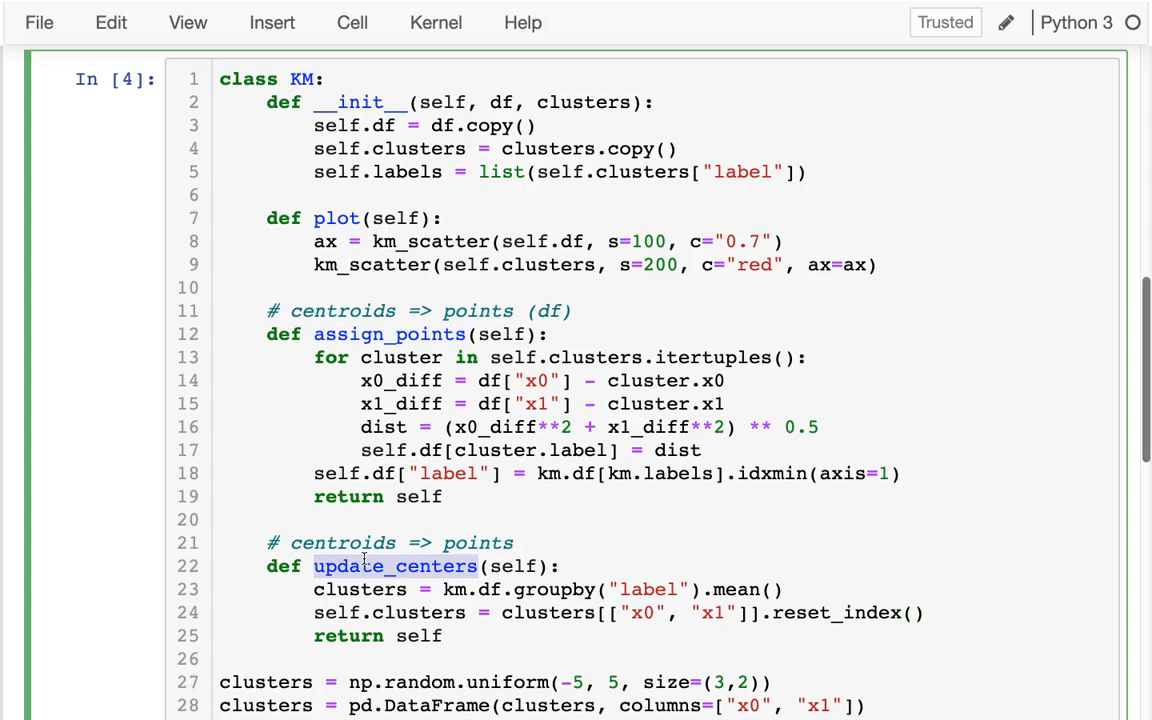
scroll("down", 3)
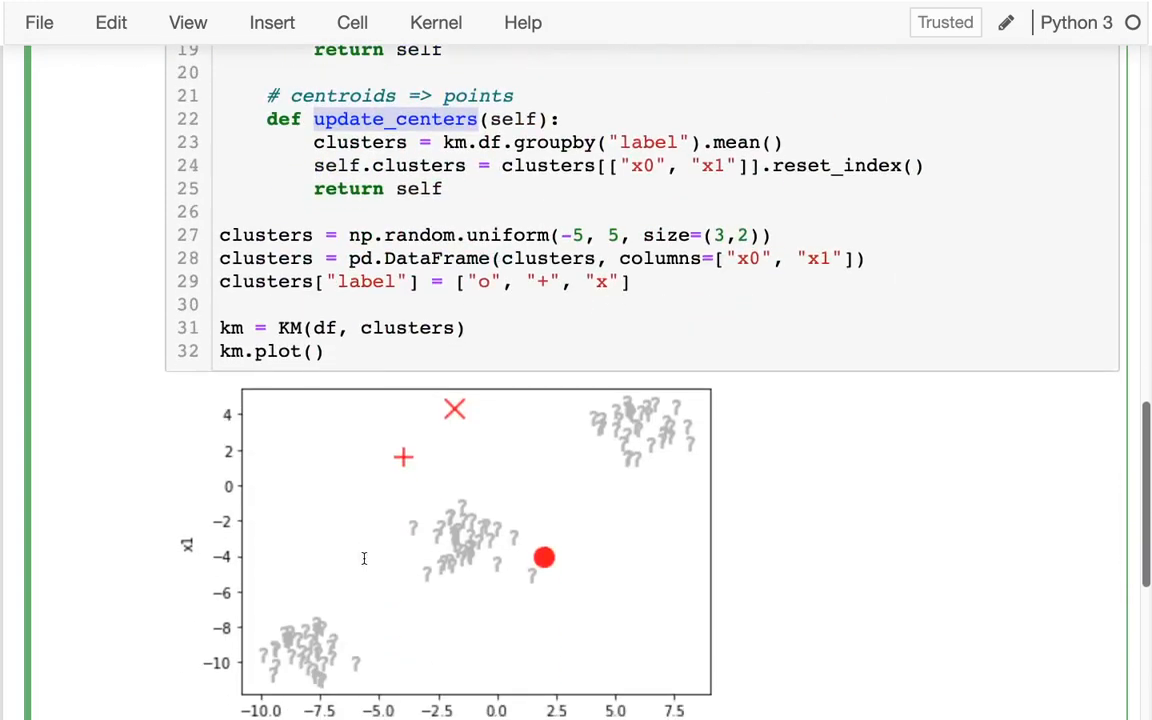
scroll("down", 3)
type("for i ")
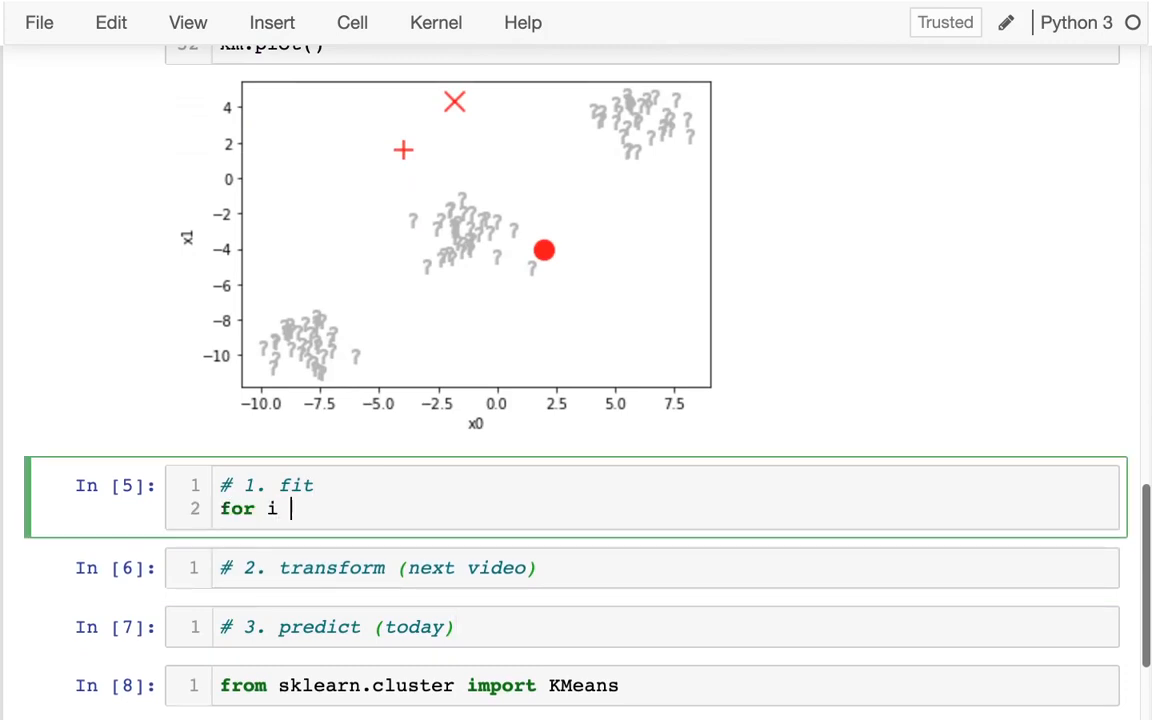
Write the fit loop calling km.assign_points() and km.update_centers() over epochs = 10
type("in range()")
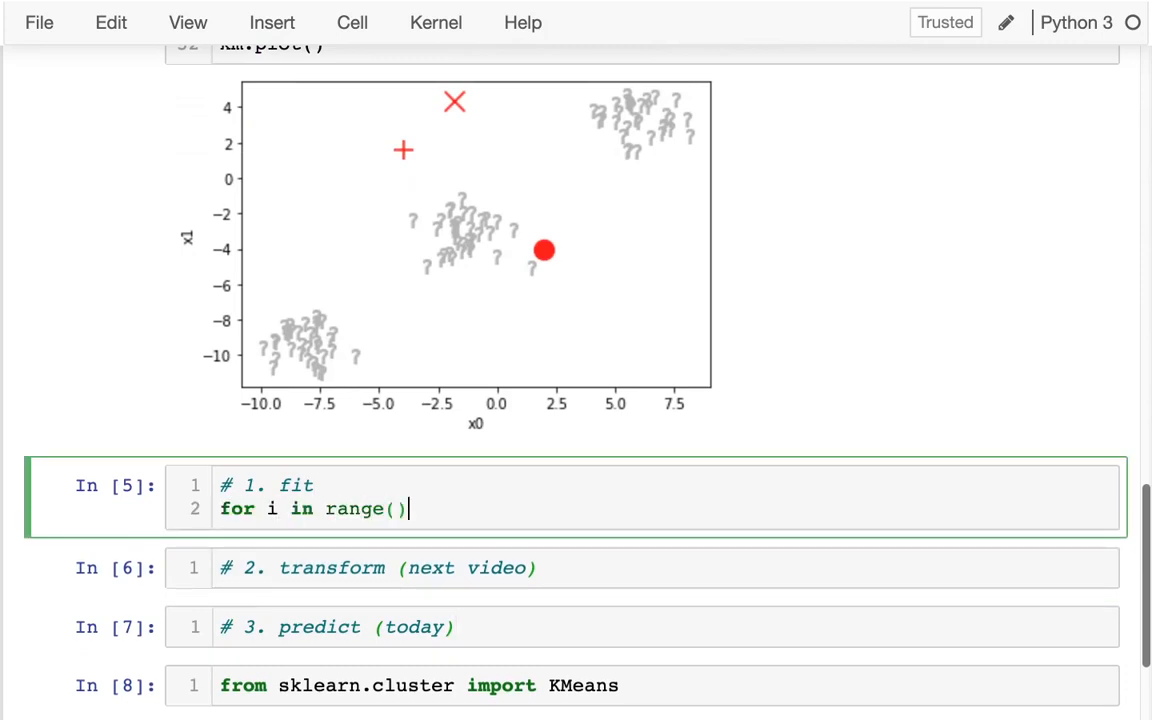
type("???:")
type("km")
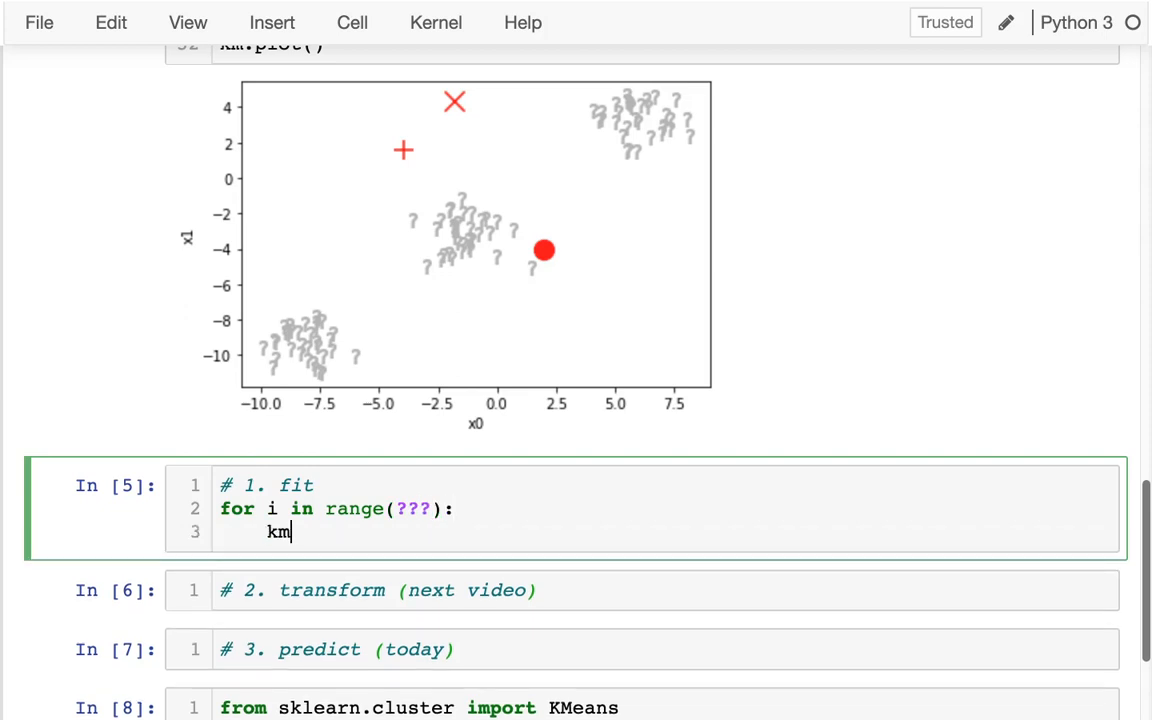
type(".assign_points")
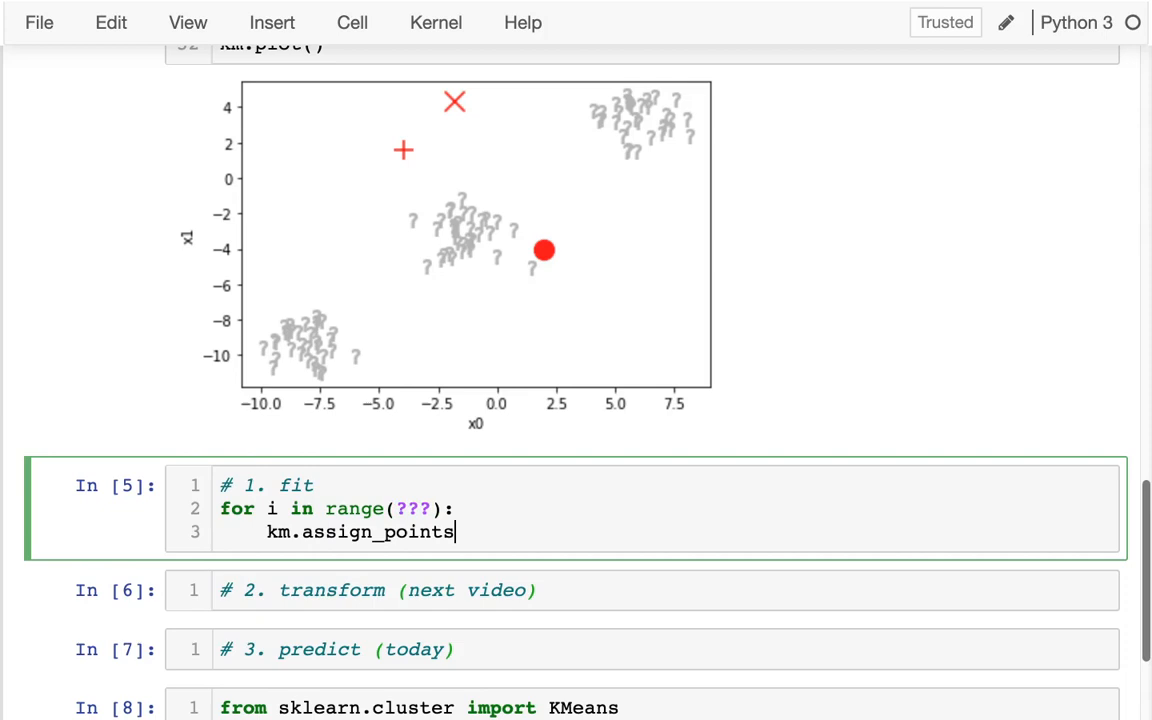
type("()")
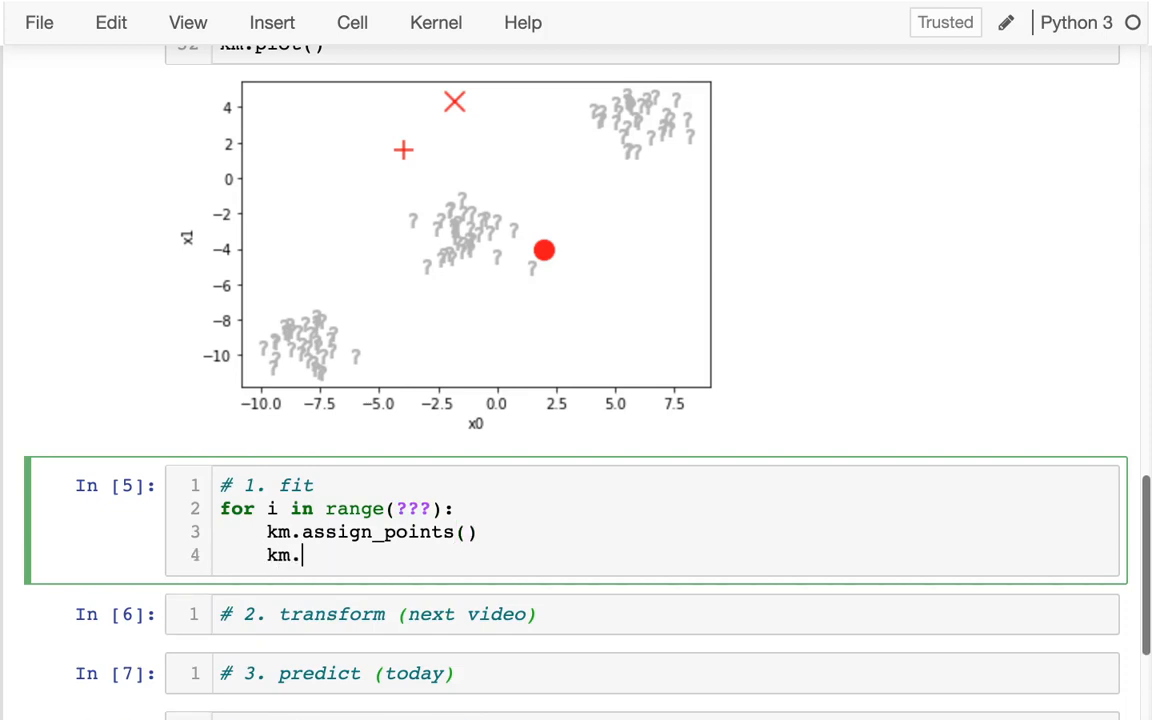
type("update_centers()")
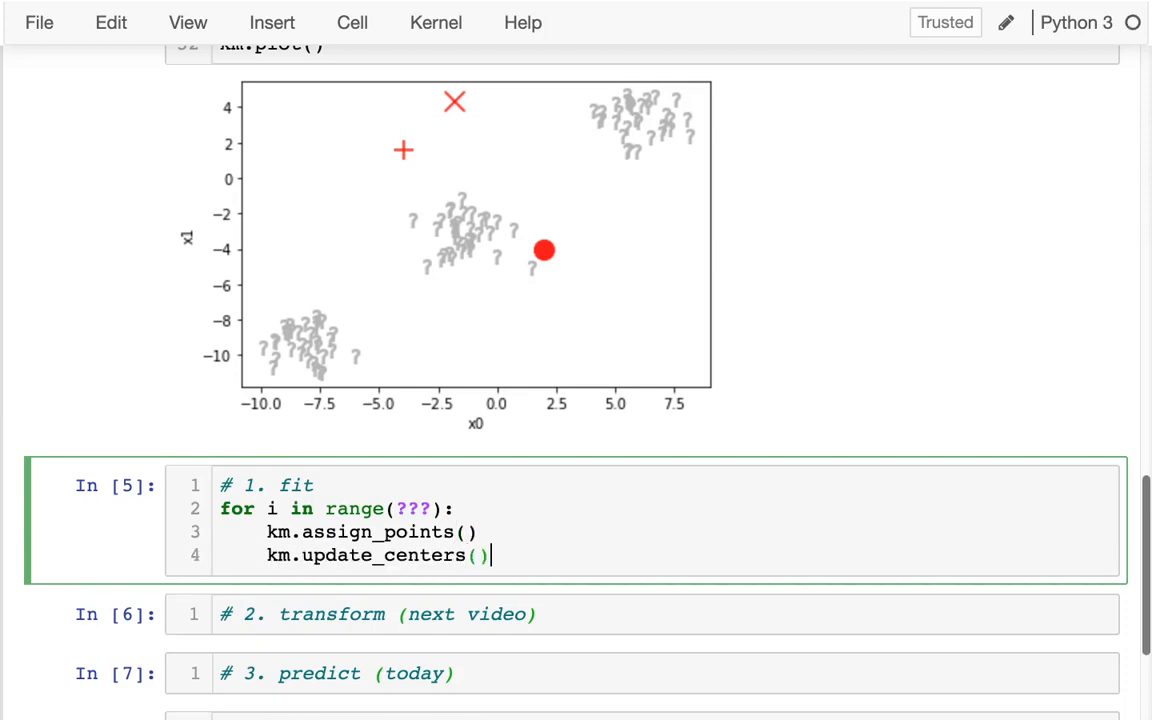
key("Return")
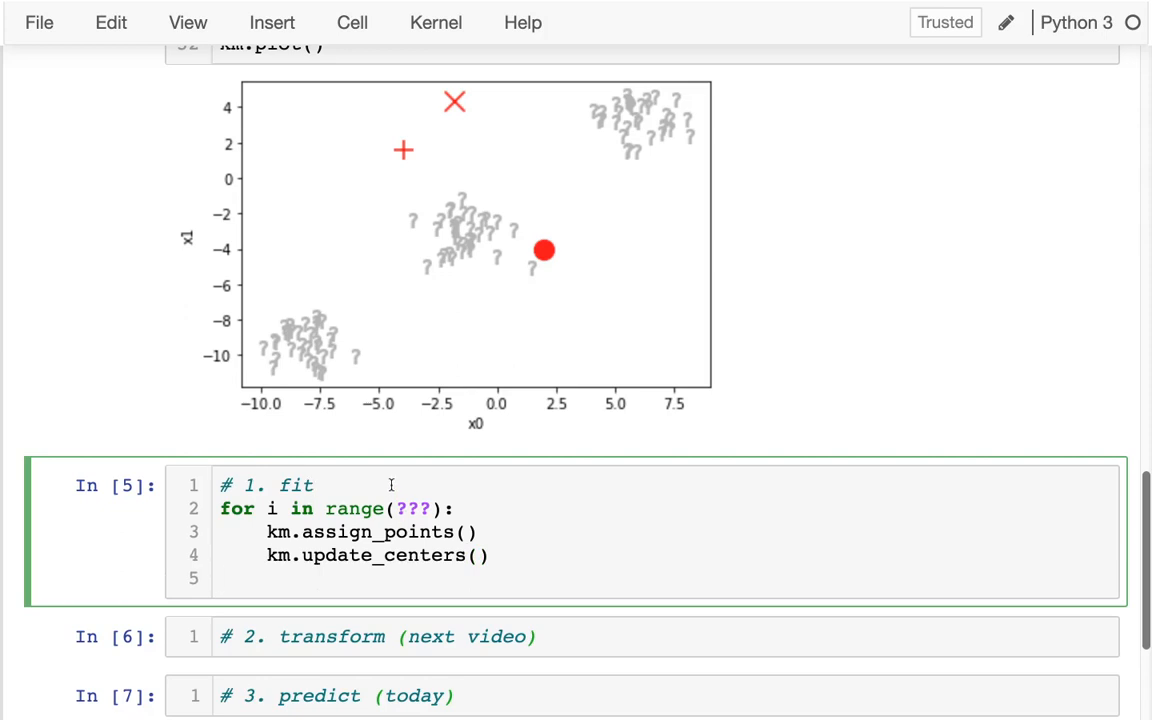
type("e")
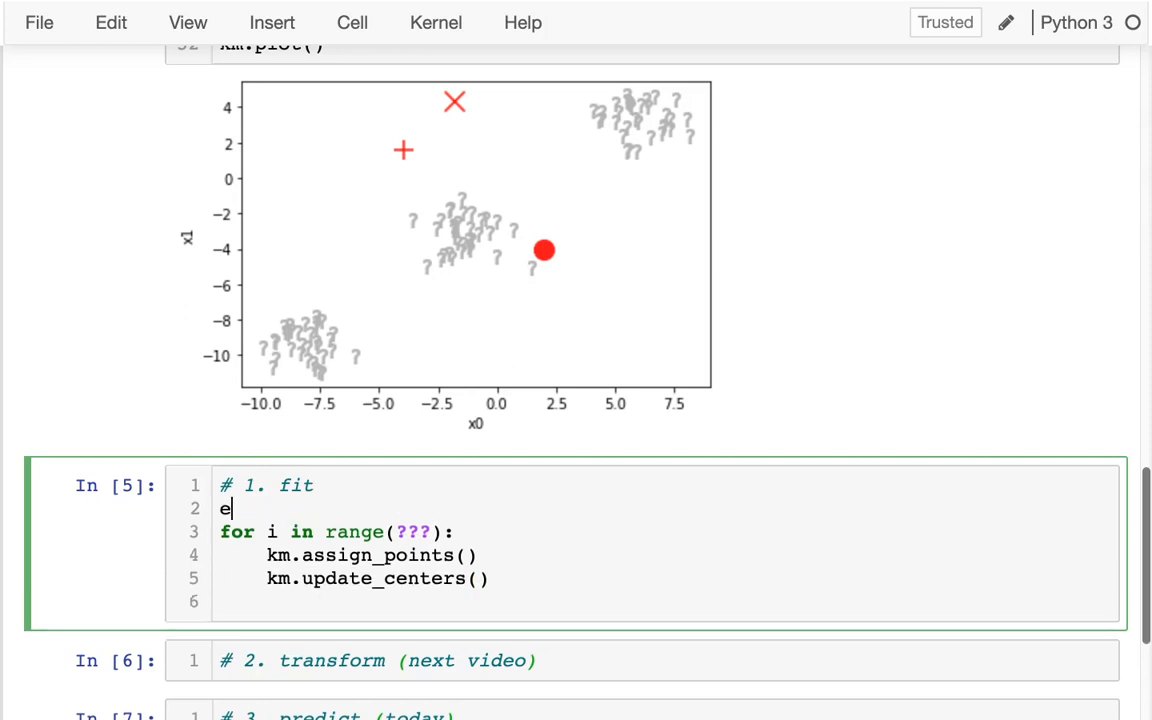
type("pochs =")
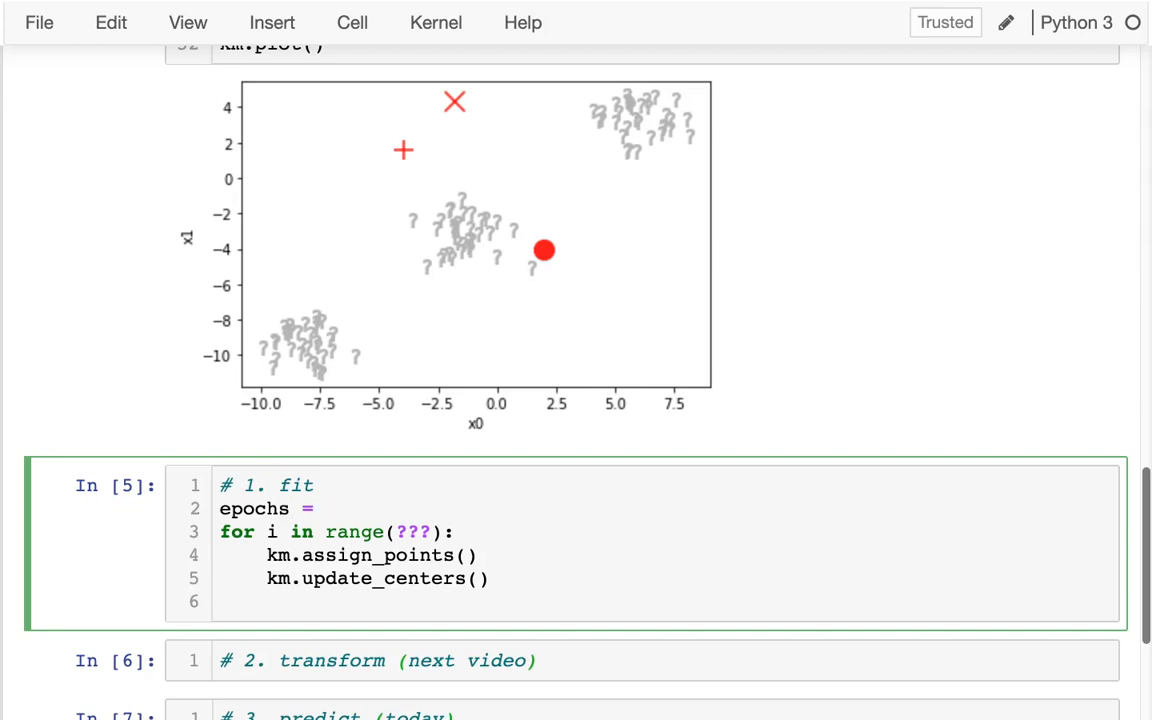
type("10")
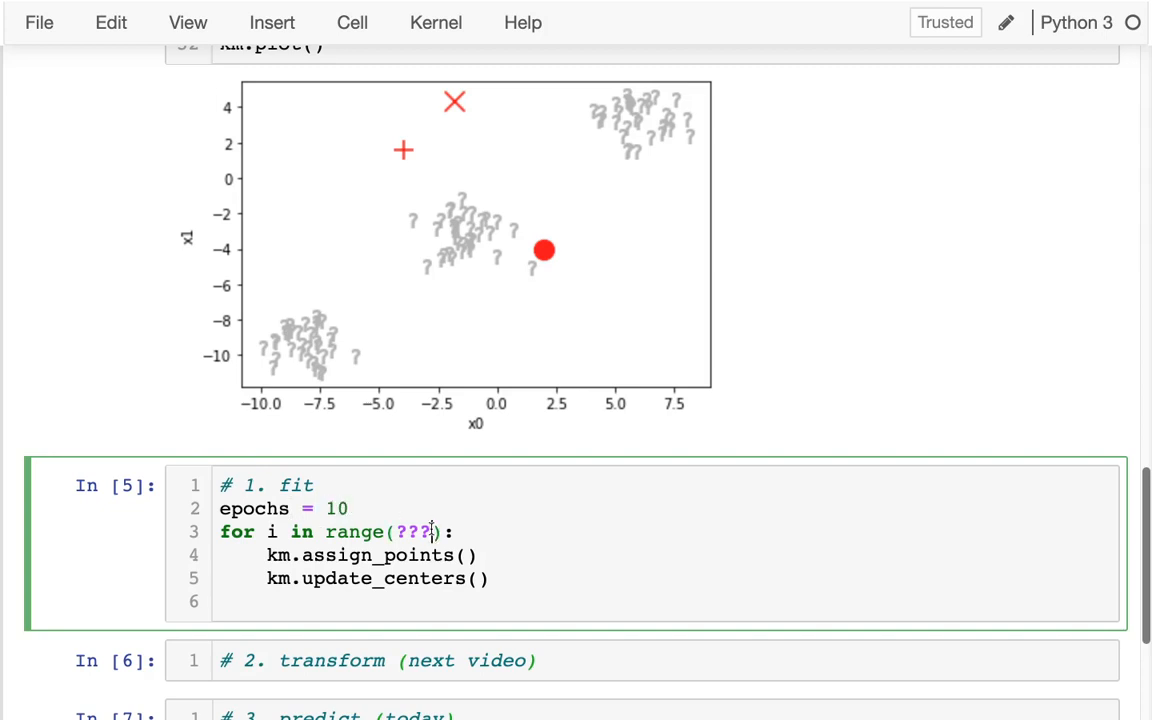
type("epochs")
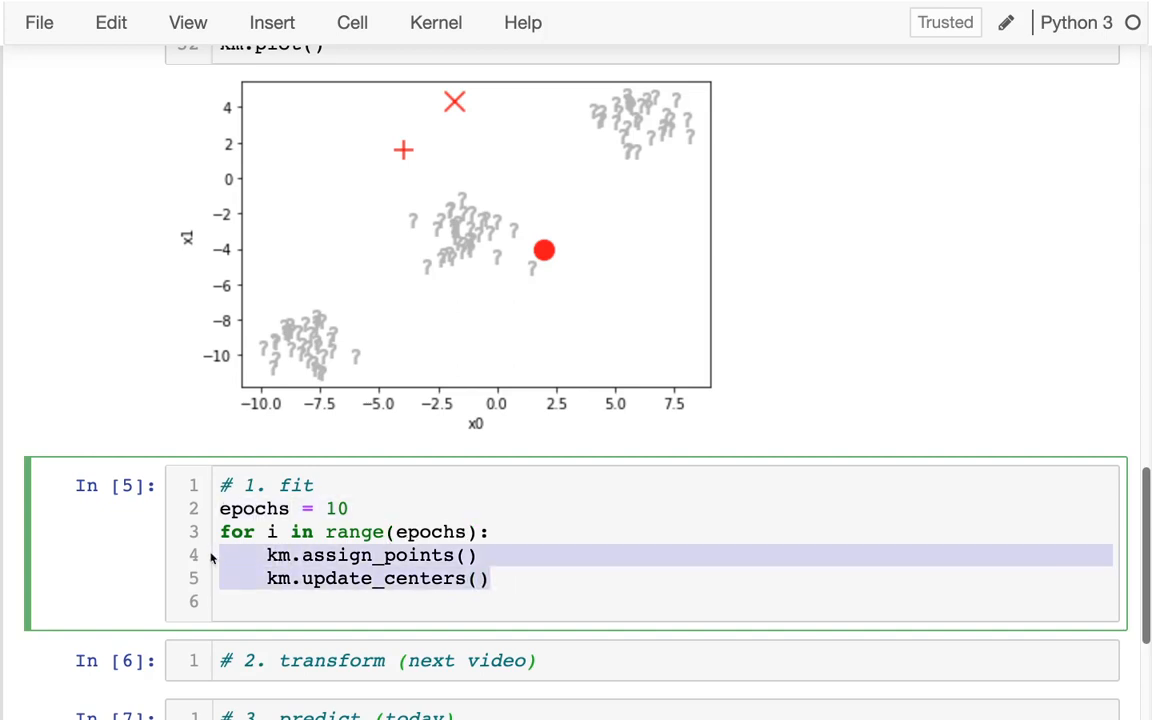
Add a '# TODO: break if not getting any better' comment and a km.plot() call
type("#")
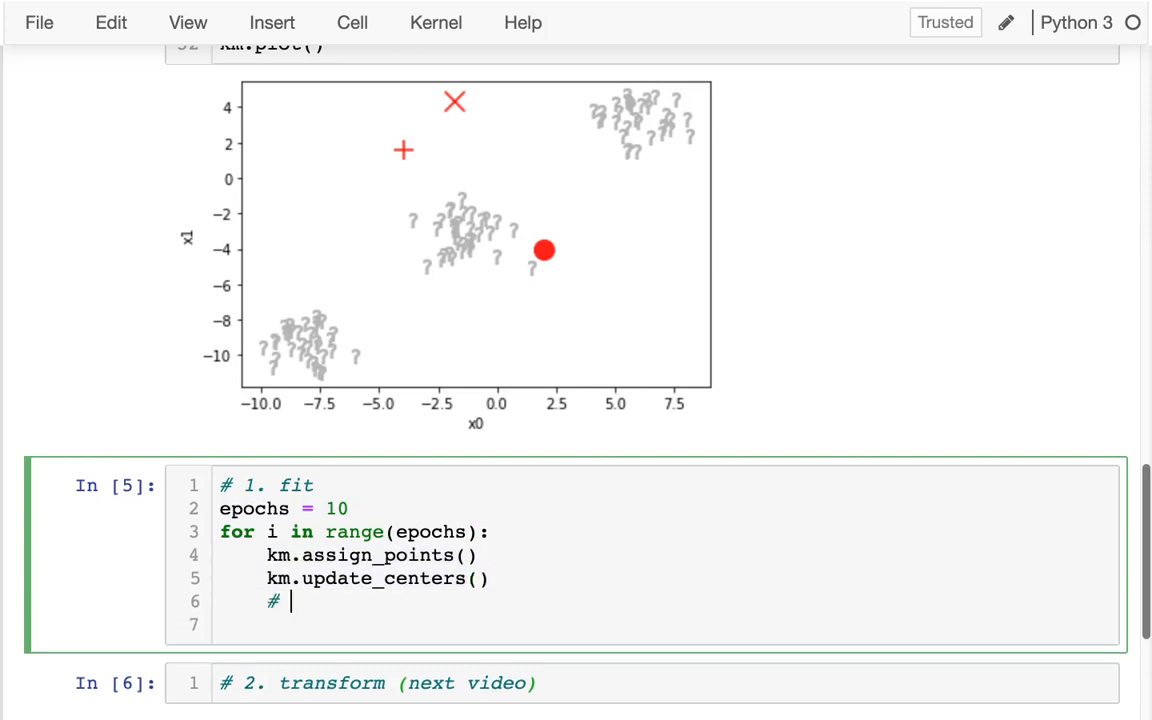
type("TODO: bo")
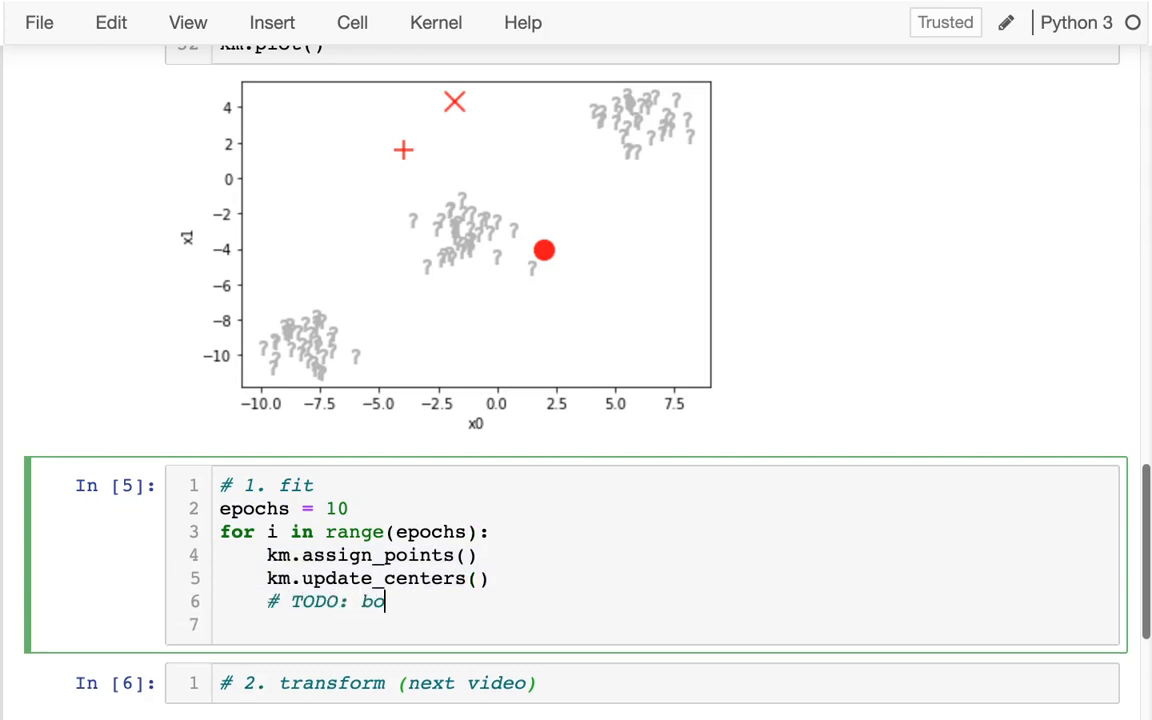
type("reak if")
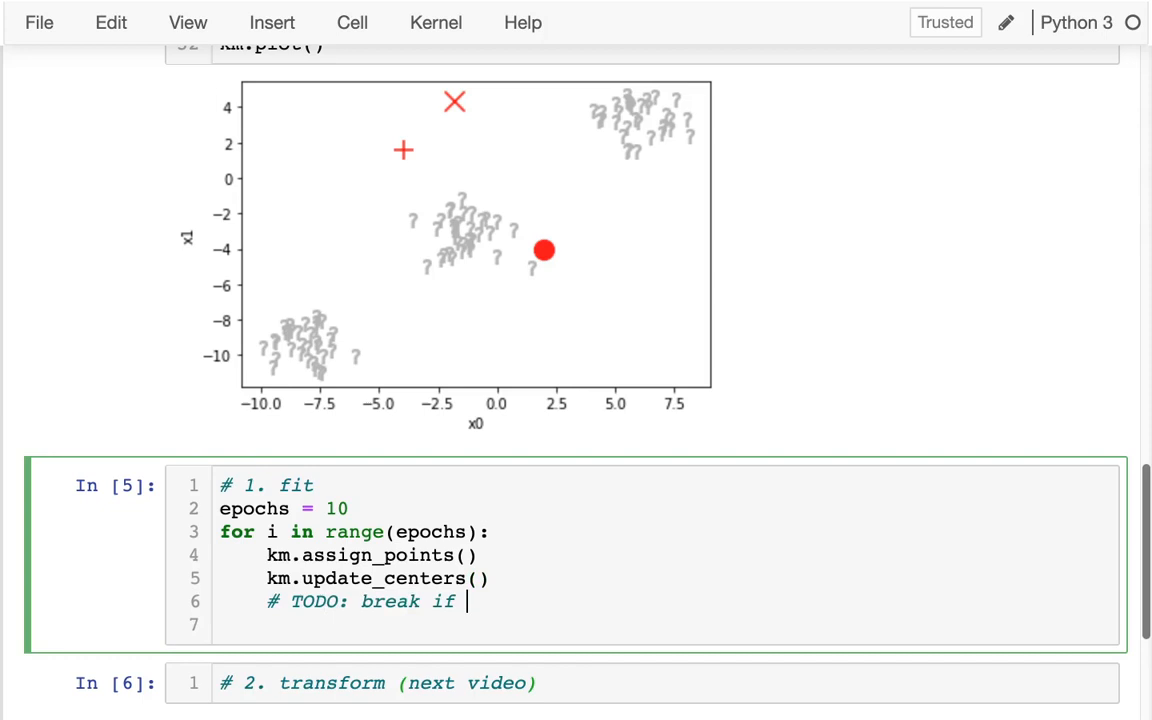
type("not getting")
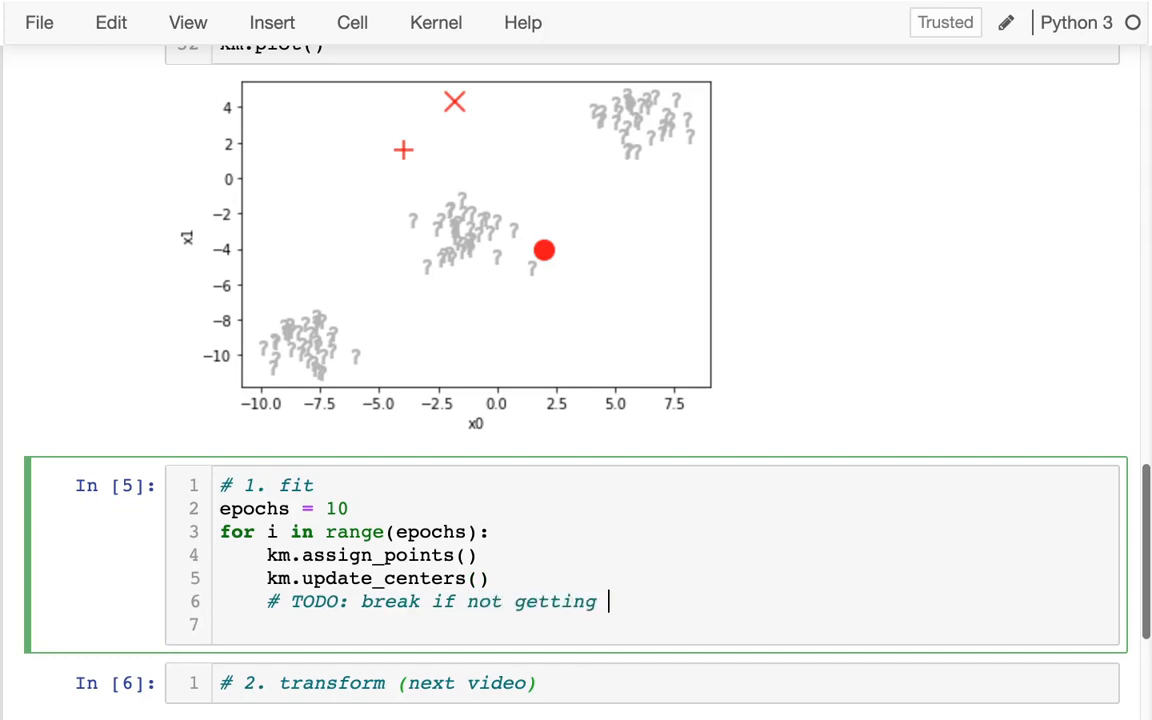
type("any better")
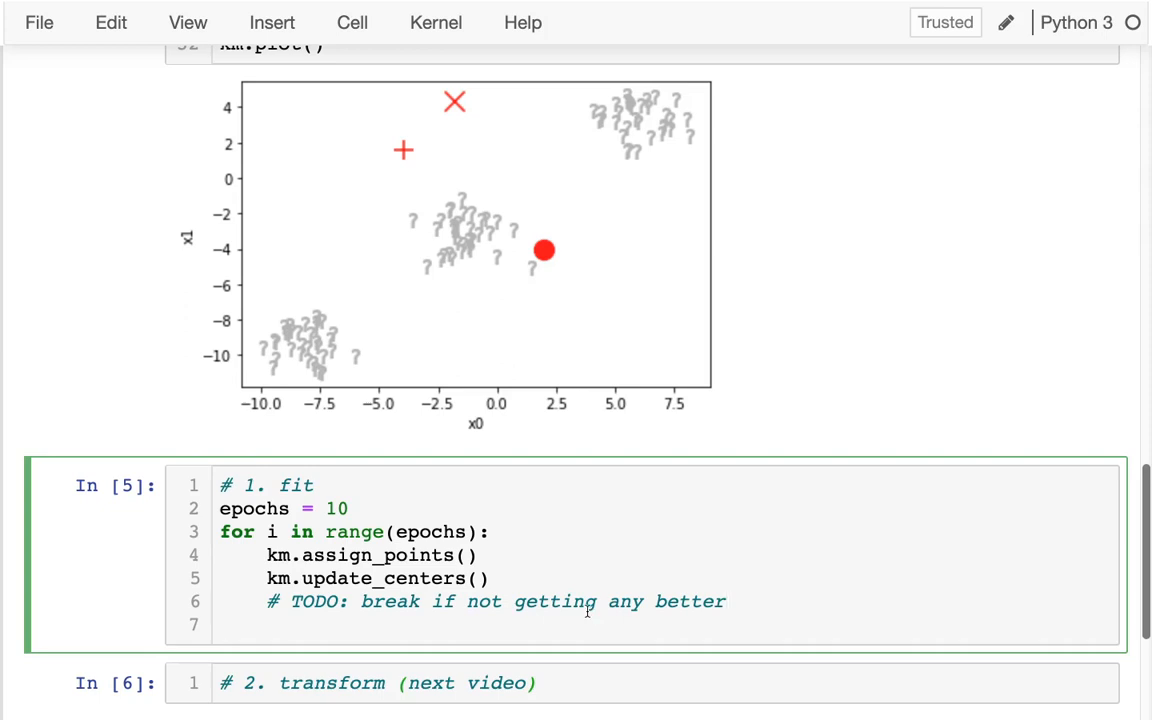
type("k")
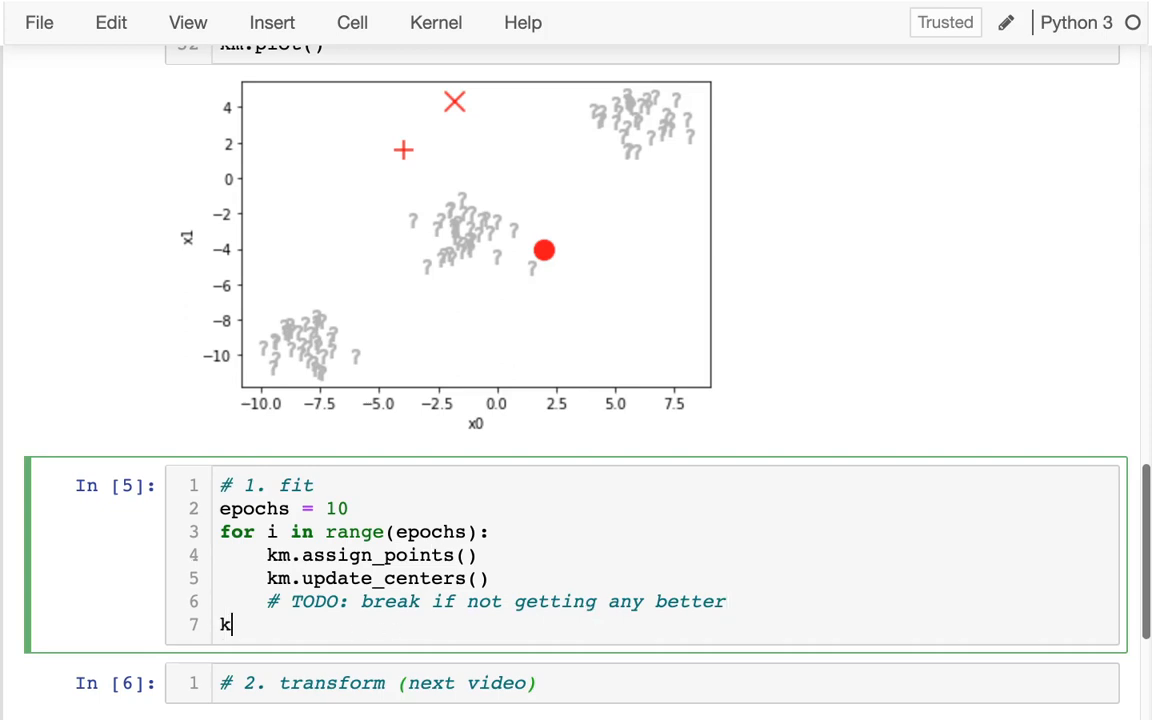
type("m.plot(")
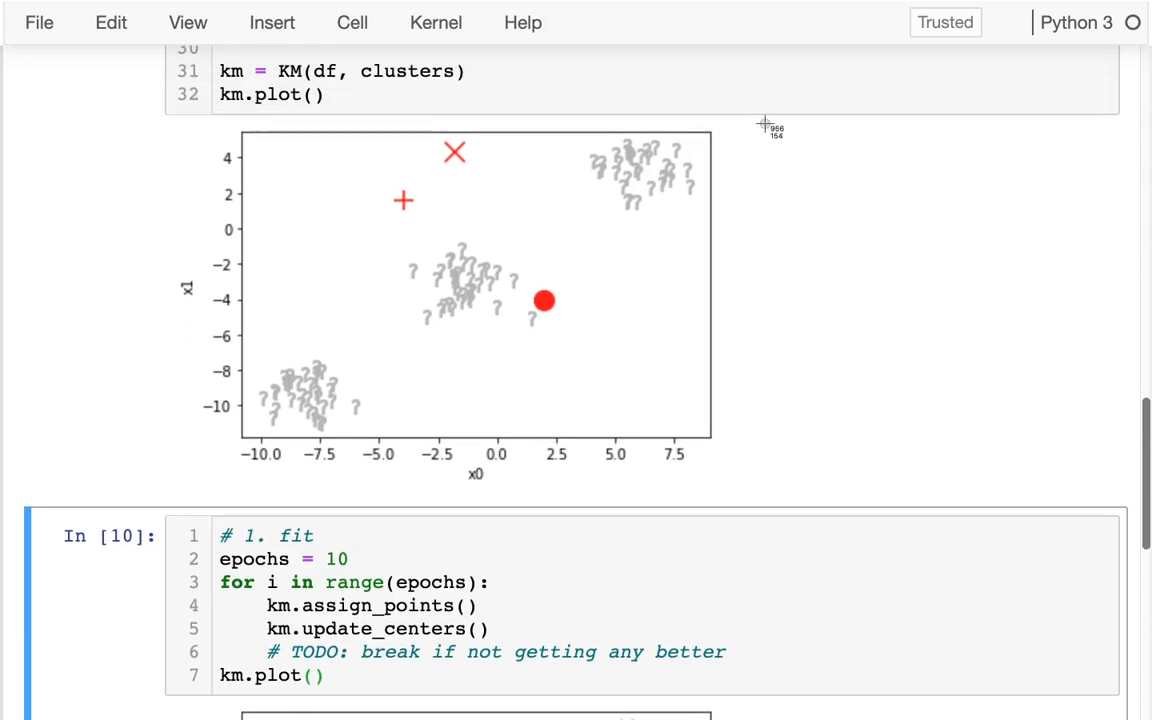
Scroll below the fitted cluster plot to the df table of x0 and x1
scroll("down", 3)
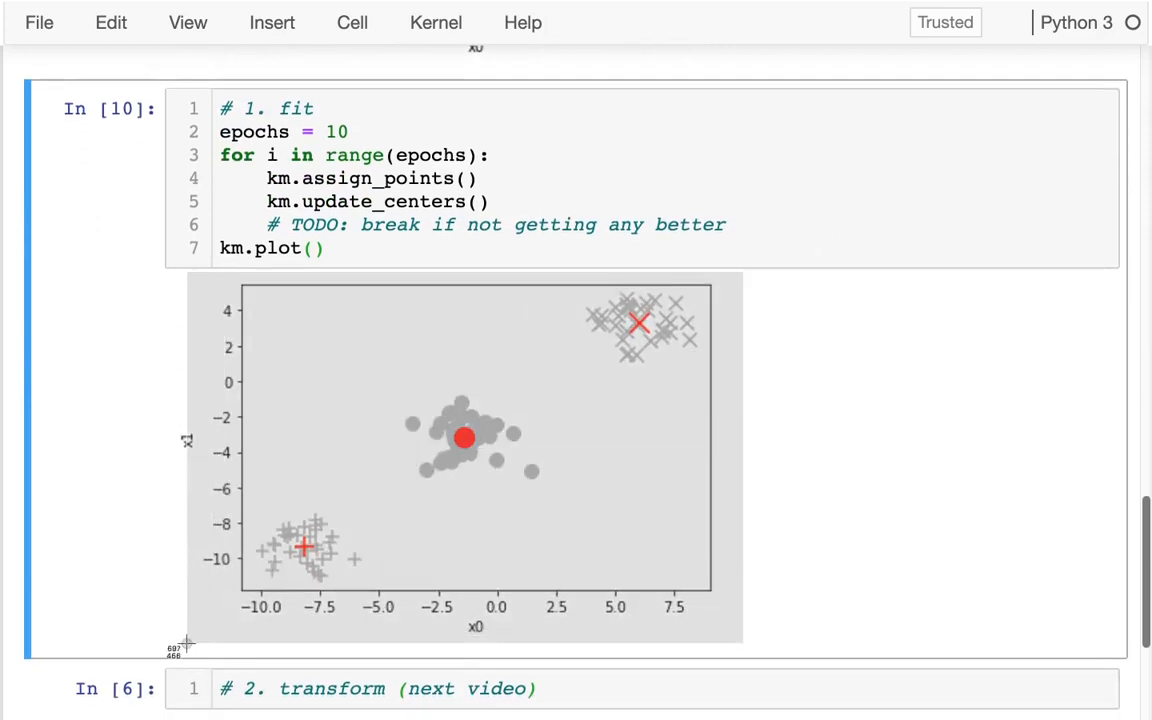
mouse_move(193, 640)
type("df")
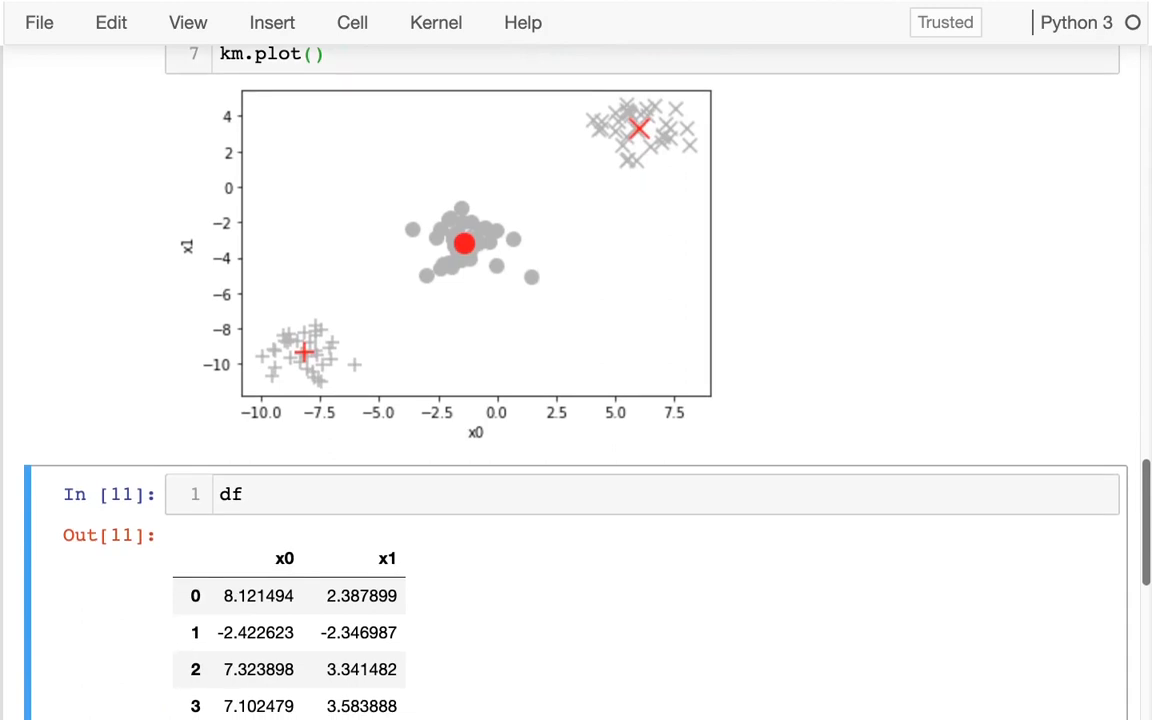
scroll("down", 3)
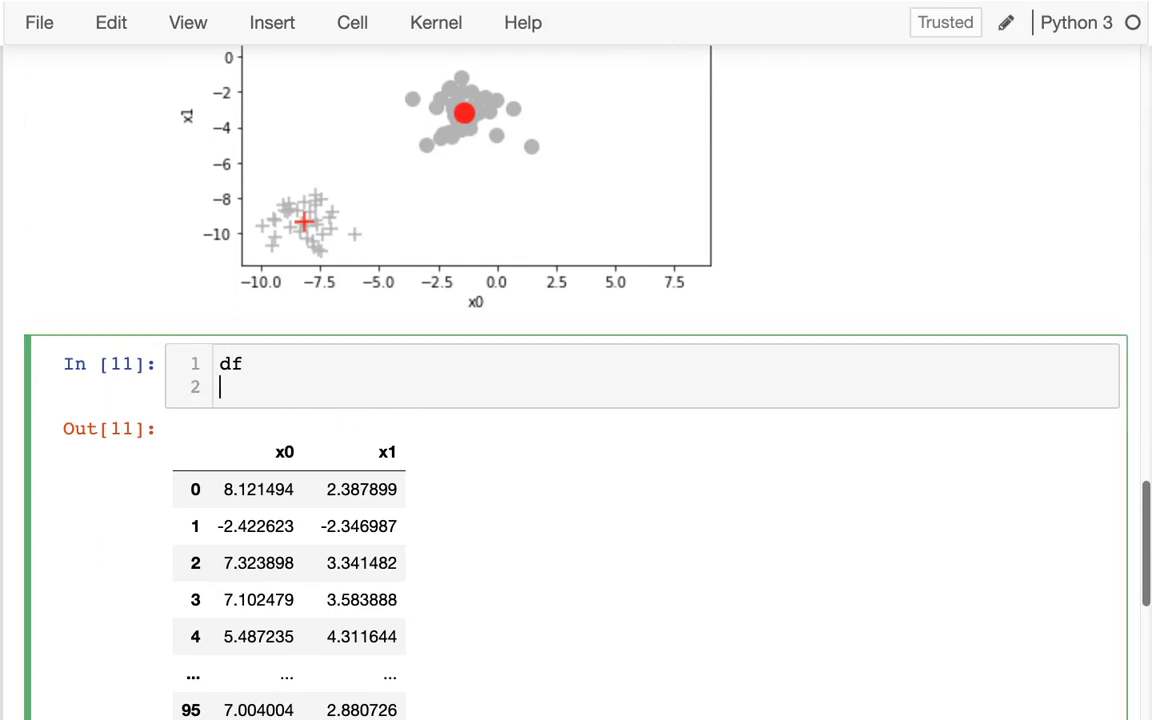
Run km.df, then km.df.head(3) to preview the o, +, x distances and labels
type("km.d")
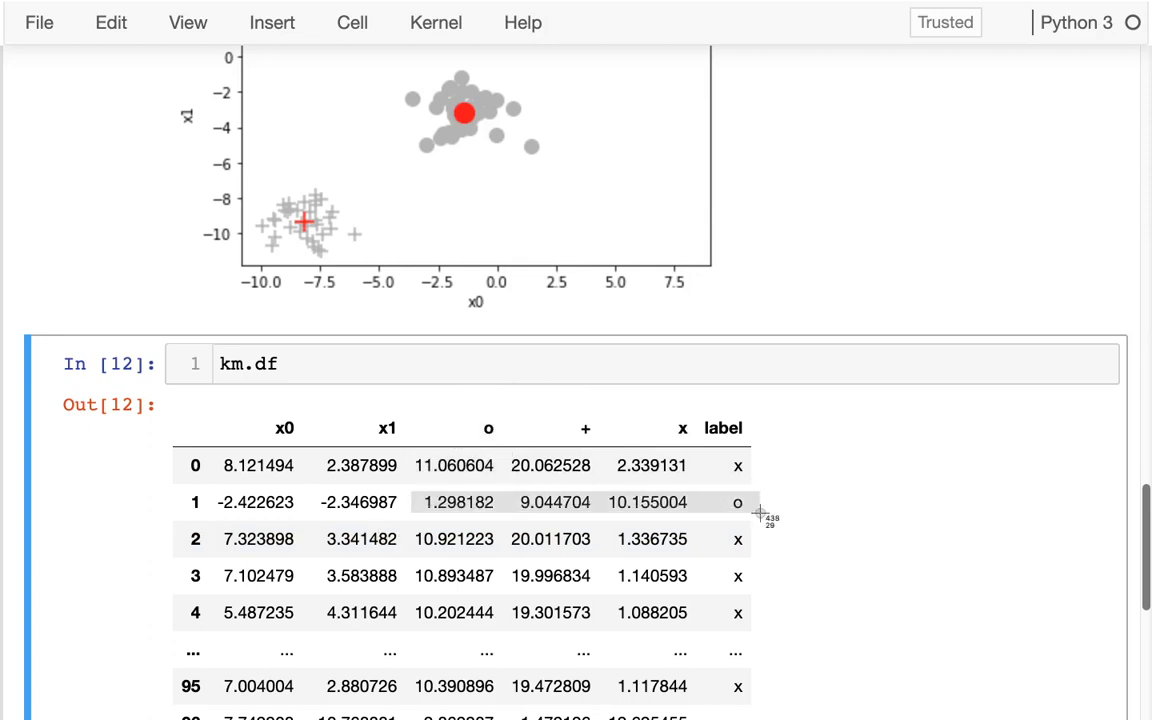
mouse_move(508, 405)
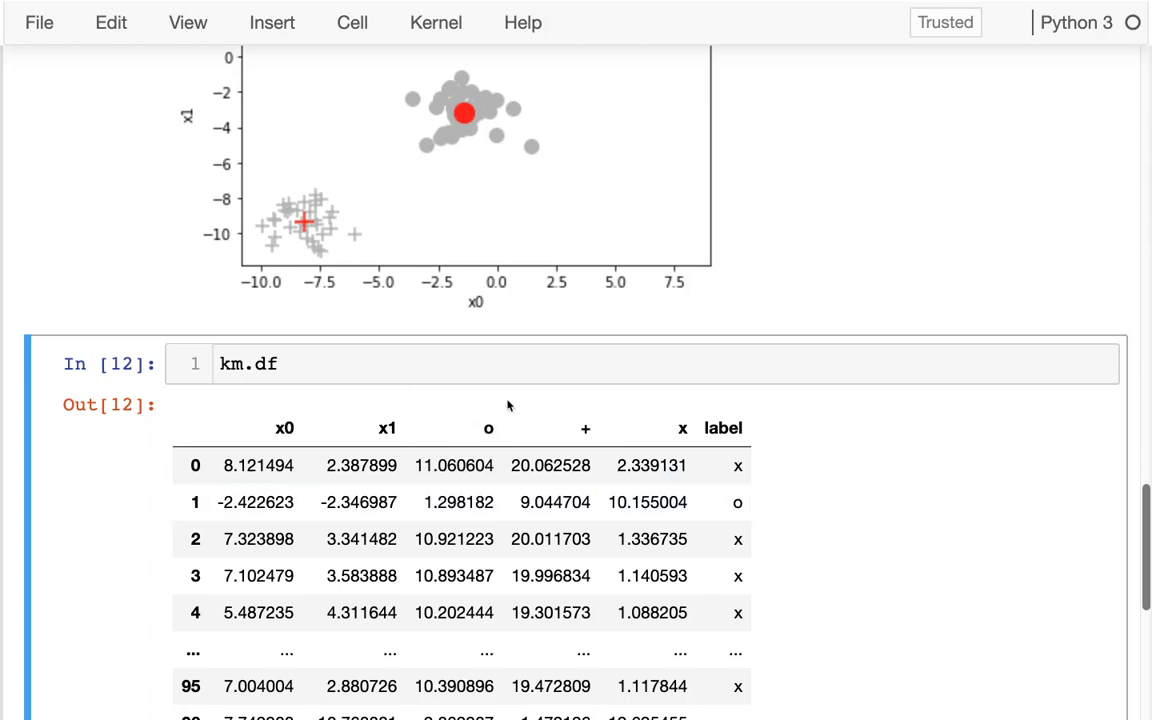
scroll("down", 3)
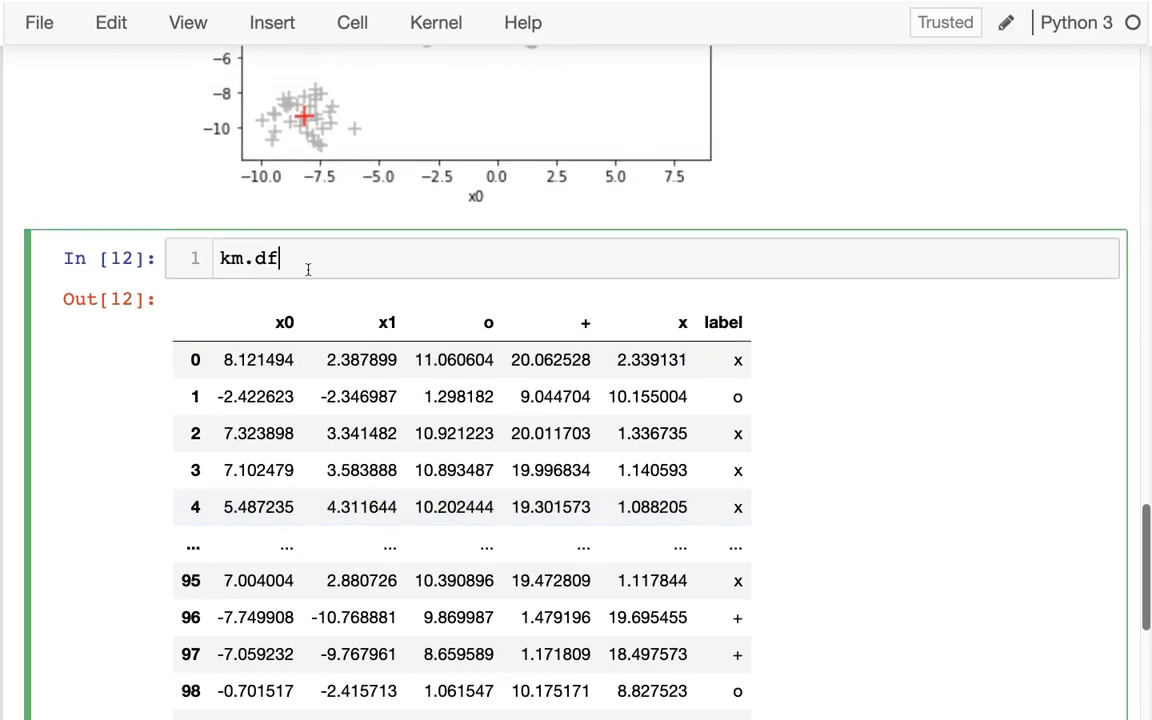
type(".head()")
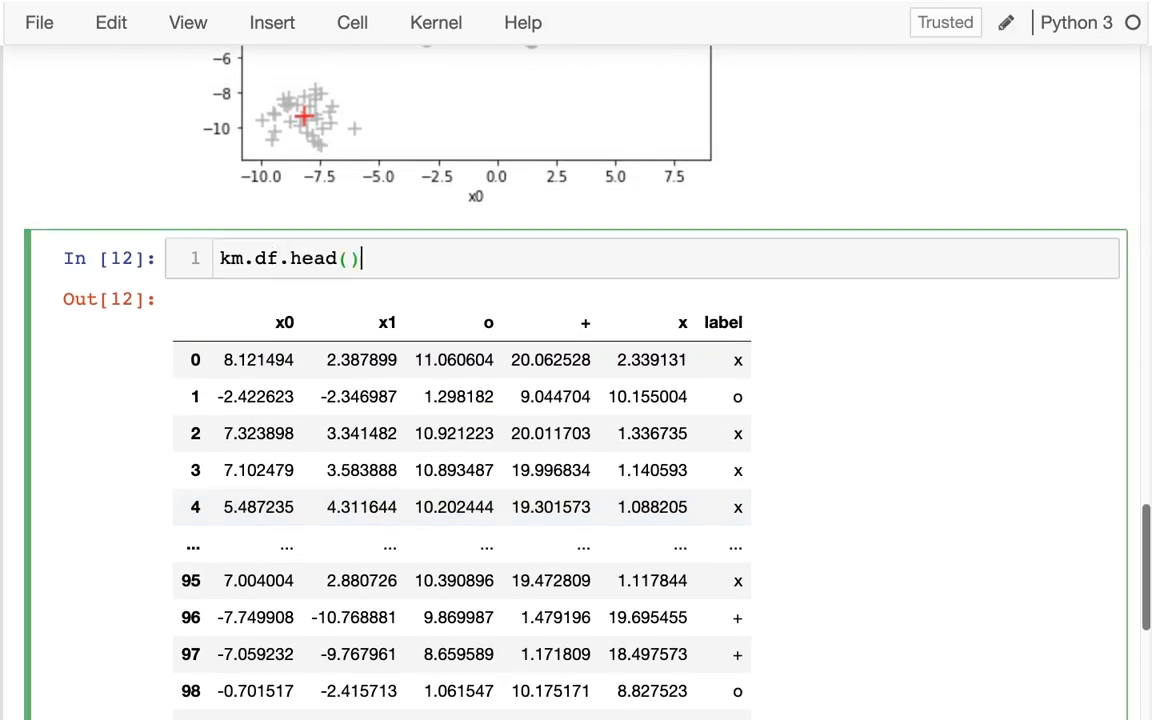
key("shift+enter")
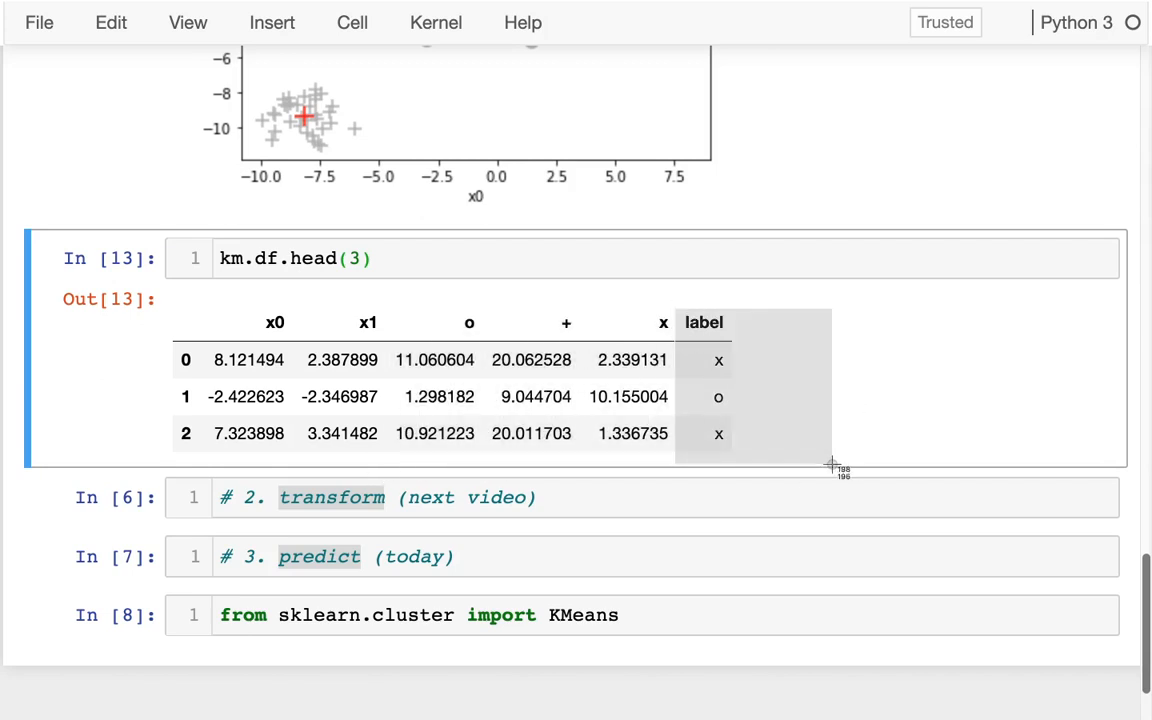
Add km.df[["o","+","x"]].head() under the transform comment, save, and review the predict cell
left_click(567, 498)
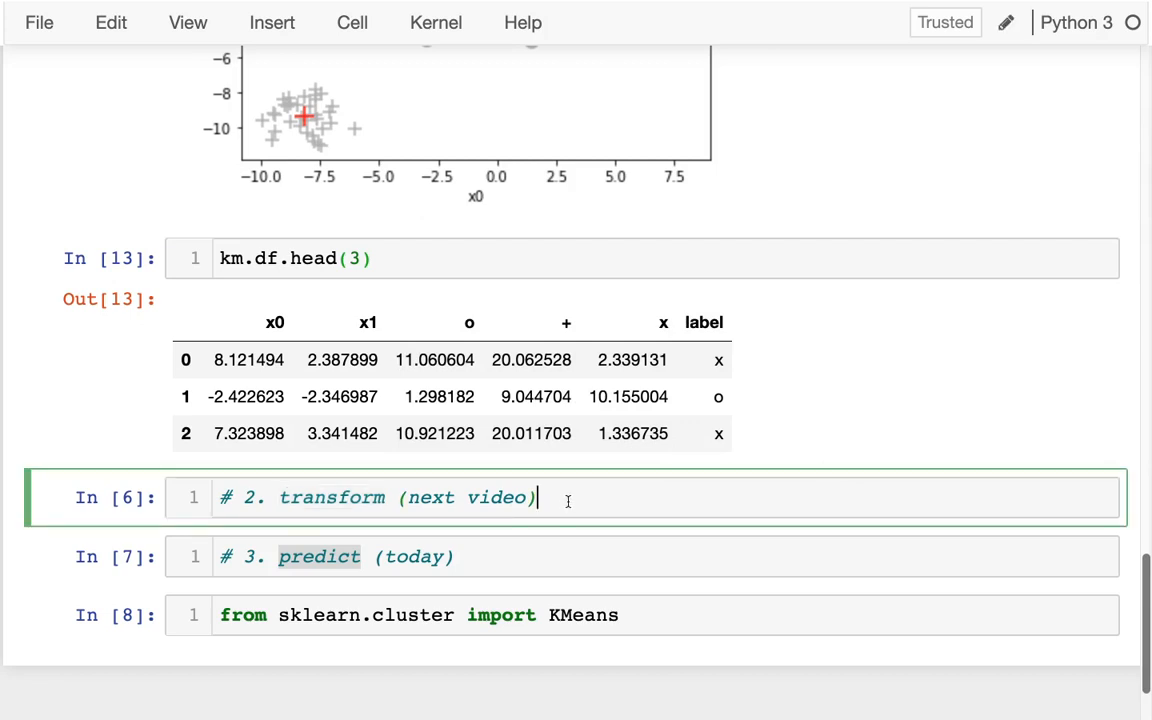
key("Return")
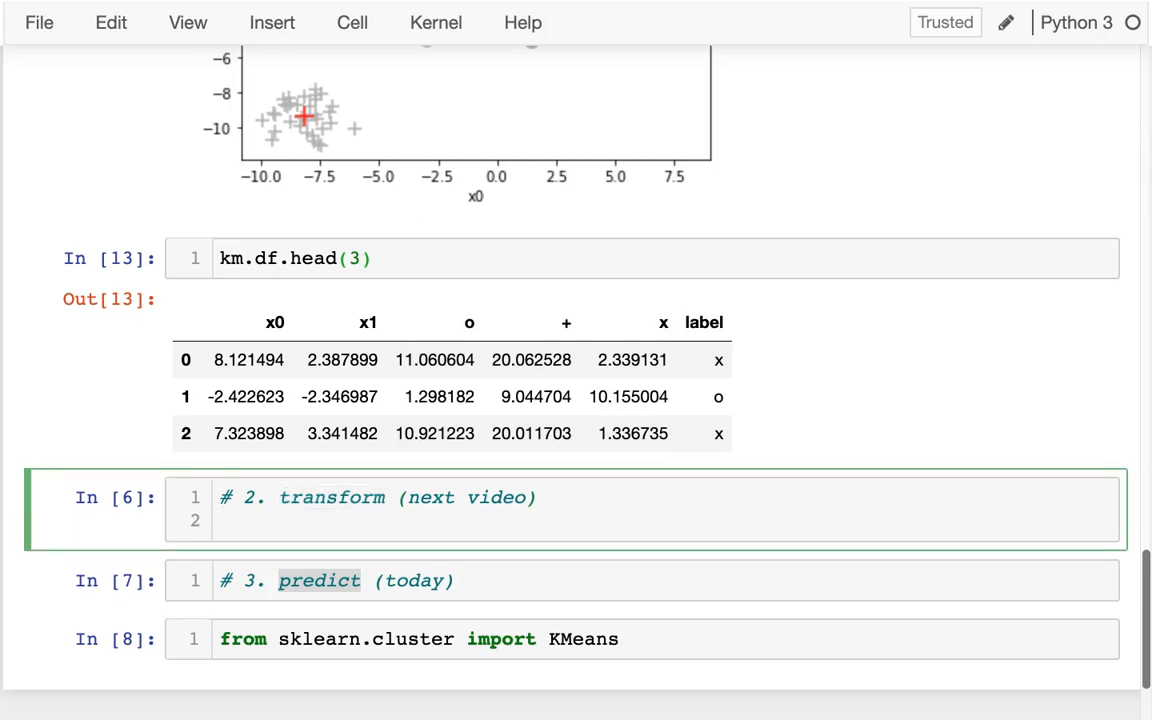
type("km.df[]")
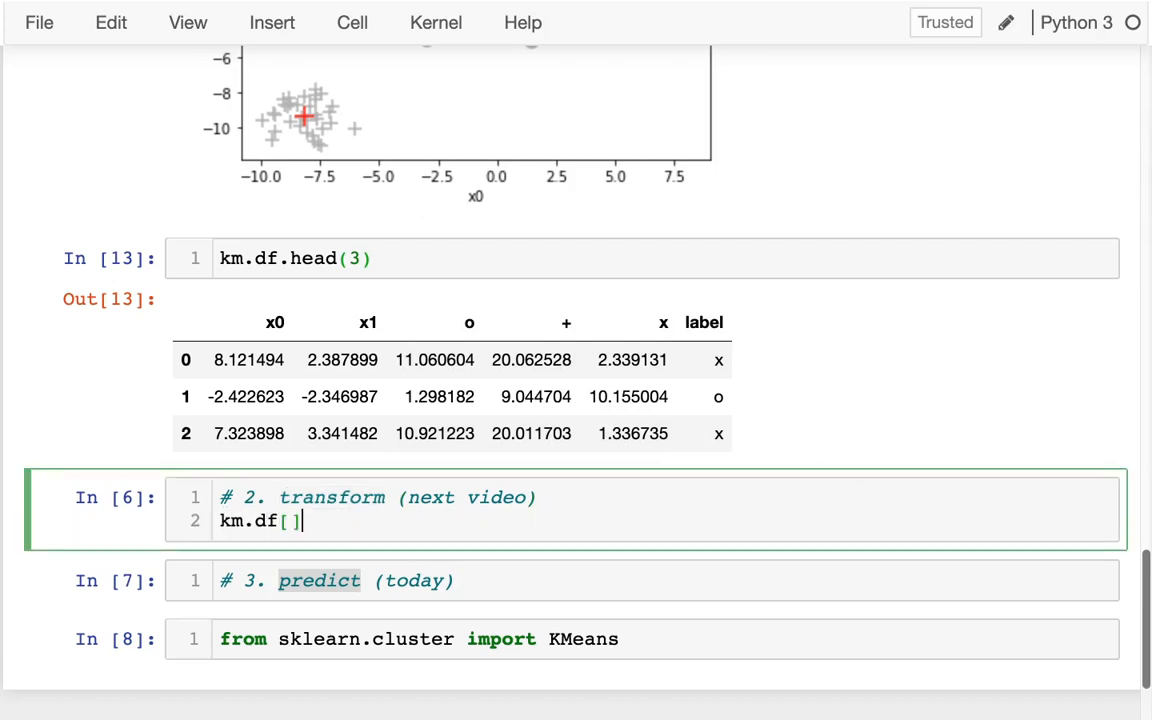
type("\"o\"")
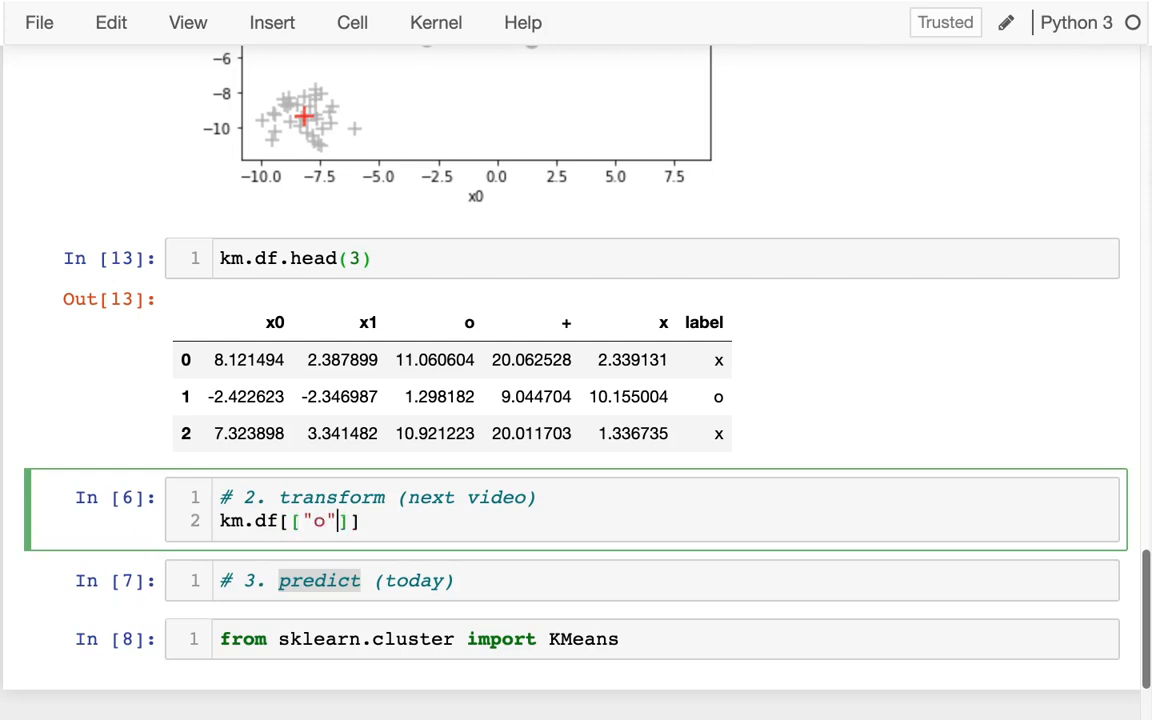
type(", \"+")
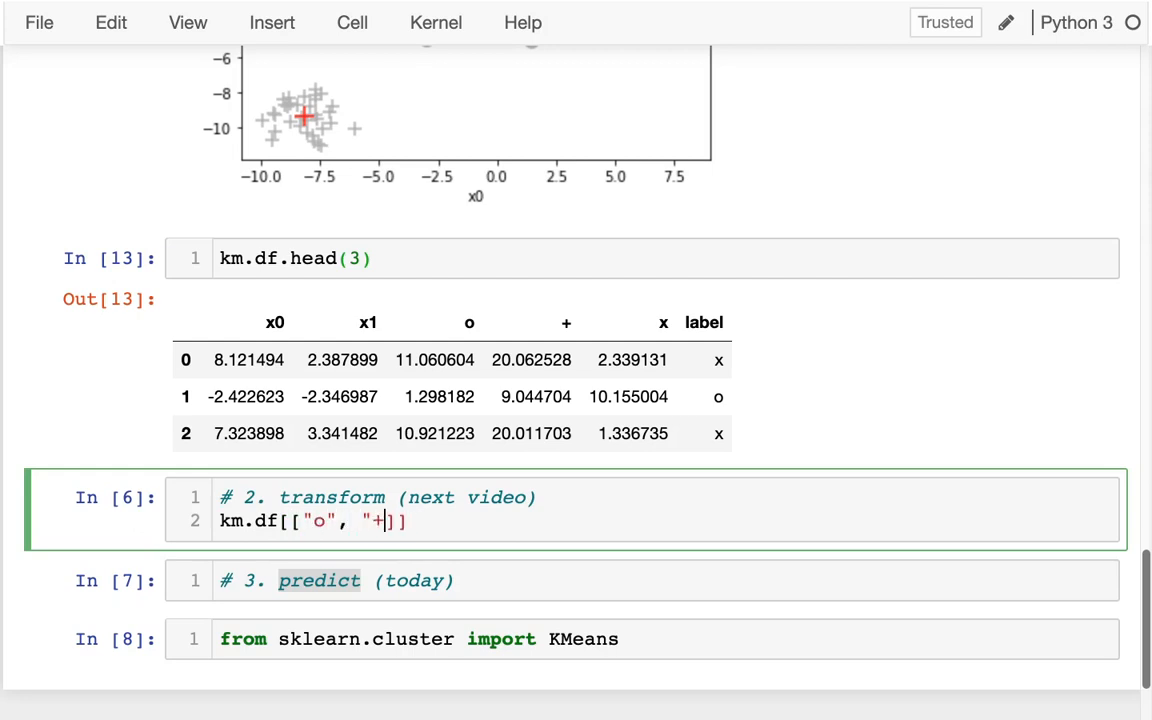
type(", \"x\"]].head(")
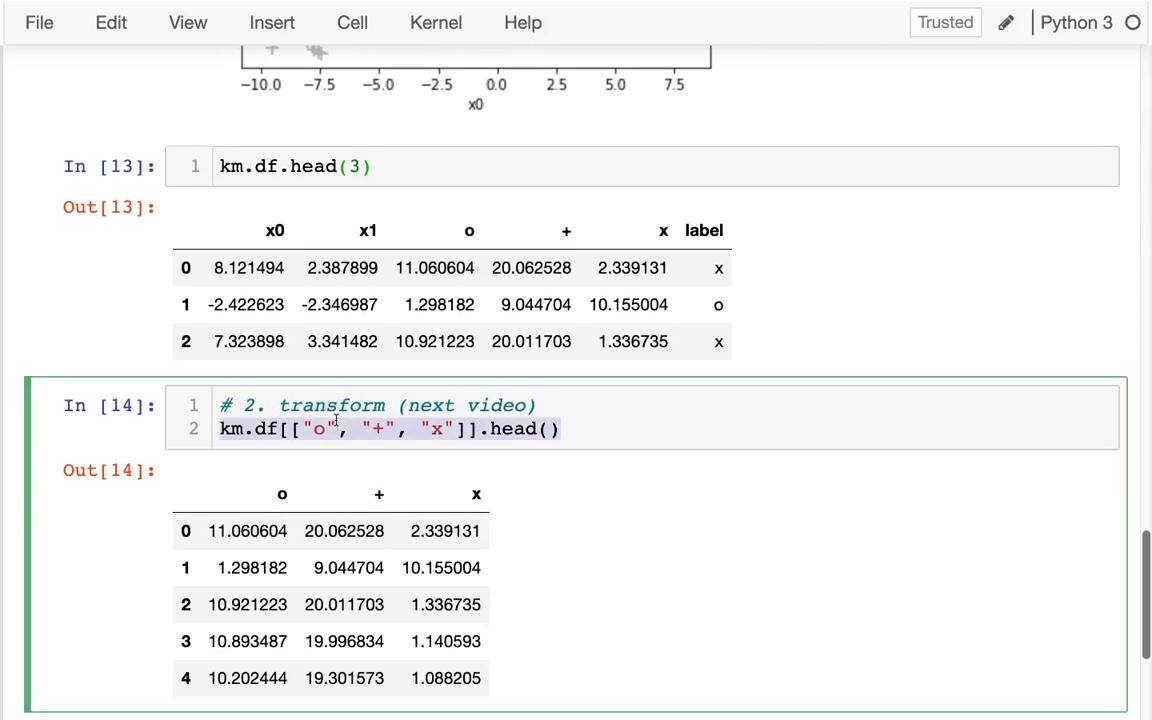
scroll("down", 3)
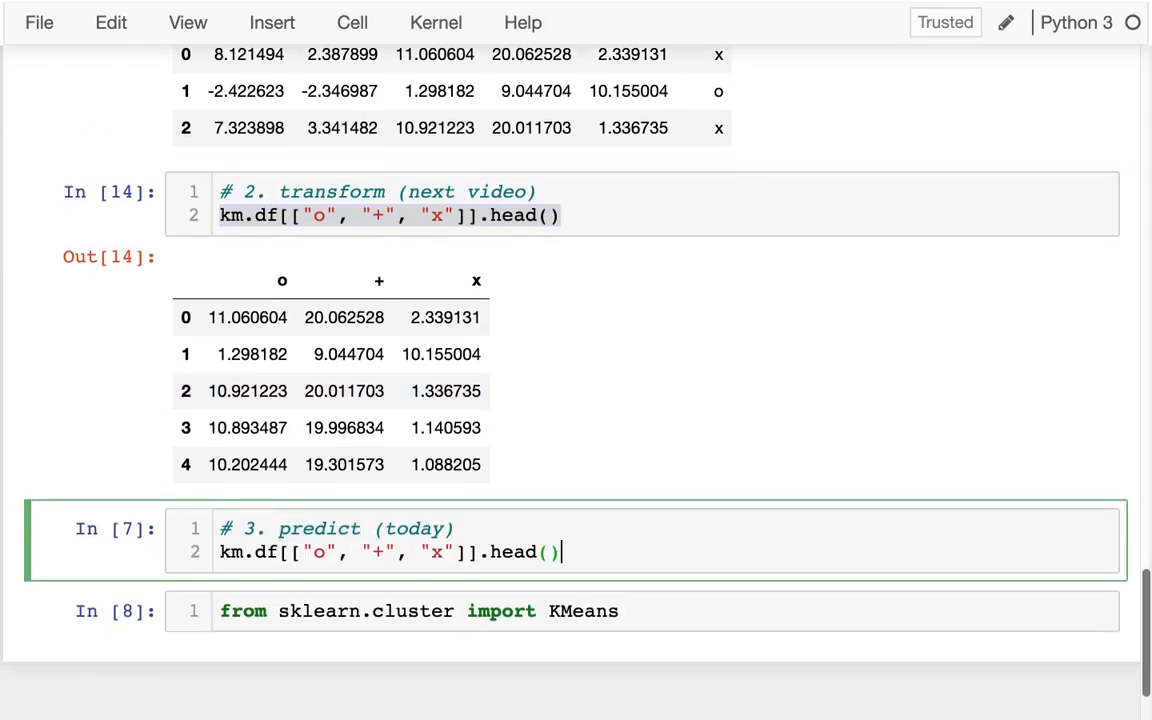
key("ctrl+s")
type("label")
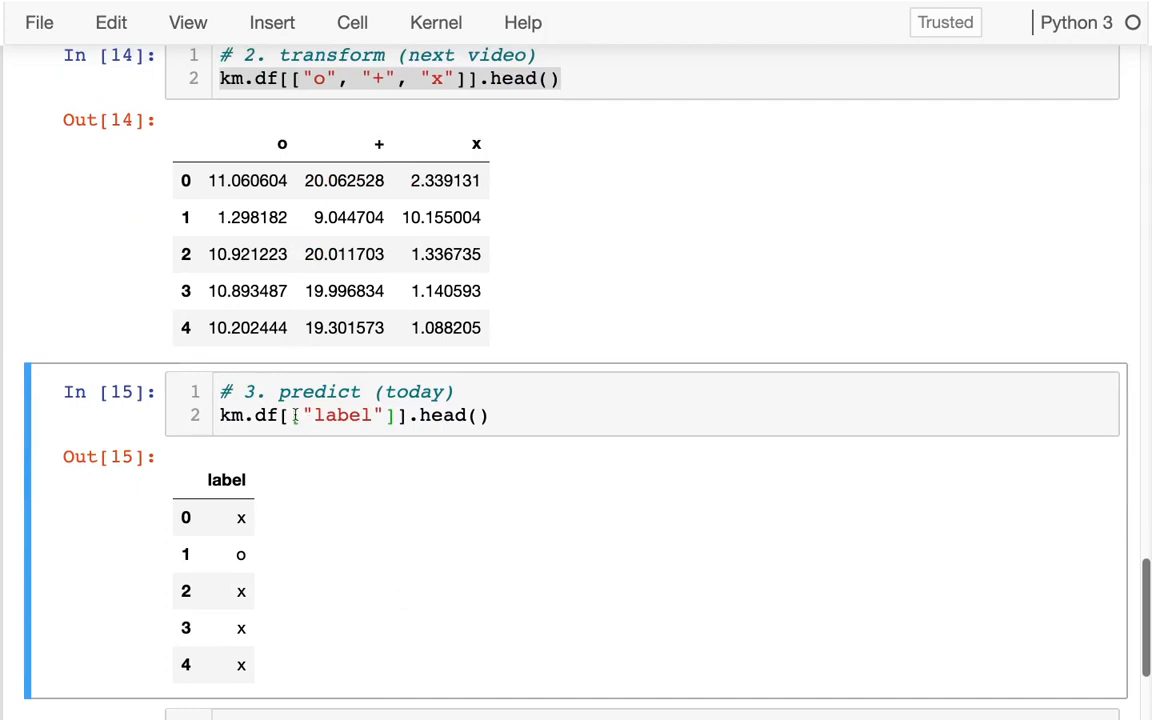
scroll("up", 3)
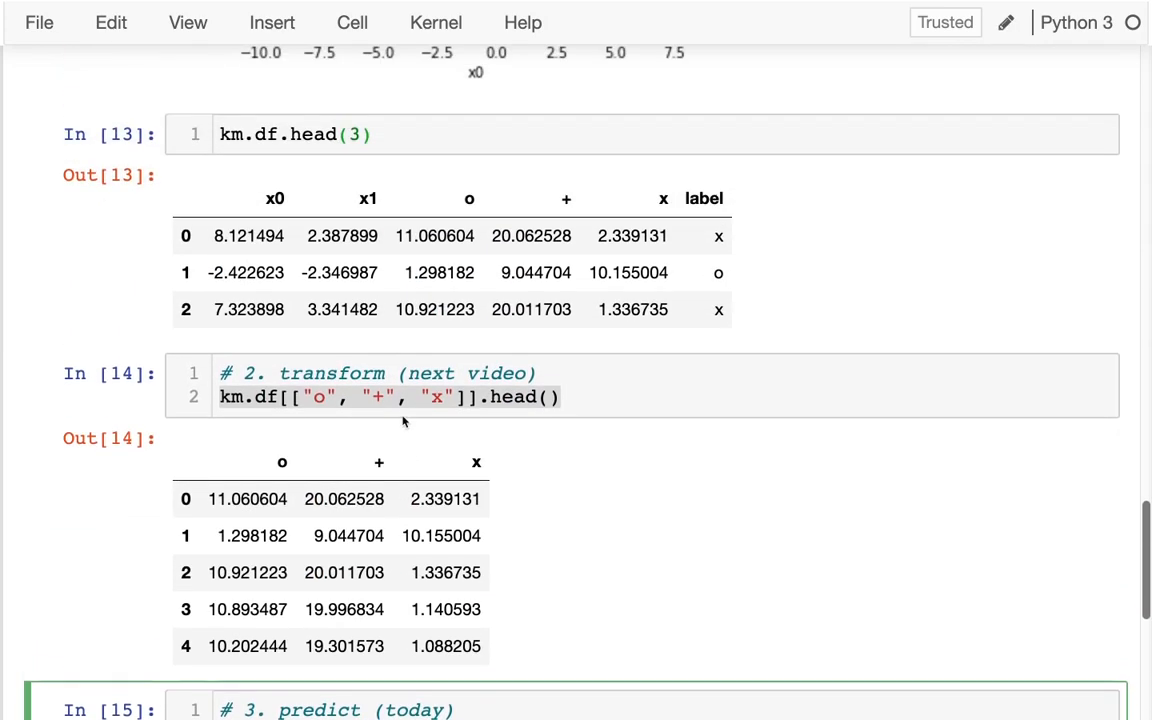
scroll("down", 3)
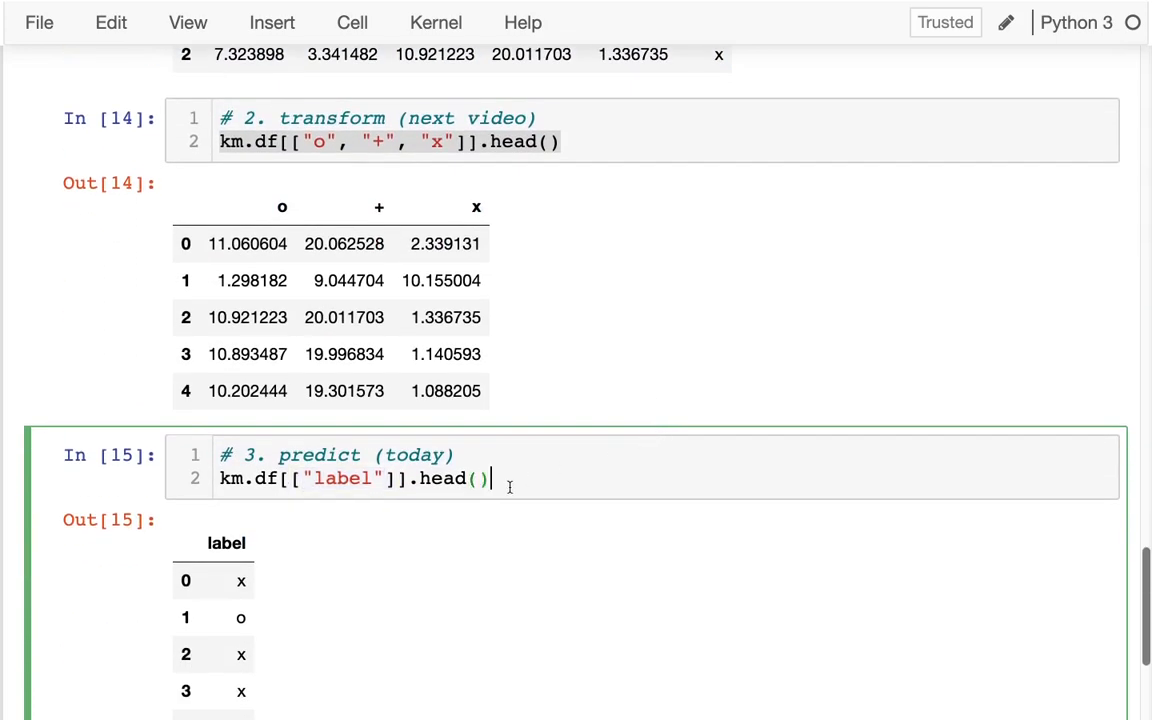
Run the sklearn.cluster KMeans import cell, leaving a fresh empty cell below
scroll("down", 3)
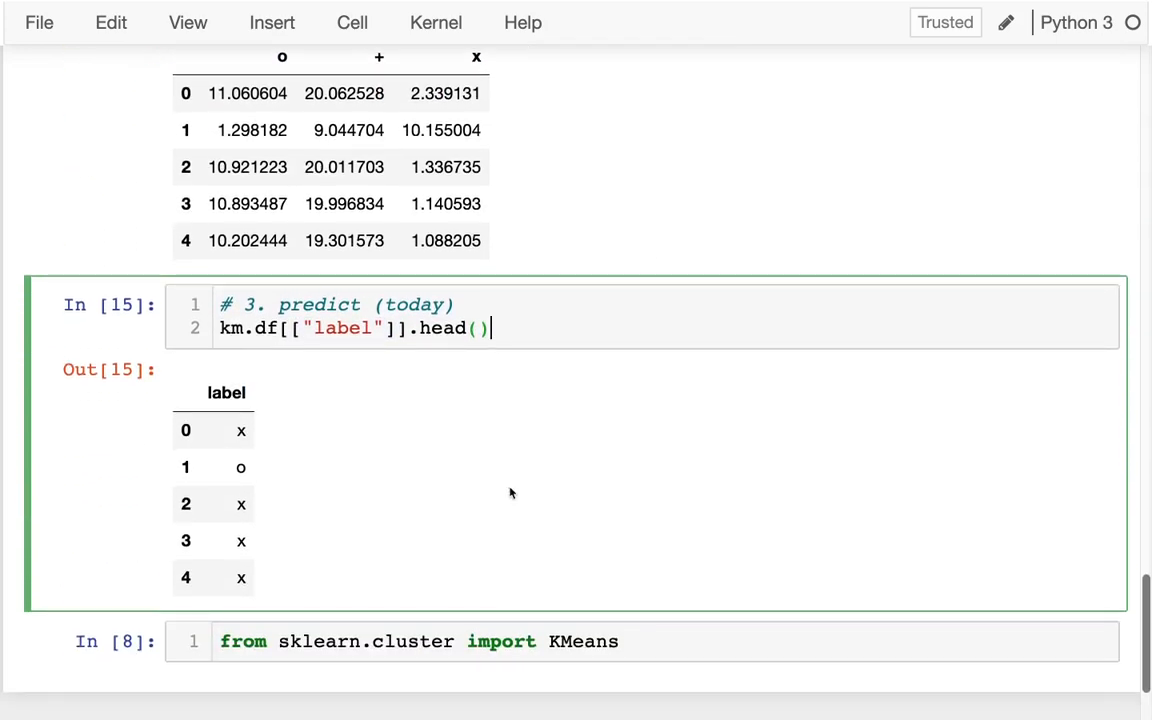
left_click(650, 641)
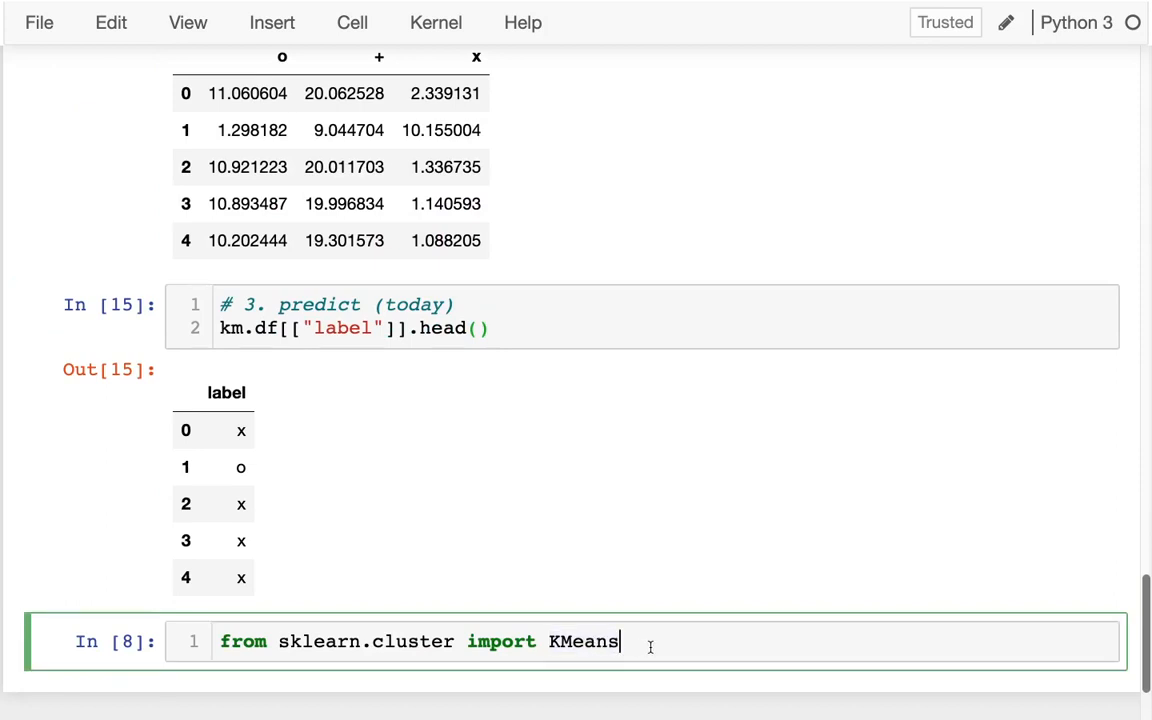
scroll("down", 3)
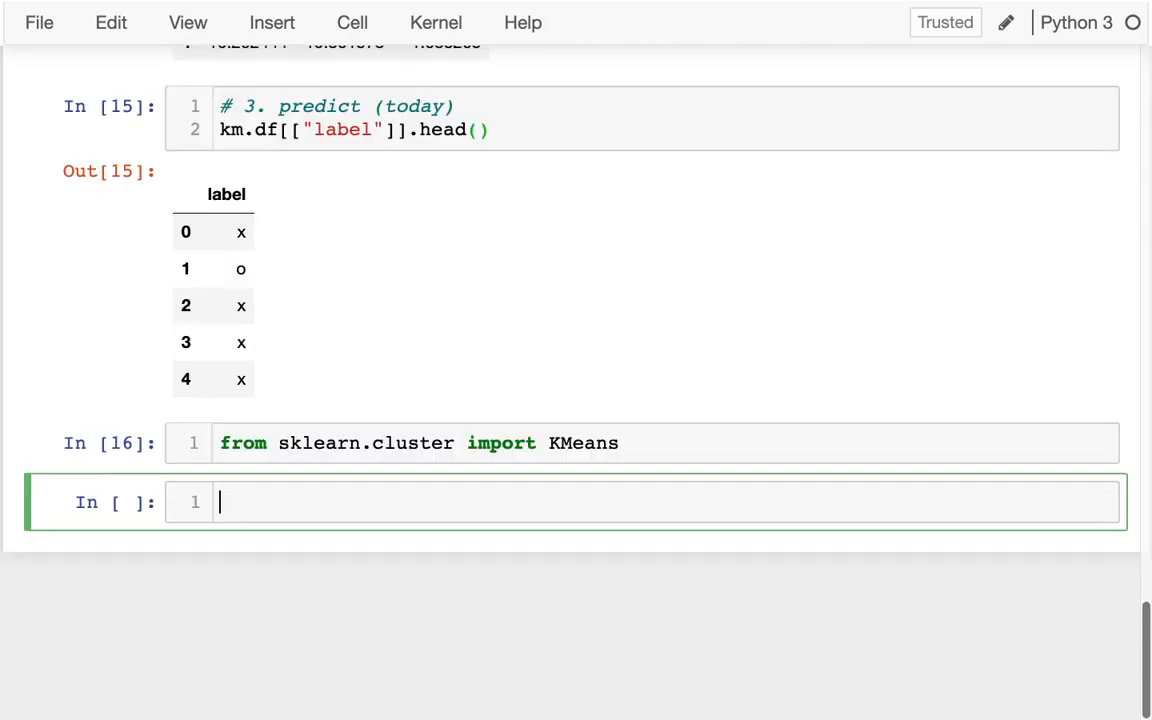
Write km = KMeans(n_clusters=3) followed by km.fit(df) in the new cell
type("km =")
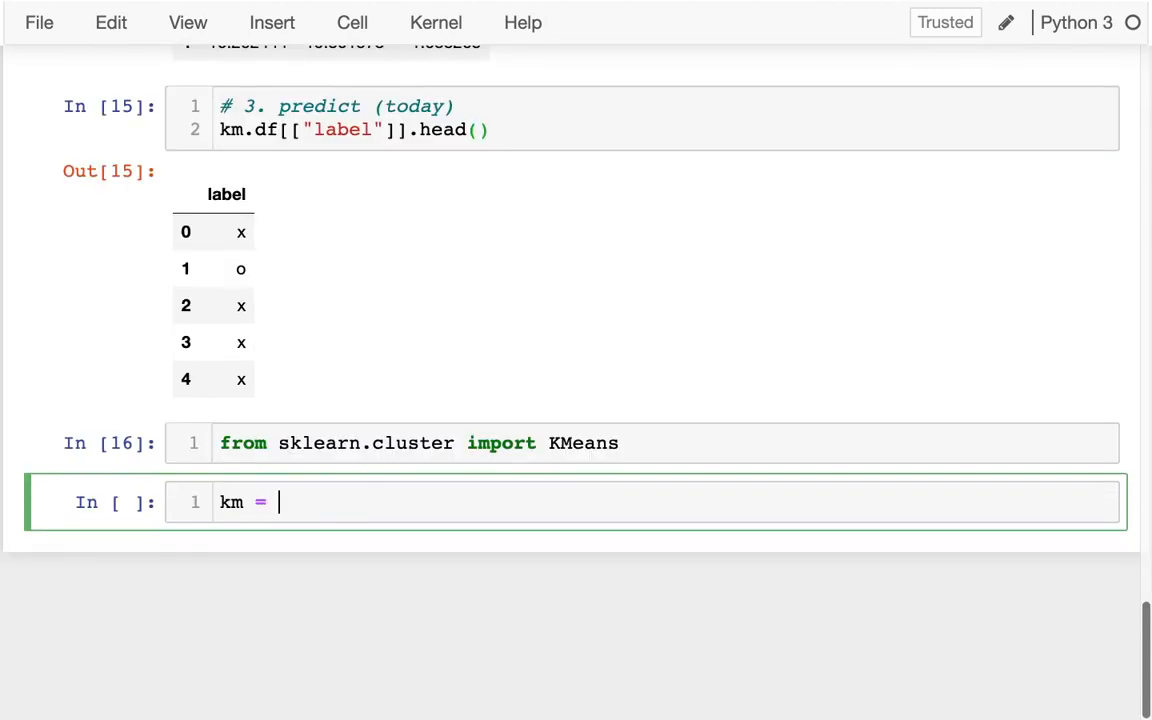
type("KMeans")
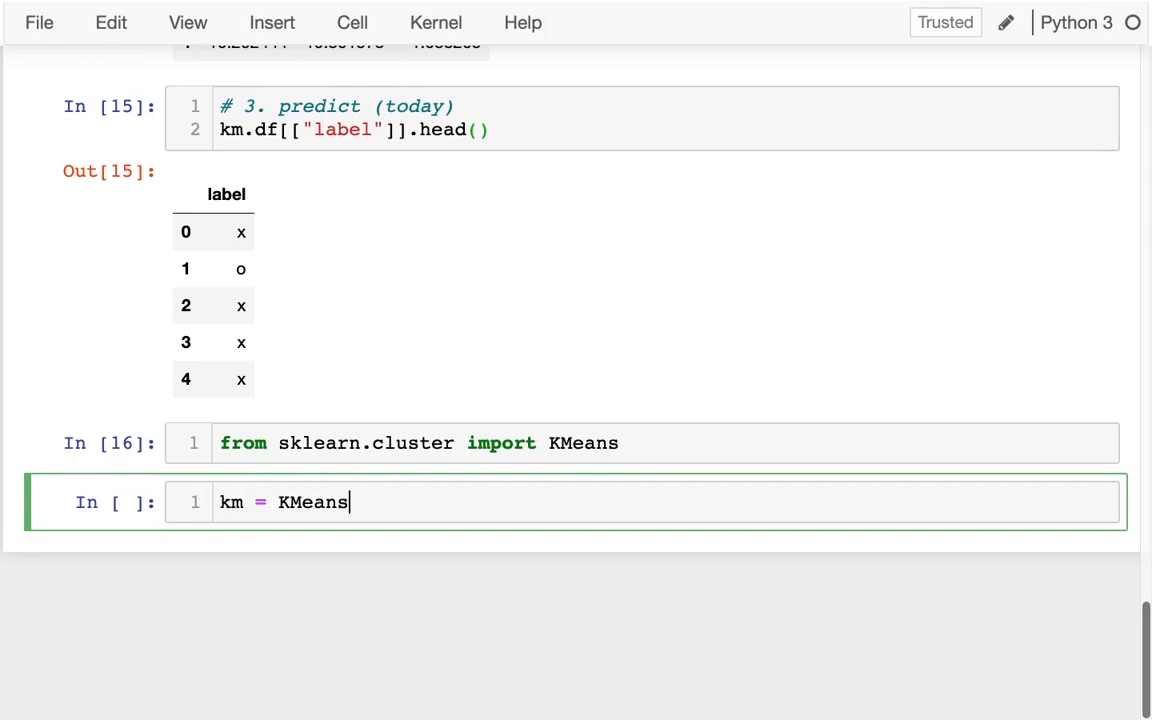
type("(")
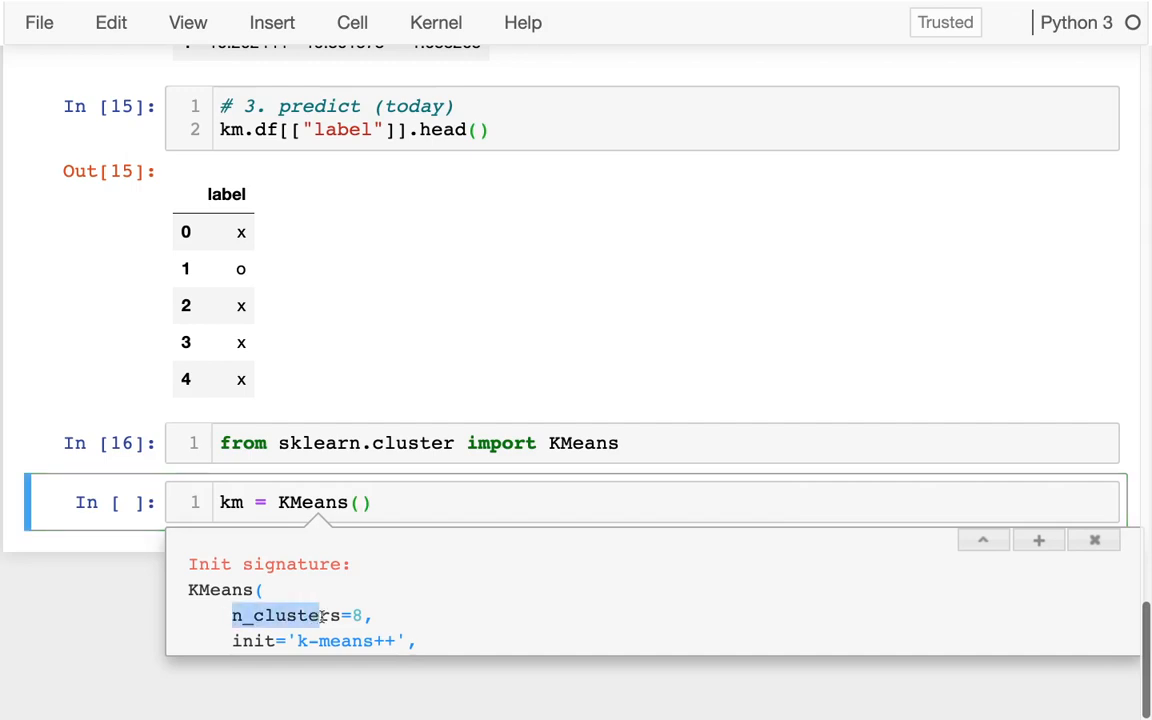
type("n_c")
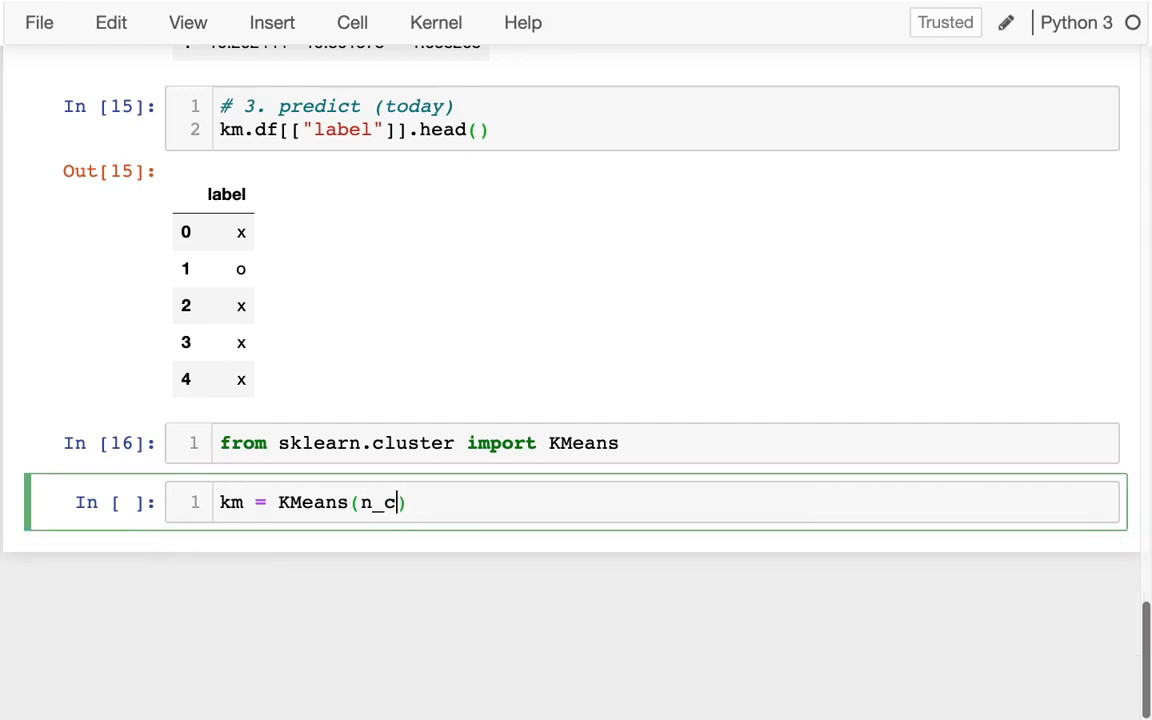
type("lusters=3")
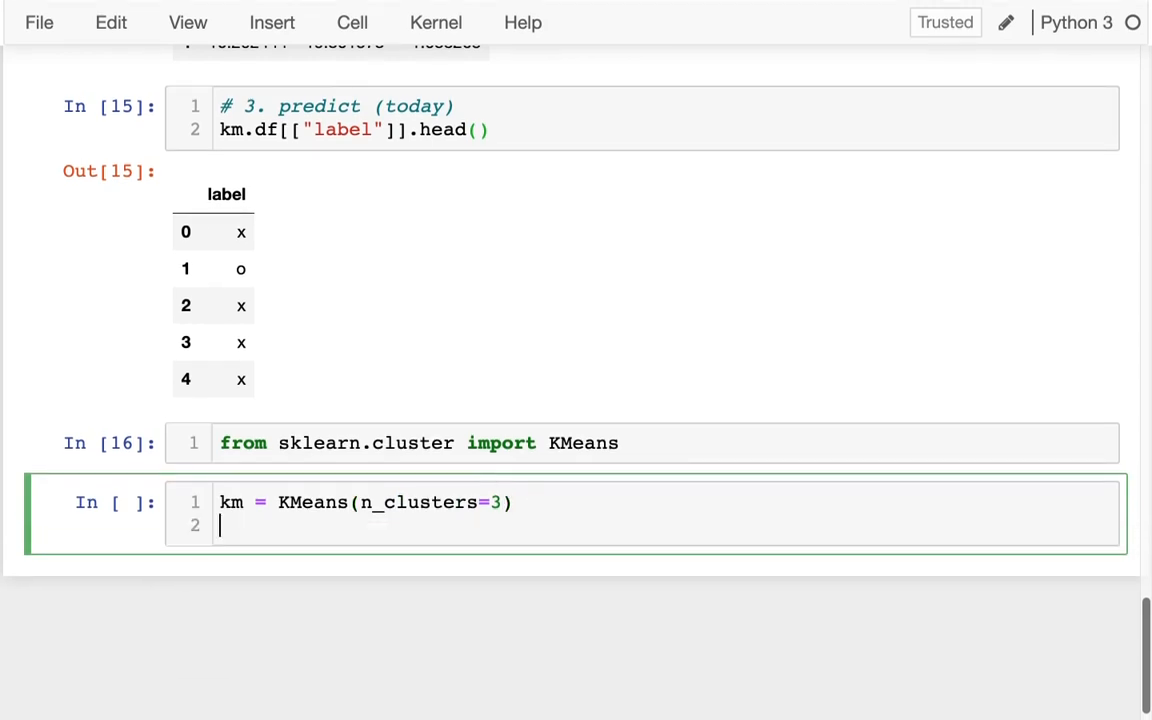
scroll("up", 3)
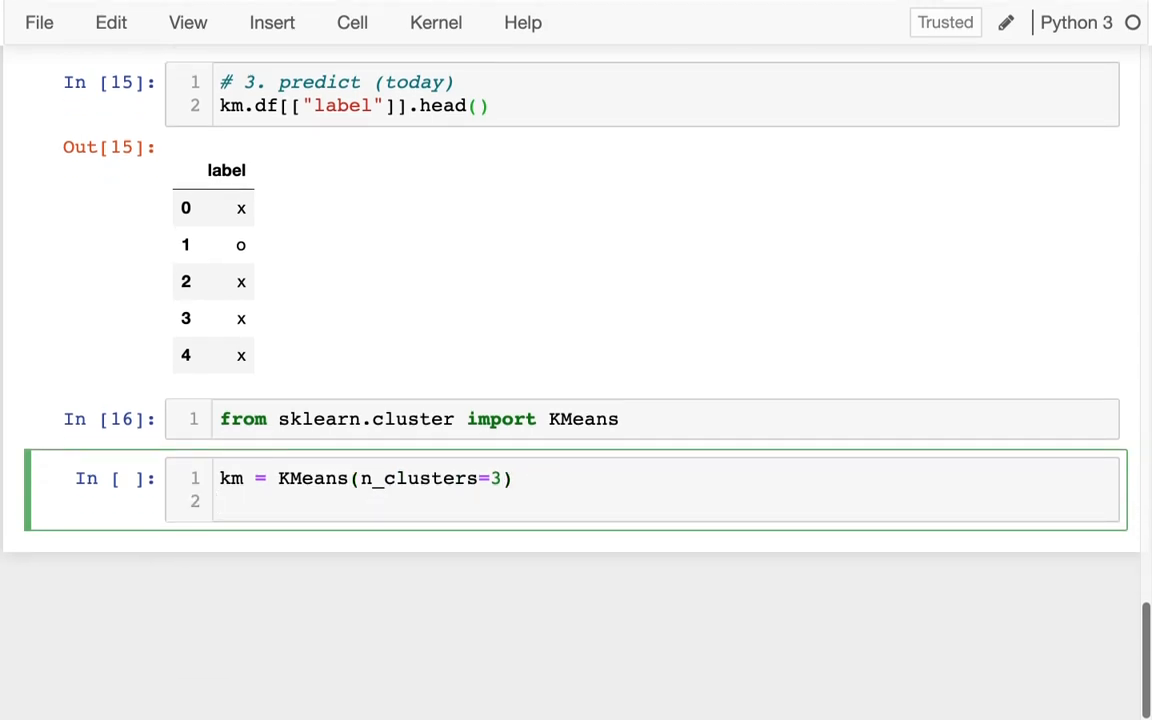
type("km.")
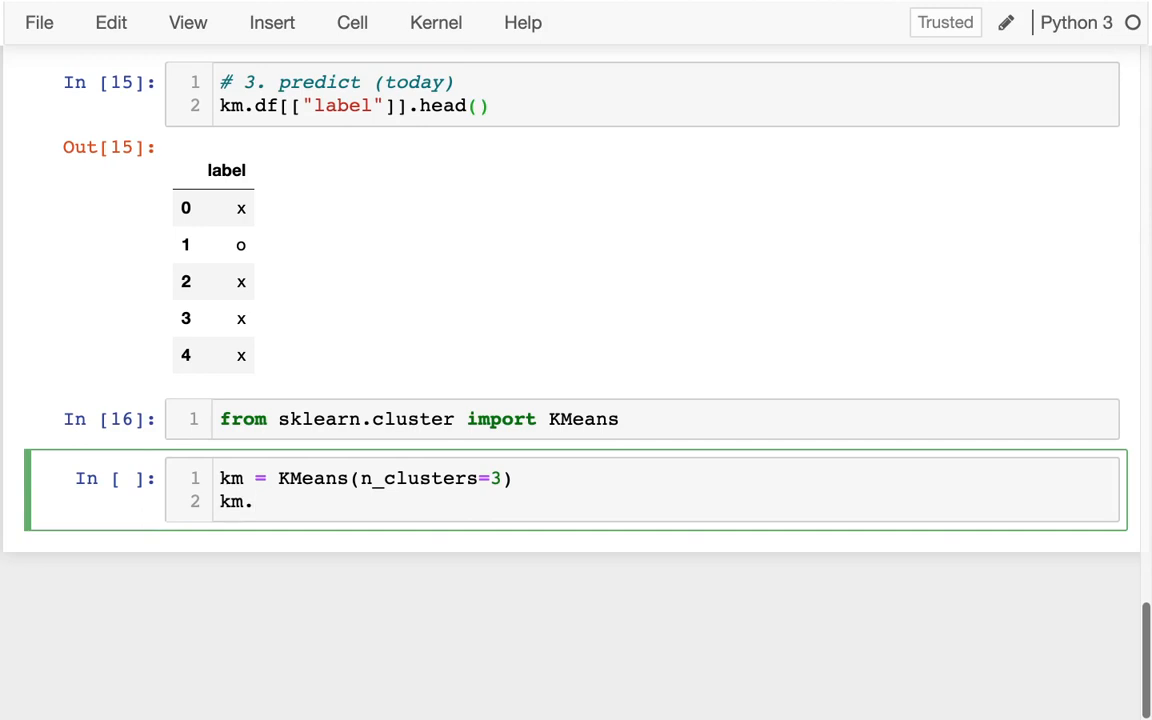
type("fit()")
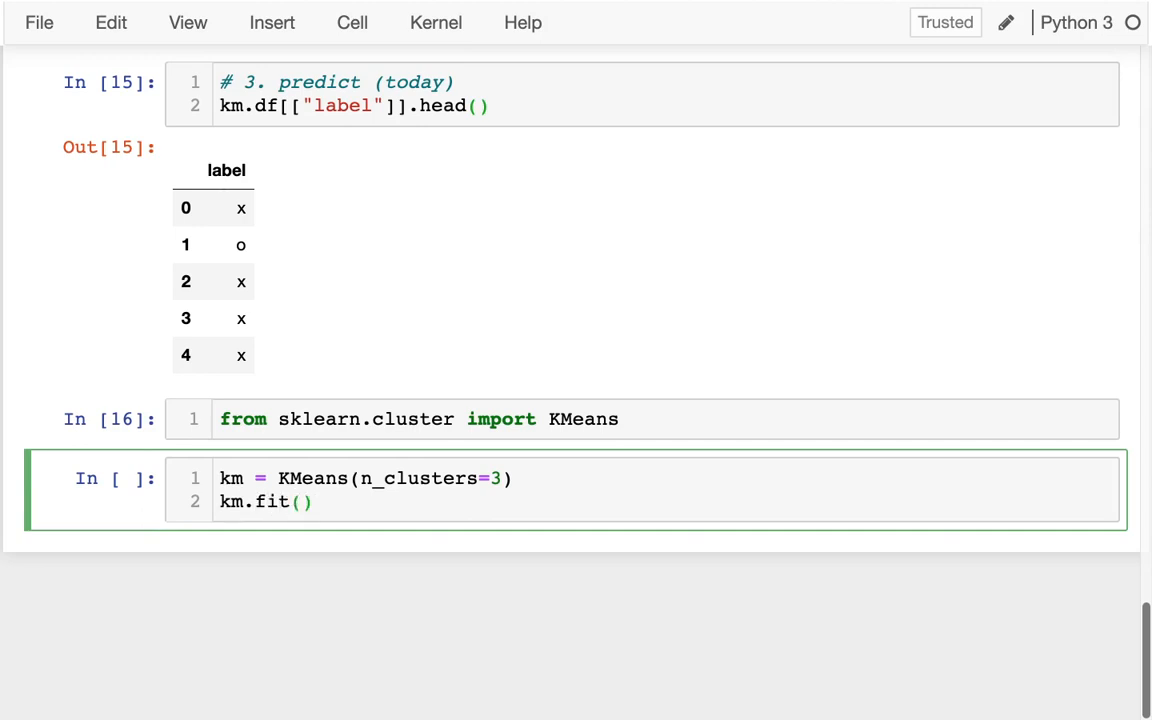
scroll("down", 3)
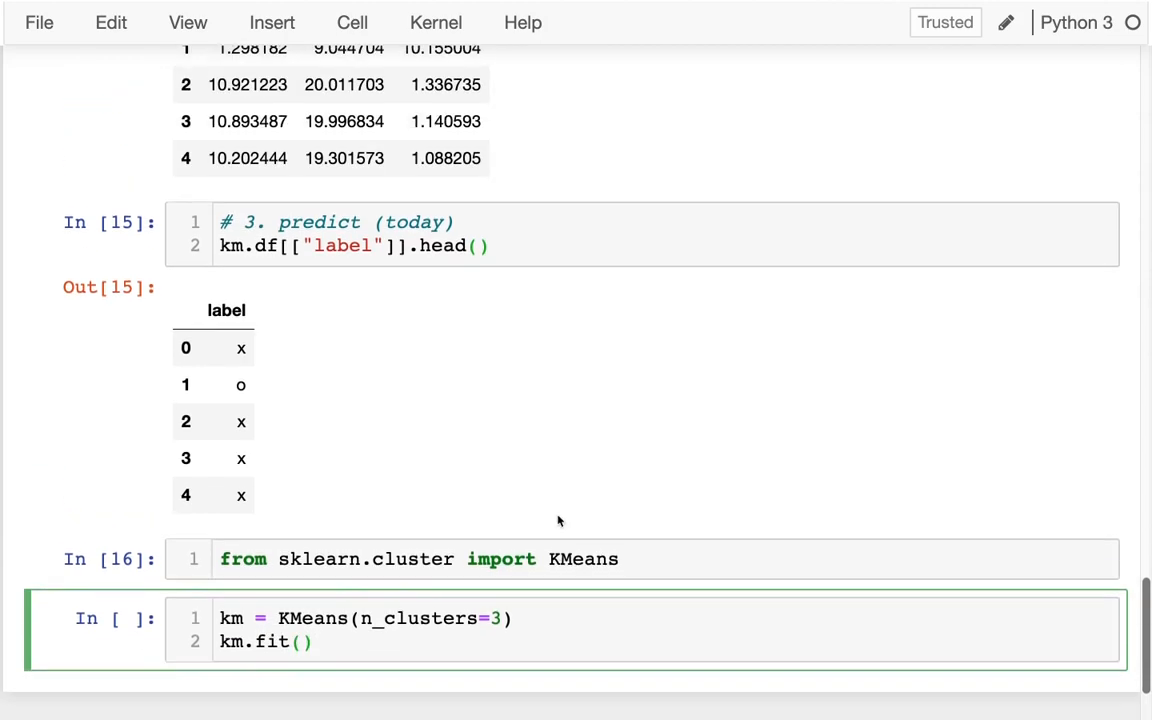
scroll("up", 3)
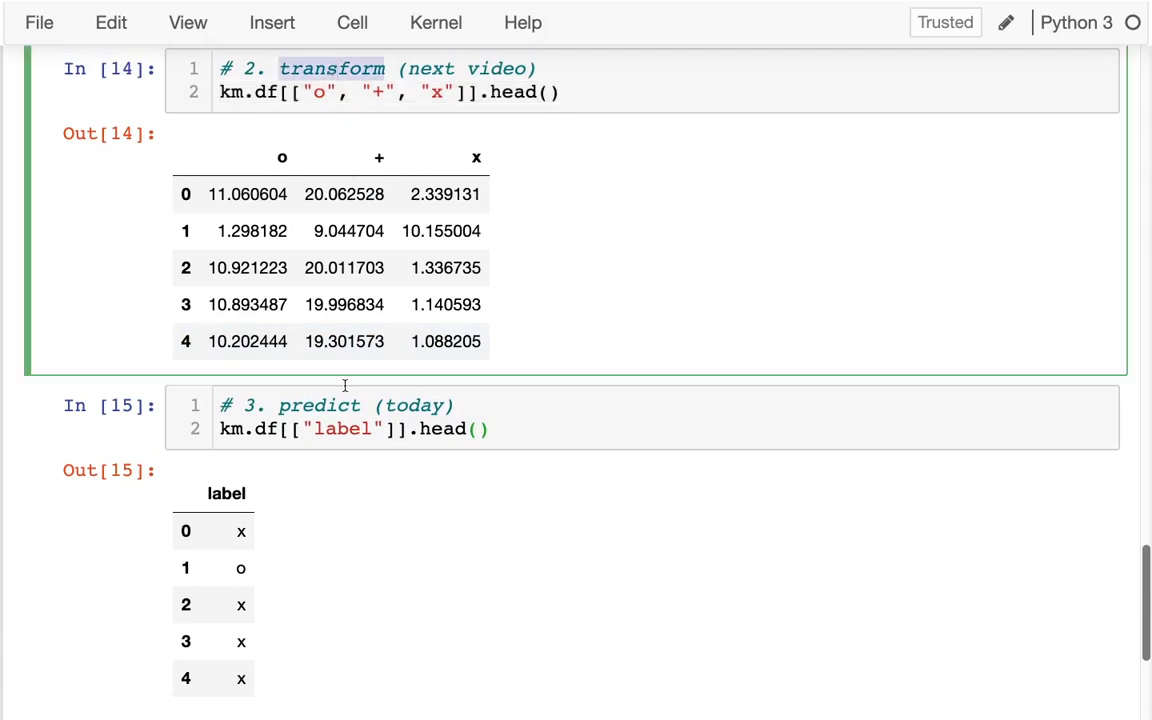
scroll("down", 3)
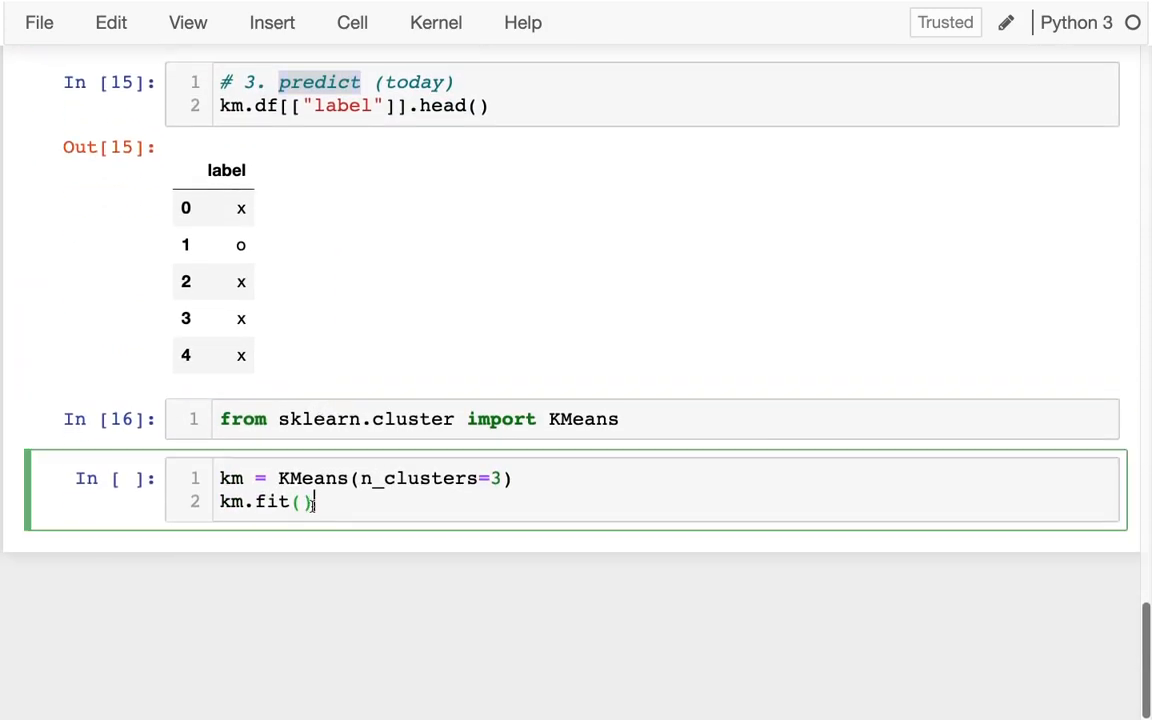
type("df")
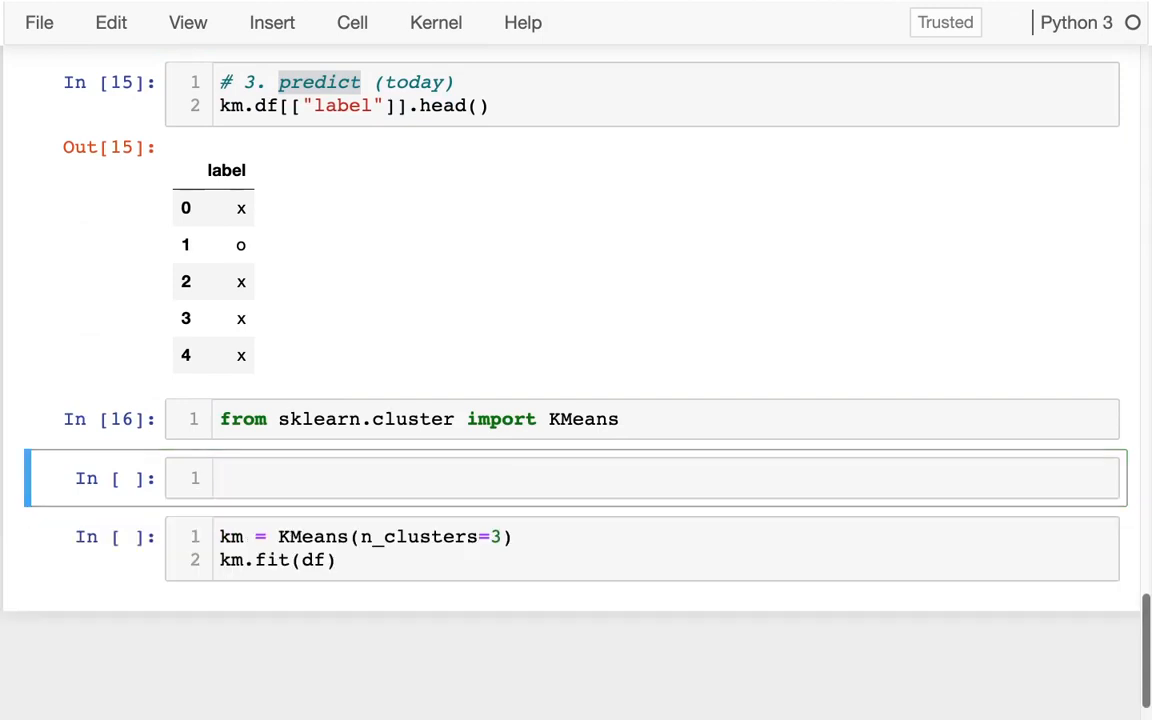
Run df.head(3) and the KMeans fit cell, then type km.transform() below
type("df.head()")
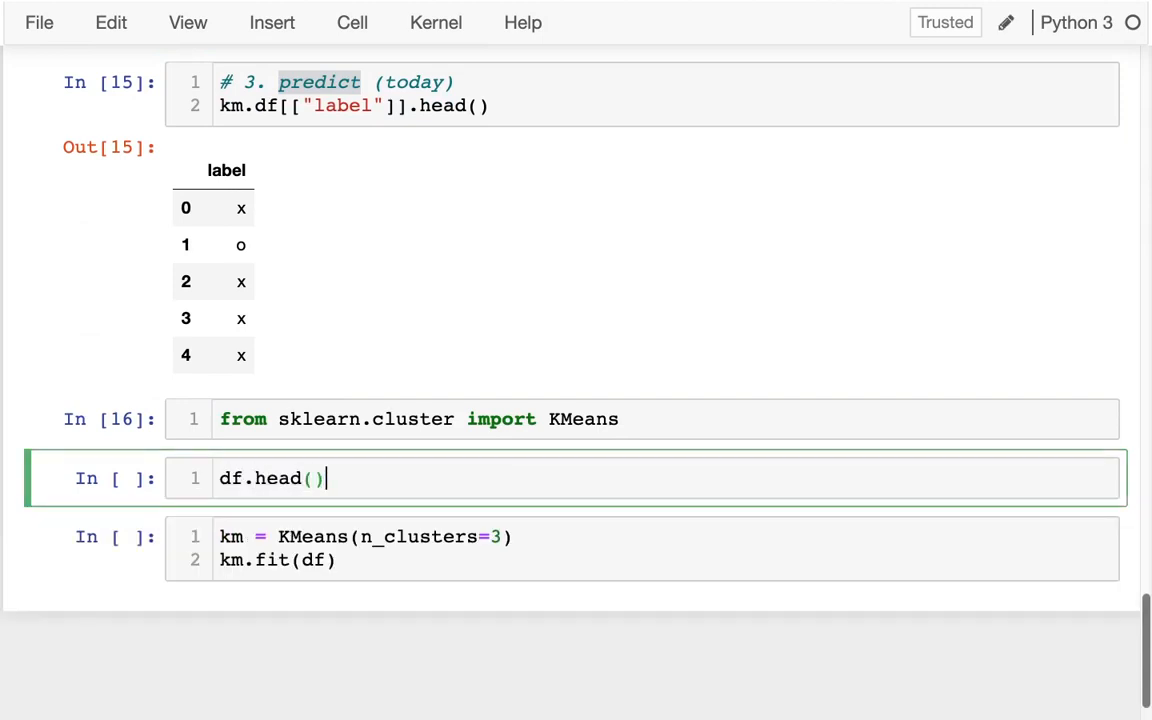
key("Shift+Return")
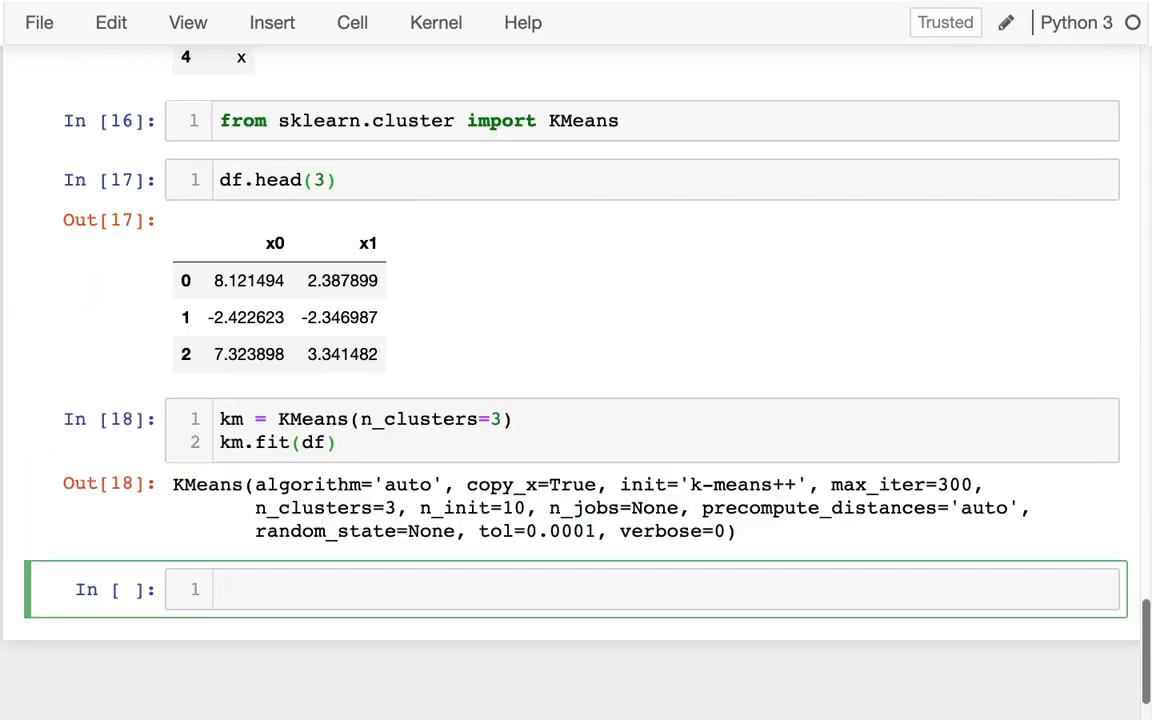
mouse_move(471, 477)
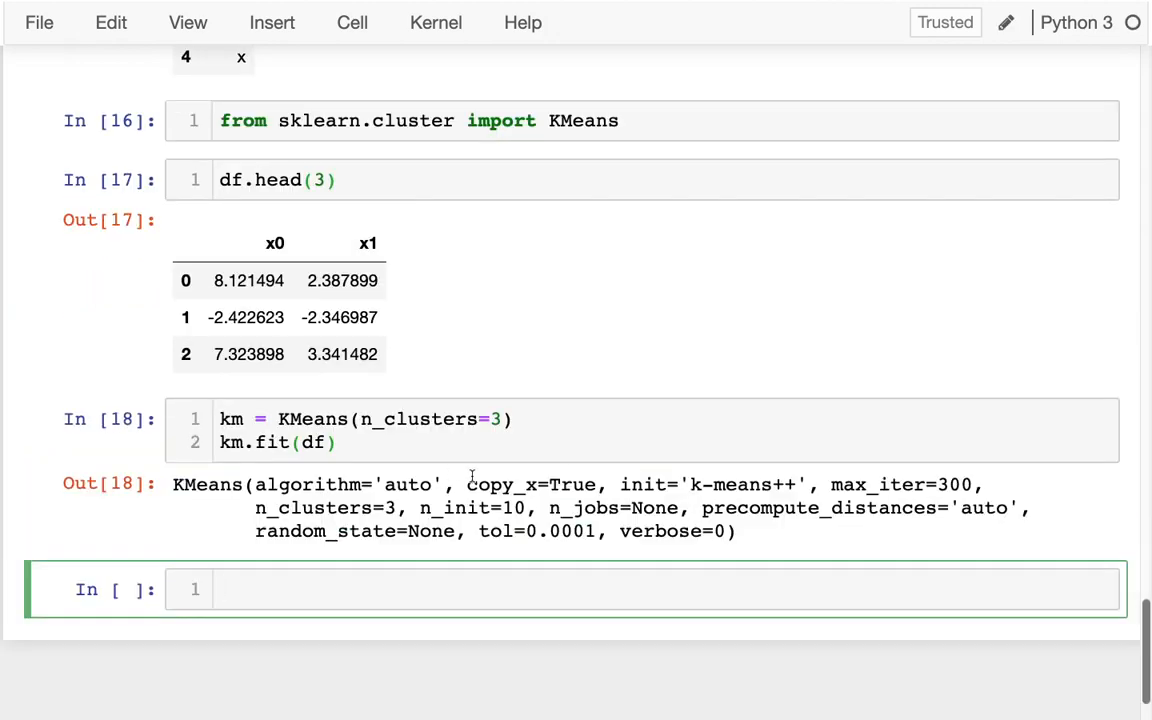
type("km.")
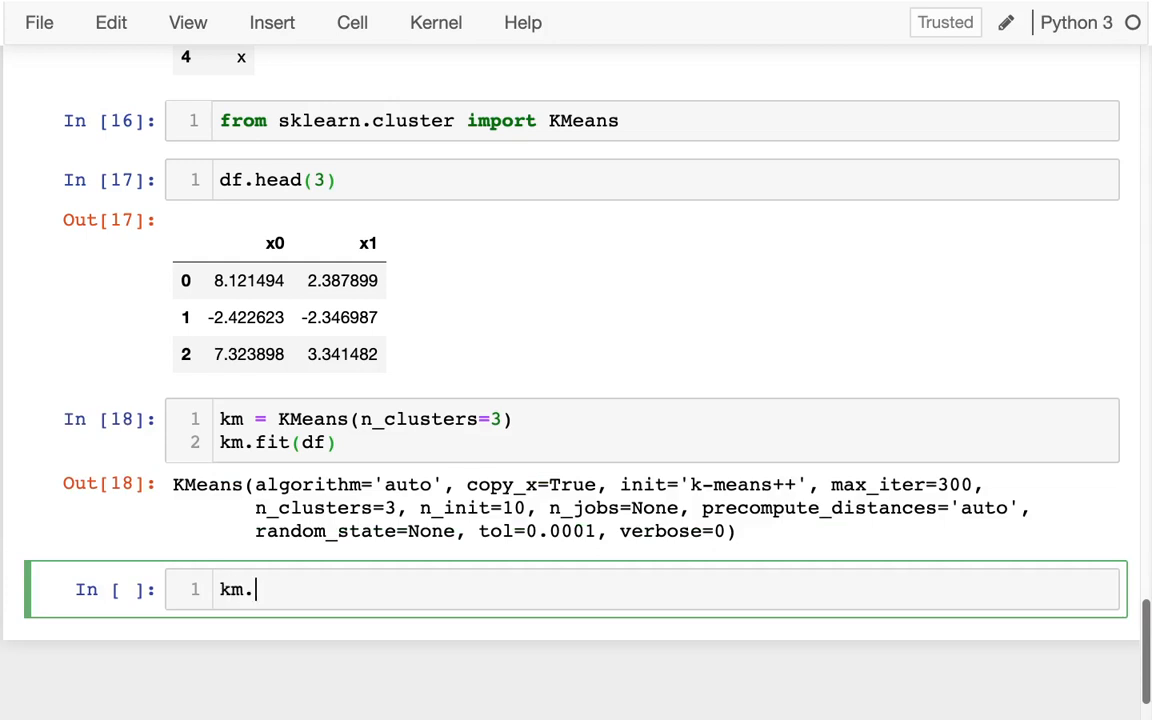
type("transform()")
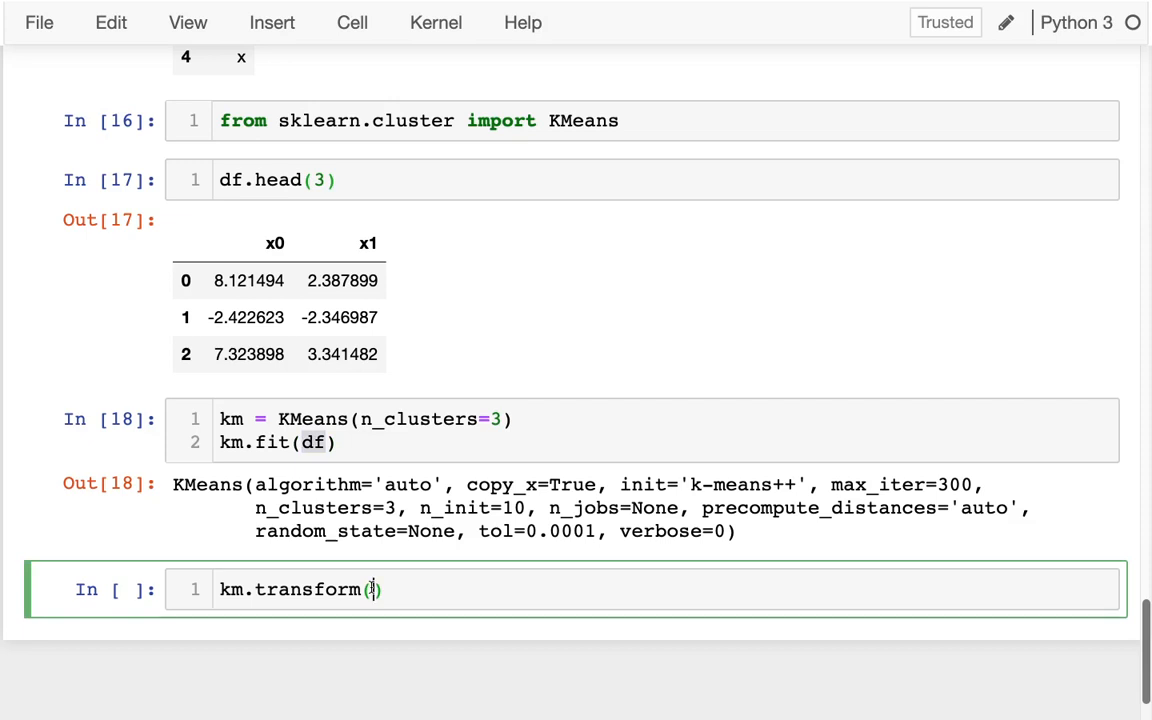
Pass df into km.transform() to get distances to the three cluster centres
key("Backspace")
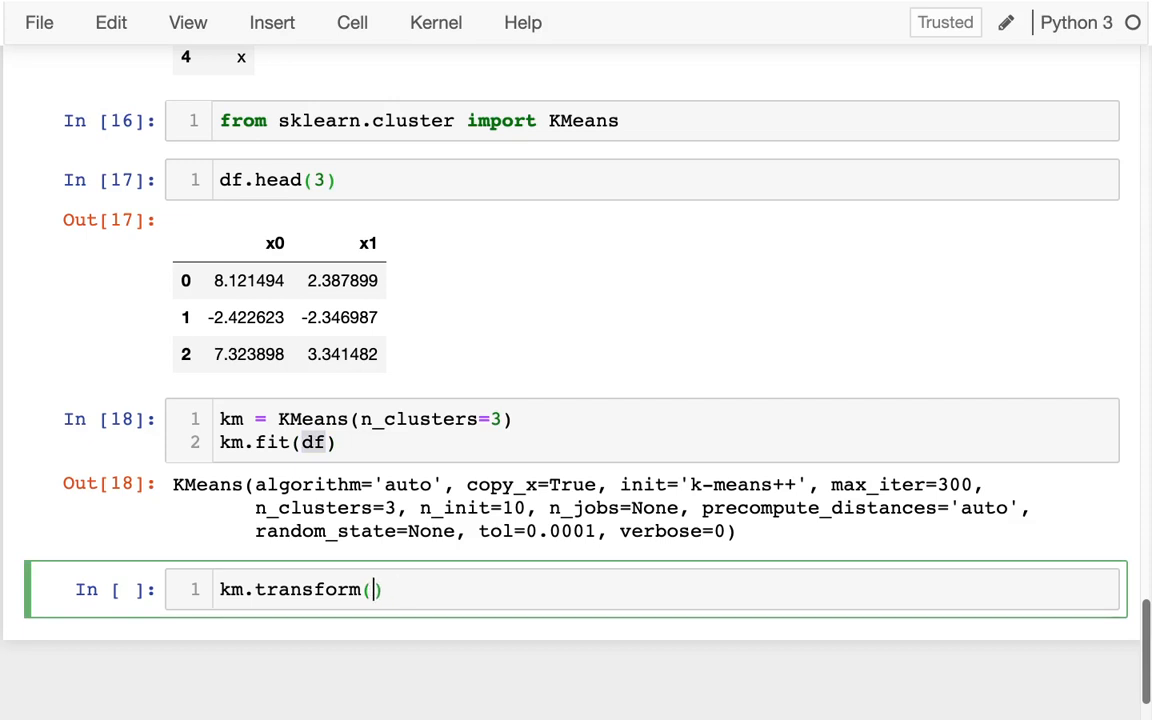
type("test")
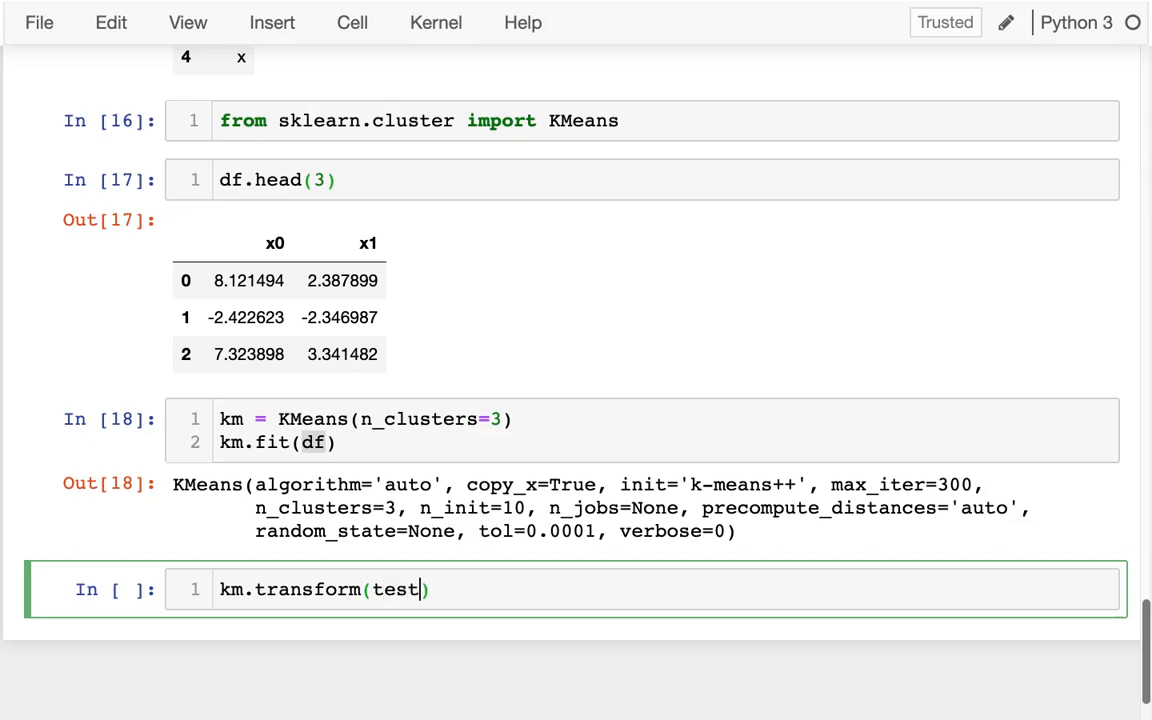
type("df")
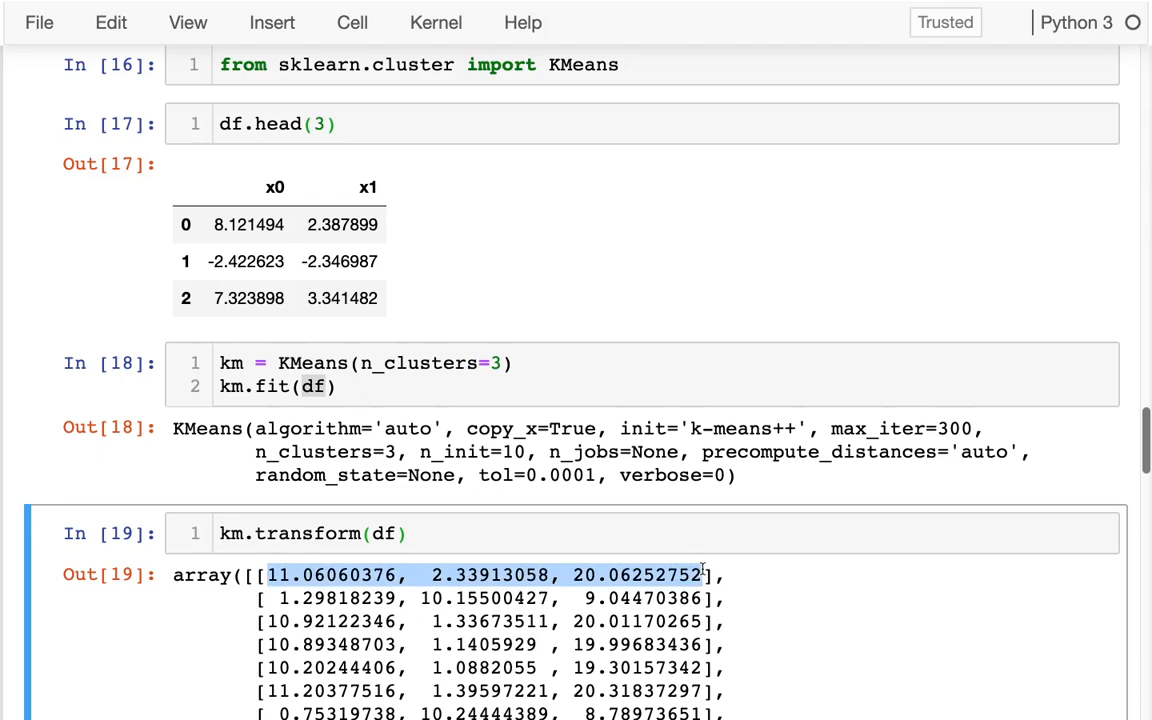
mouse_move(642, 541)
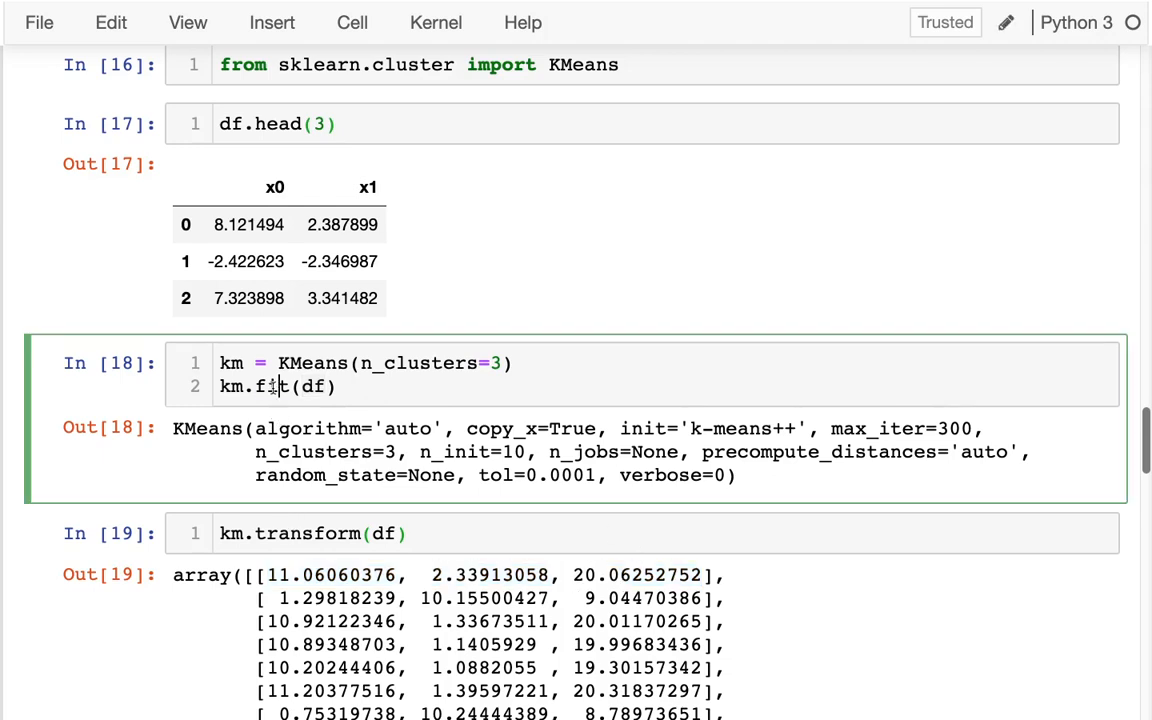
Change km.fit to km.fit_predict, delete the leftover transform cell, and begin a df2 assignment
left_click(445, 533)
type("_predict")
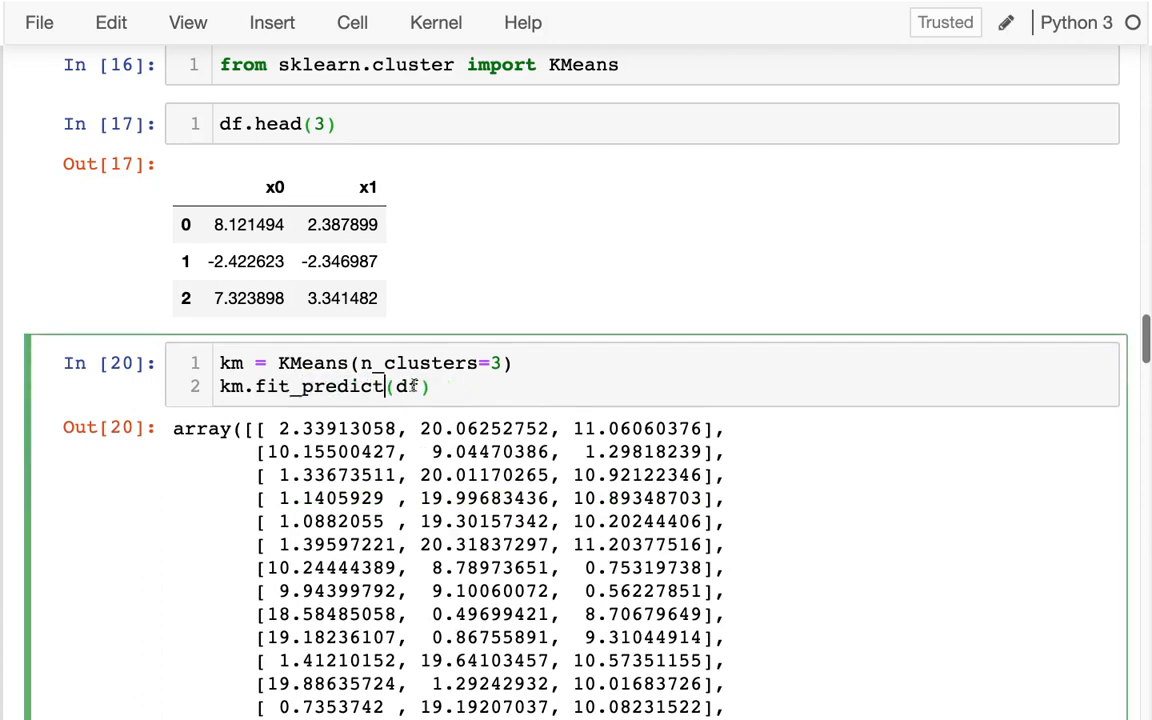
double_click(337, 428)
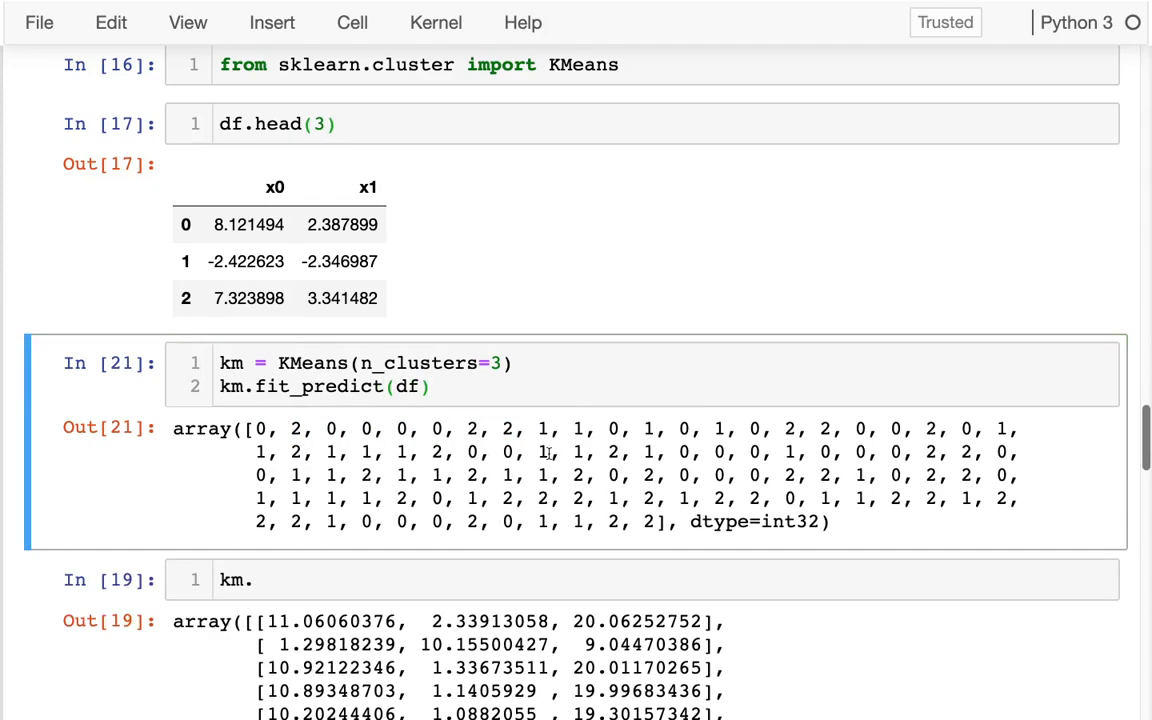
double_click(296, 428)
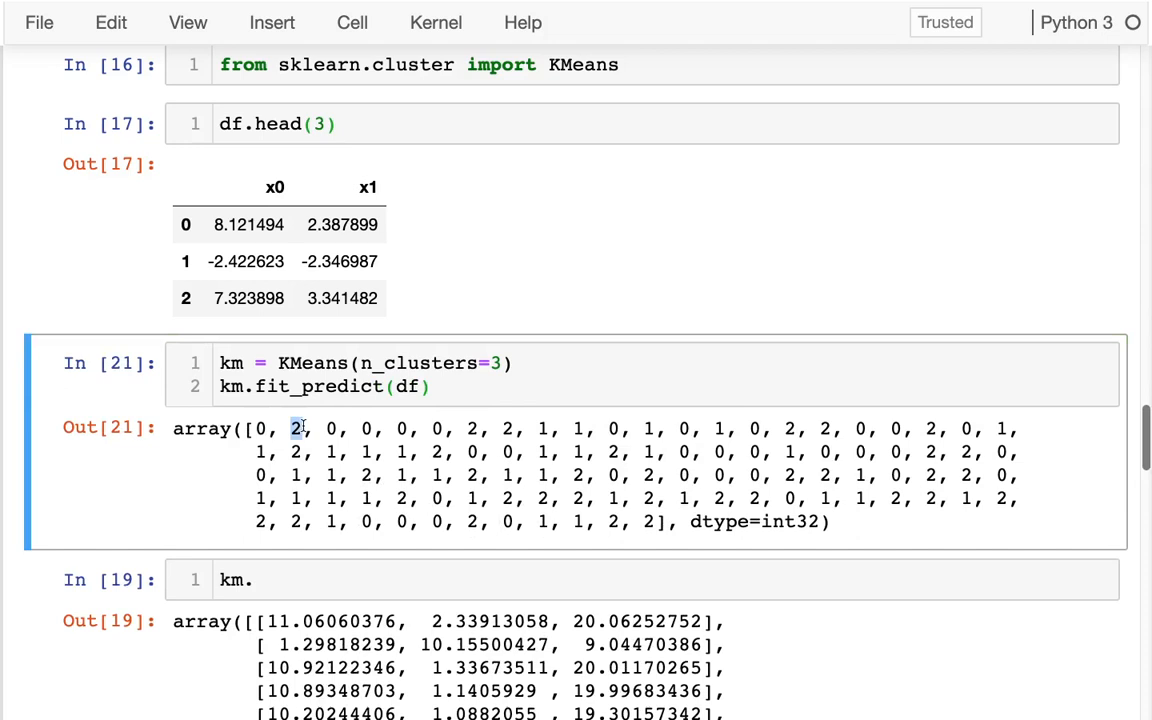
left_click(305, 579)
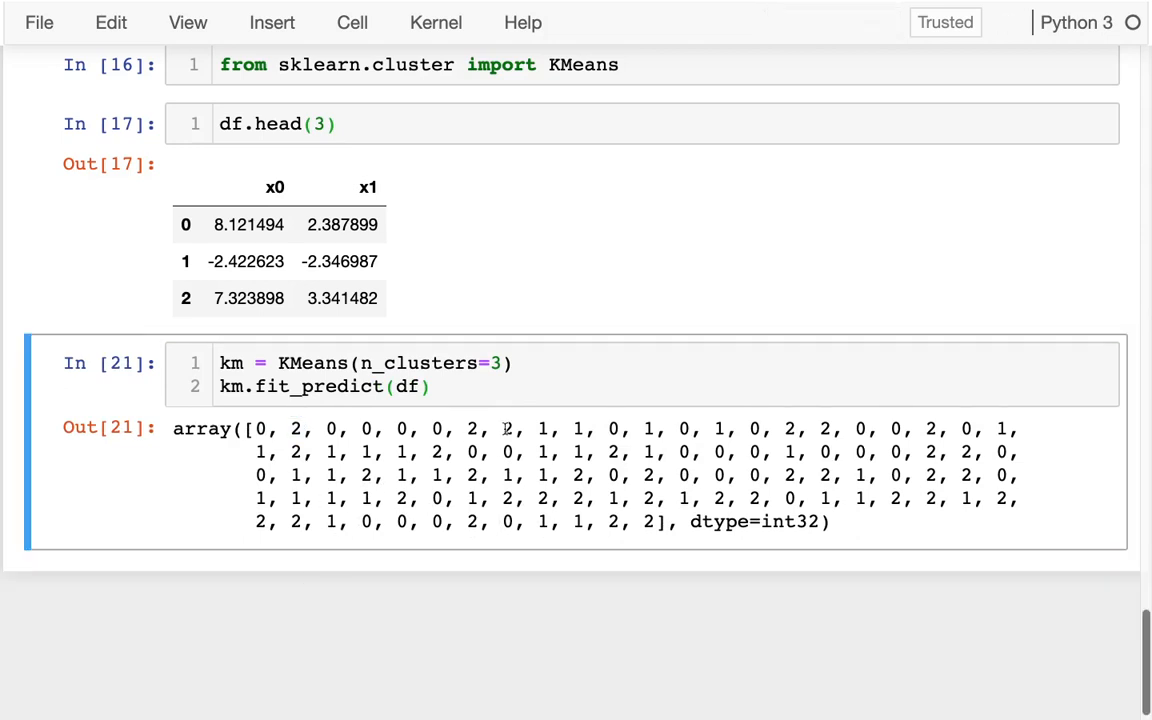
type("df2 =")
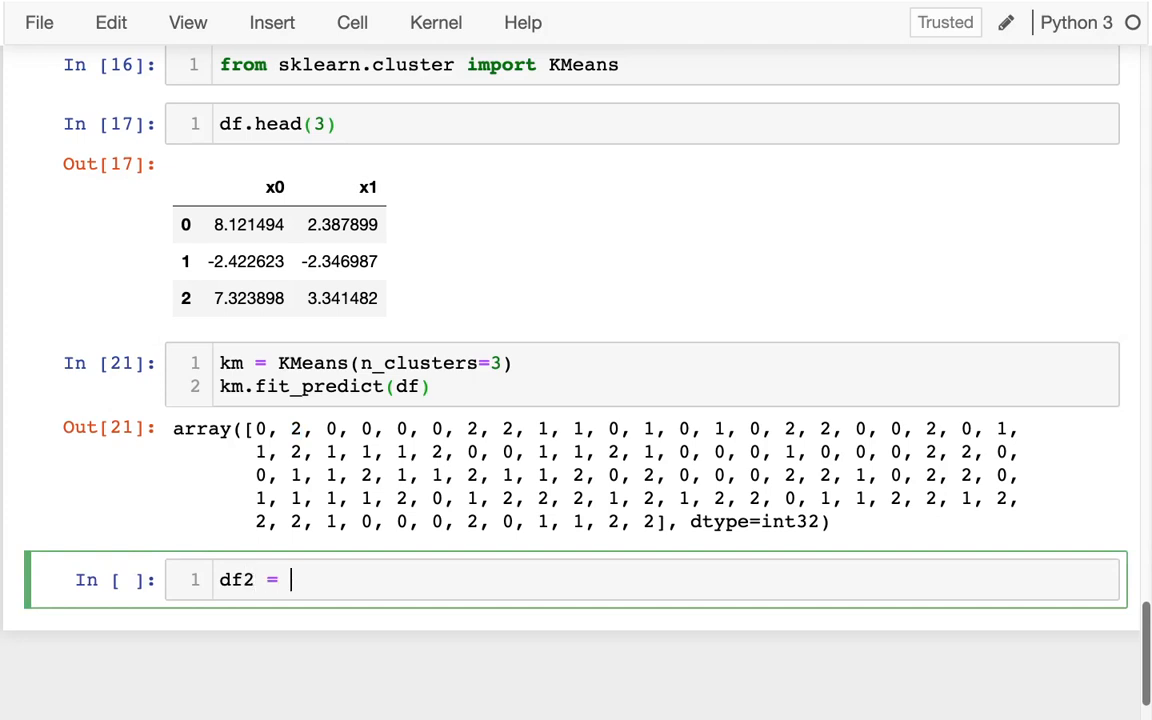
Make df2 a copy of df with a "cluster" column from km.fit_predict(df2)
type("df.copy()")
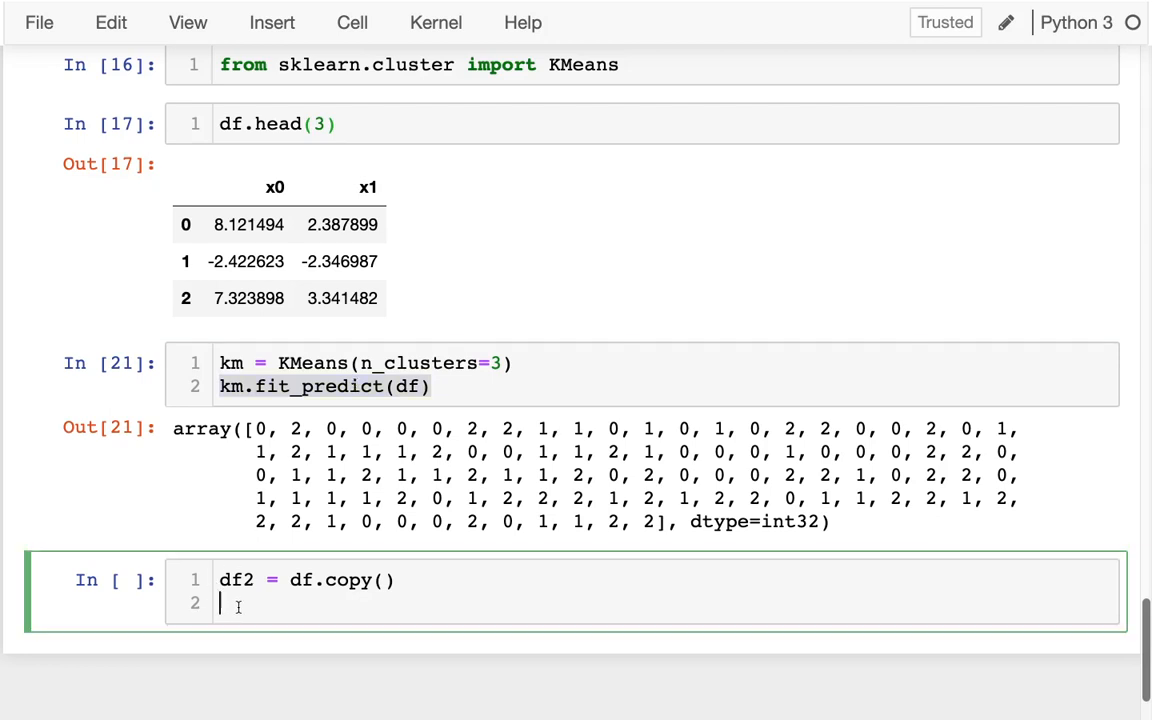
type("df[]")
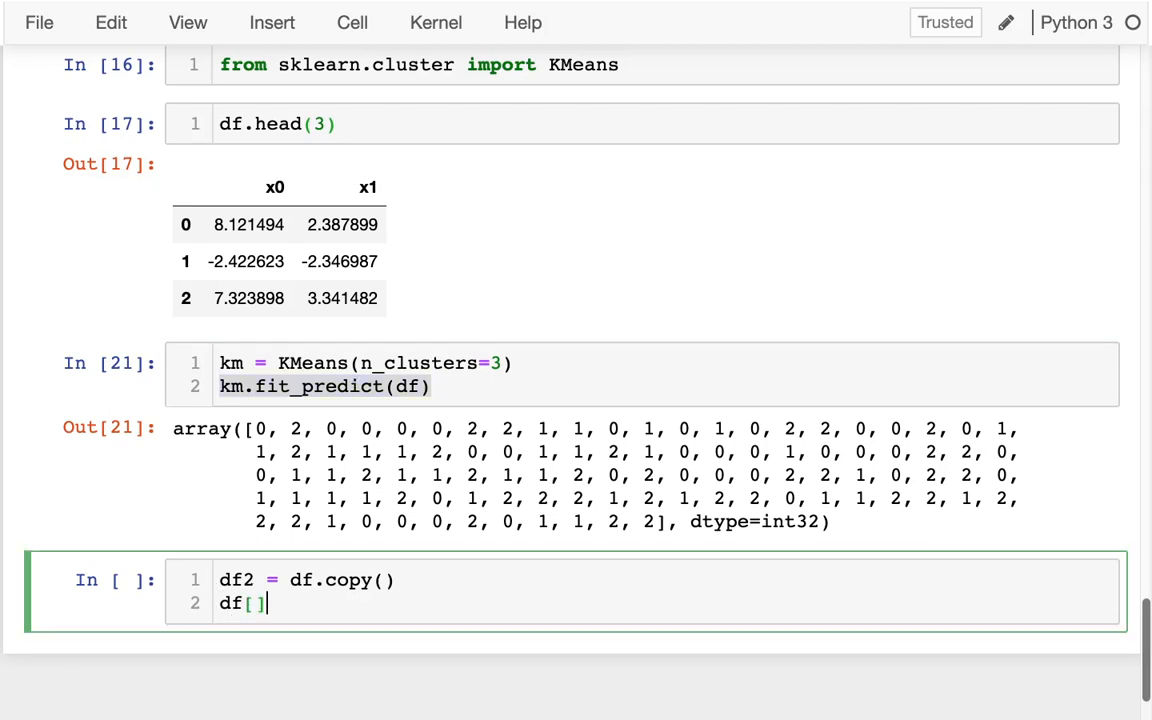
type("\"")
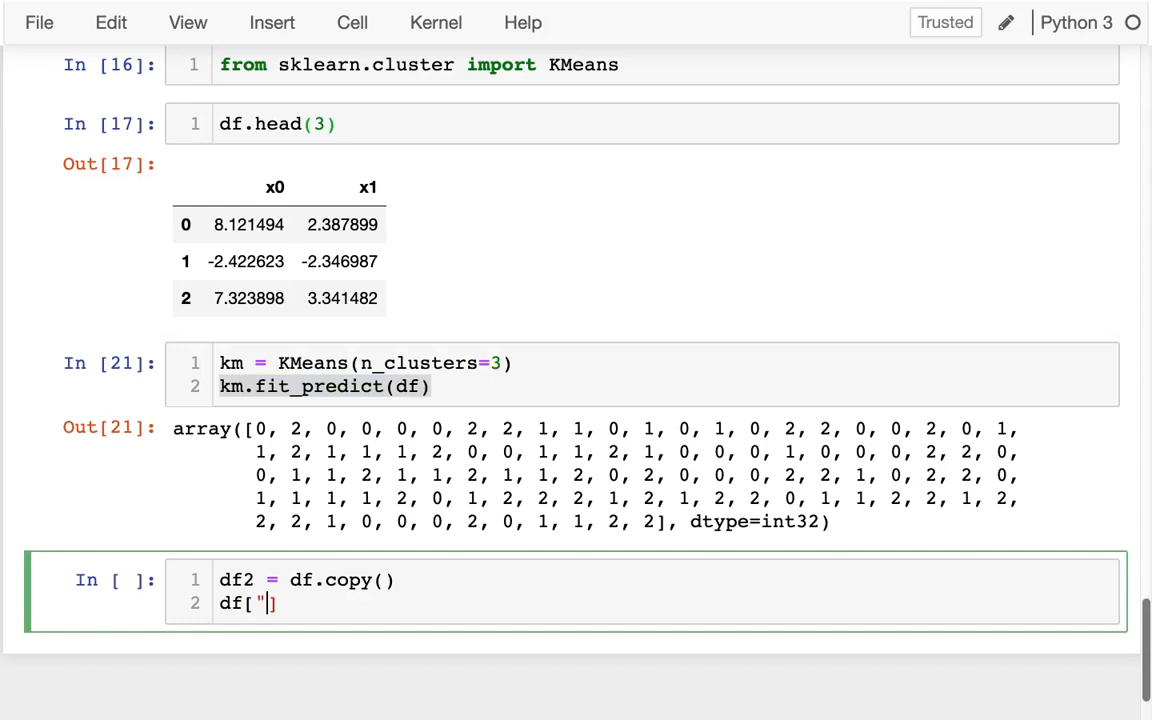
type("cluster")
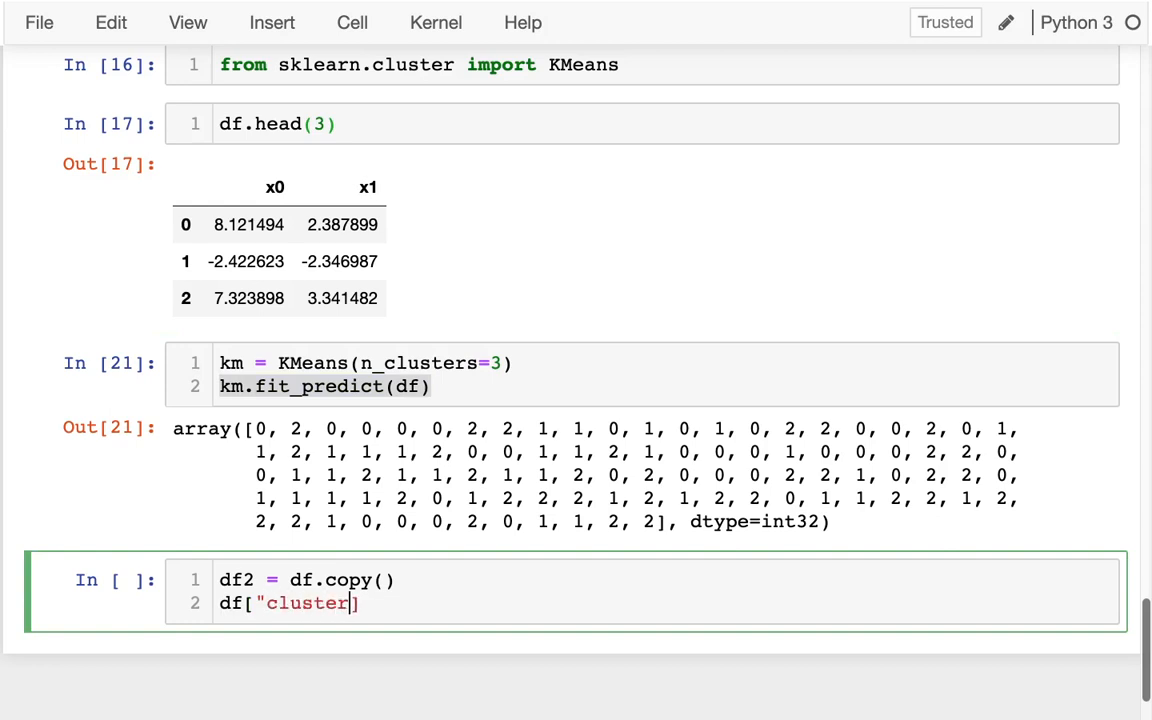
type("\"] \"")
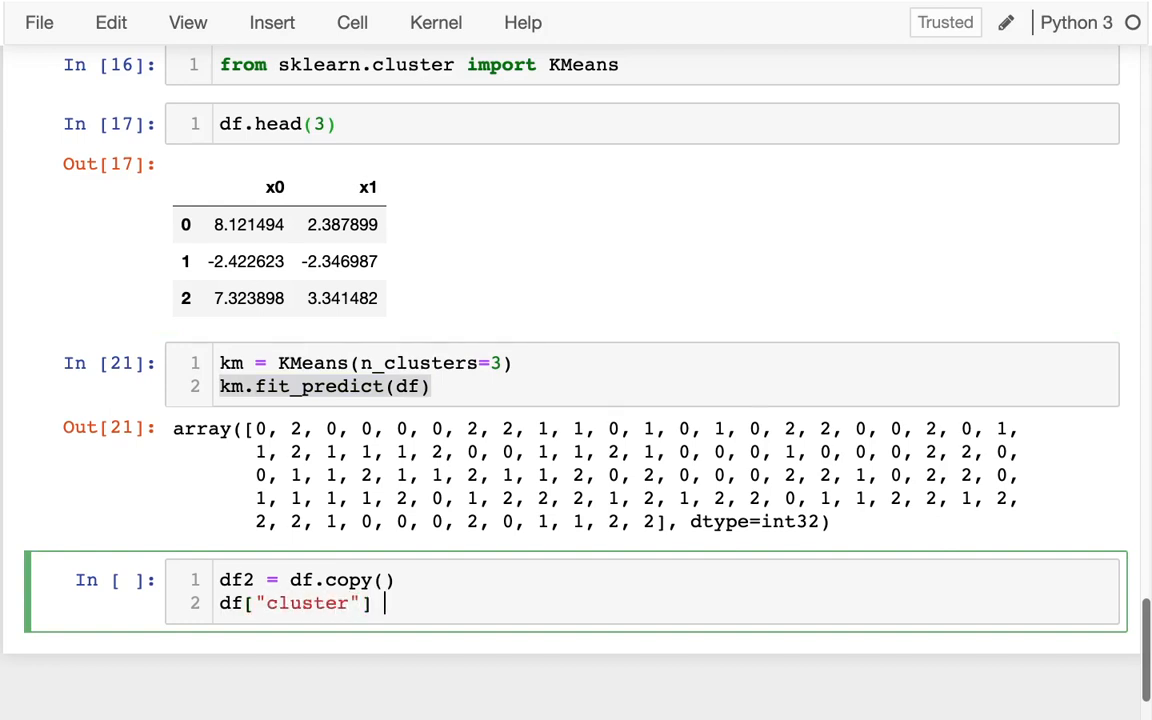
type("= km.fit_predict(df)")
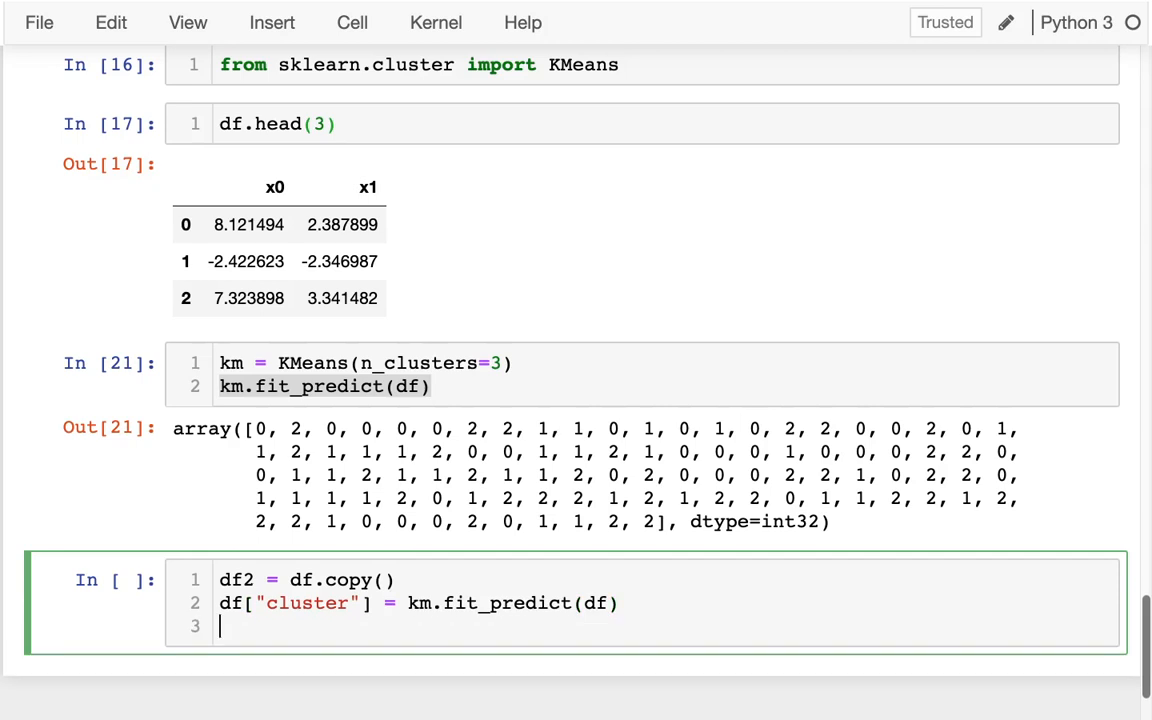
type("2")
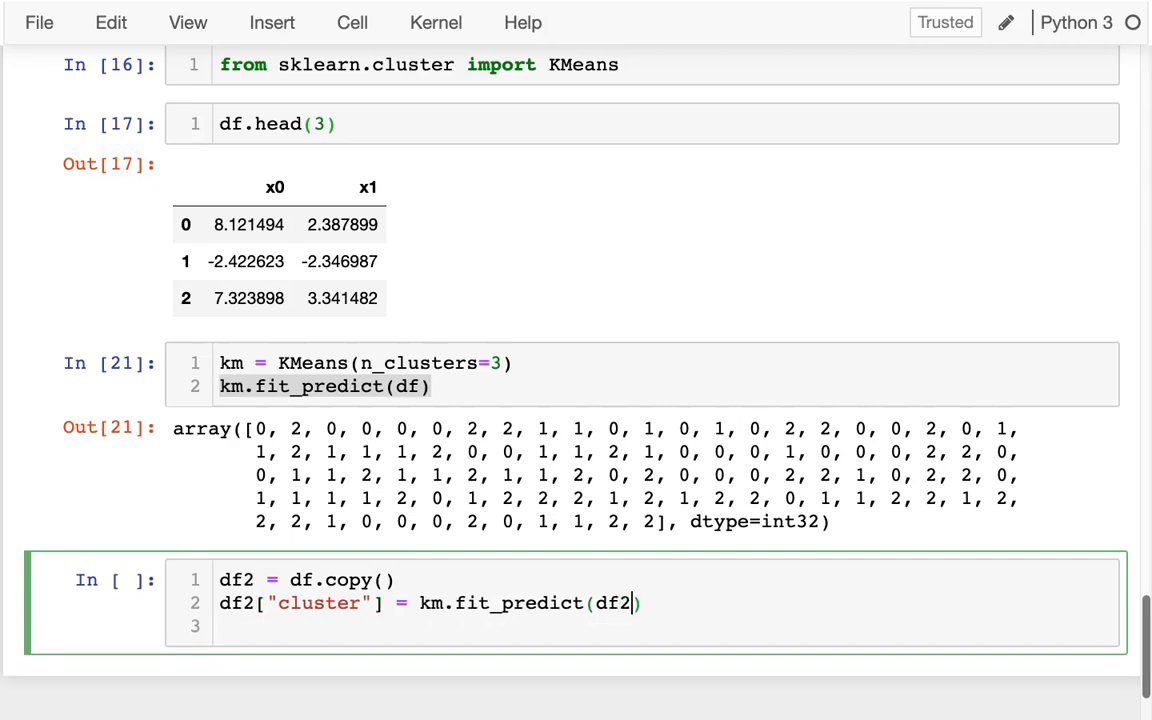
Show df2.tail() and start a new cell below the table
type("df2h.de")
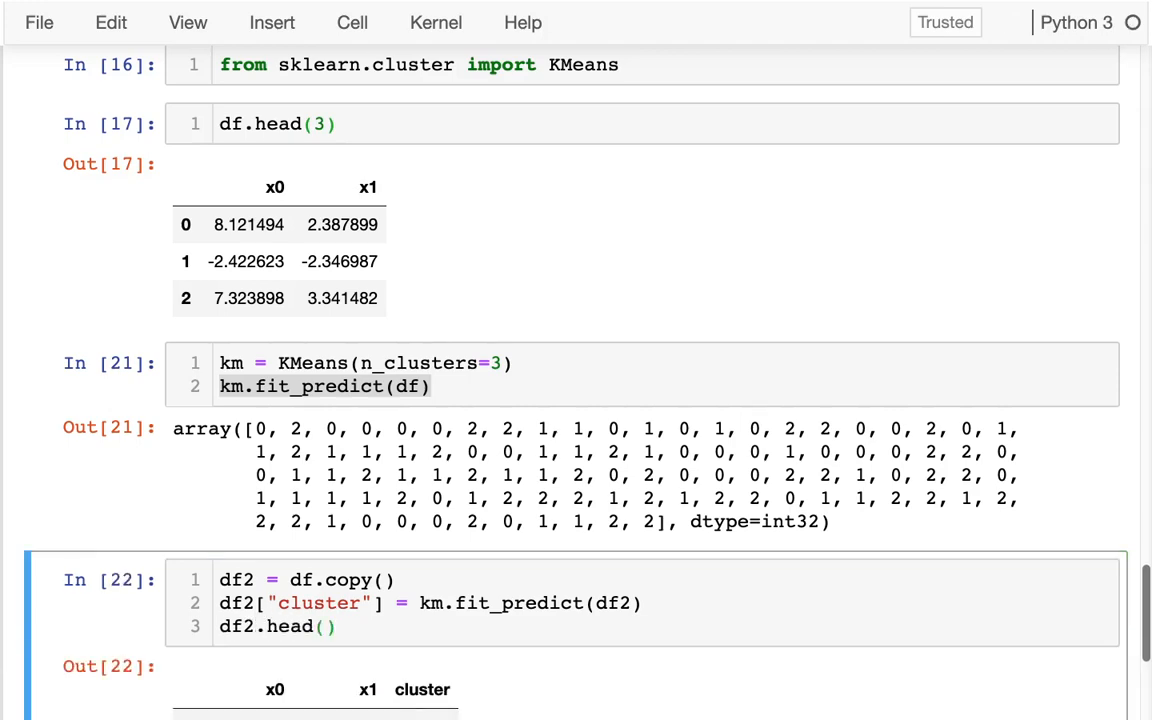
scroll("down", 3)
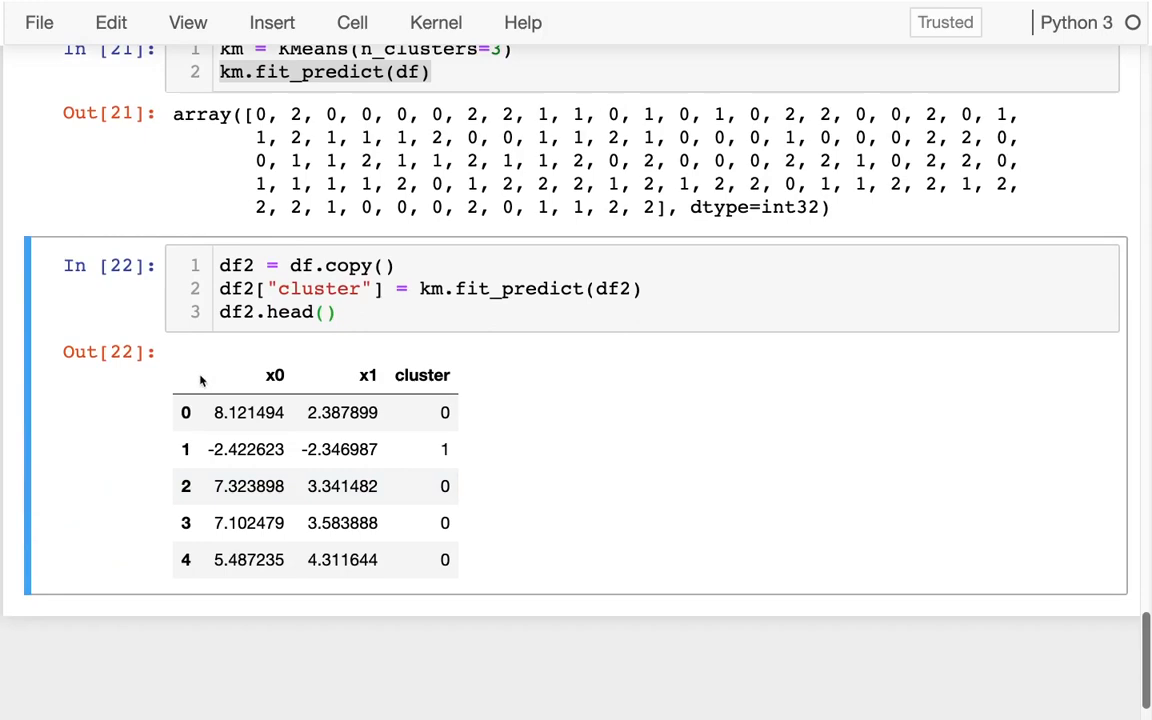
type("tra")
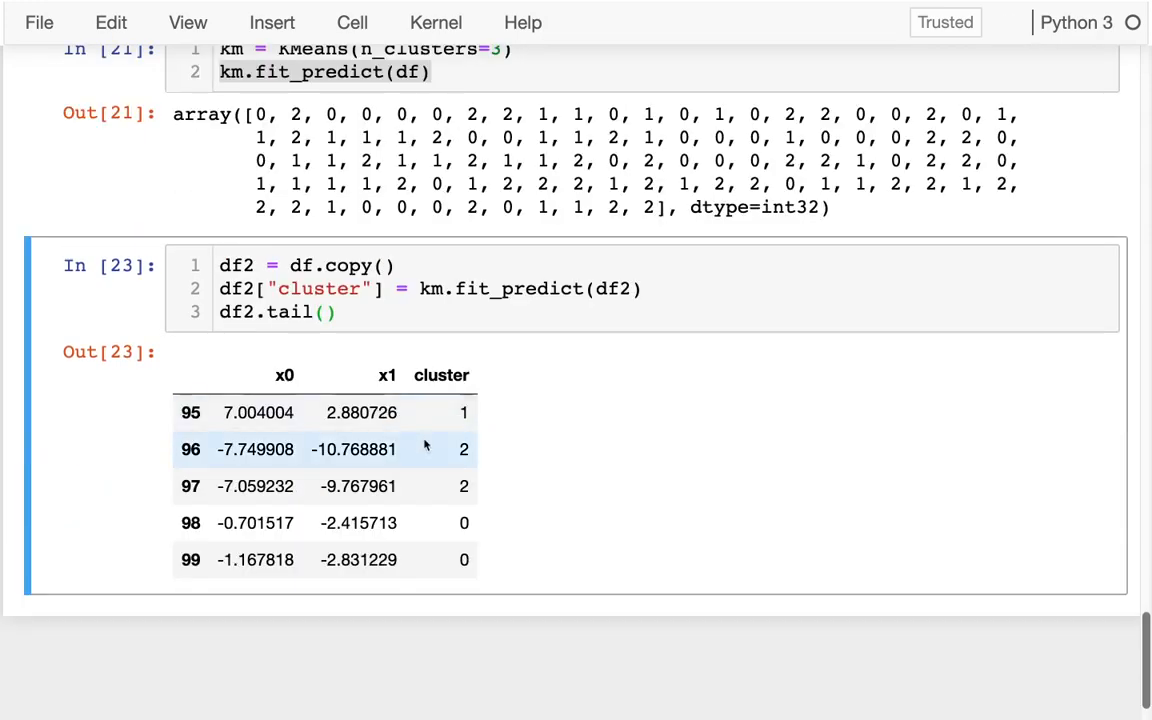
left_click(365, 312)
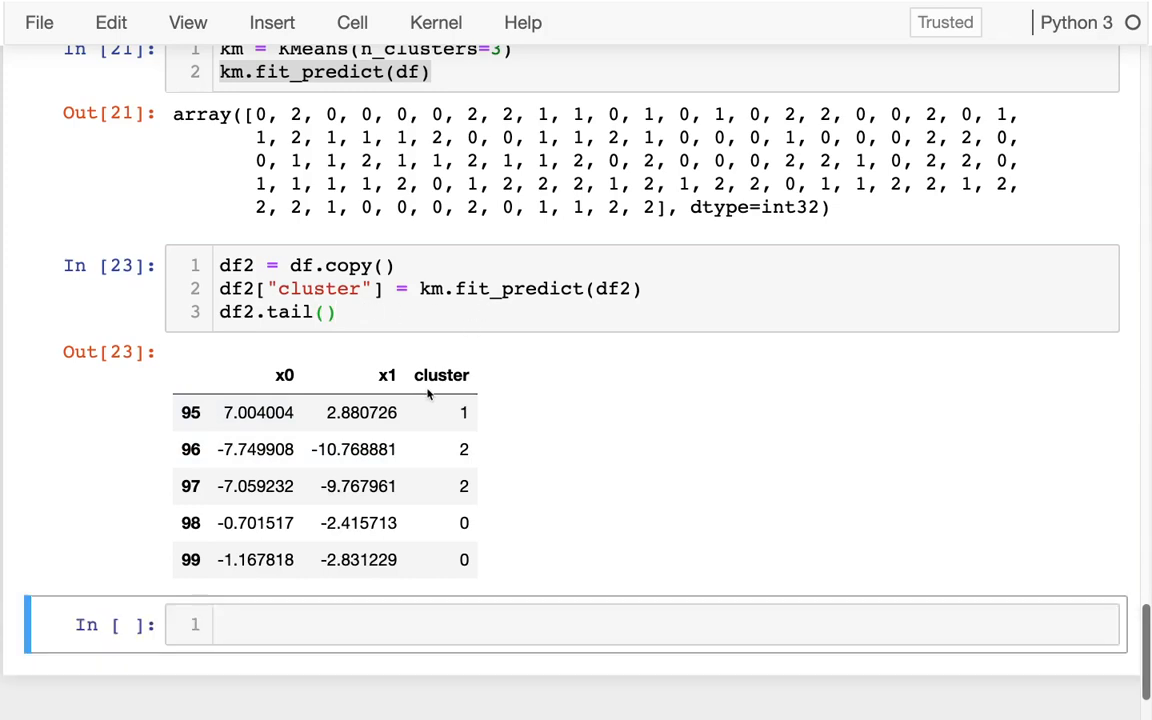
type("df")
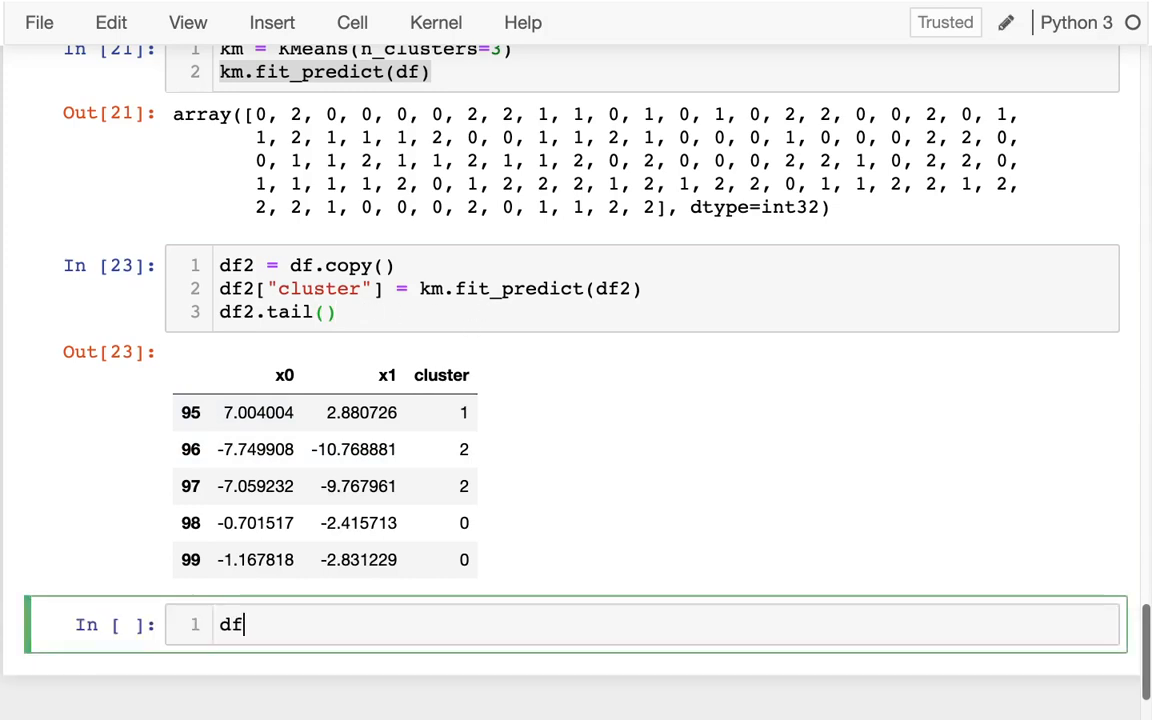
Run df2.plot.scatter(x="x0", y="x1", c=df2["cluster"]), then add a cmap=?? placeholder
type("2.plot.")
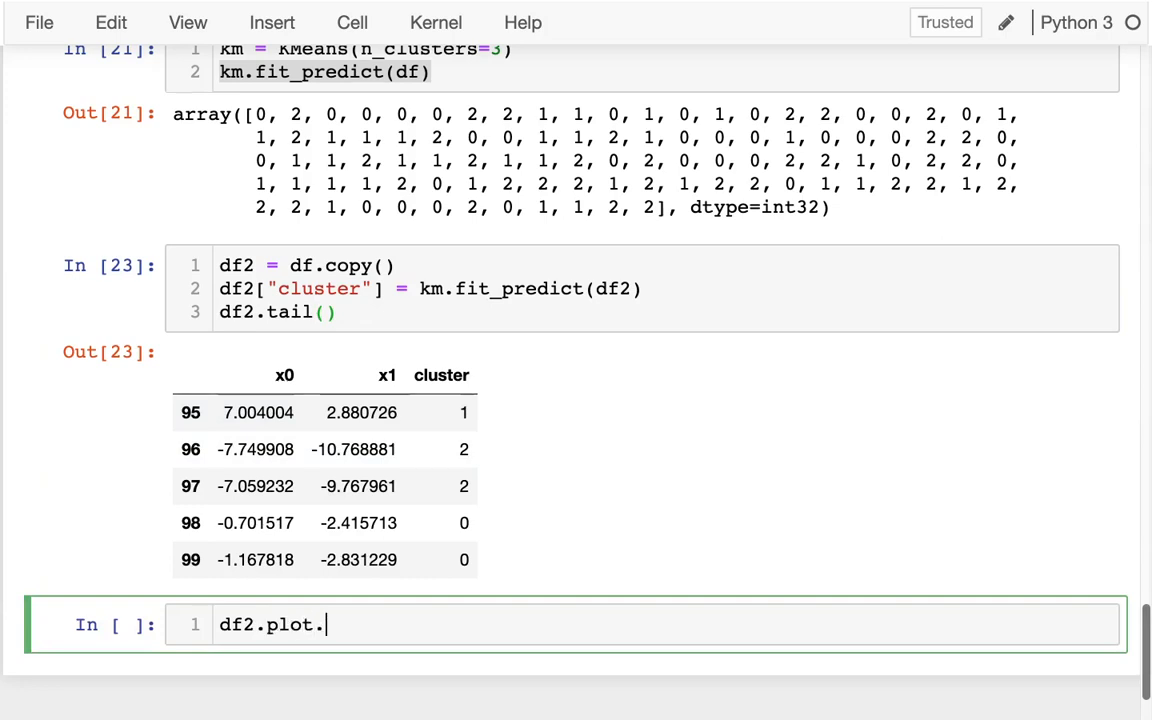
type("scatter(x=")
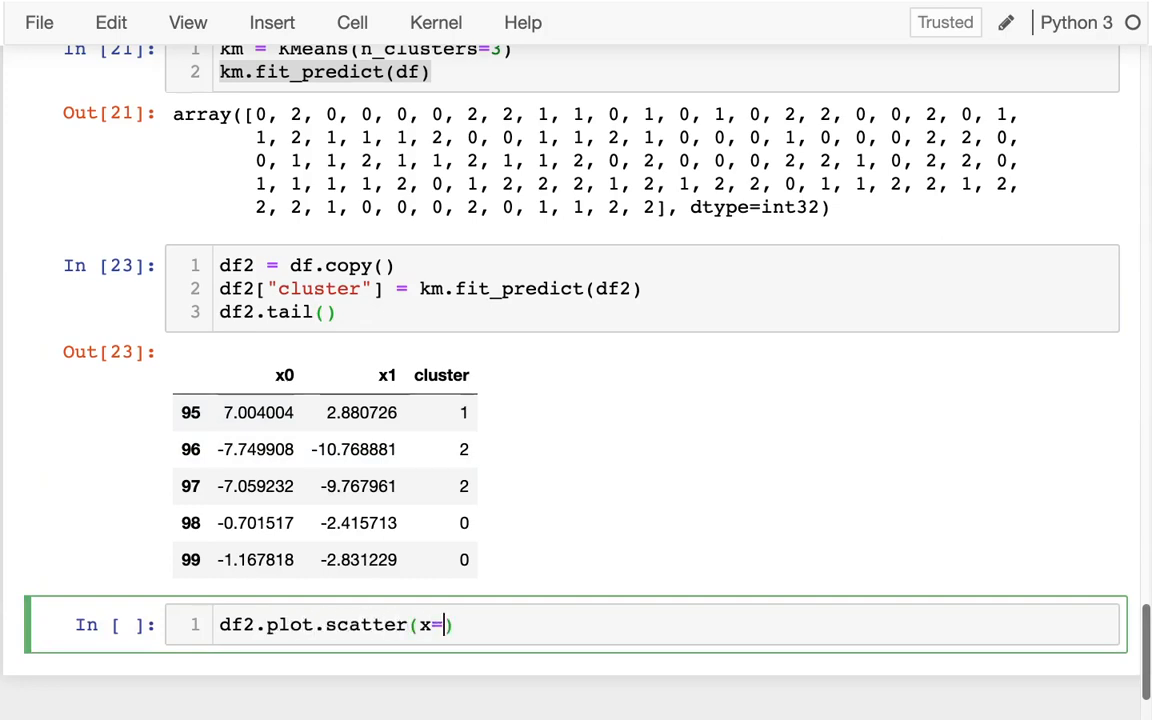
type("\"x0\", y")
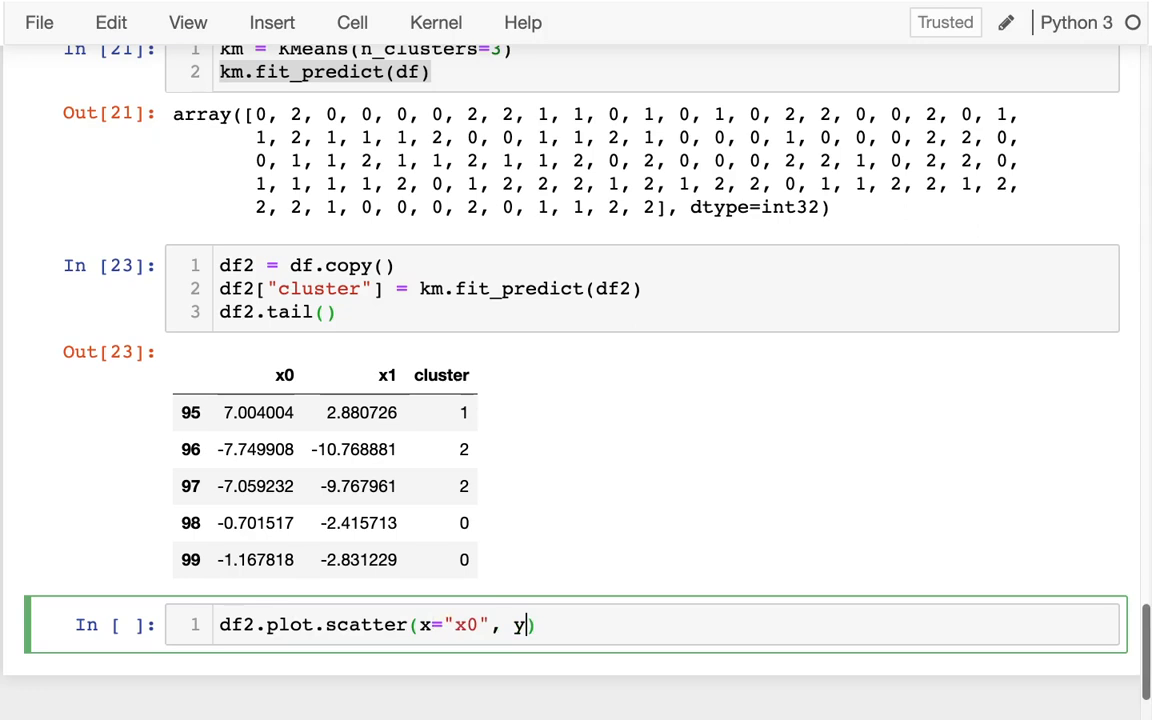
type("=\"x1\"")
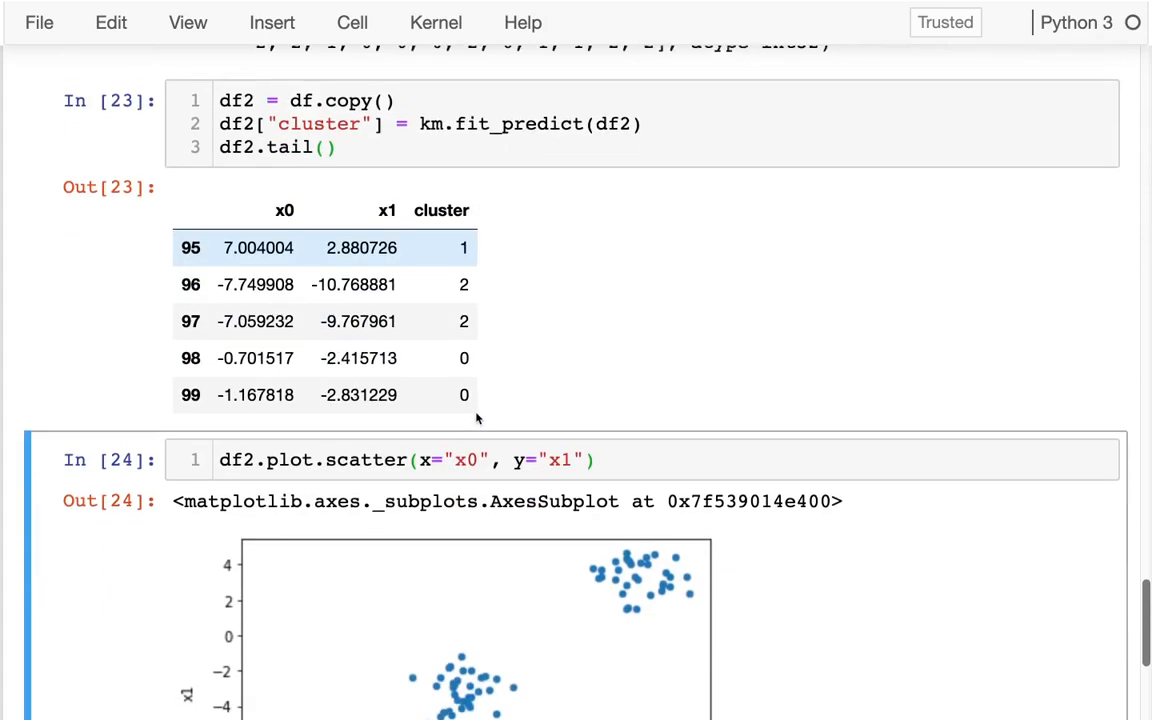
scroll("down", 3)
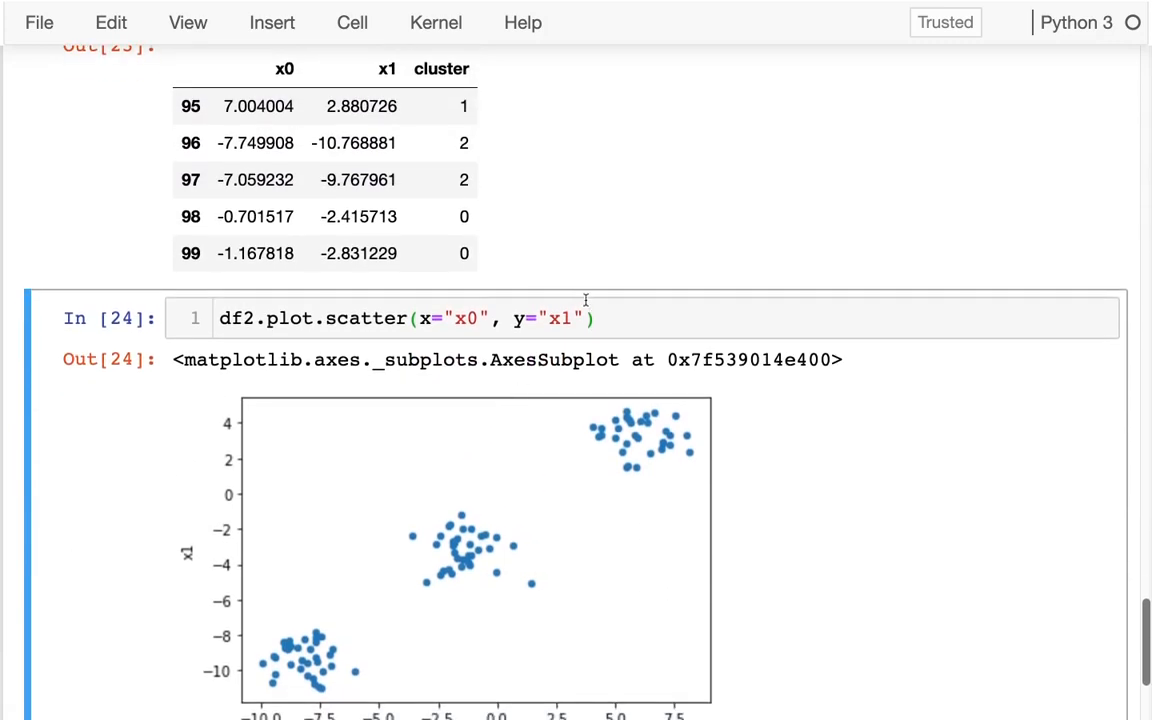
type(", c=")
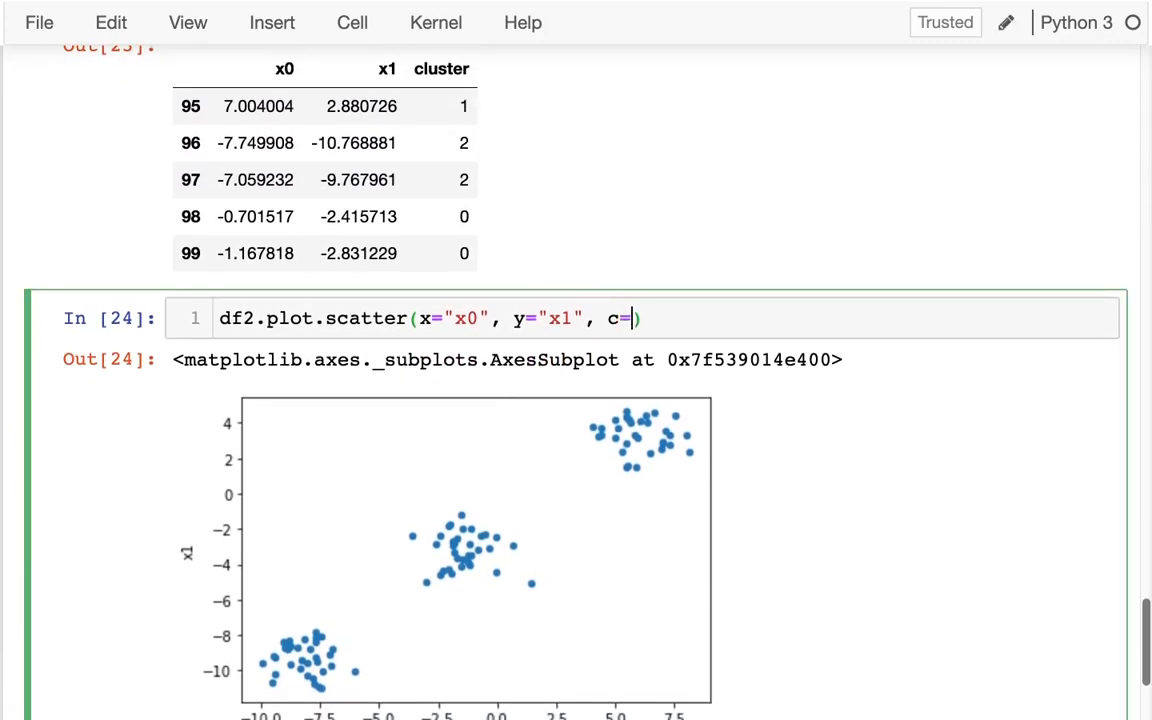
type("df2[")
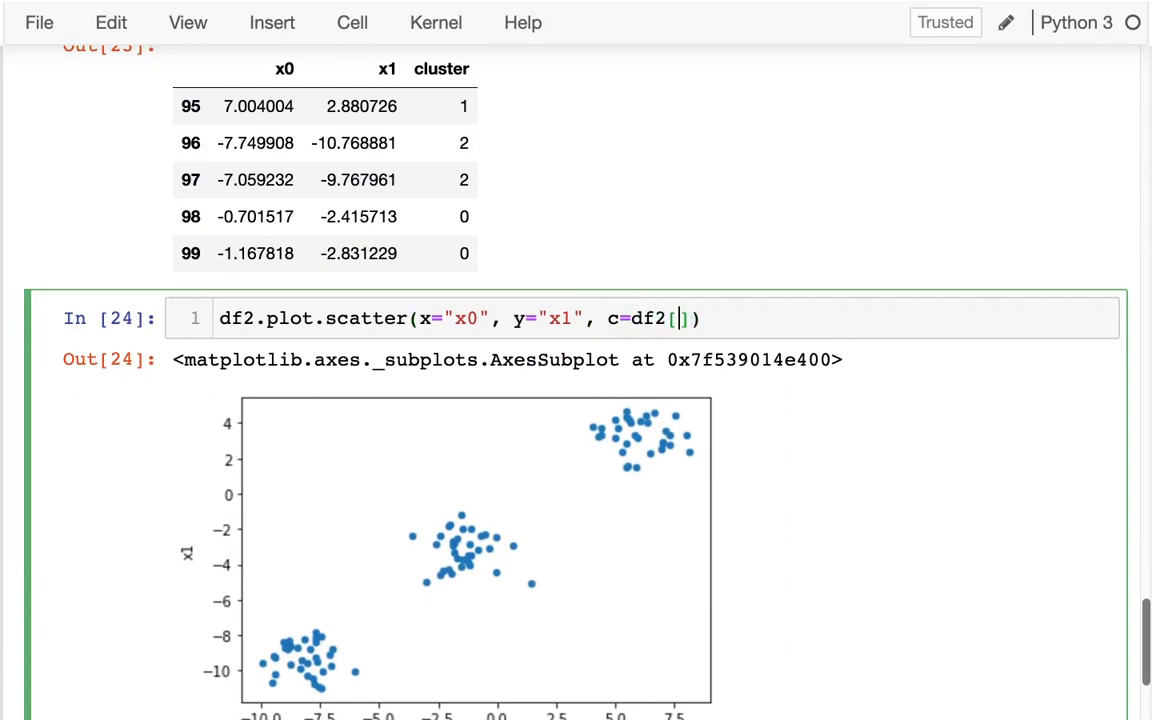
type("\"cluster\"")
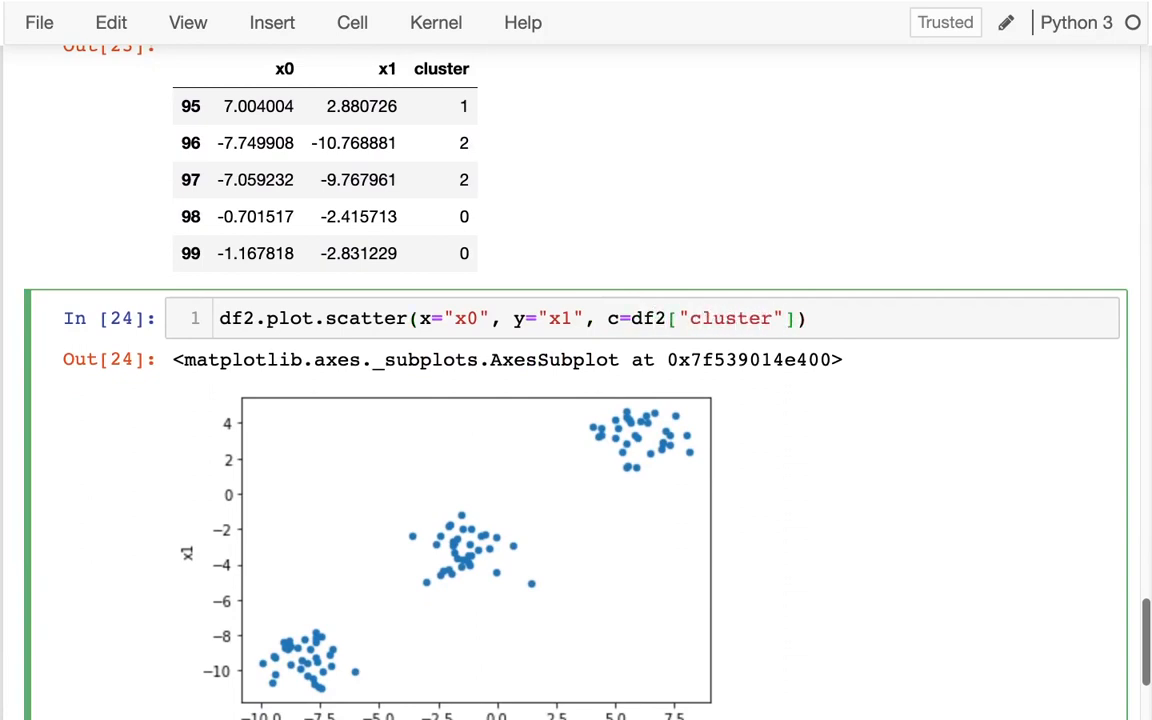
key("shift+Return")
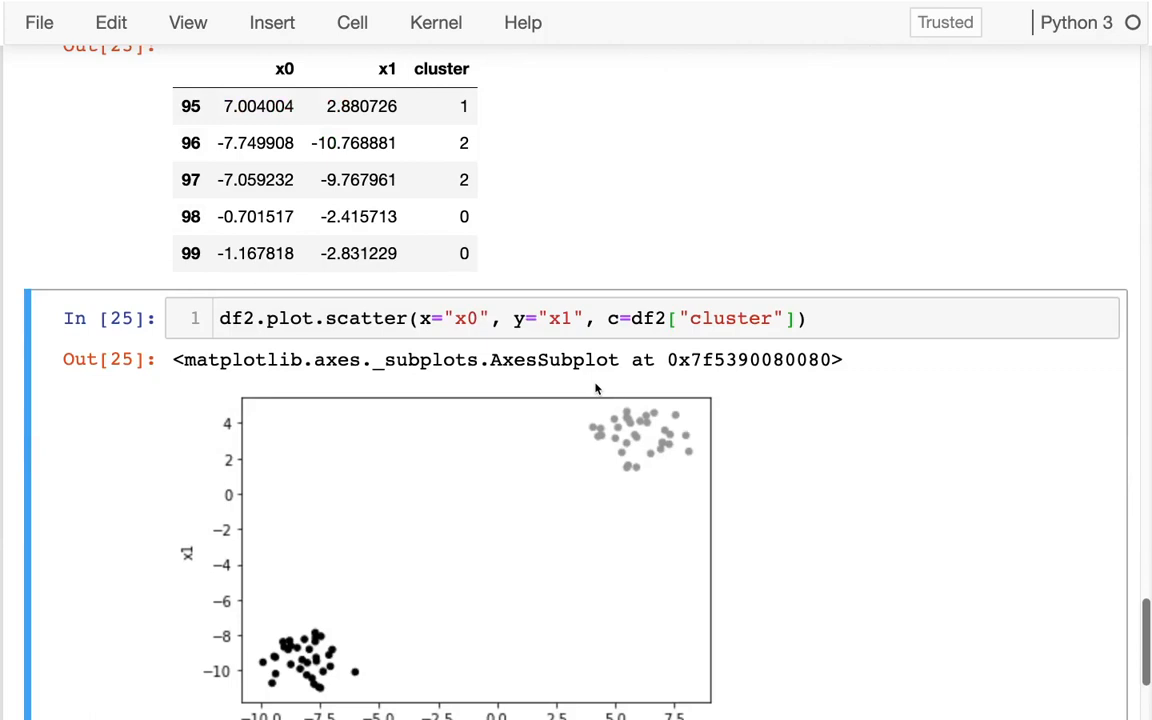
mouse_move(531, 467)
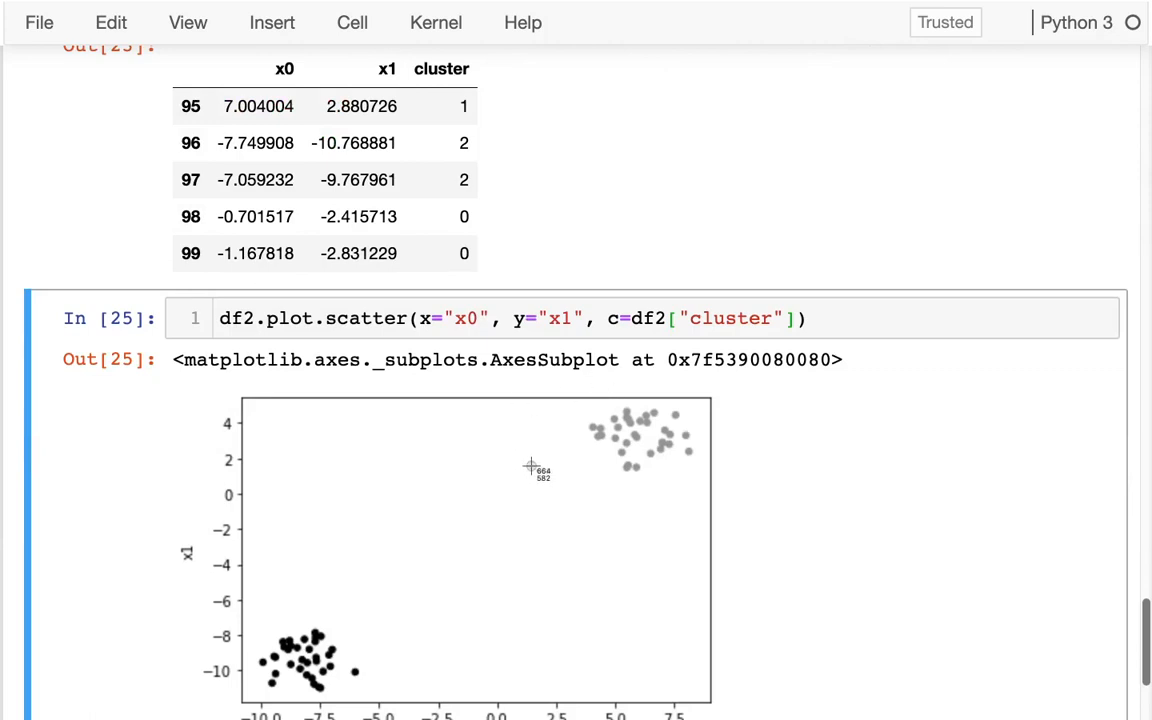
left_click_drag(534, 466, 382, 596)
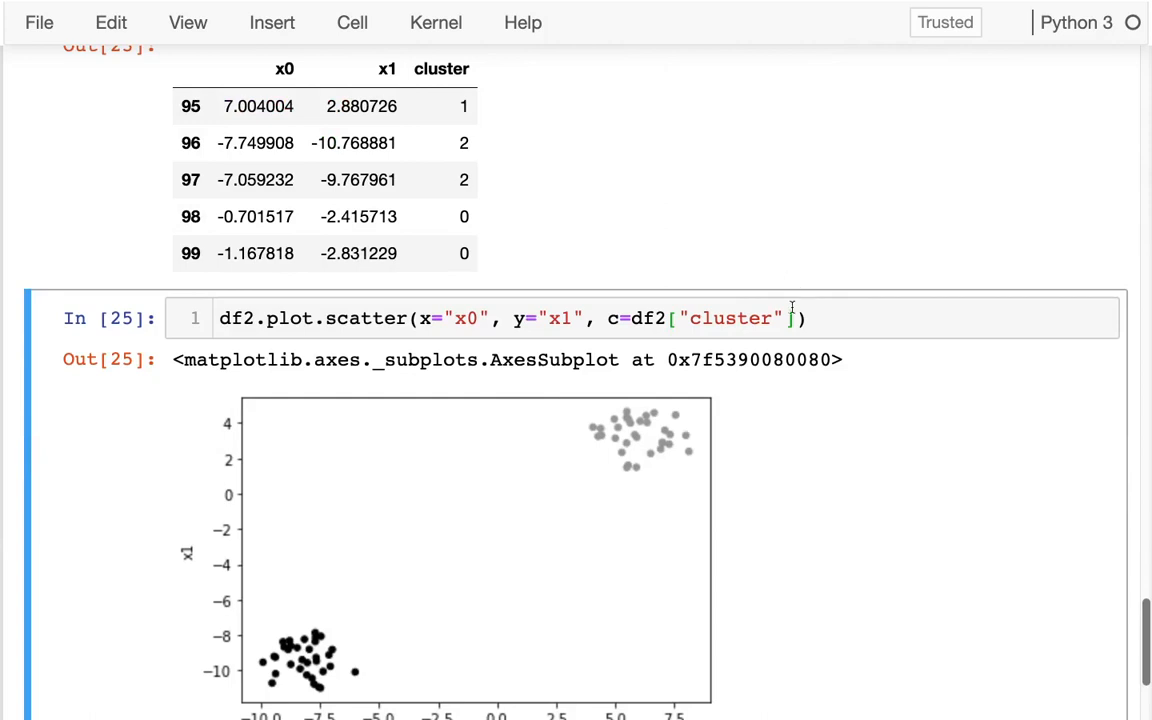
type(", cmap=????")
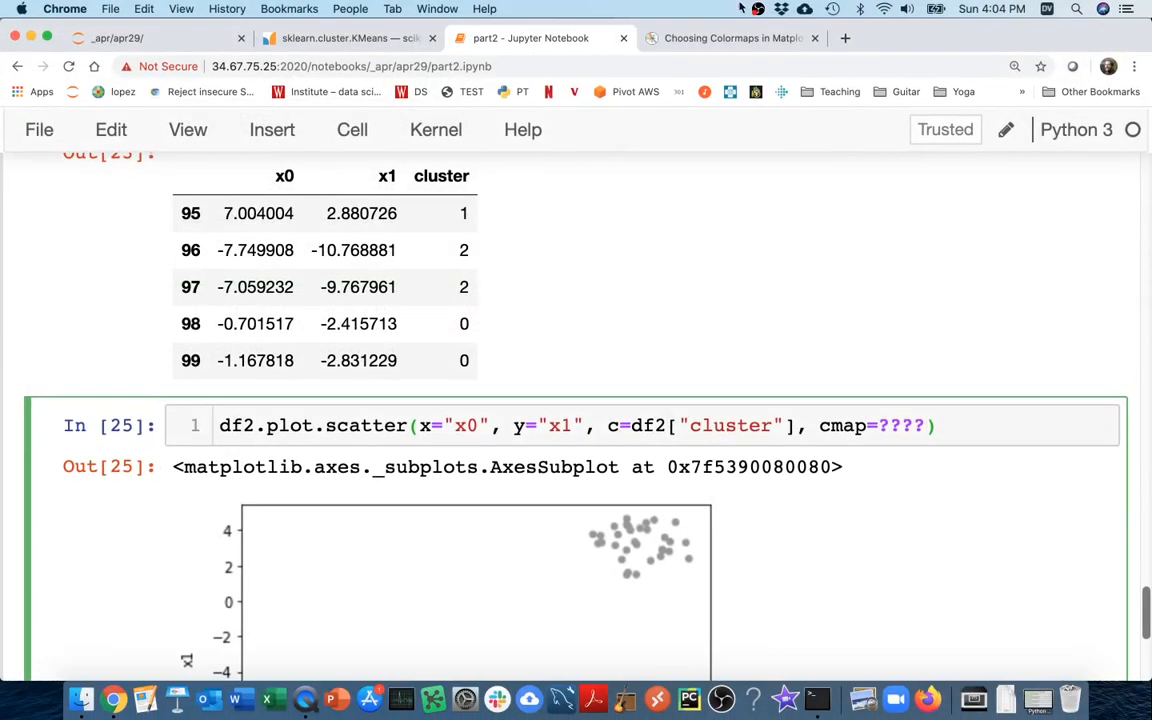
Browse Matplotlib's Choosing Colormaps page down to the qualitative colormaps, then return to the notebook
left_click(730, 38)
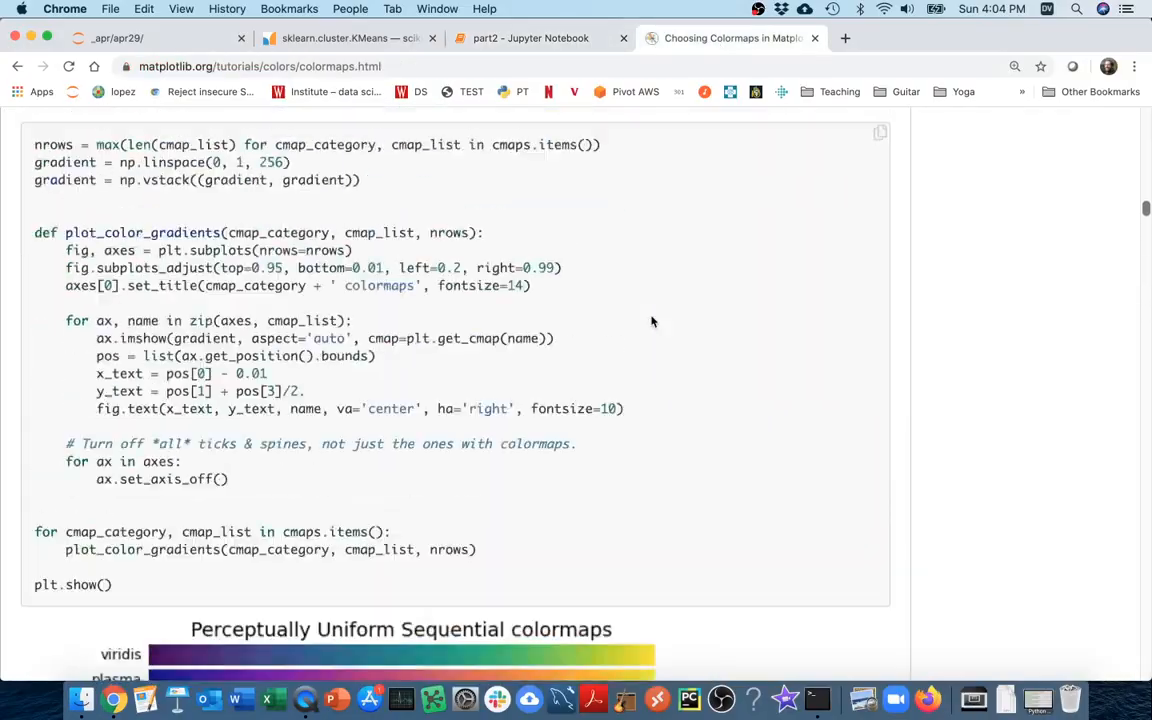
scroll("up", 3)
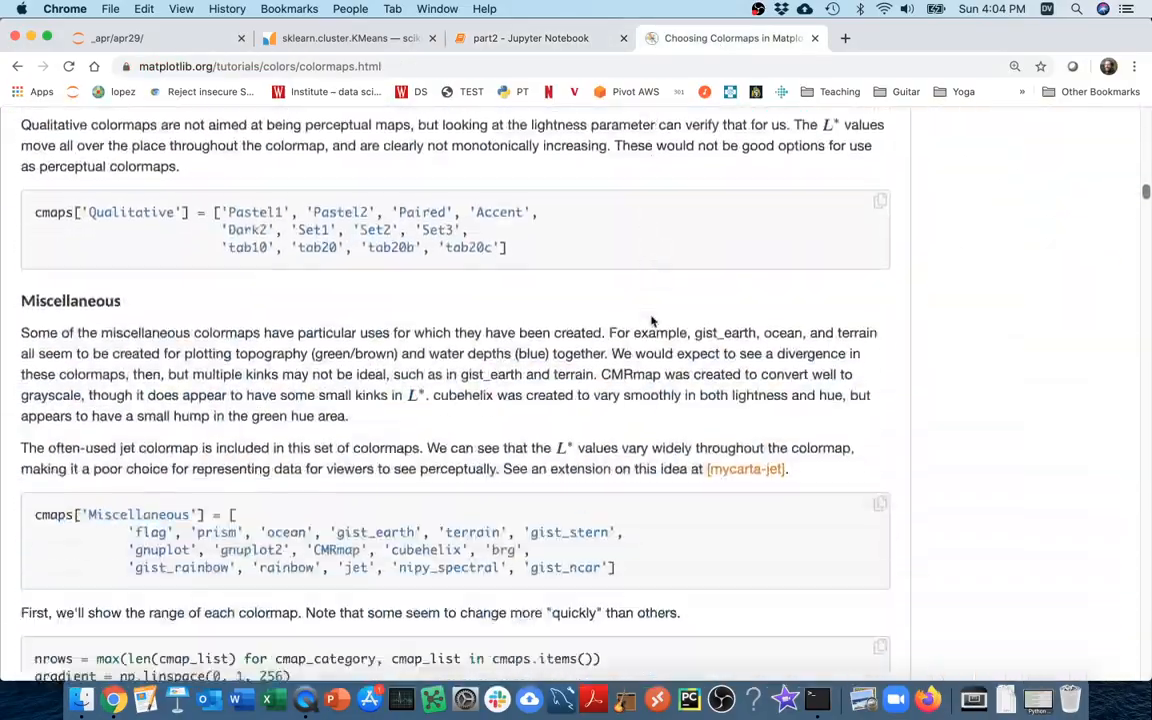
scroll("down", 3)
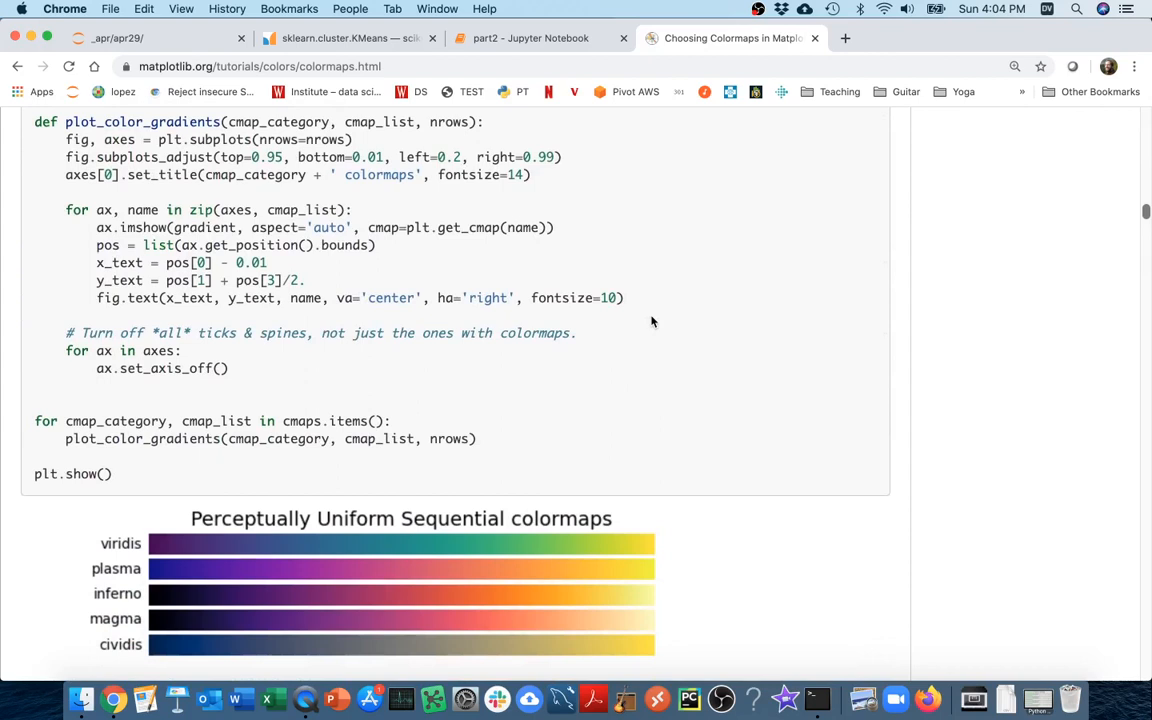
scroll("down", 3)
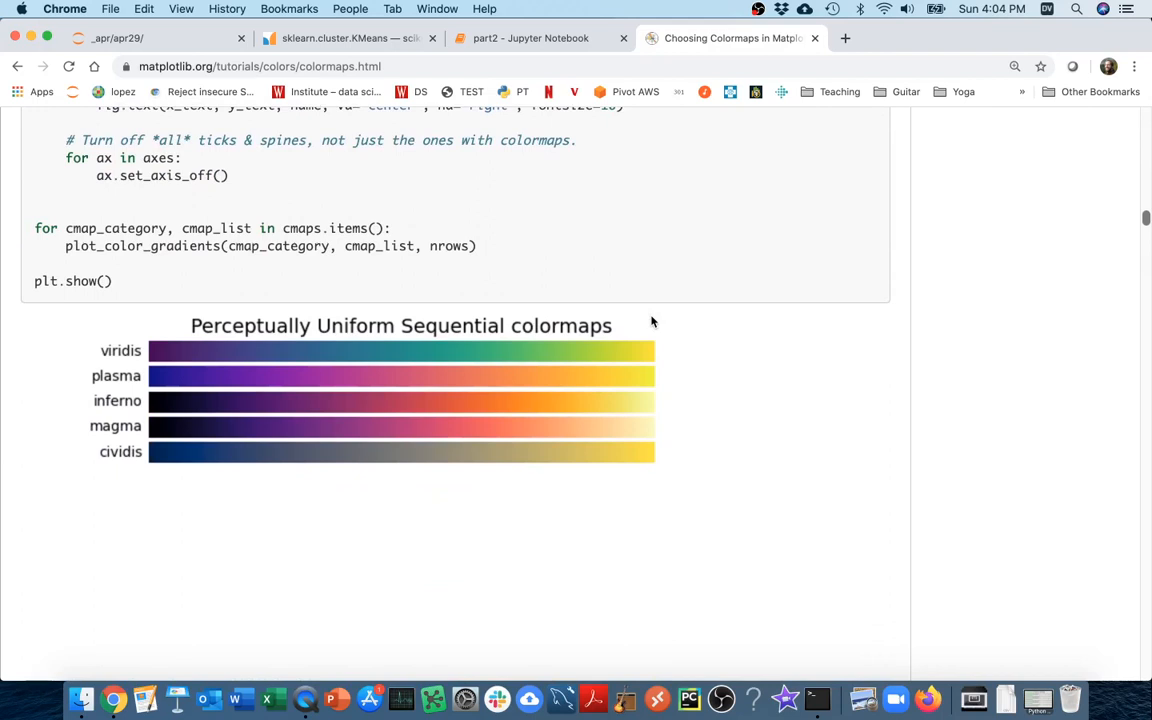
mouse_move(660, 444)
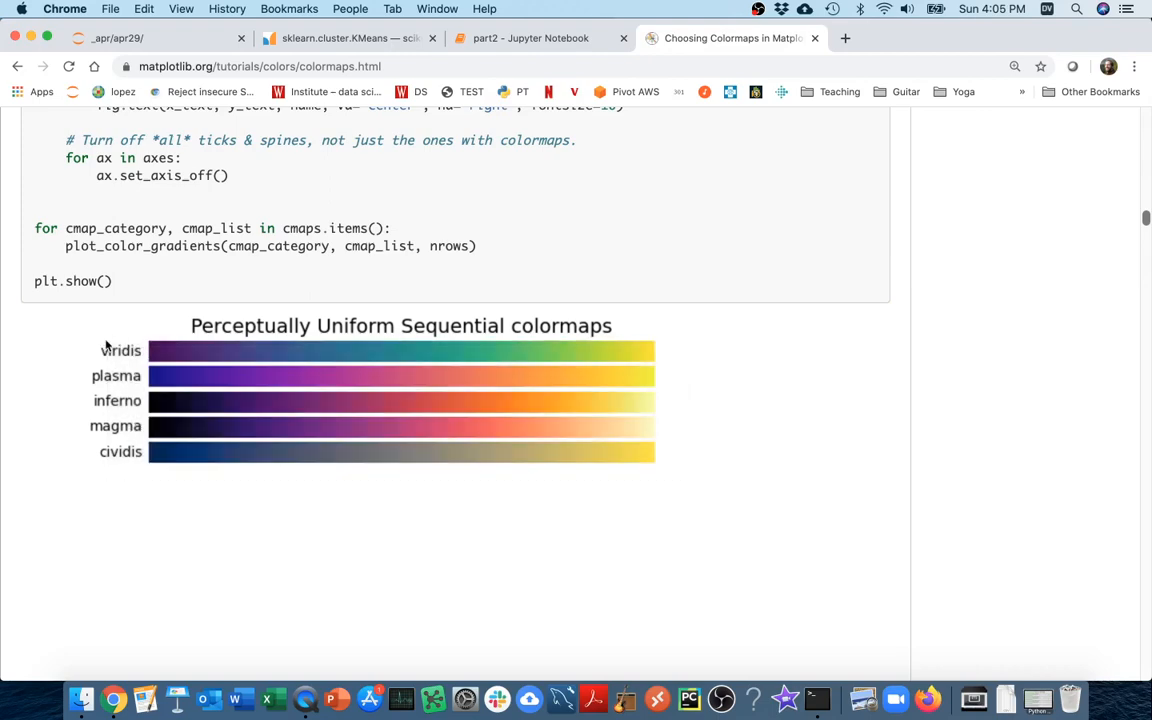
scroll("down", 3)
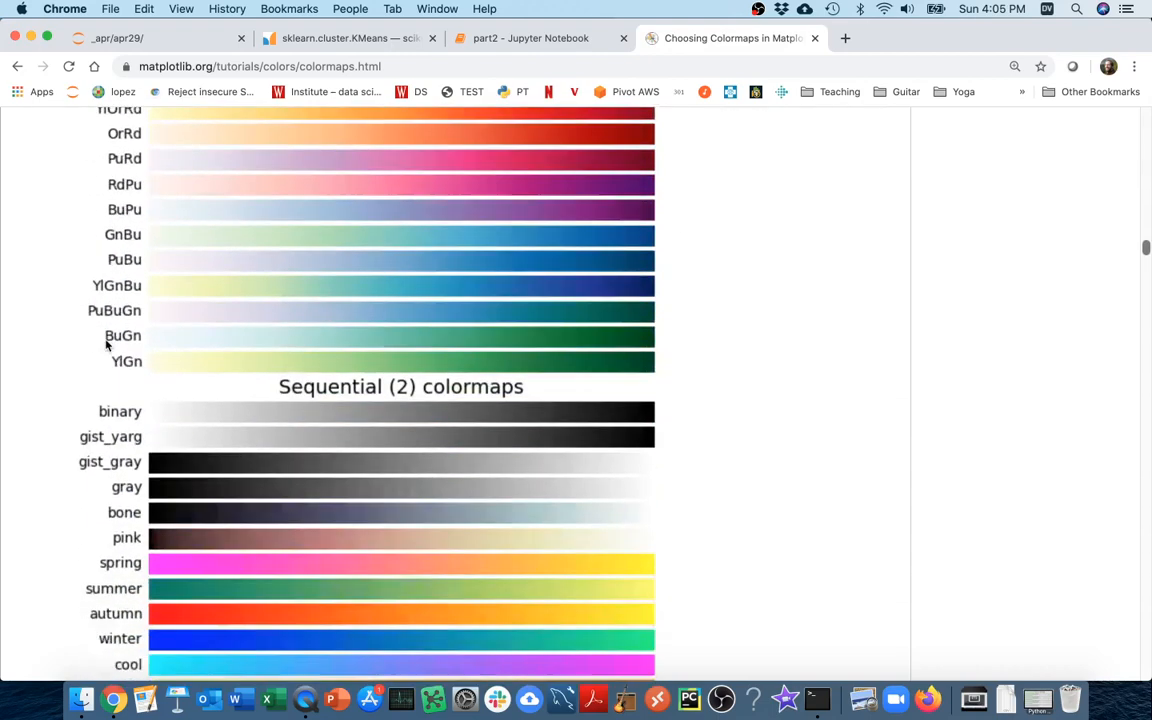
scroll("down", 3)
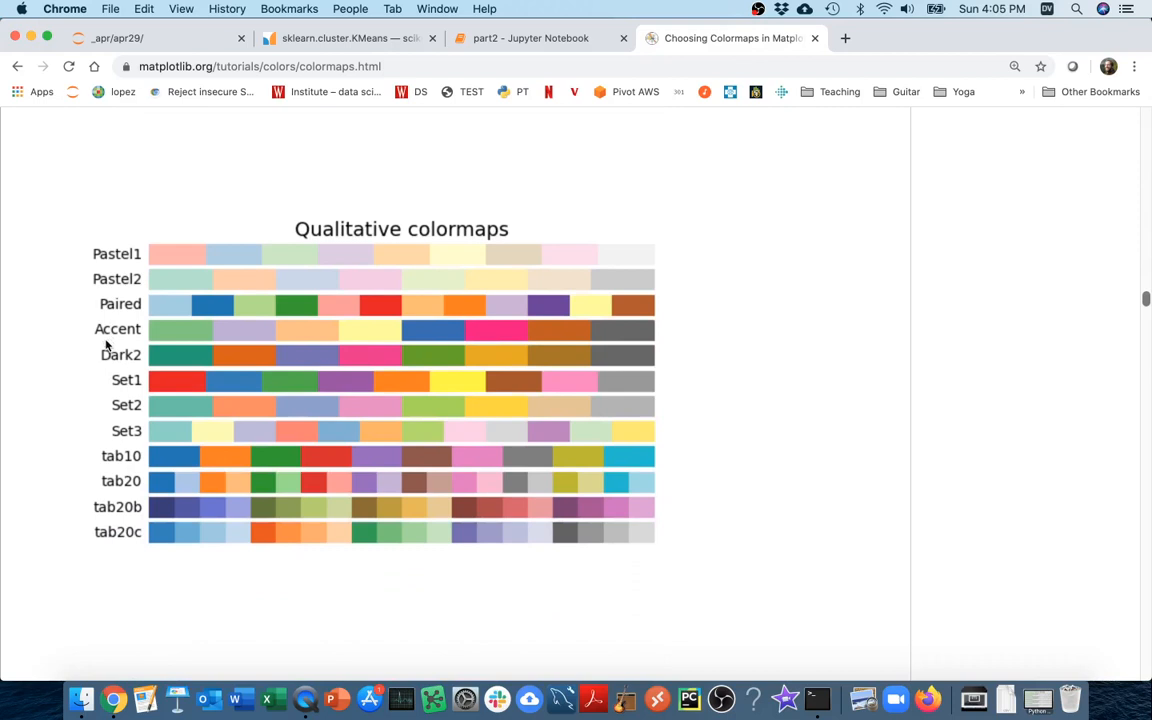
scroll("down", 3)
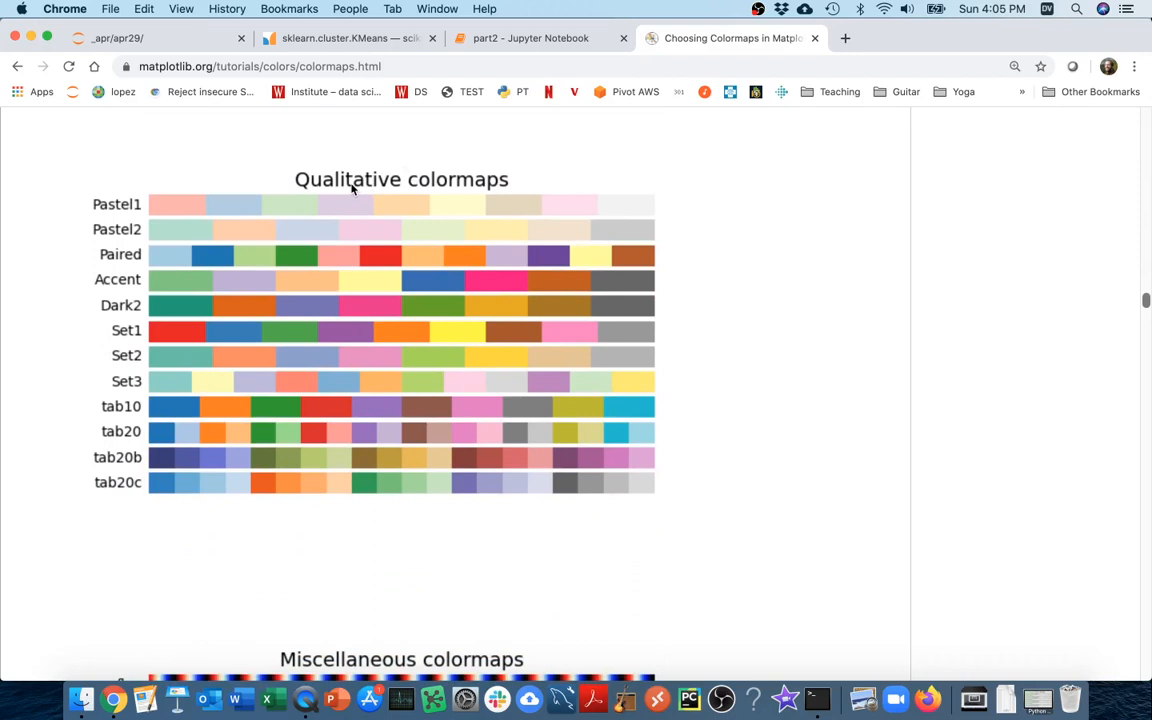
mouse_move(204, 356)
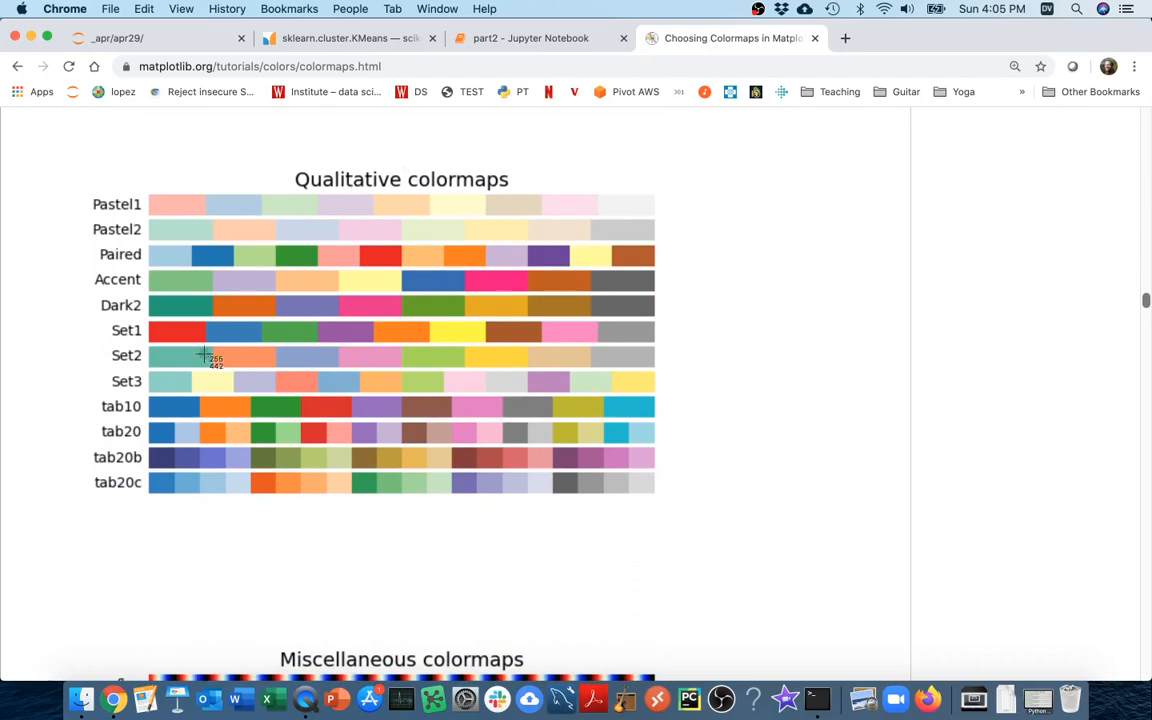
mouse_move(670, 422)
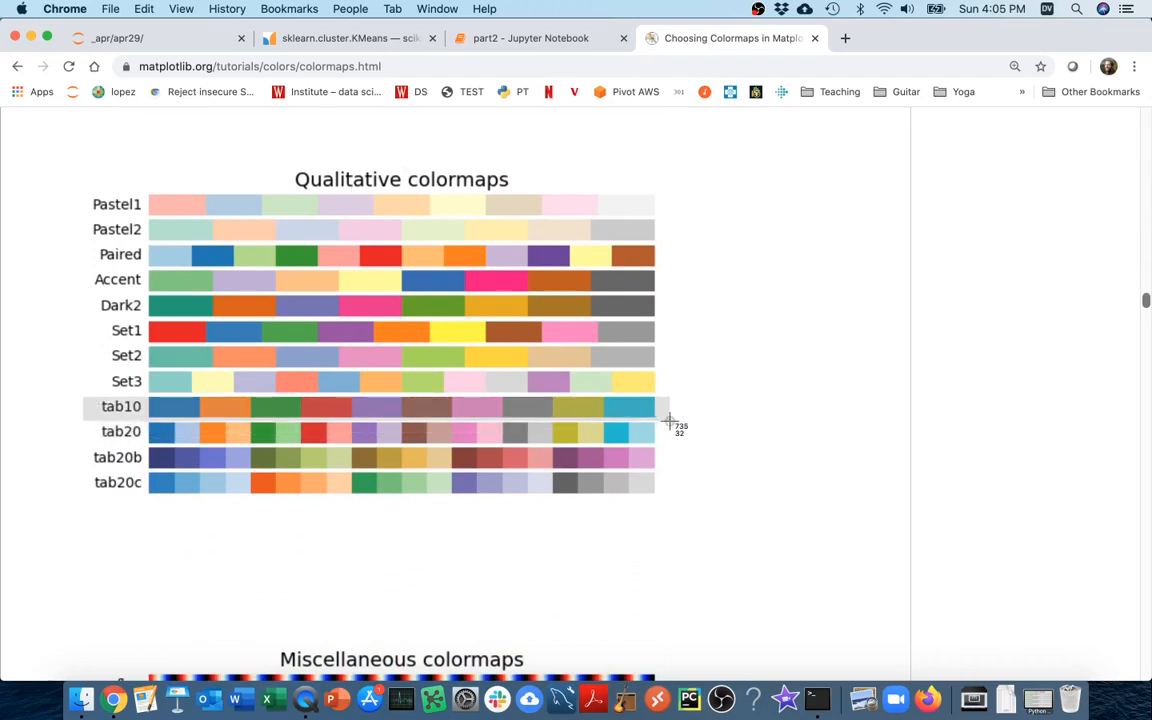
left_click(540, 38)
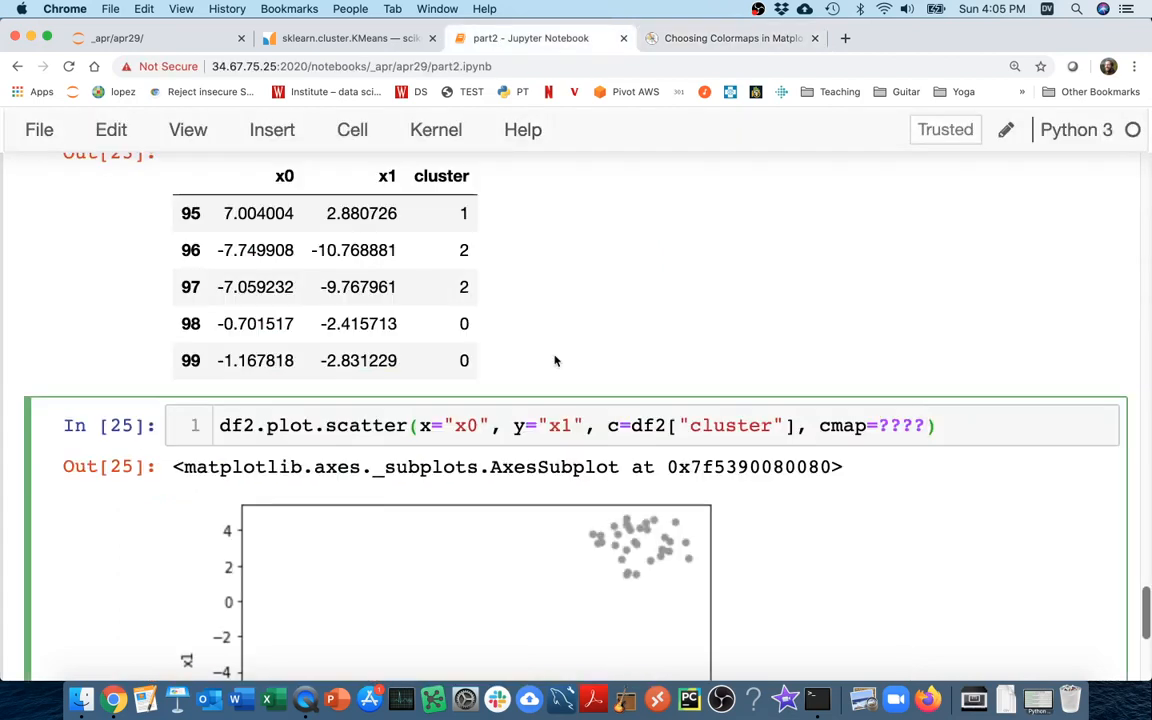
Set cmap="tab10" in the scatter cell and re-run it for distinct cluster colours
type("tab10\"")
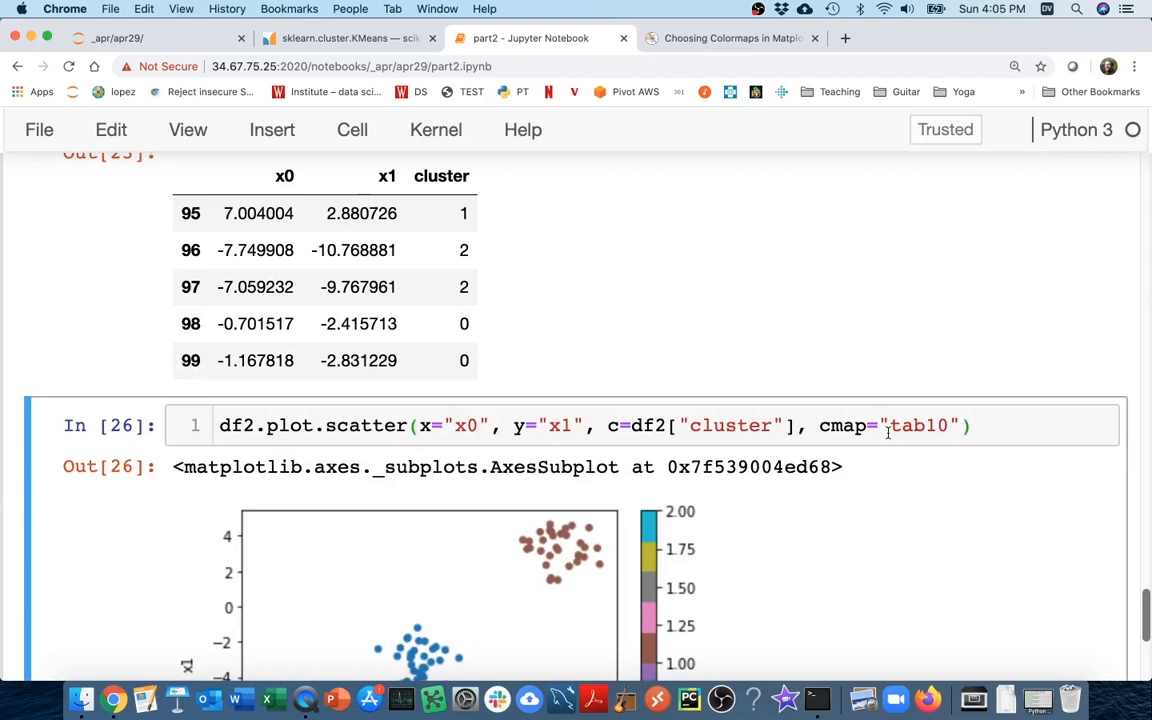
scroll("down", 3)
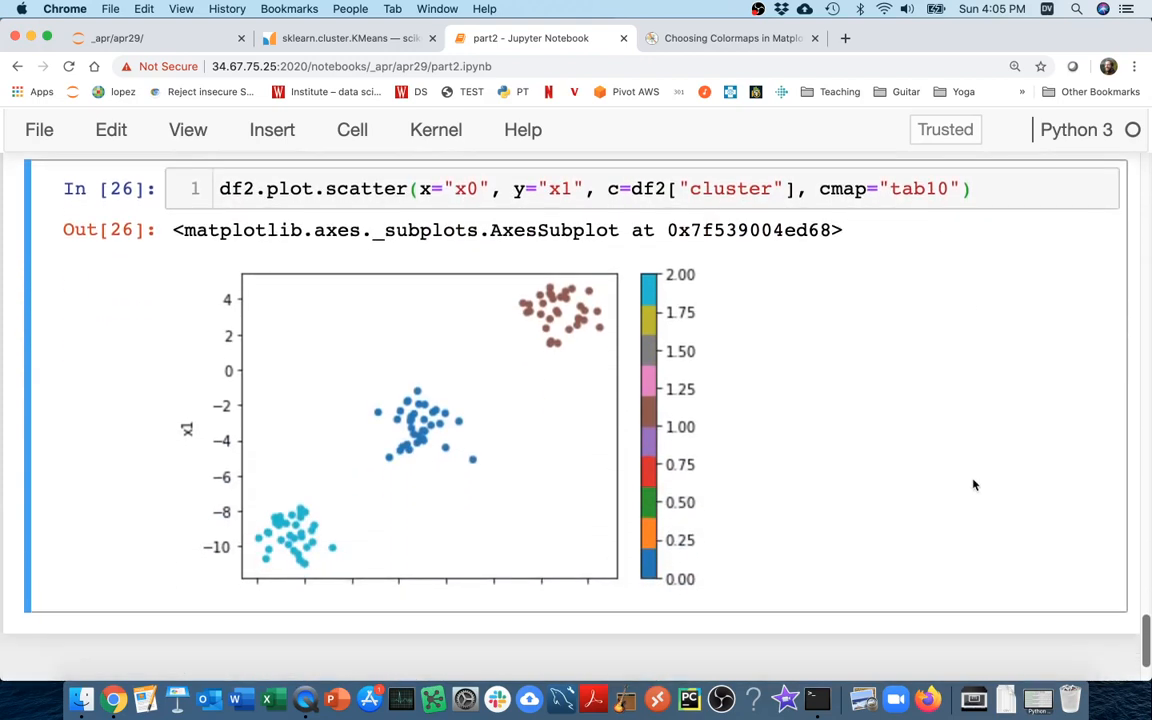
mouse_move(618, 268)
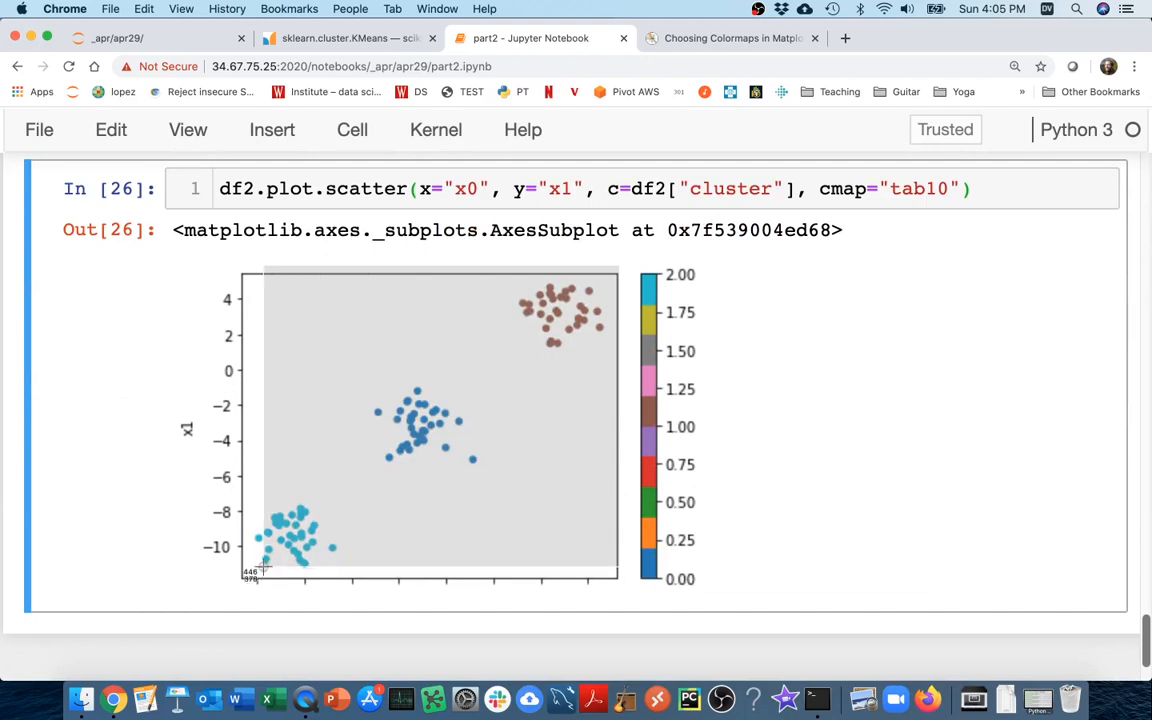
scroll("down", 3)
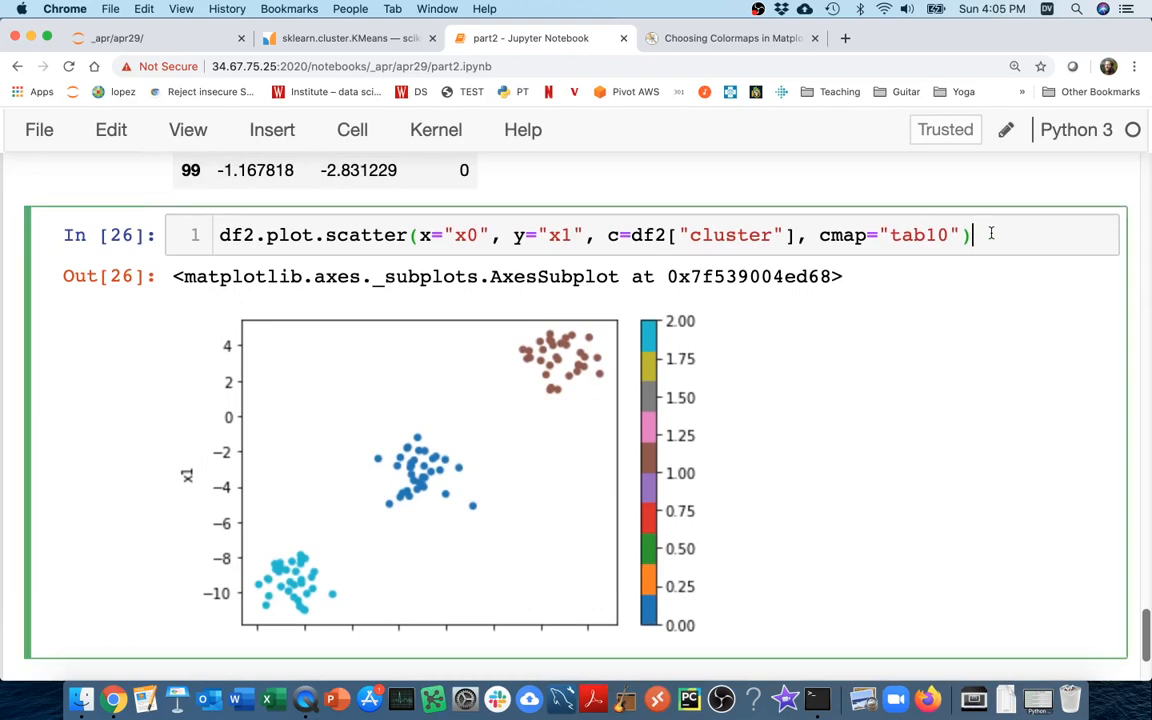
scroll("up", 3)
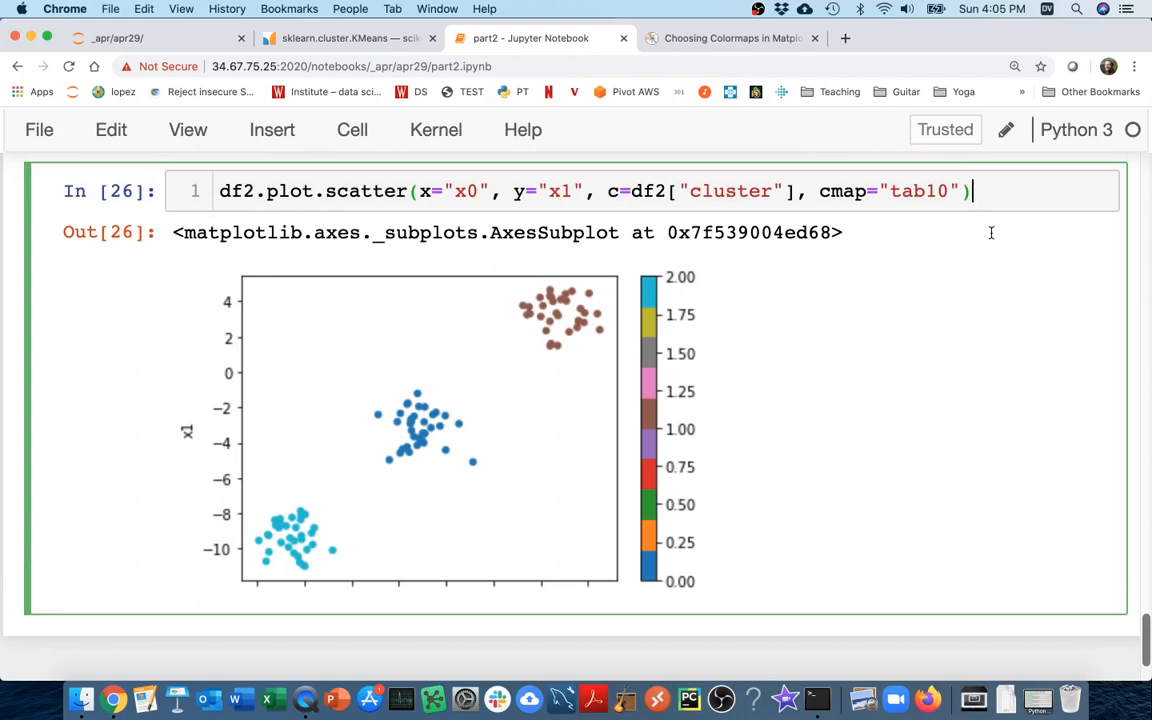
type("df")
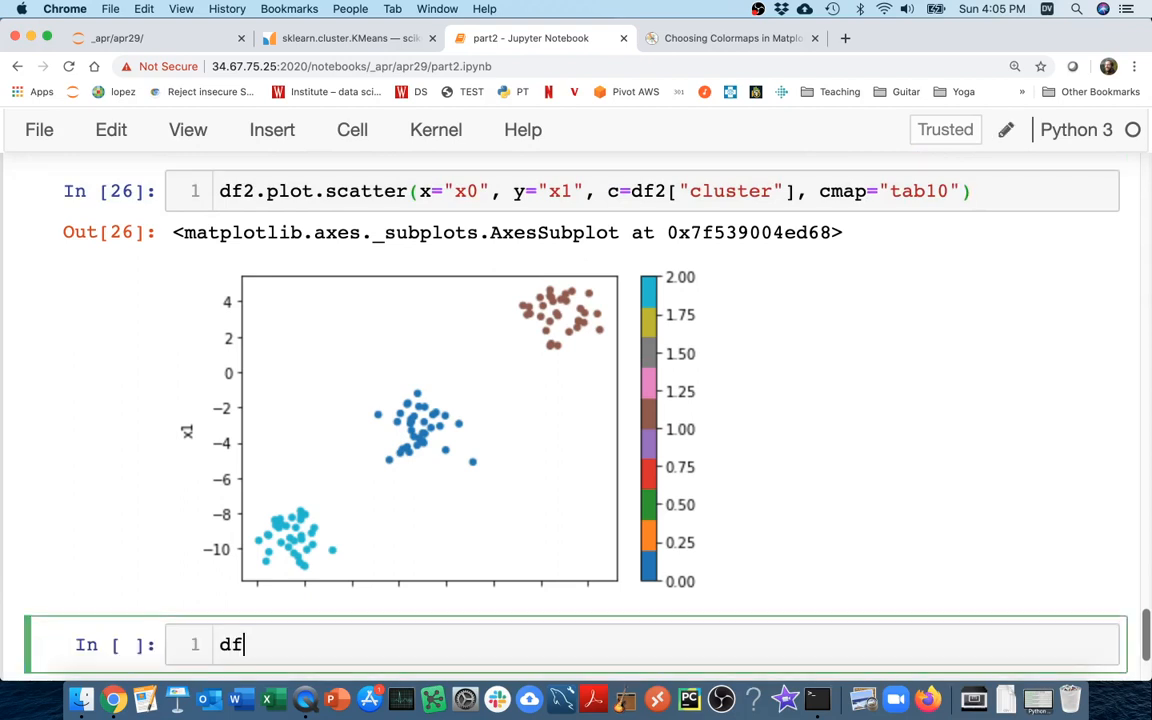
Replace the partial df with km.cluster_centers_ to display the three centroid coordinates
key("Backspace")
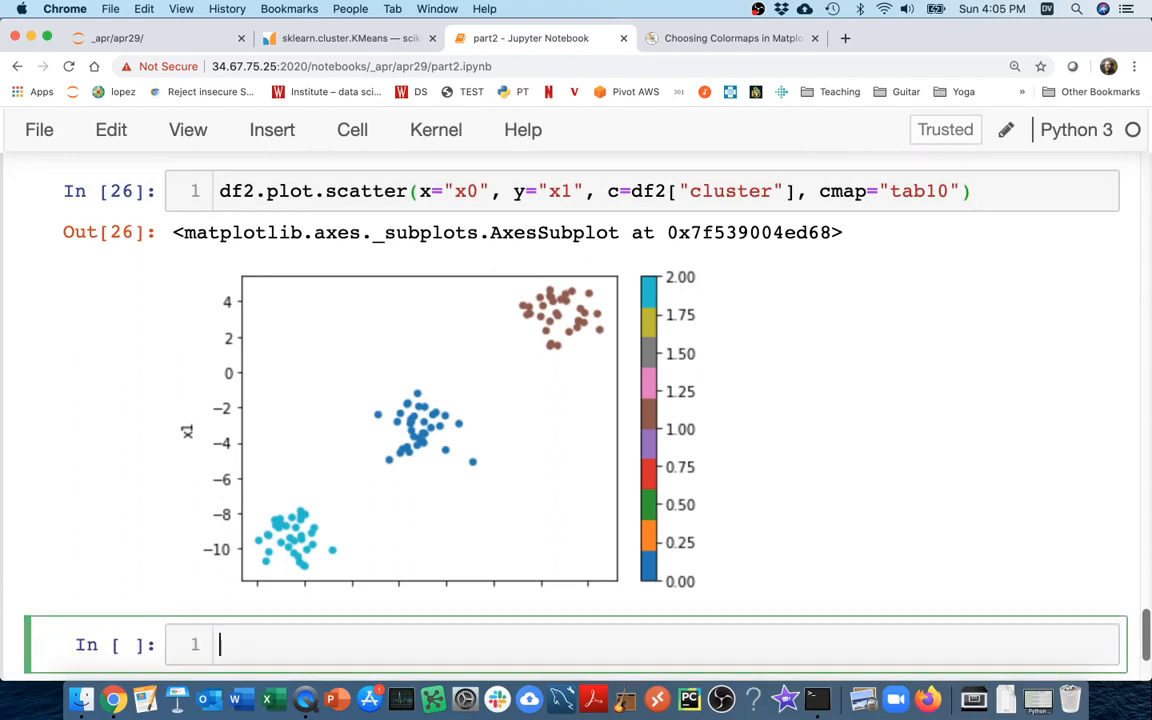
type("km.")
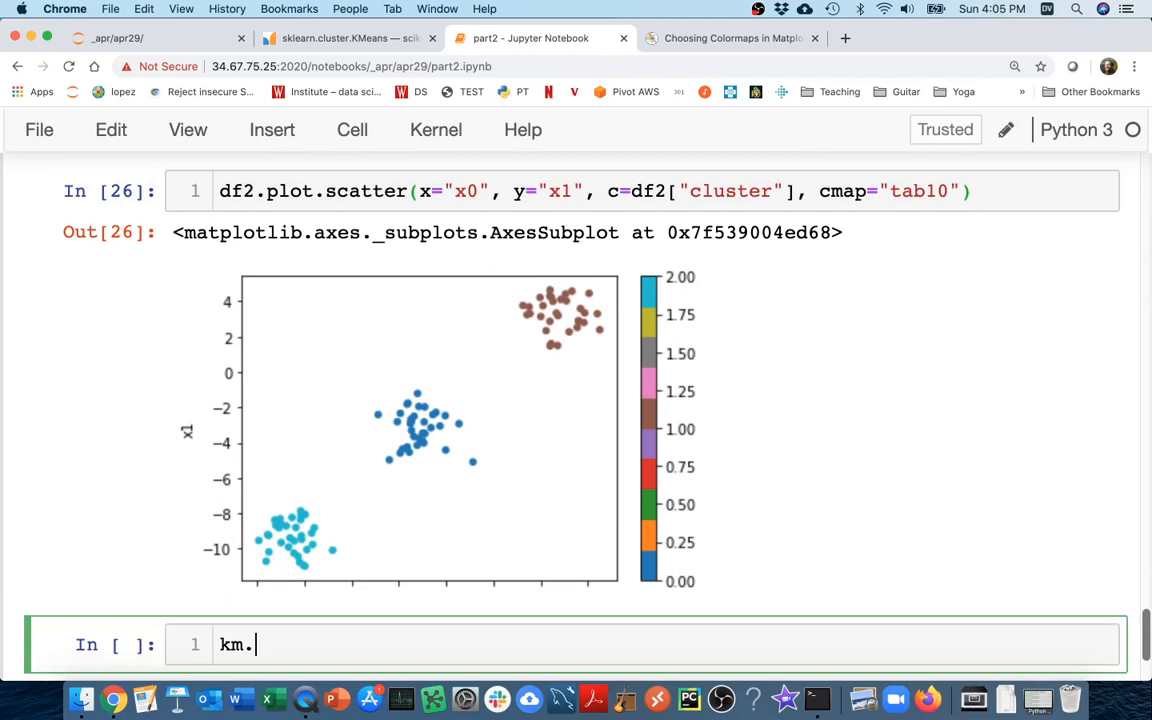
type("cluster_centers_")
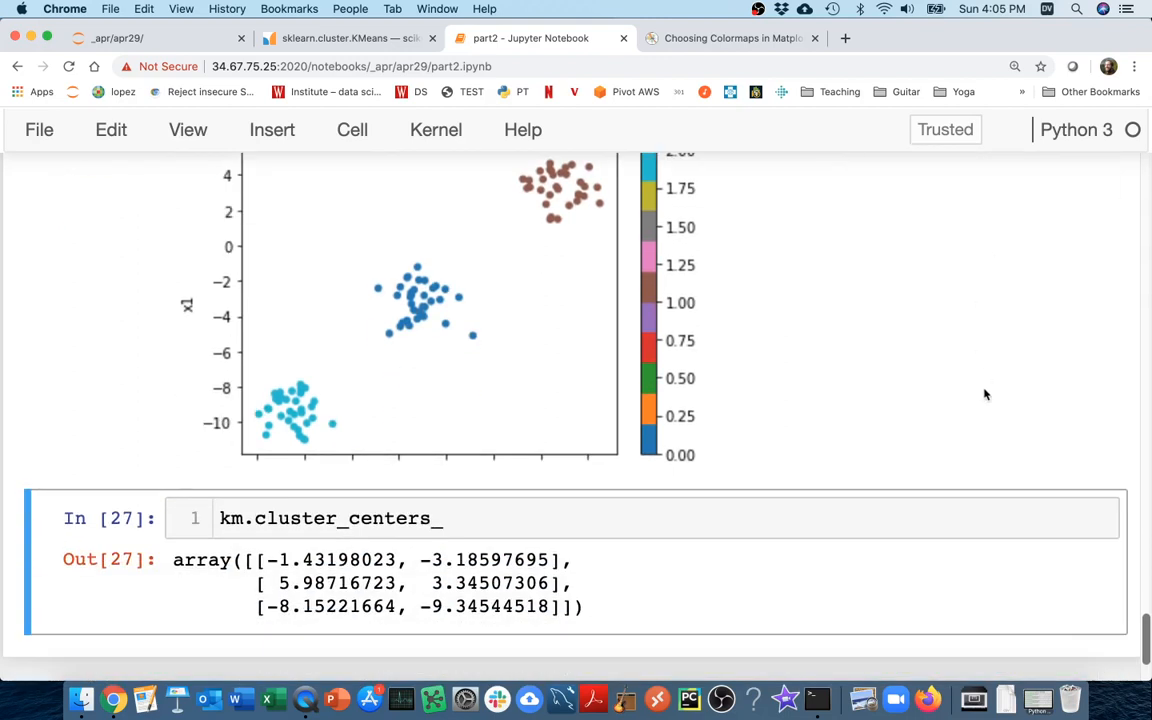
mouse_move(856, 388)
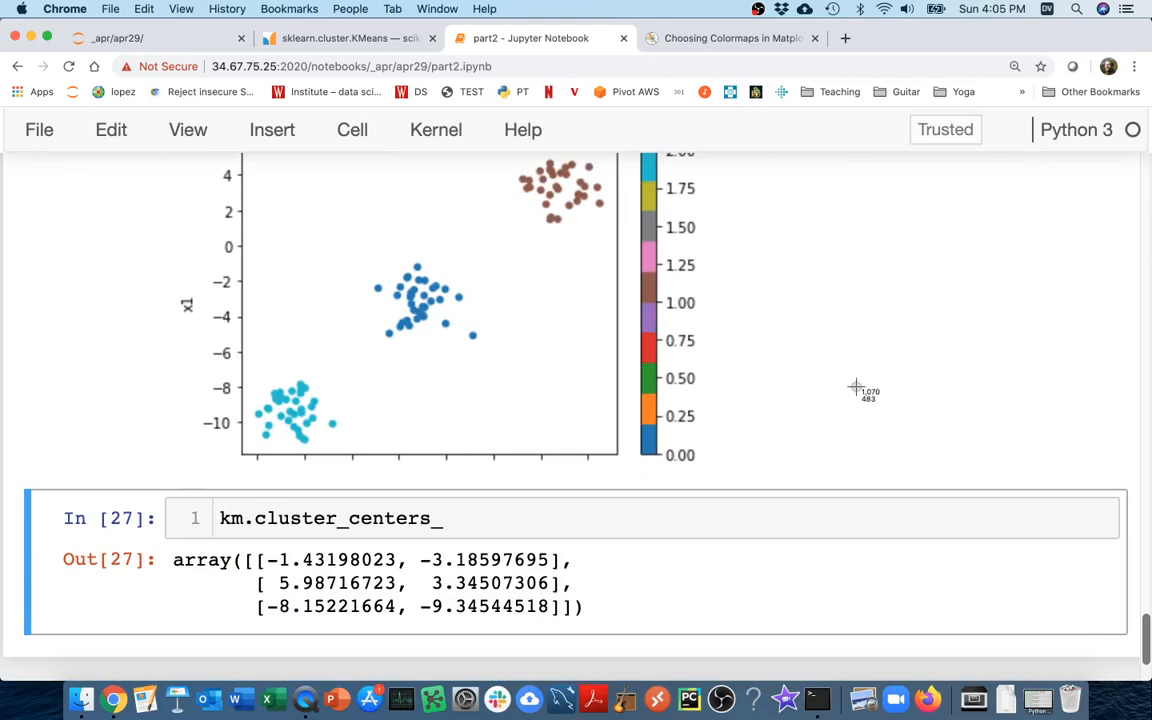
mouse_move(273, 543)
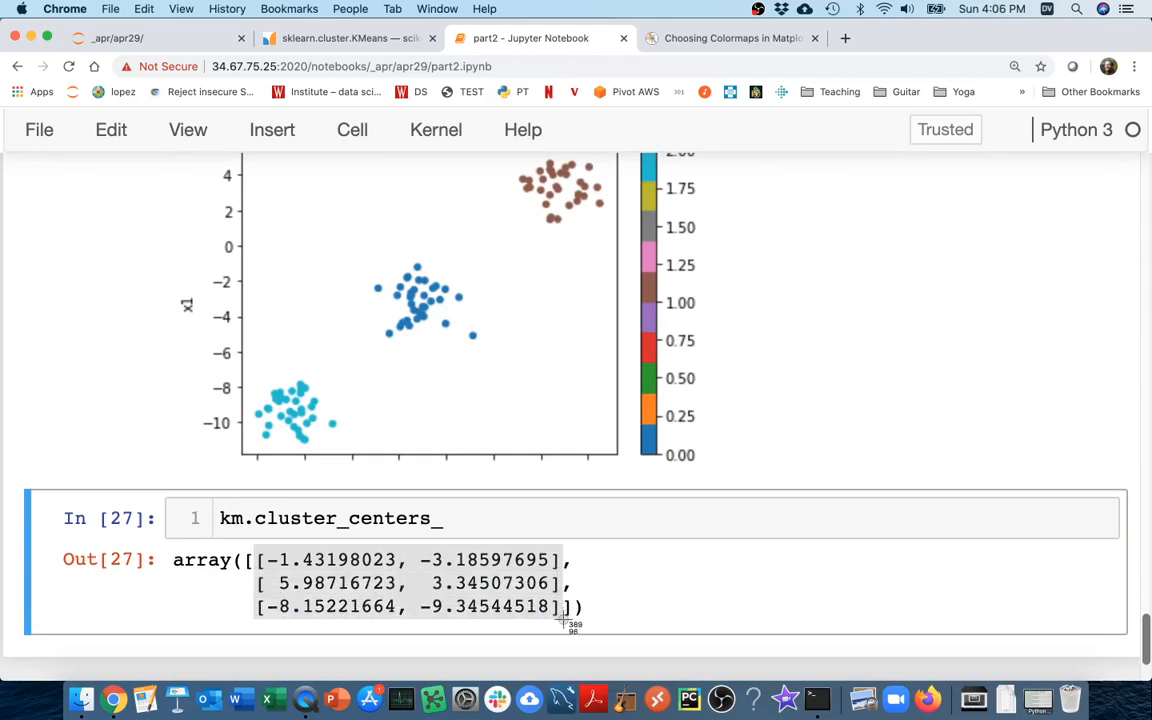
type("pd.")
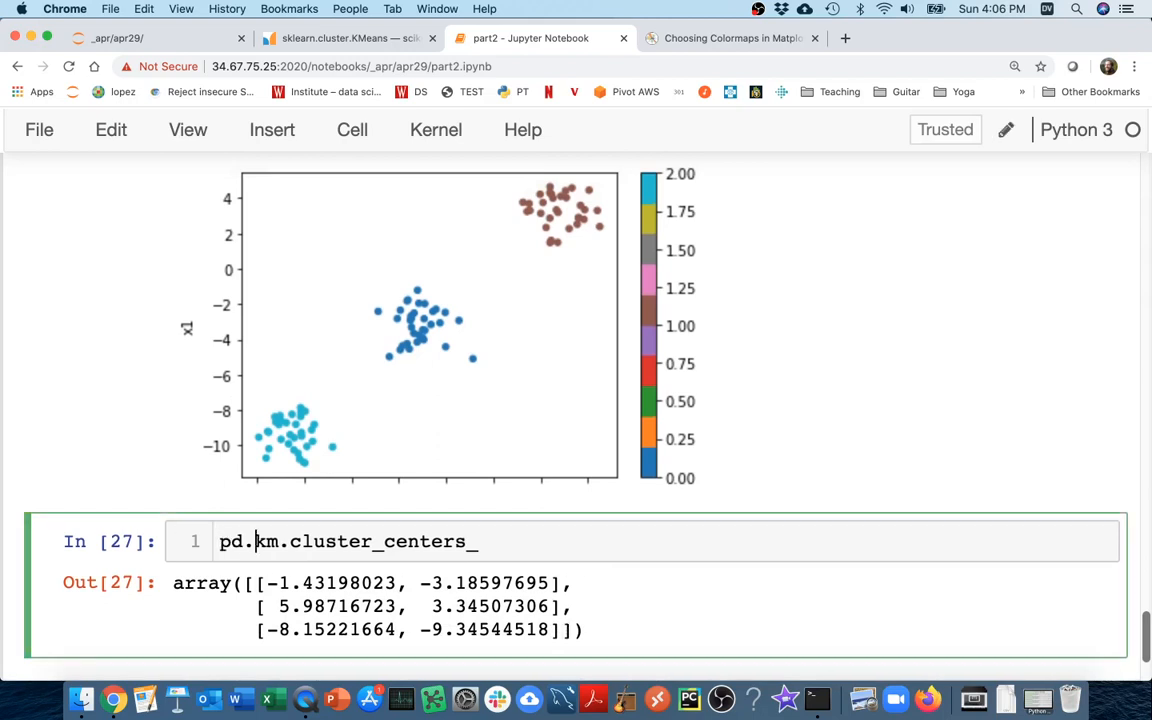
Scatter-plot pd.DataFrame(km.cluster_centers_) with x=0, y=1, colour red, size 100
type("DataFrame(")
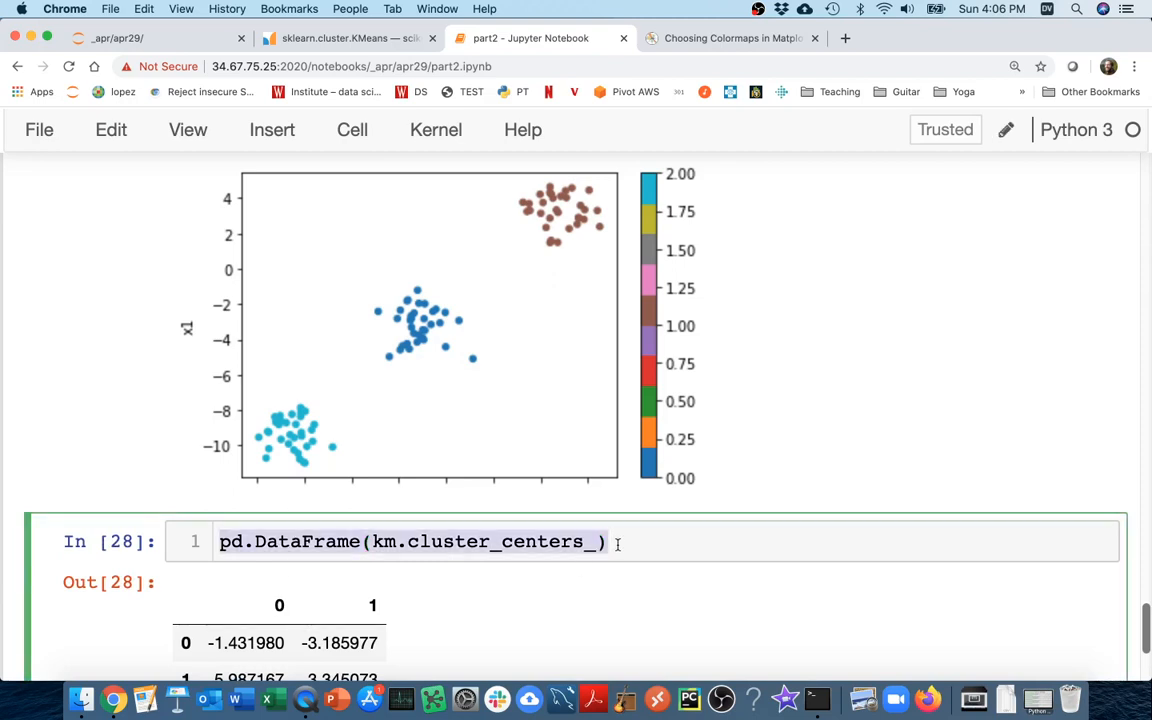
type(".plo")
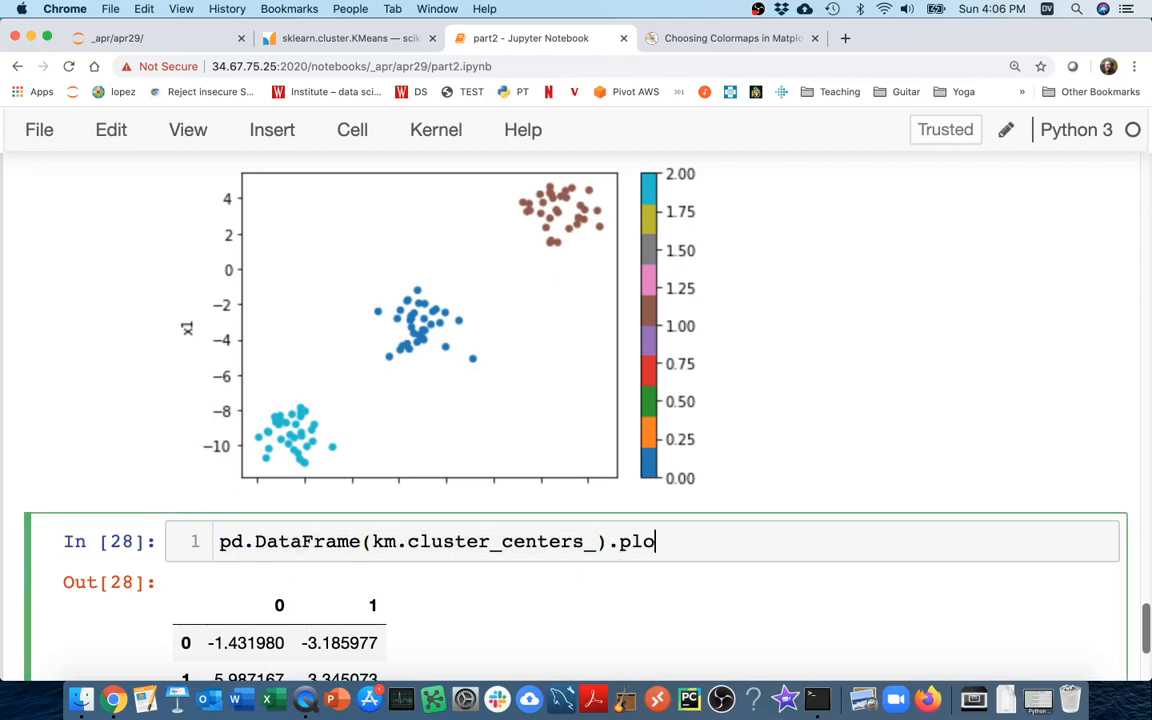
type("t.scatter()")
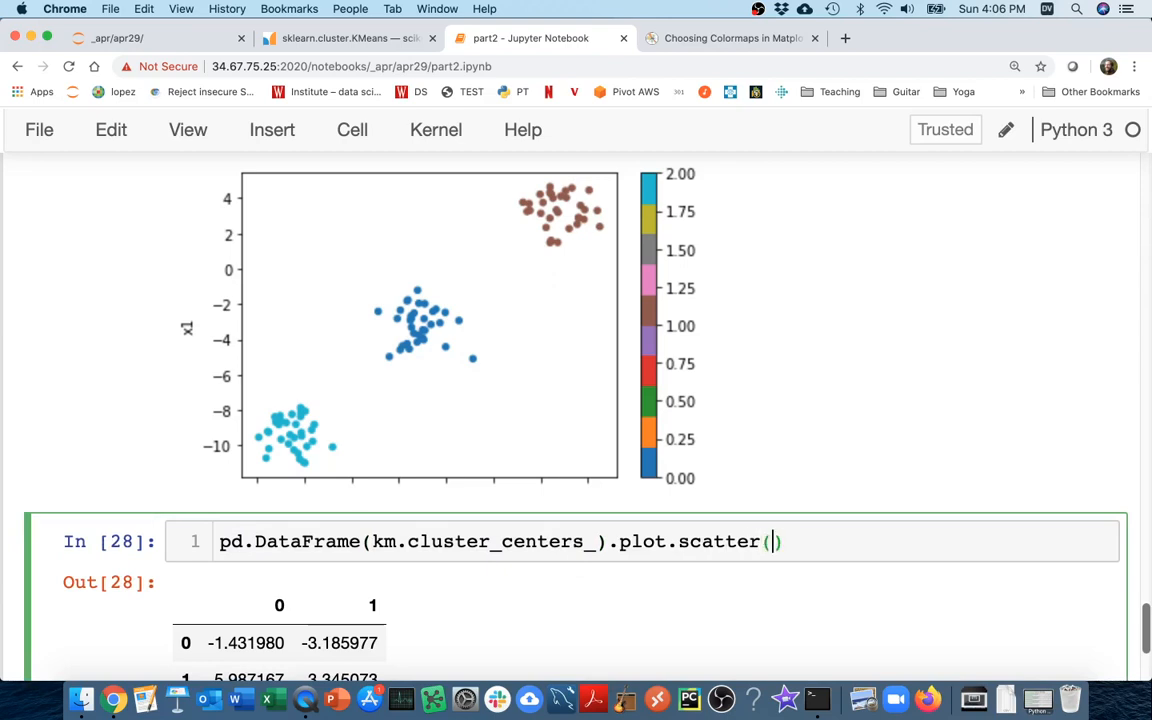
type("x=\"x0\"")
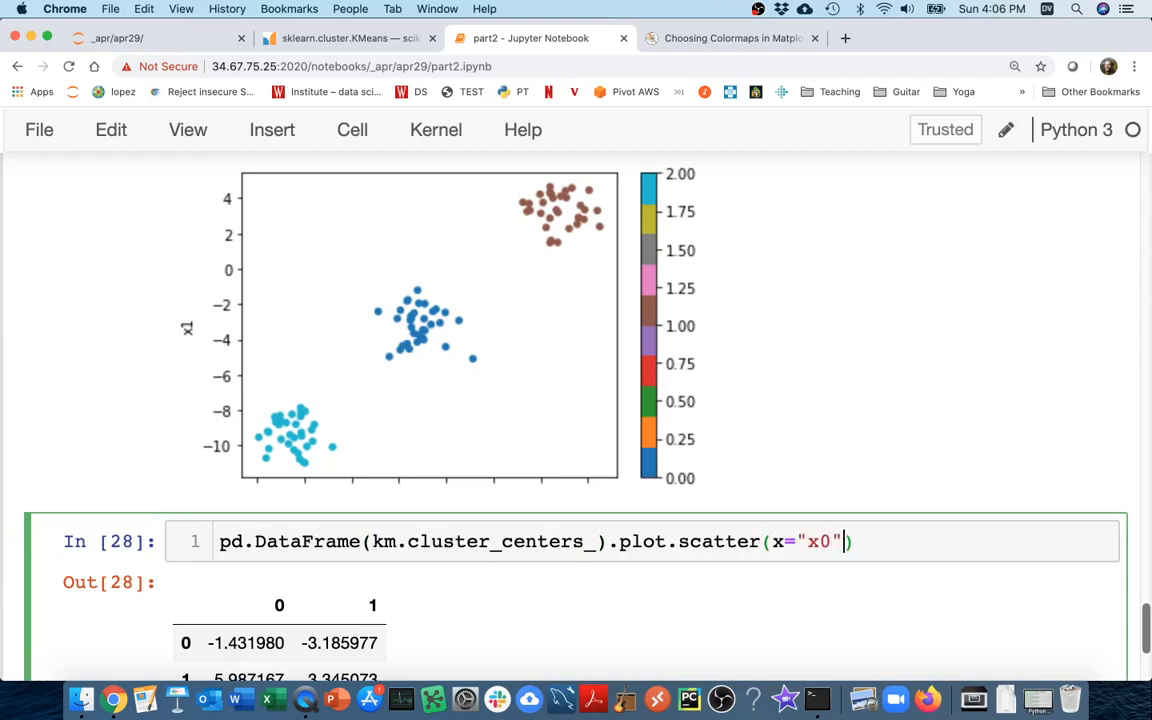
type("0, y=1")
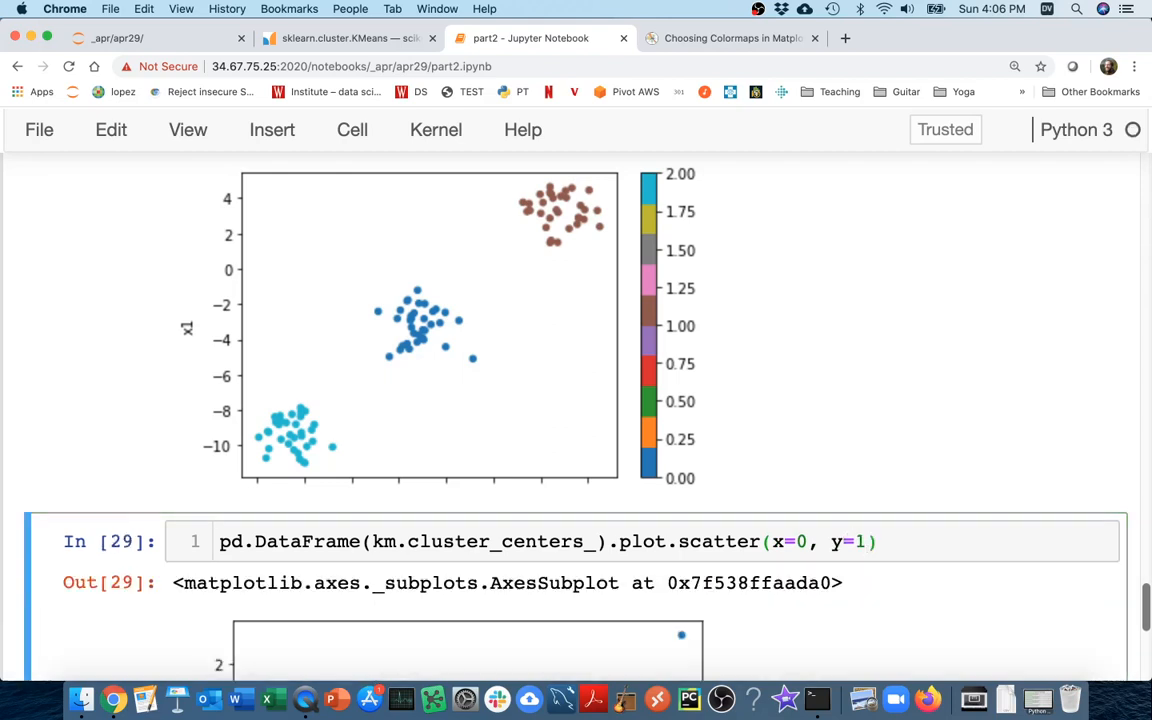
scroll("down", 3)
type(", ")
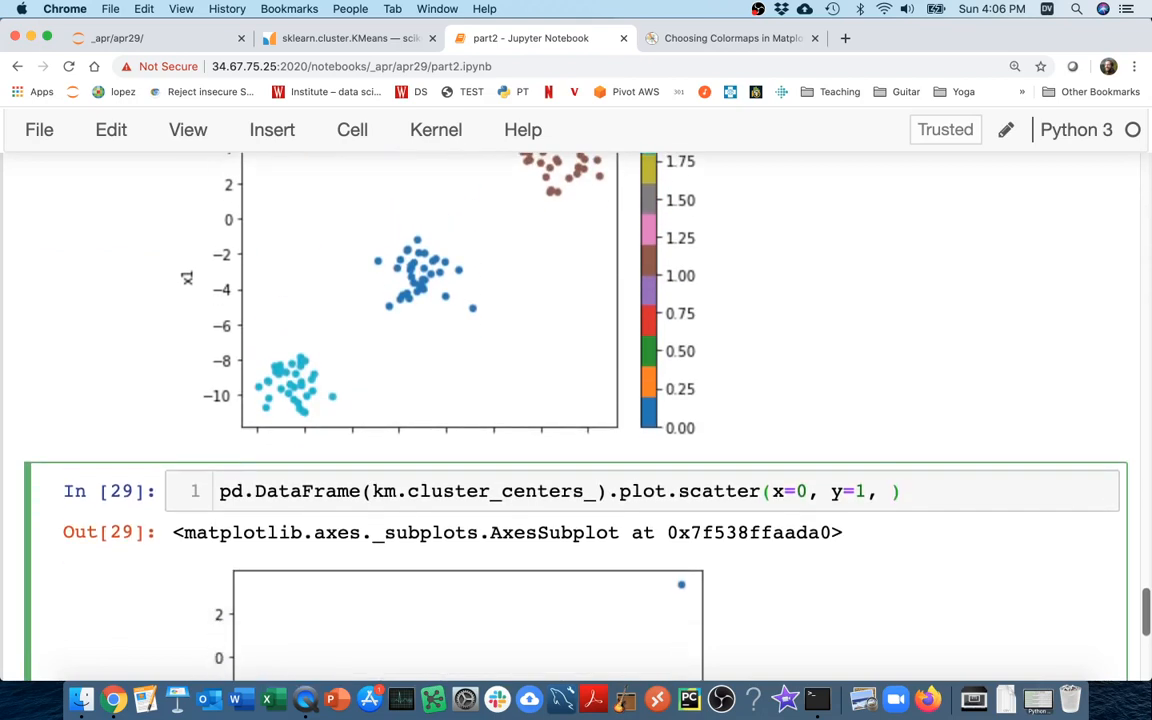
type("c=\"red\",")
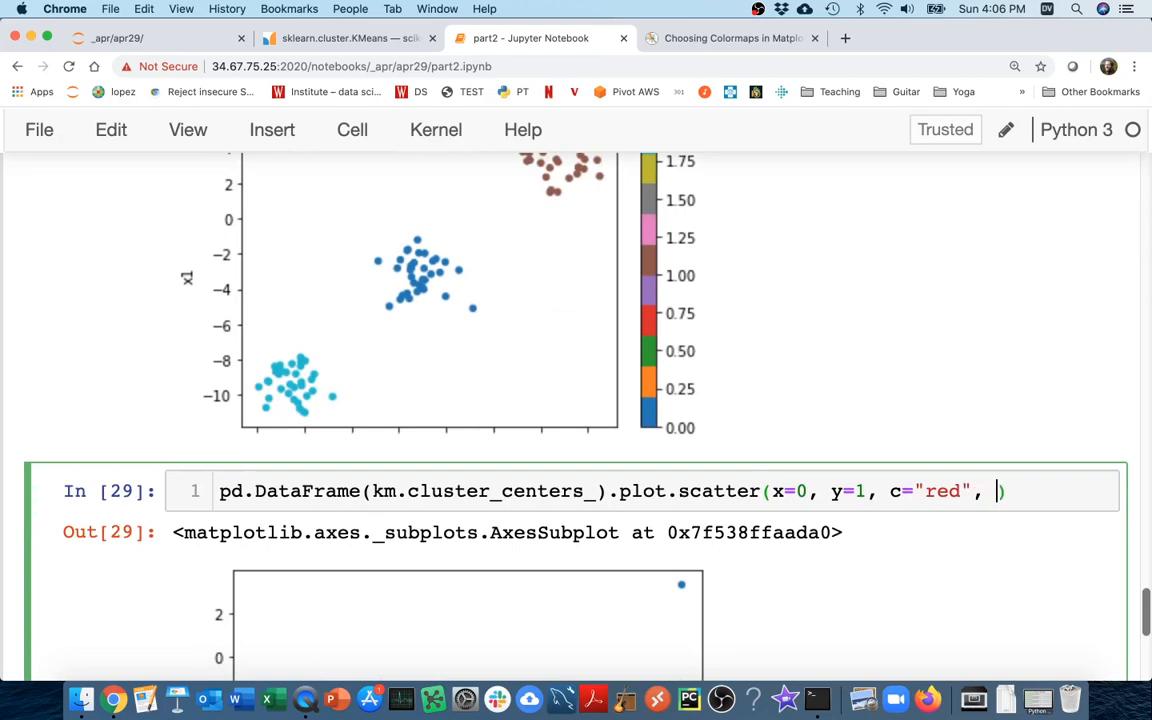
type("size=100")
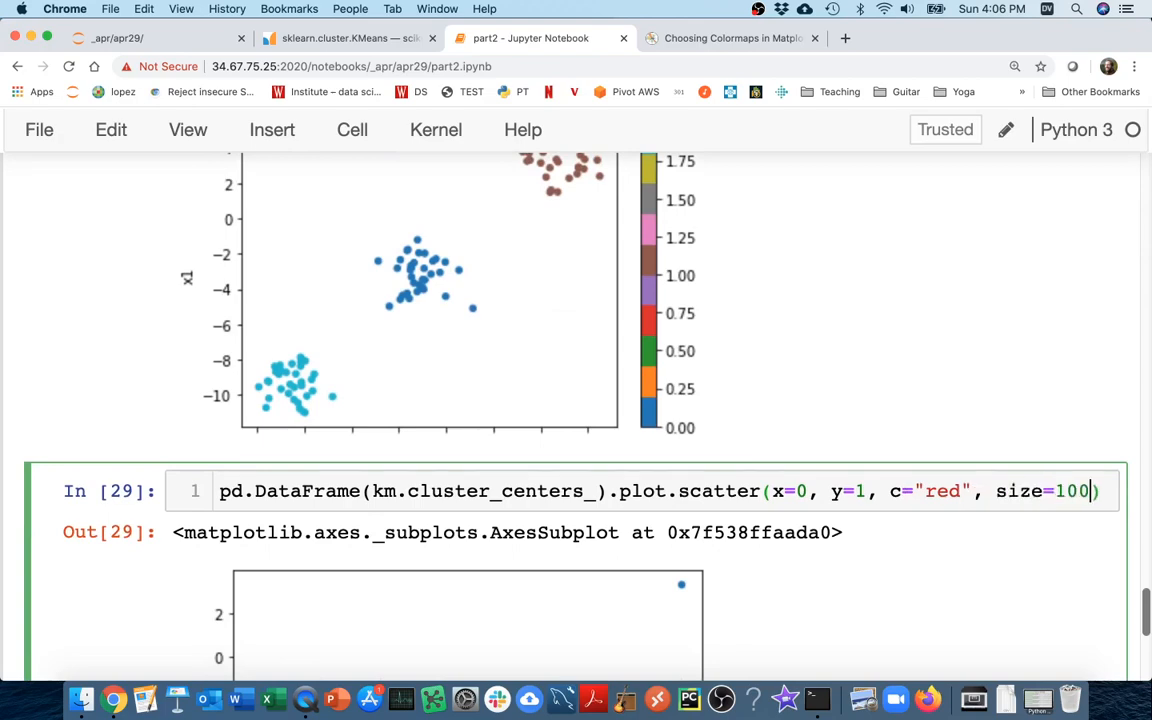
key("shift+Return")
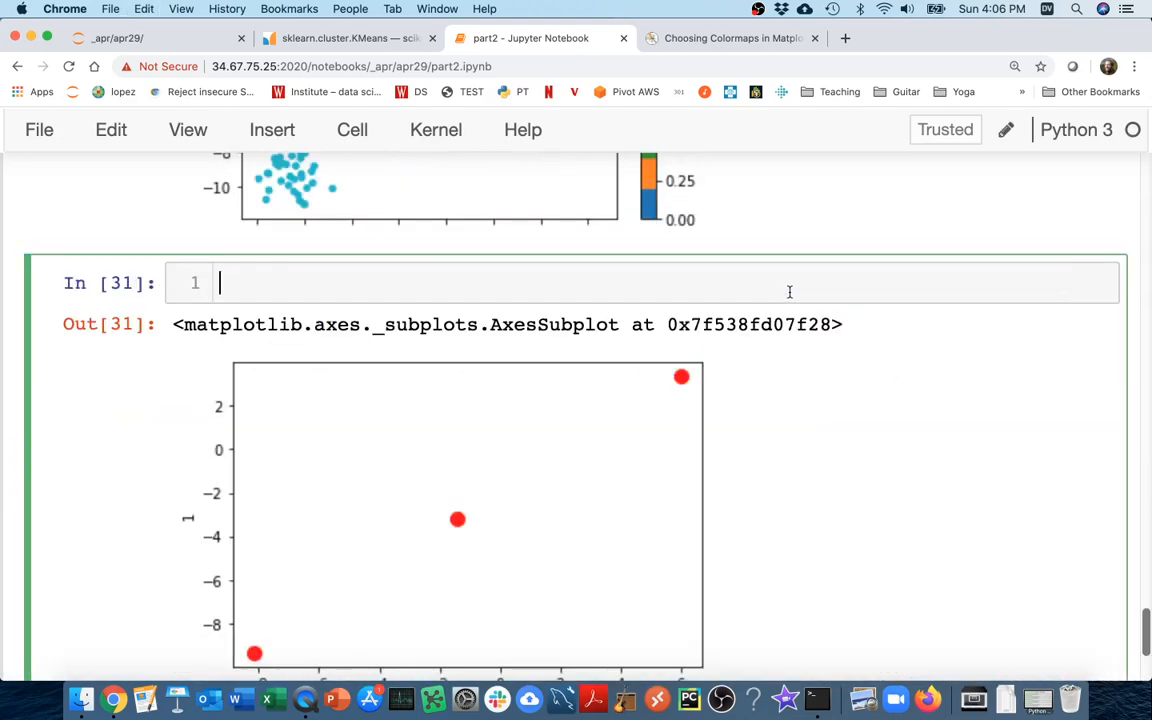
Move the red centroid scatter into the df2 cluster plot cell, sharing axes via ax=ax
scroll("up", 3)
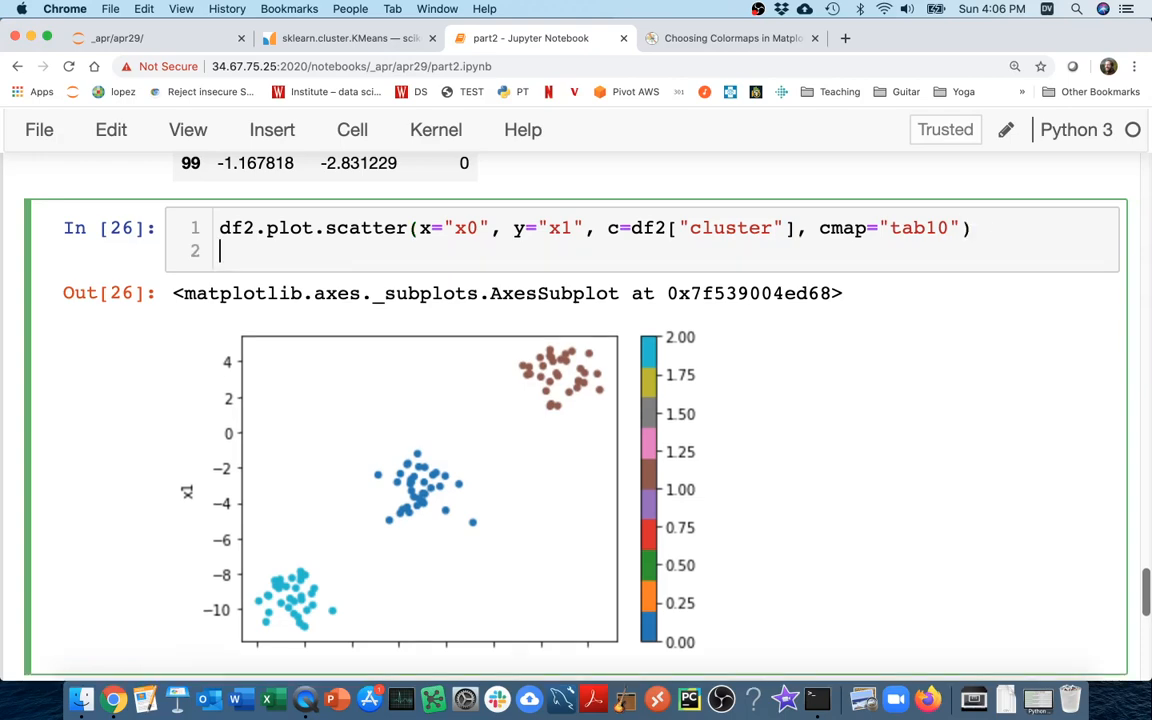
type("pd.DataFrame(km.cluster_centers_).plot.scatter(x=0, y=1, c=\"red\", s=100)")
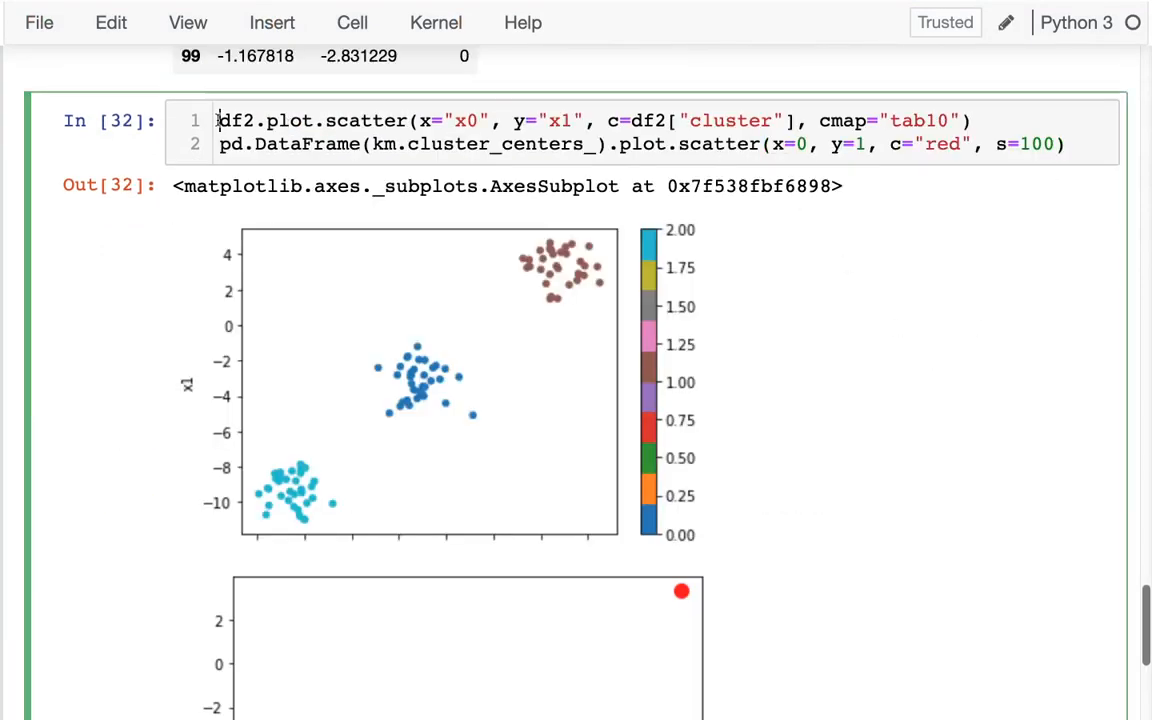
type("ax =")
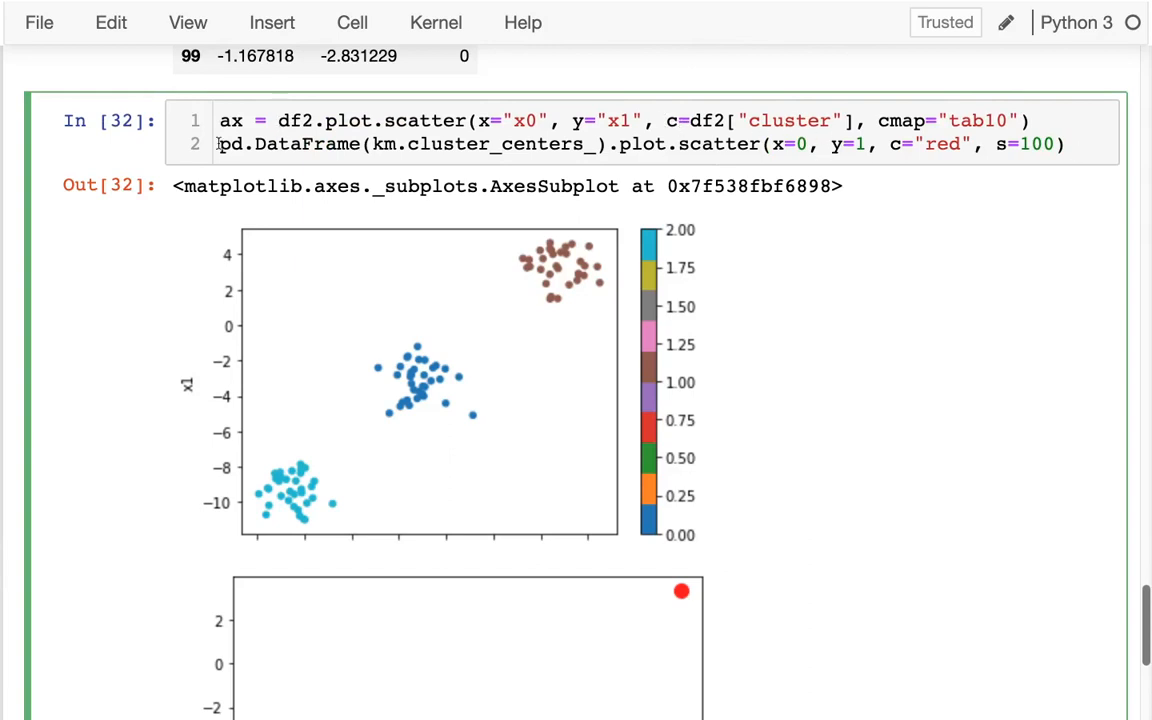
type("centroid")
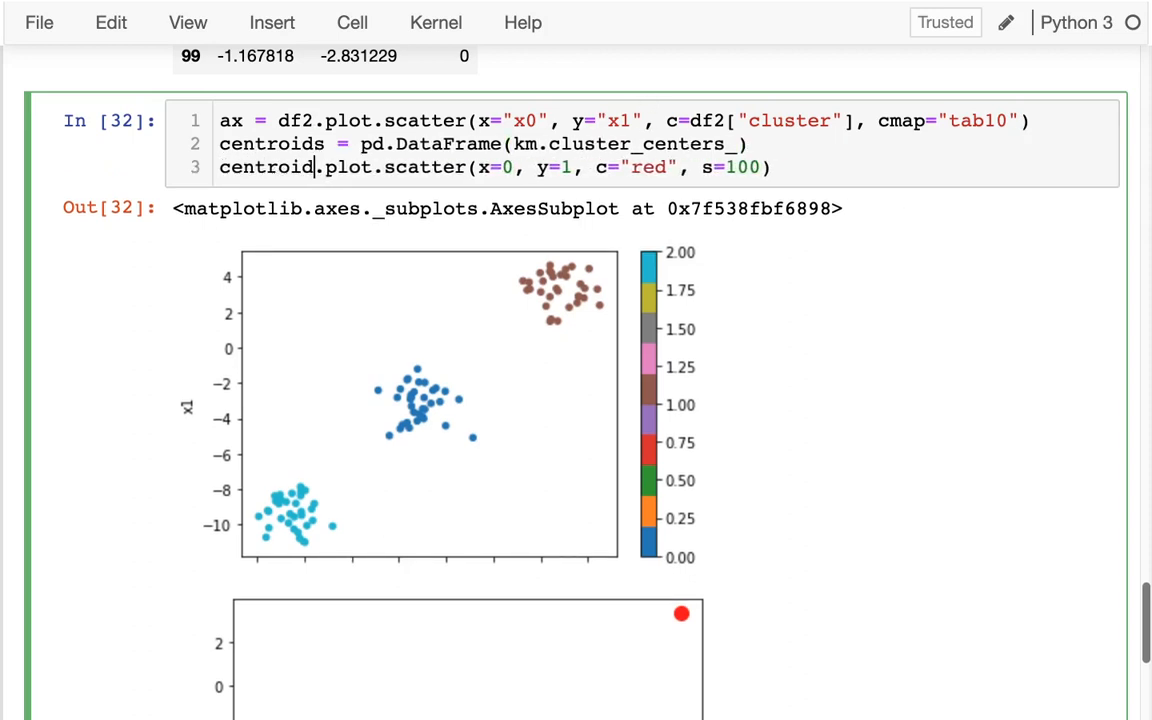
type(", ax=ax")
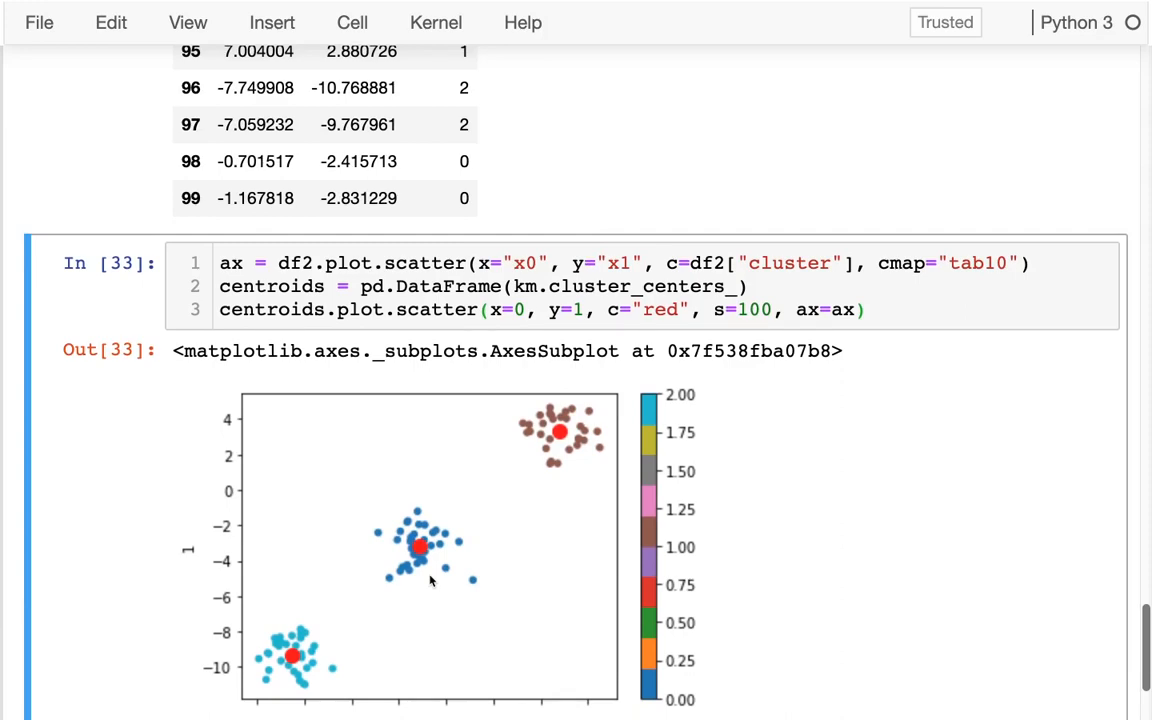
Review the earlier KMeans and df2 cells, then save the notebook
scroll("up", 3)
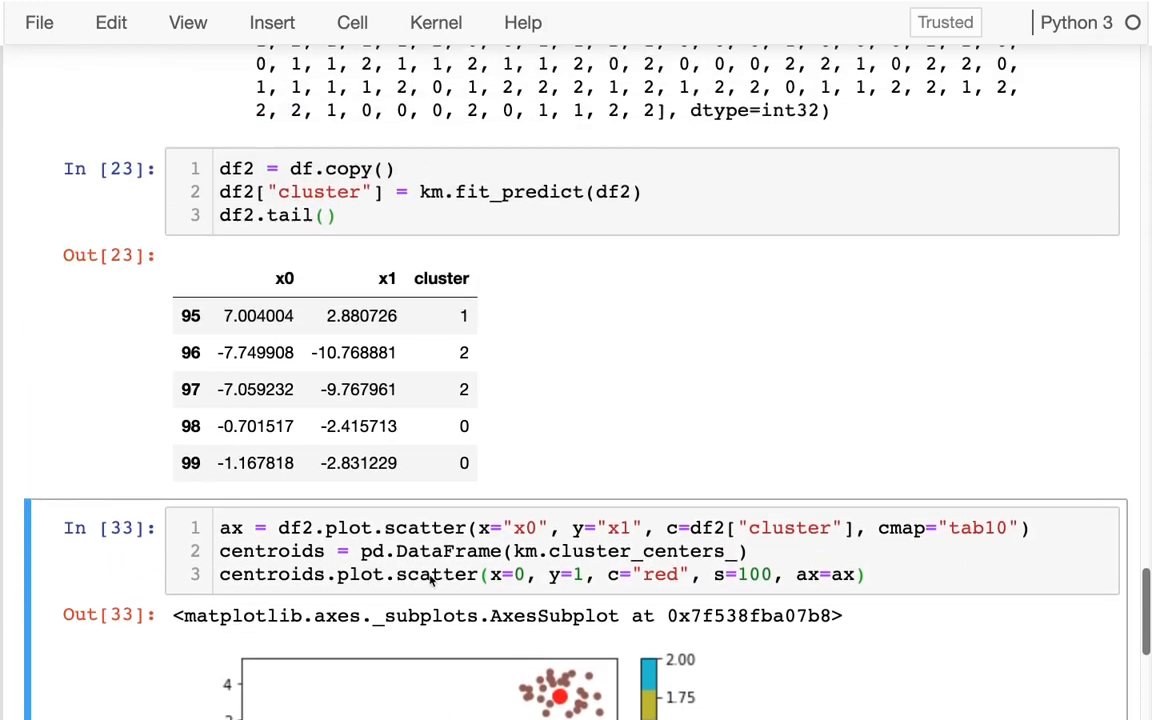
scroll("up", 3)
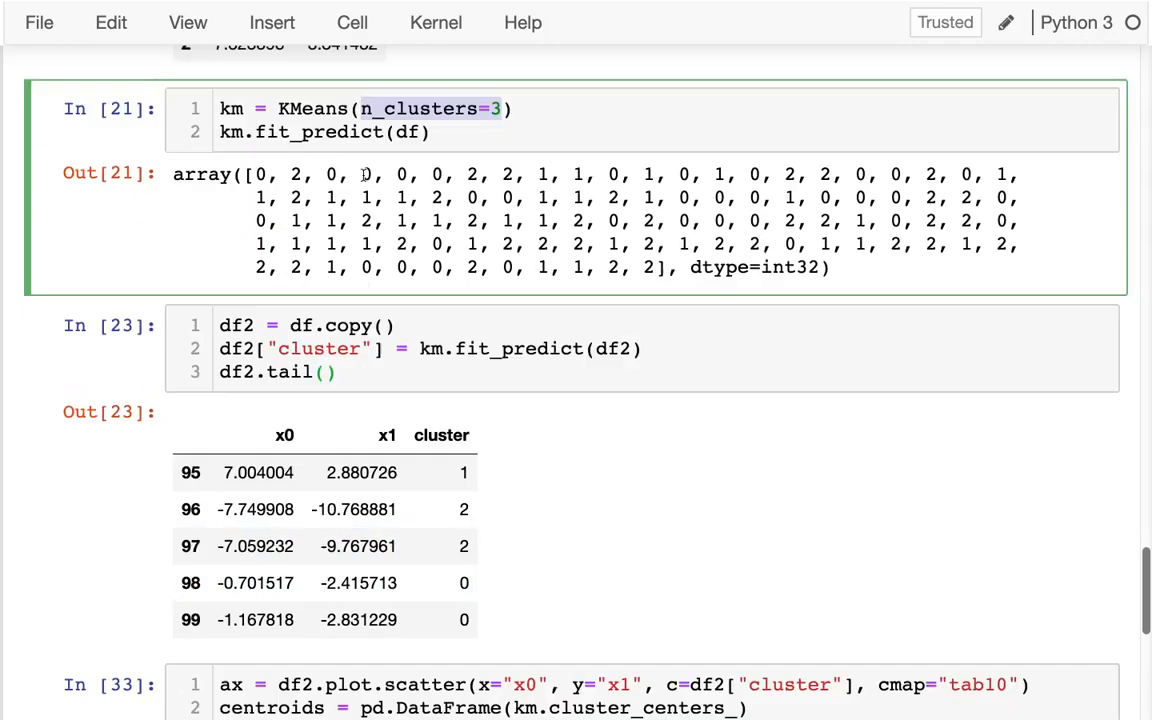
scroll("down", 3)
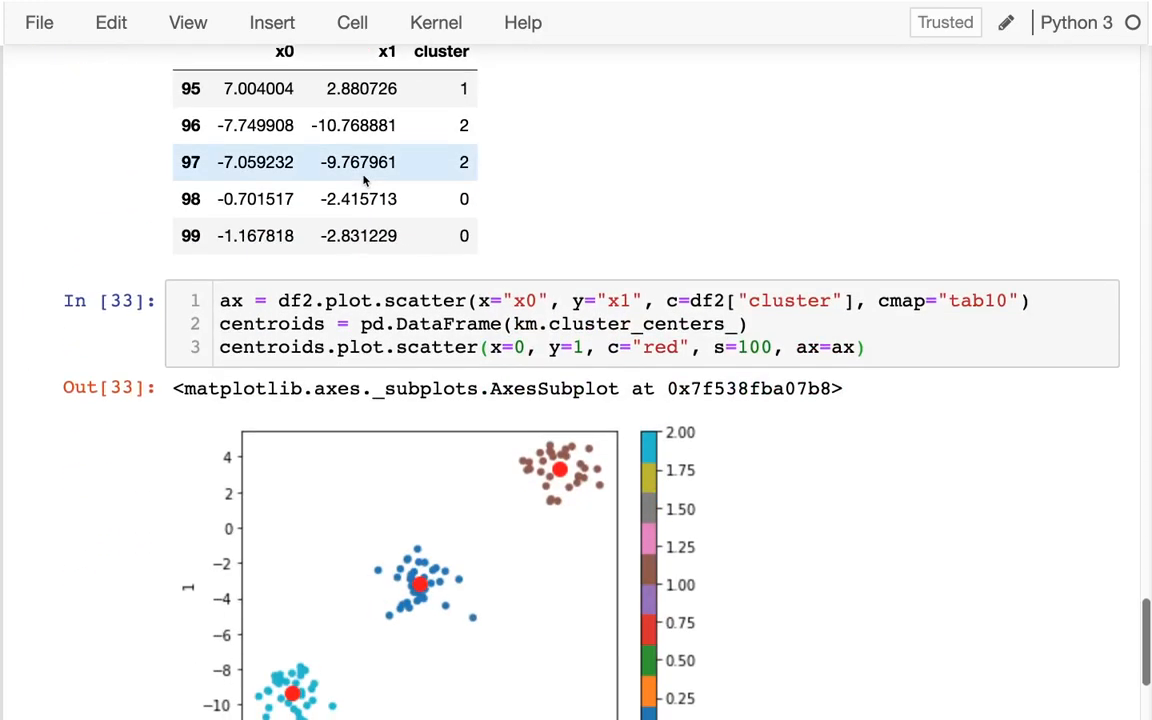
scroll("down", 3)
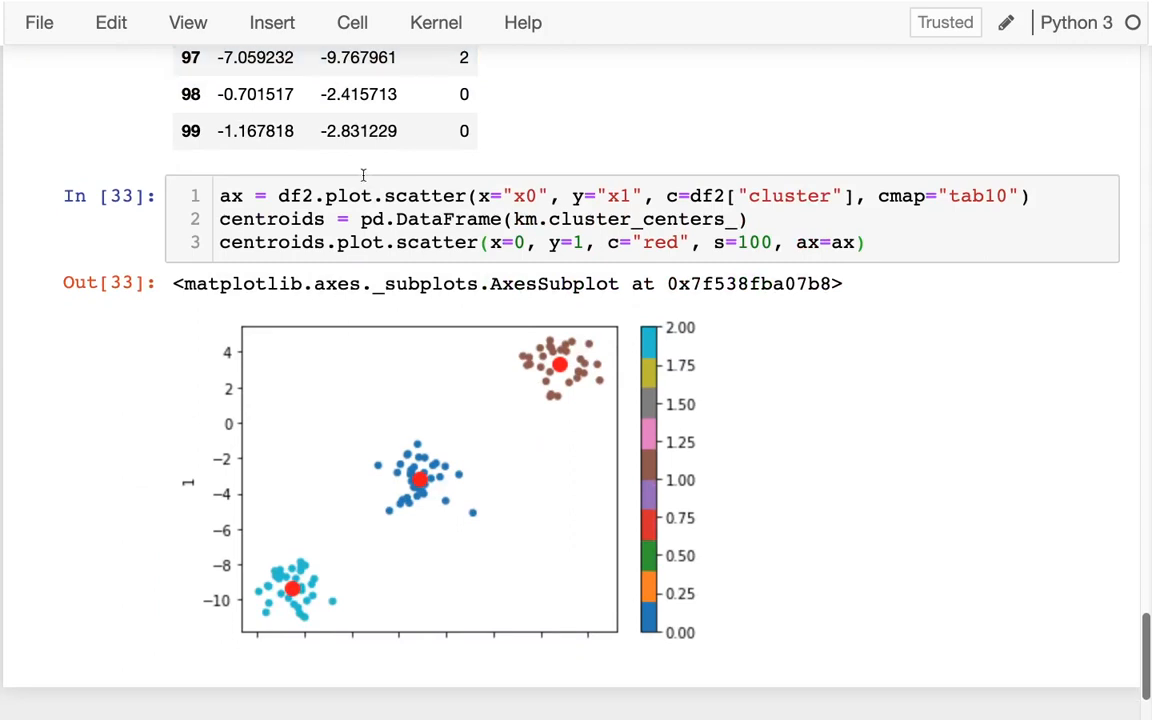
scroll("up", 3)
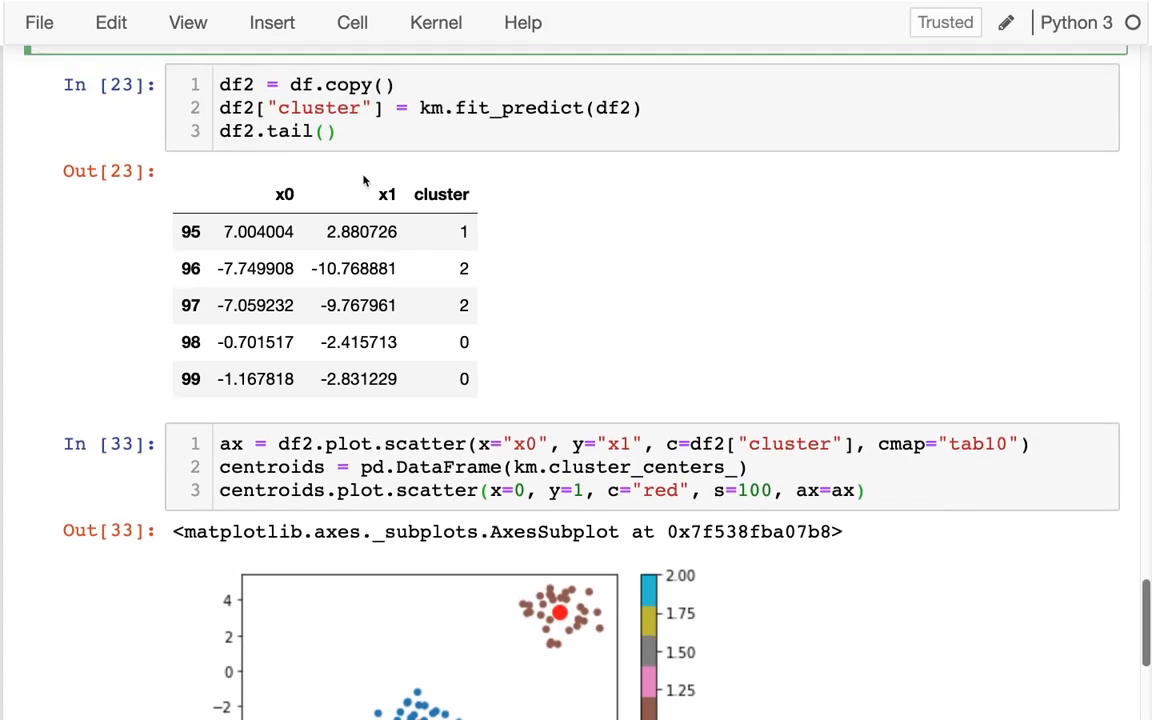
scroll("down", 3)
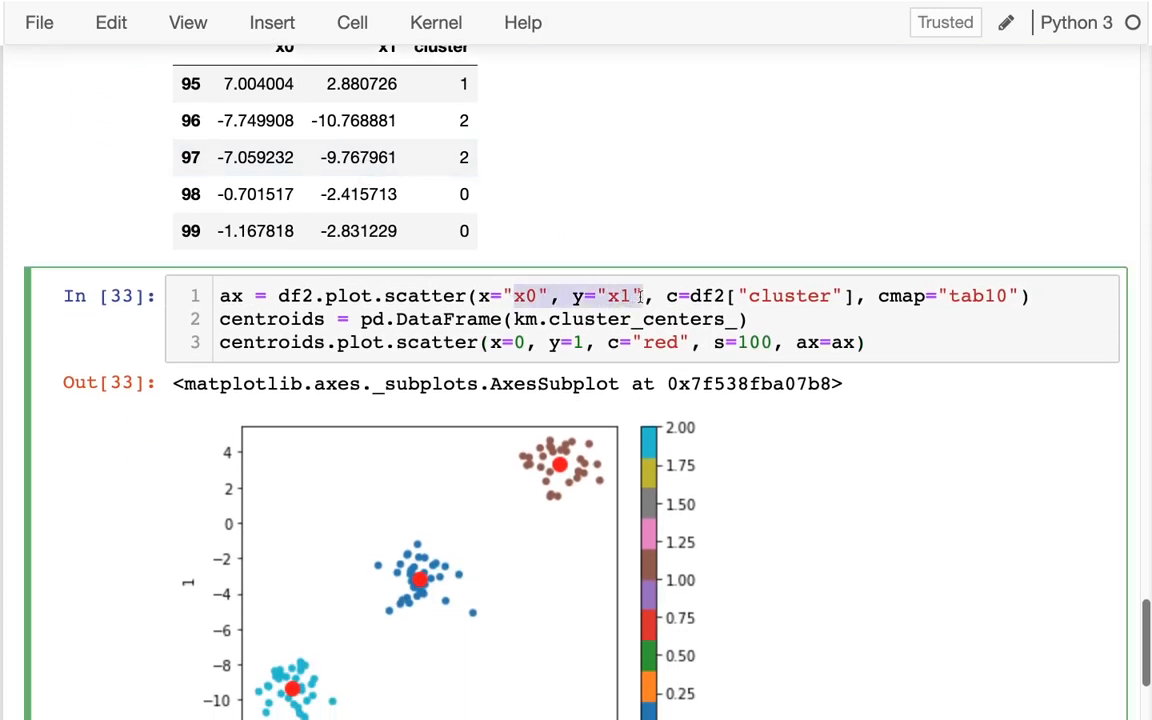
key("ctrl+s")
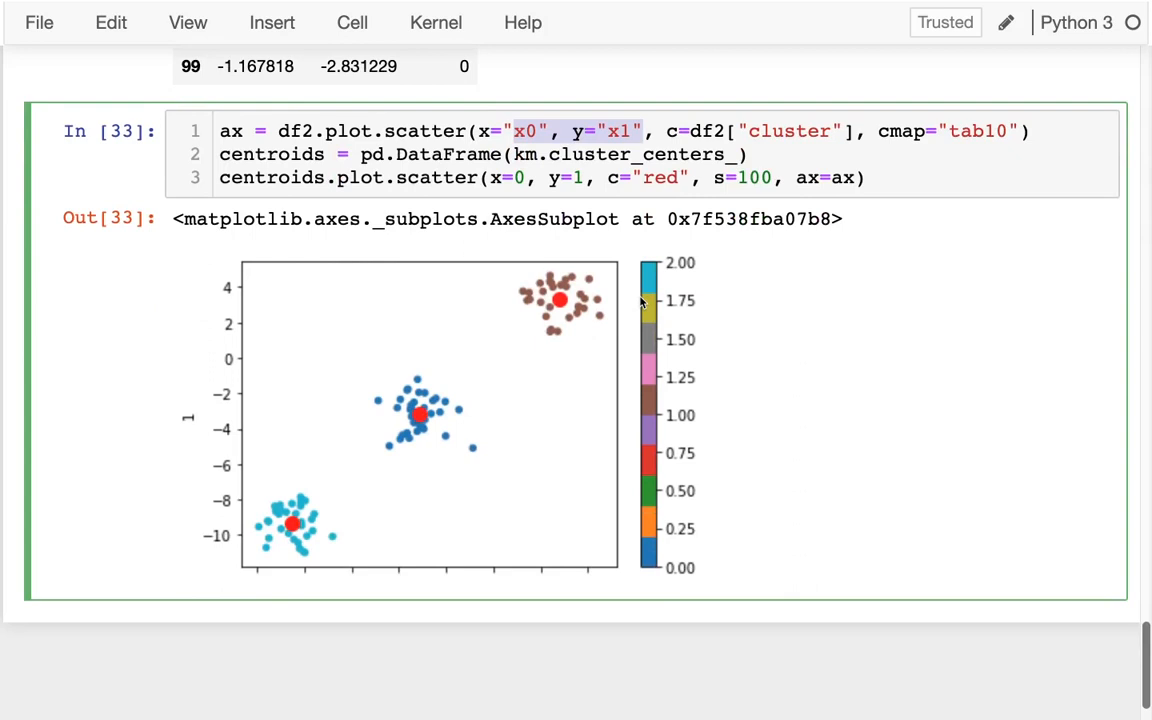
mouse_move(905, 177)
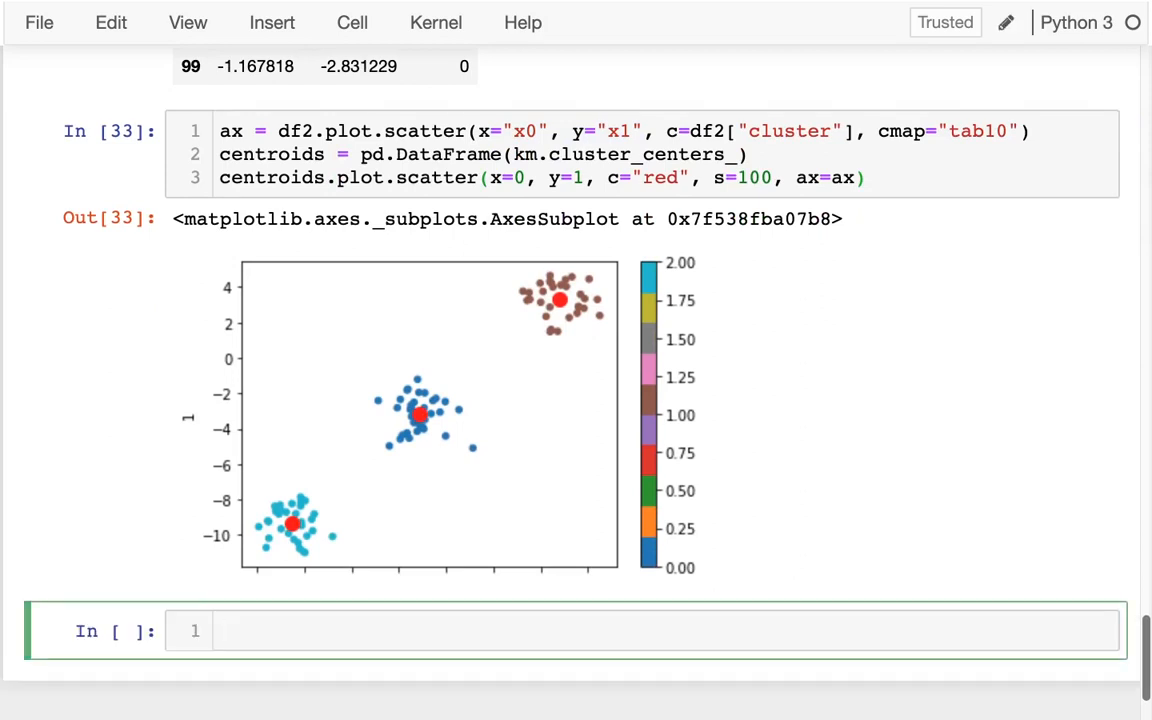
Show km.inertia_ with the comment '# average squared distance from points to nearest centroid'
type("km.i")
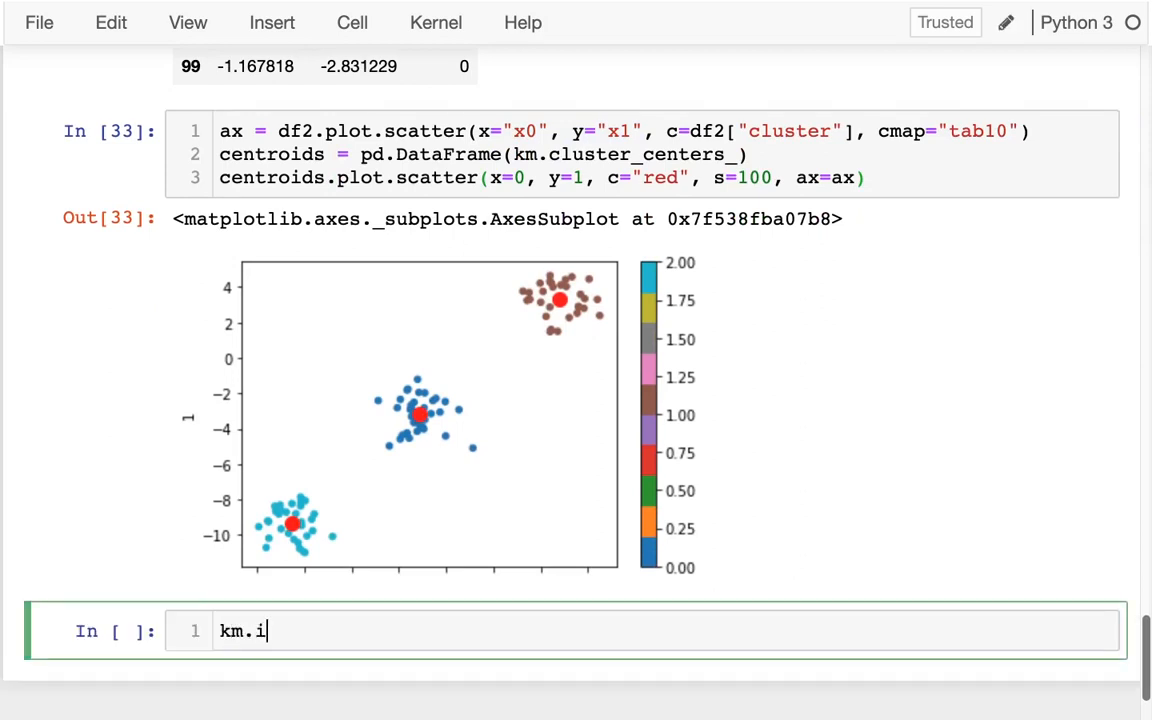
type("nertian_")
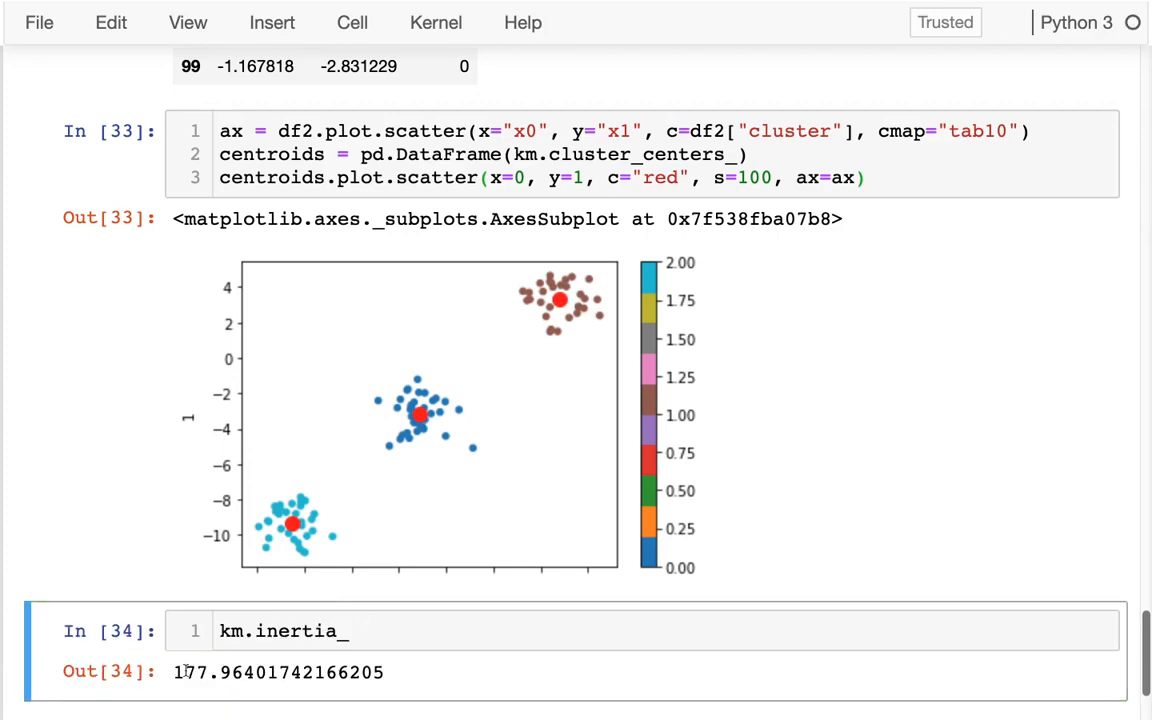
type("#")
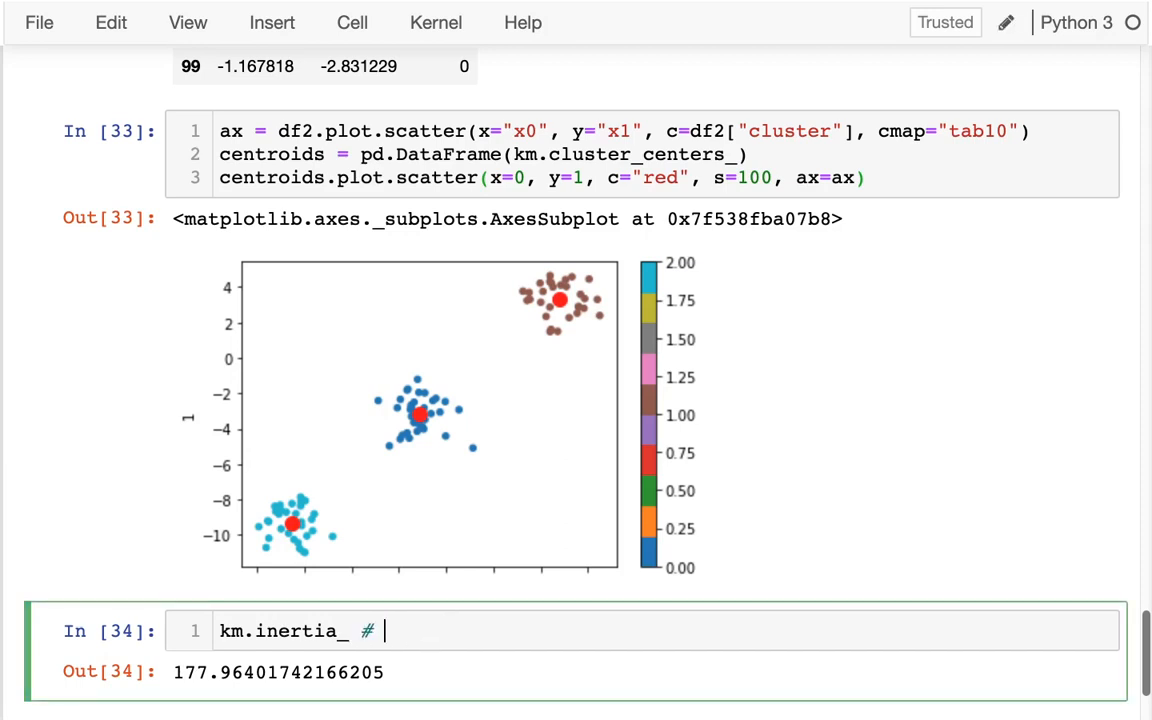
type("average squari")
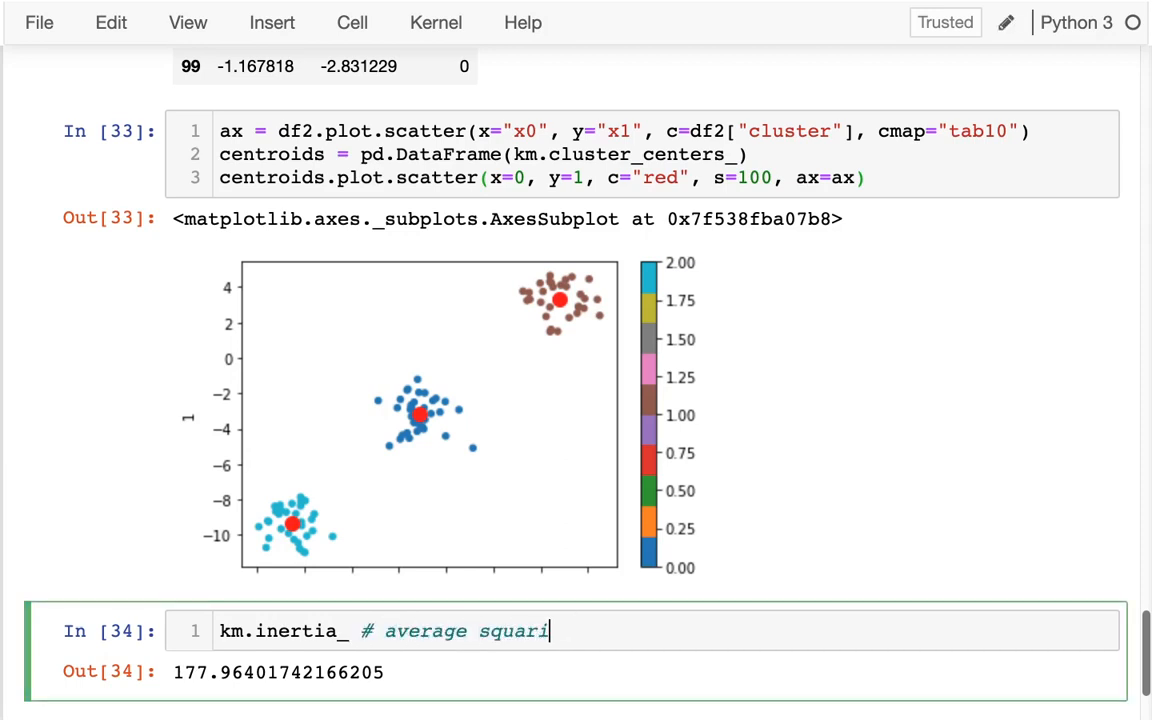
type("ed distance")
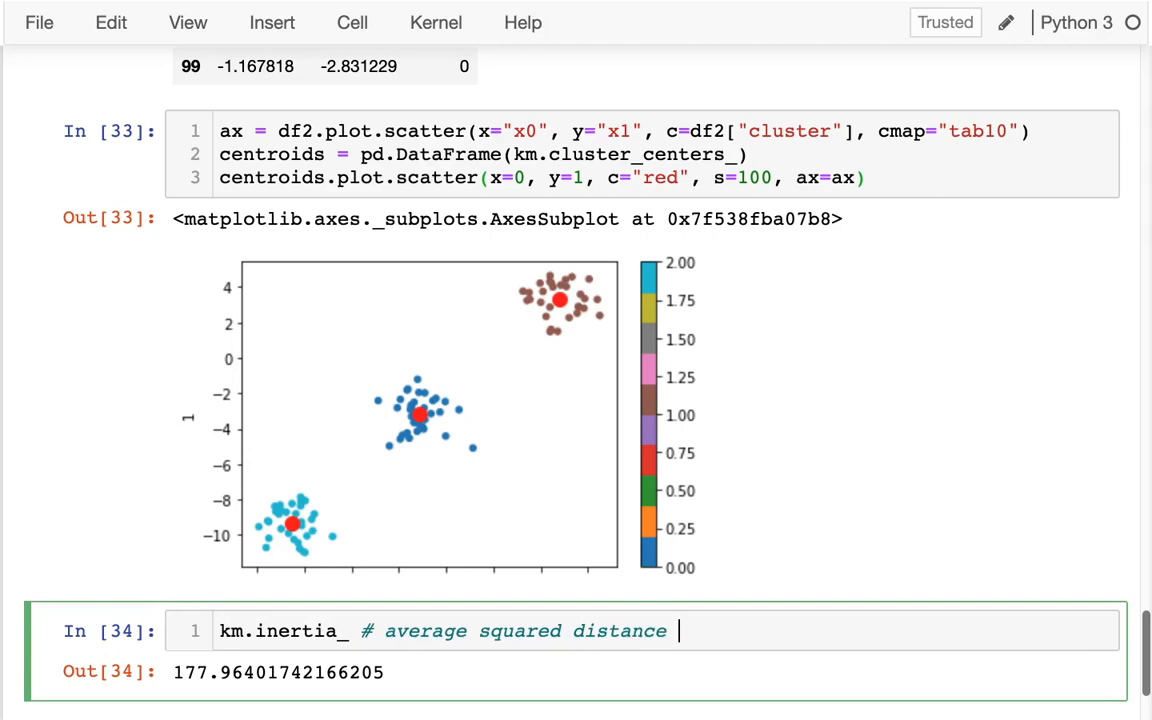
type("from points to")
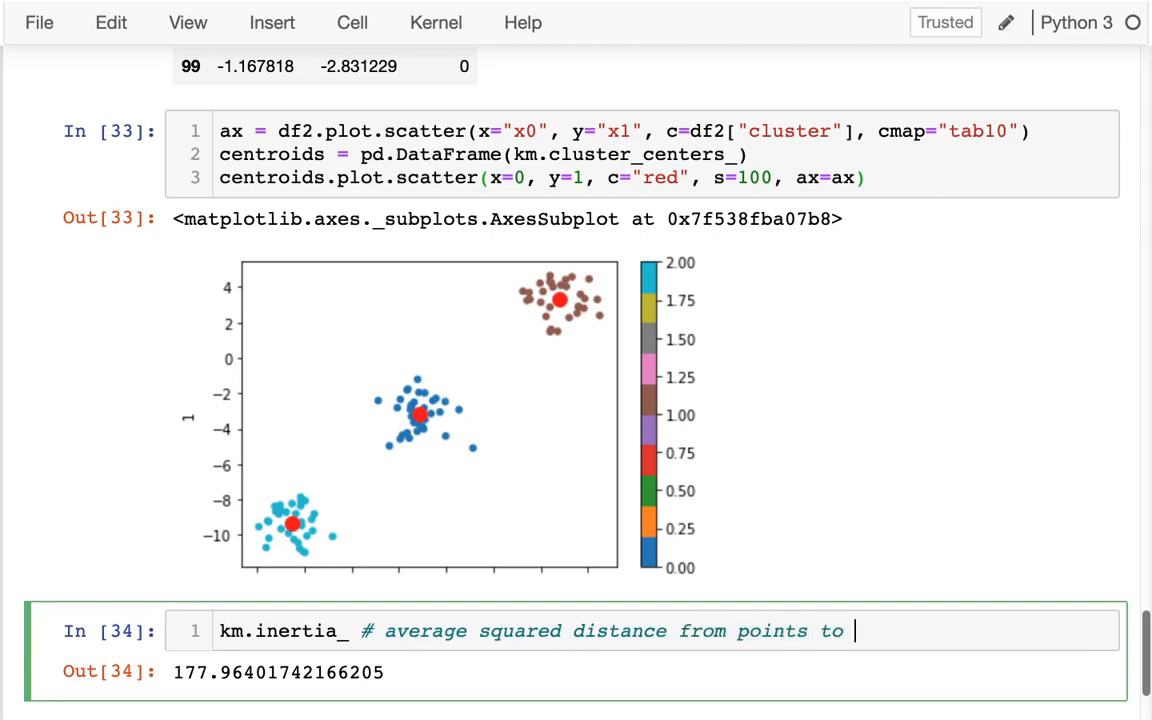
type("nearest cent")
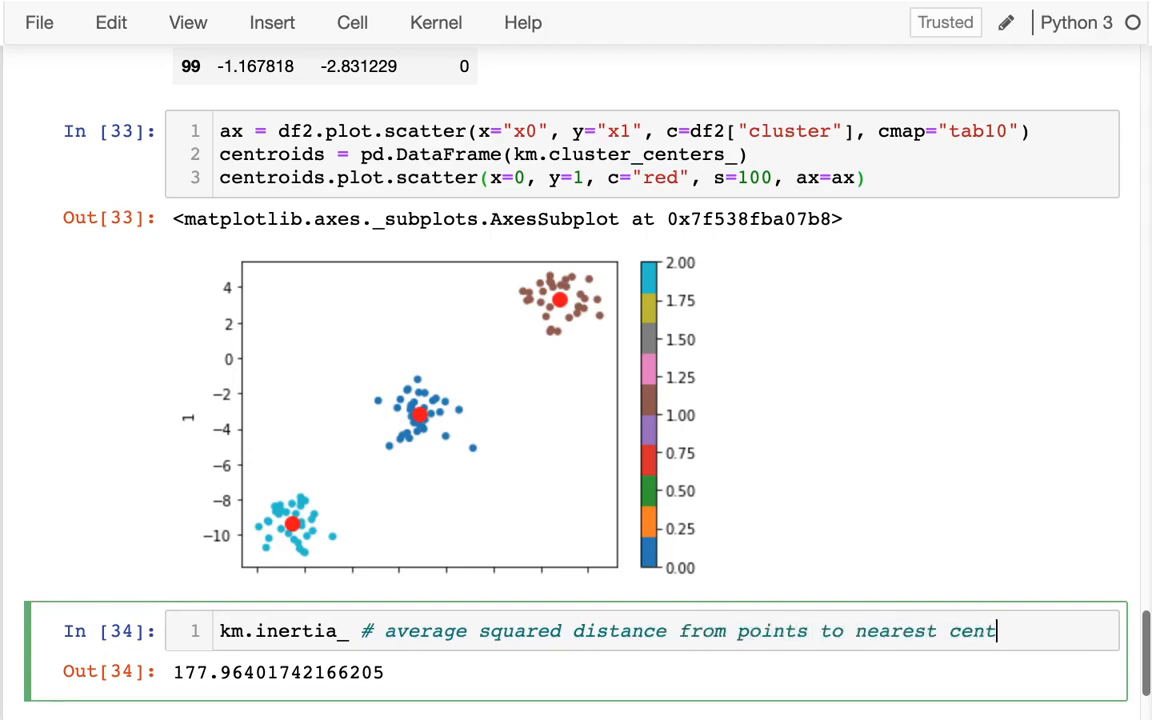
type("roid")
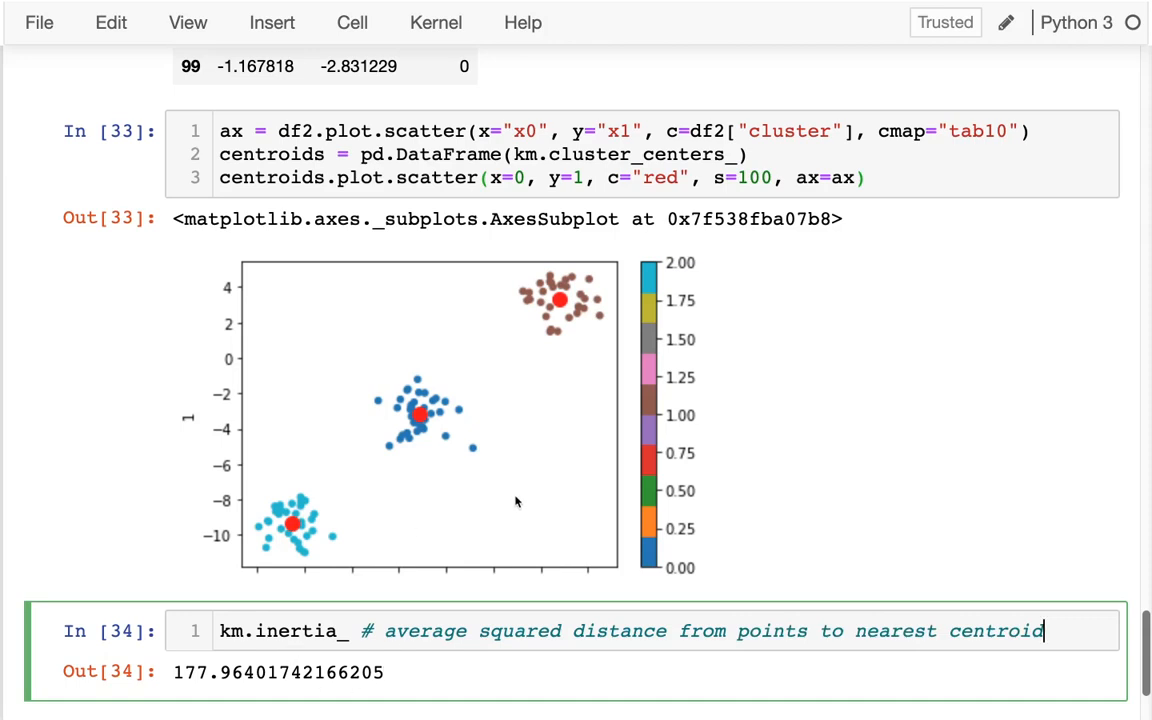
mouse_move(487, 474)
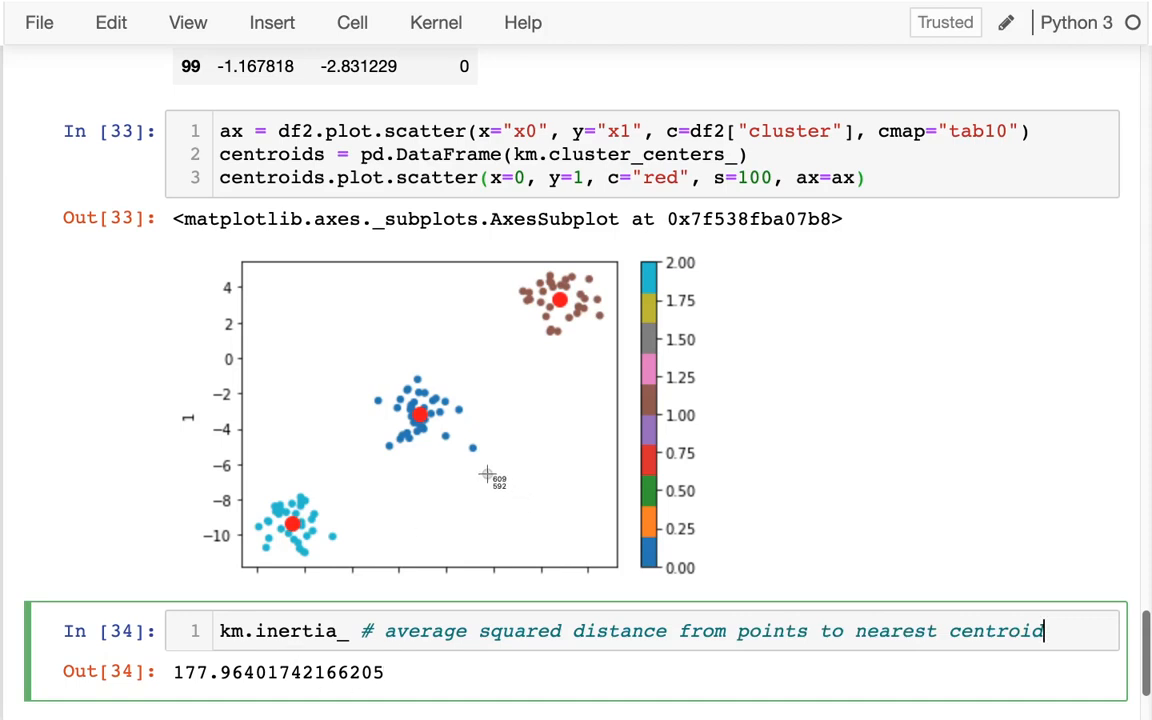
mouse_move(478, 451)
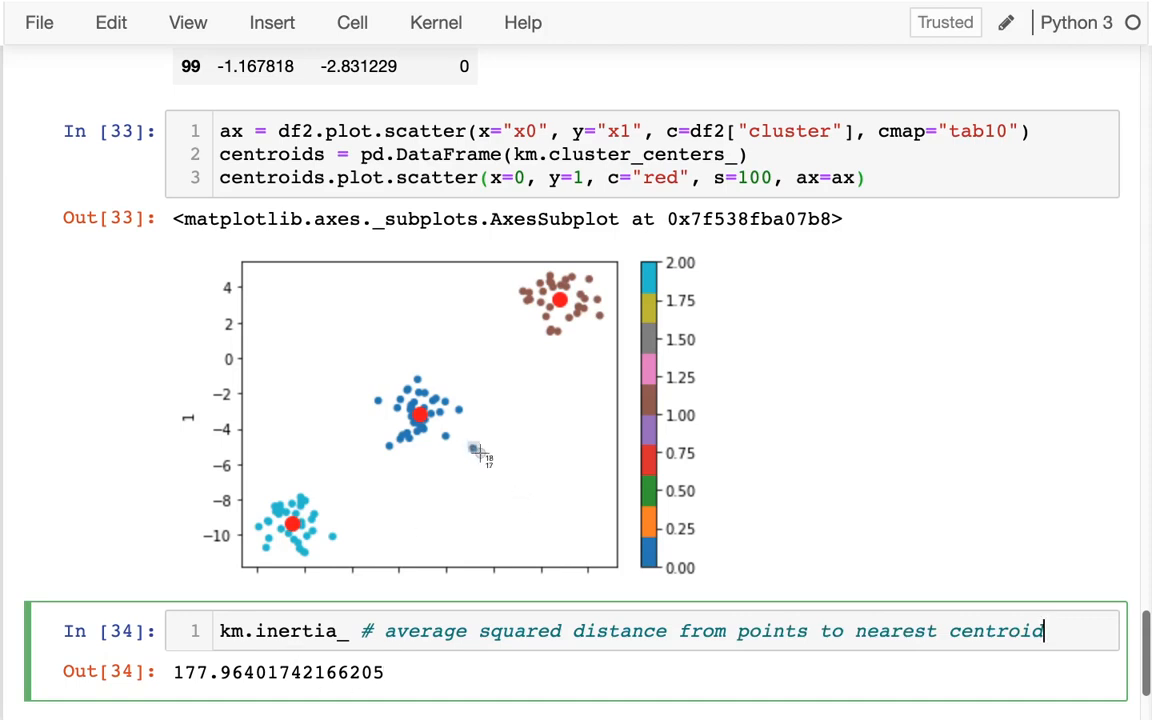
mouse_move(478, 452)
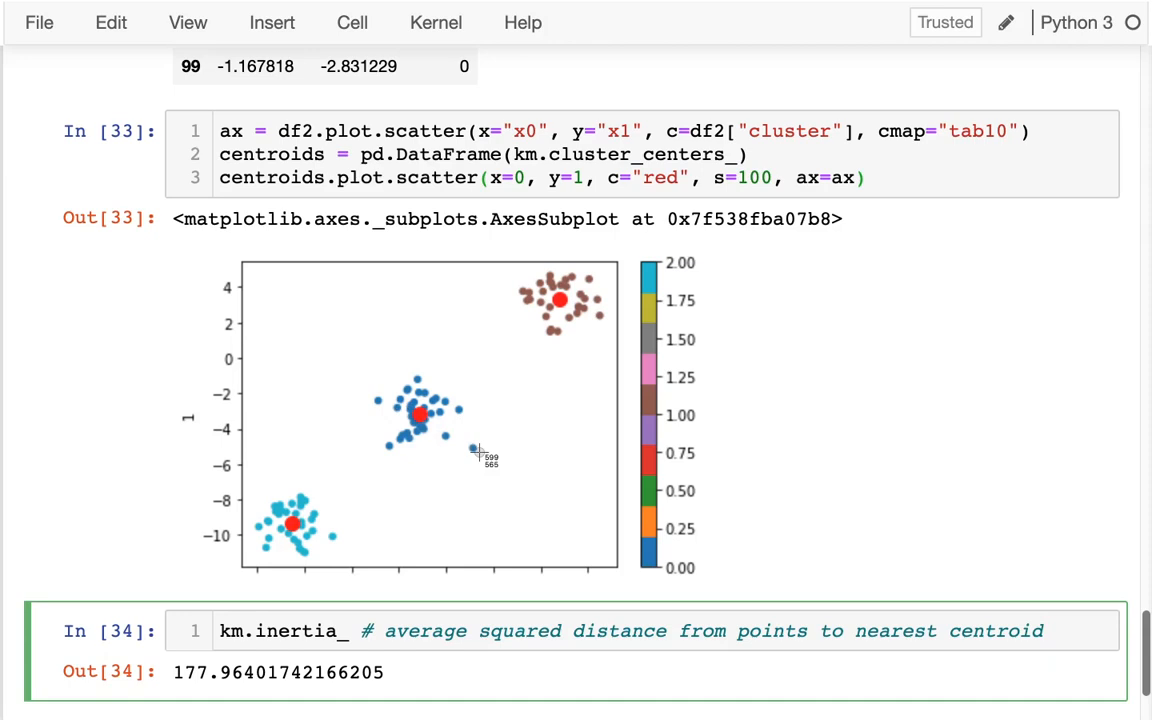
mouse_move(420, 415)
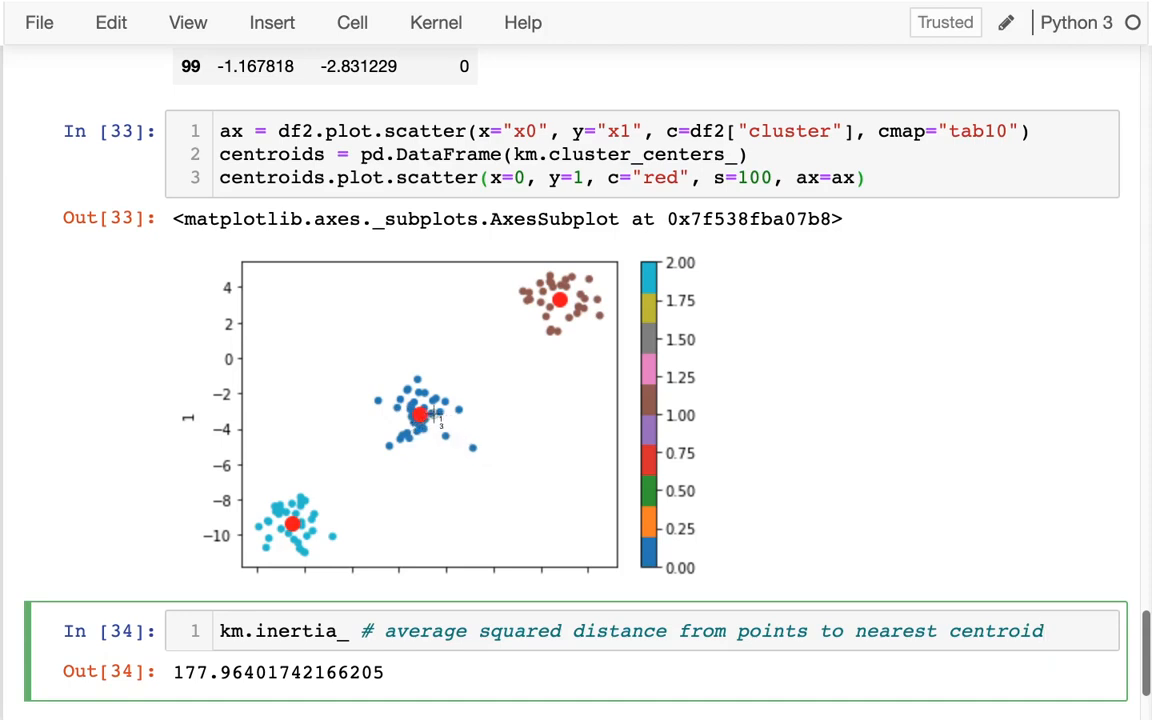
mouse_move(462, 458)
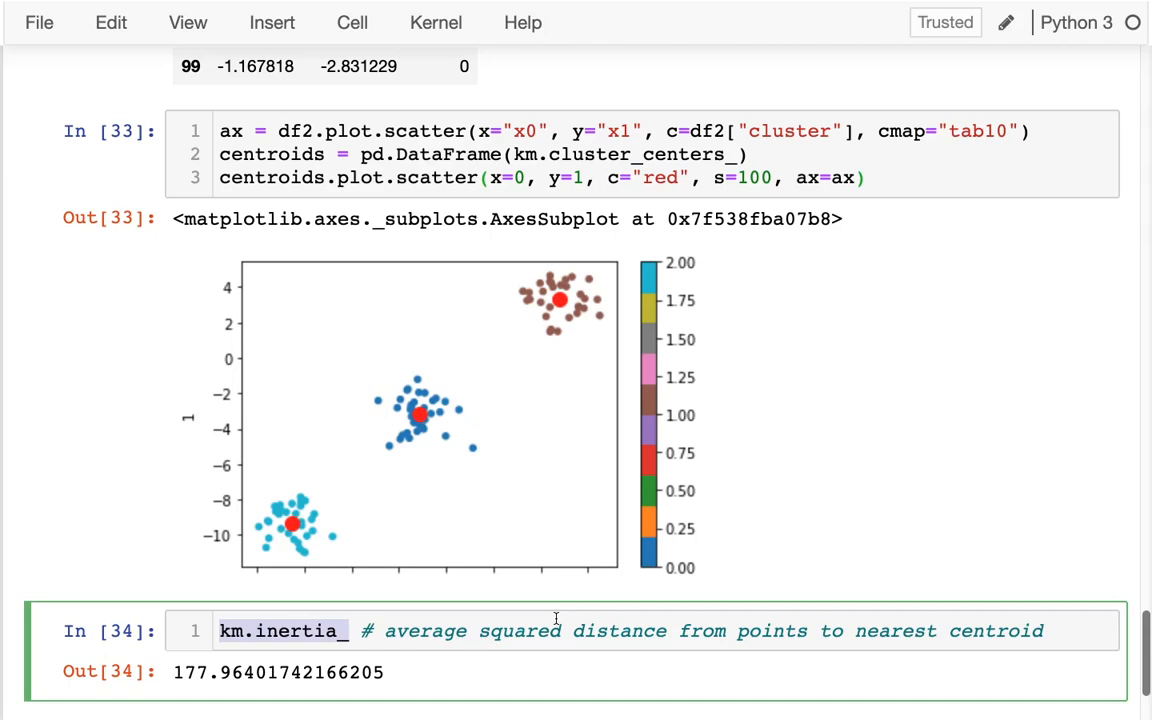
Scroll up to review the KMeans cell, then back down to the new refit cell
scroll("down", 3)
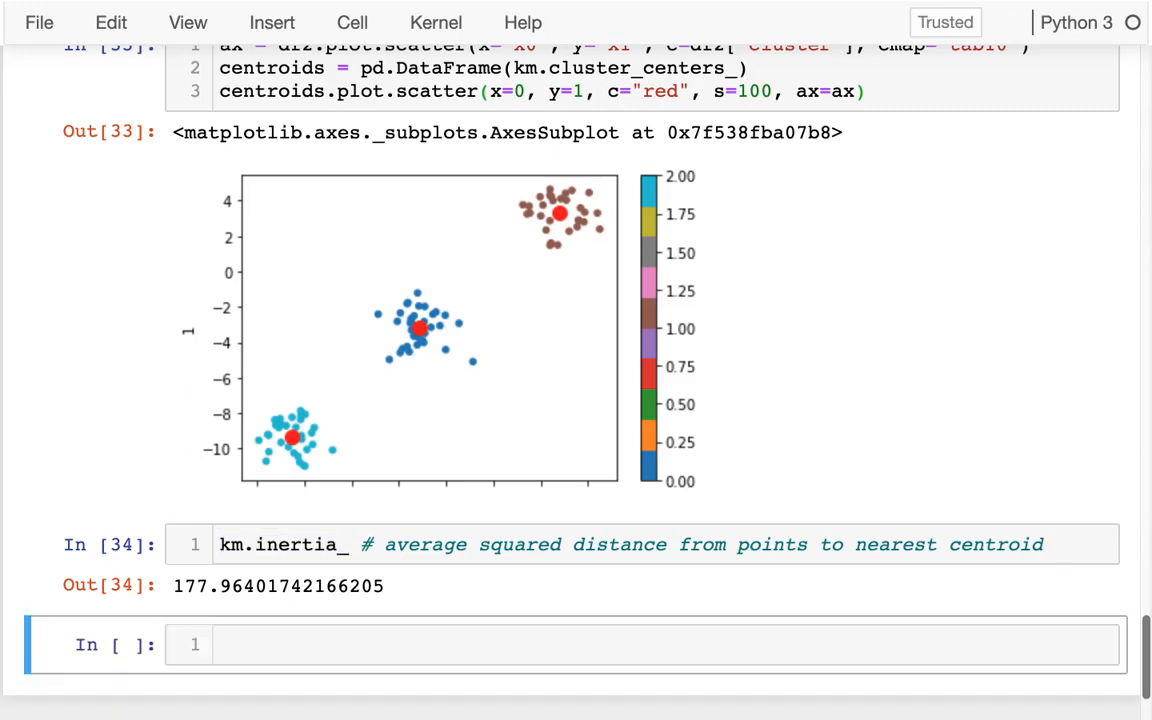
scroll("up", 3)
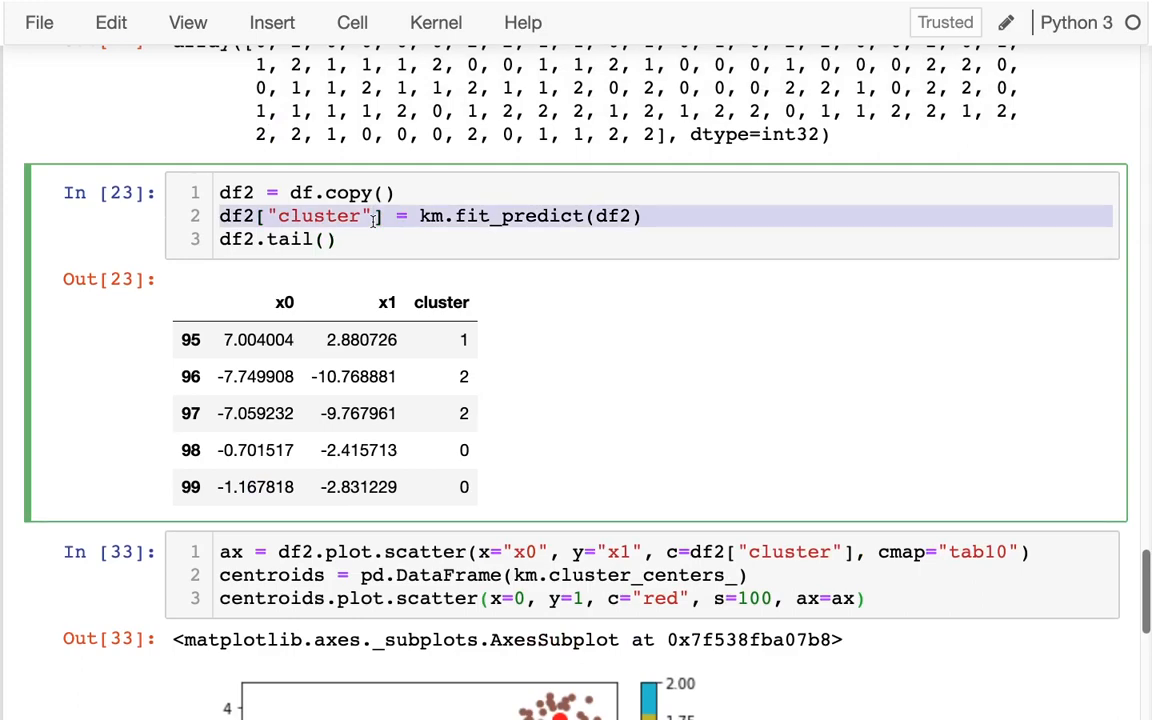
scroll("up", 3)
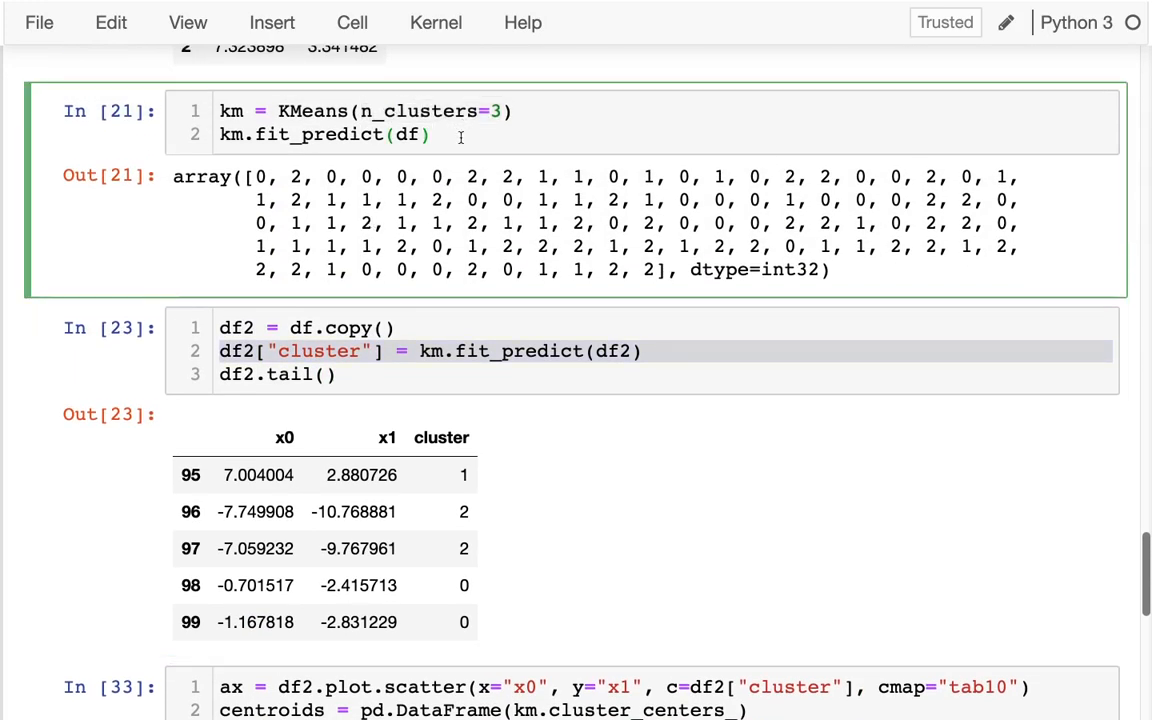
scroll("down", 3)
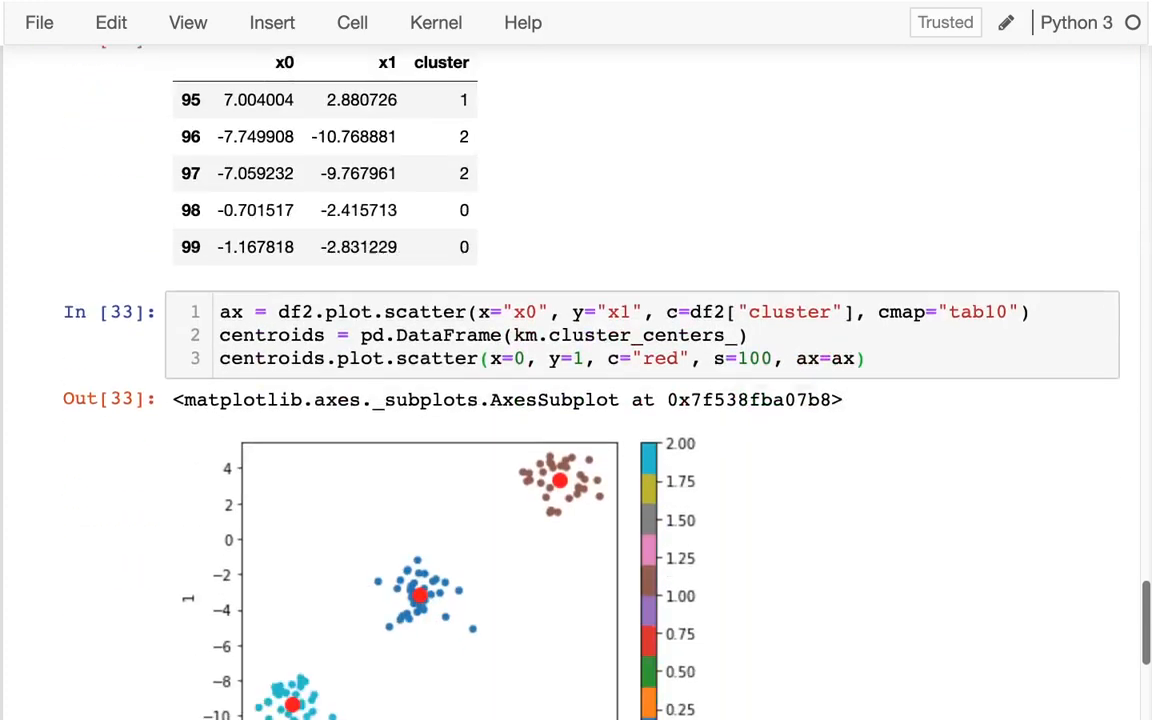
scroll("down", 3)
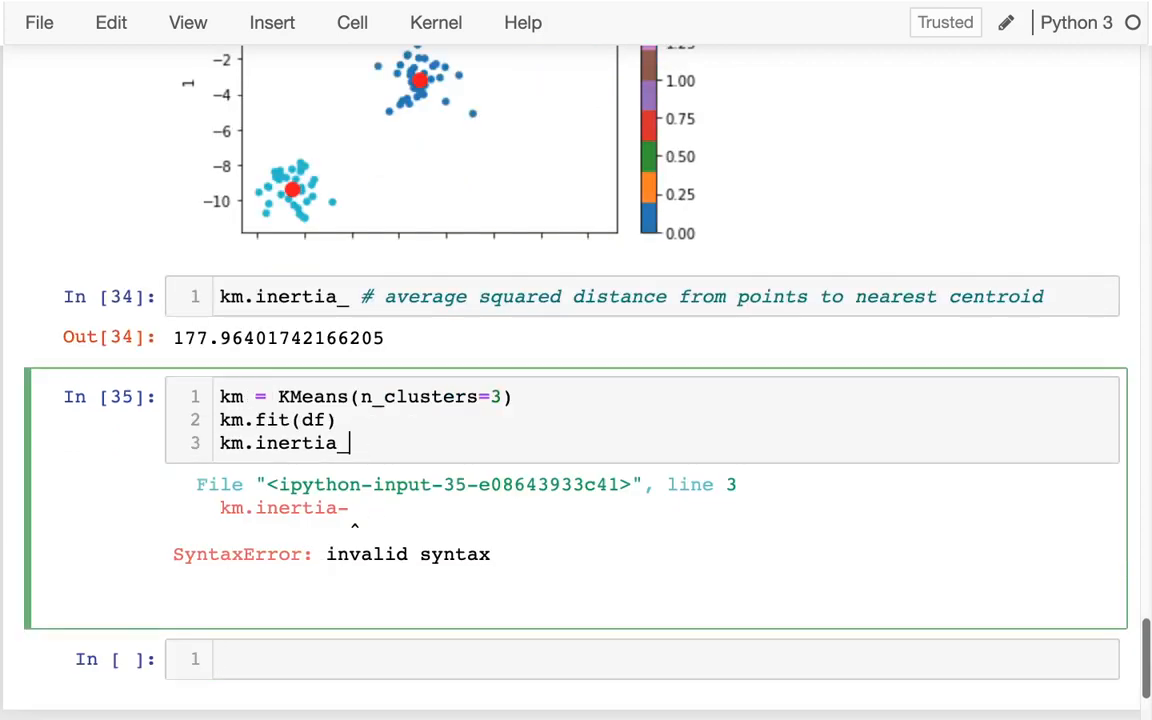
Rerun the refit cell with n_clusters 4, then 100, and select the n_clusters argument
key("shift+Return")
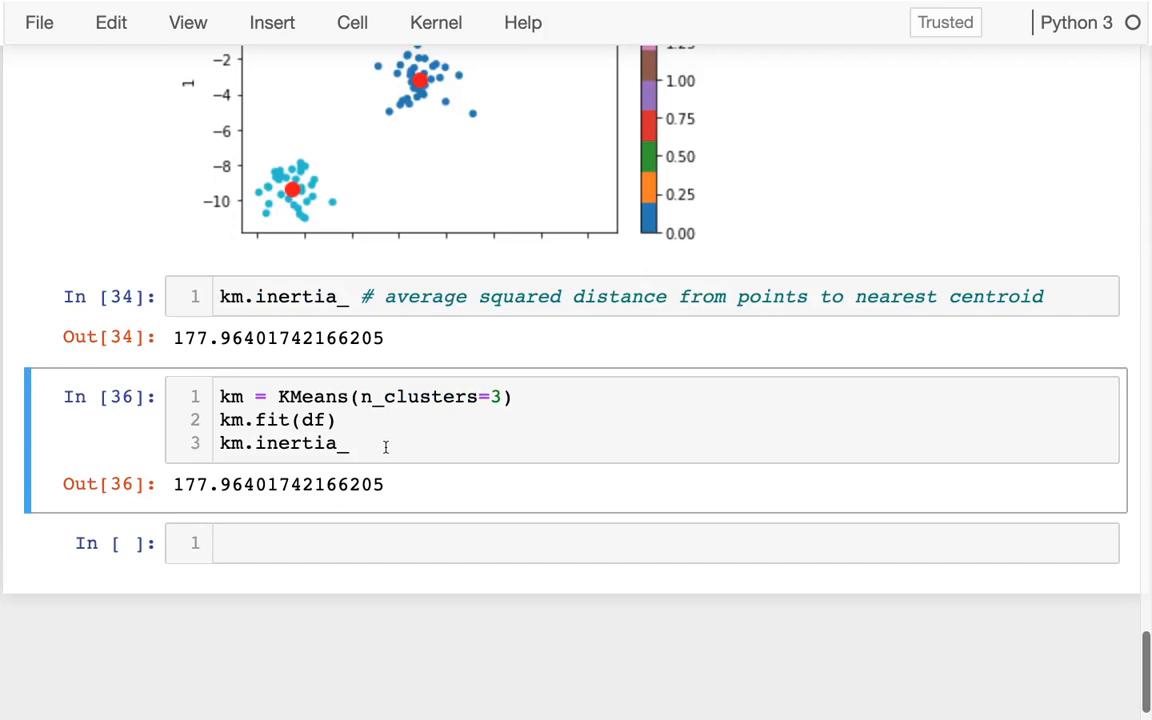
type("4")
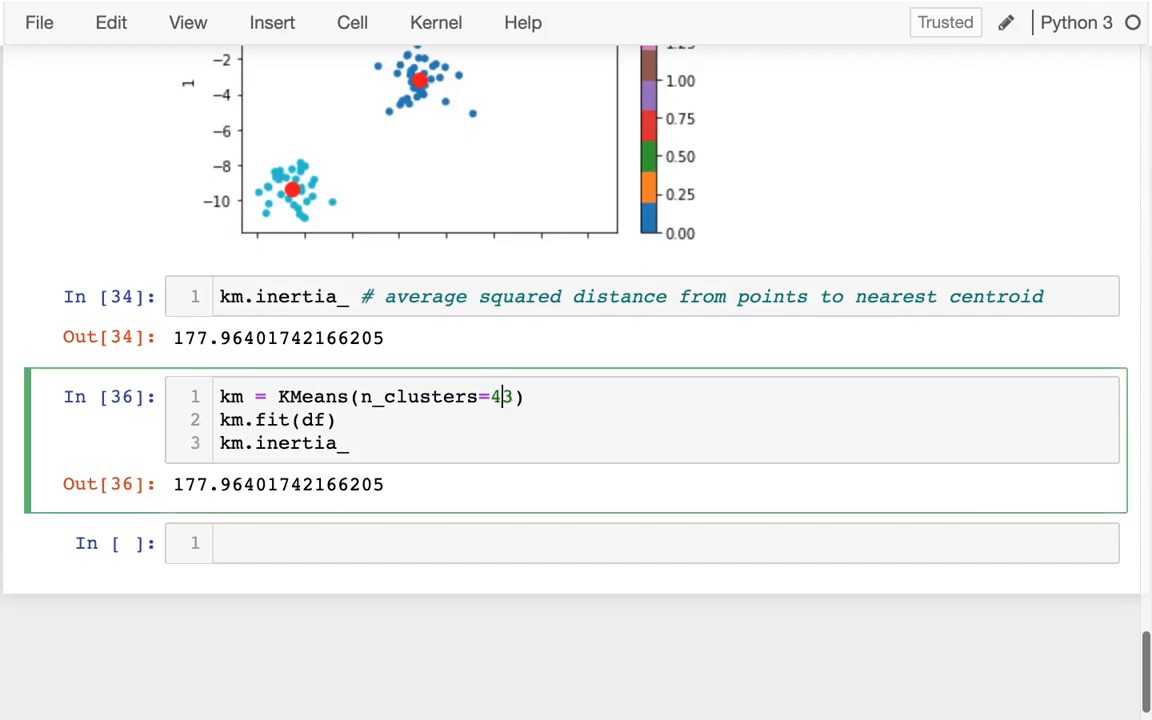
key("shift+Return")
type("100")
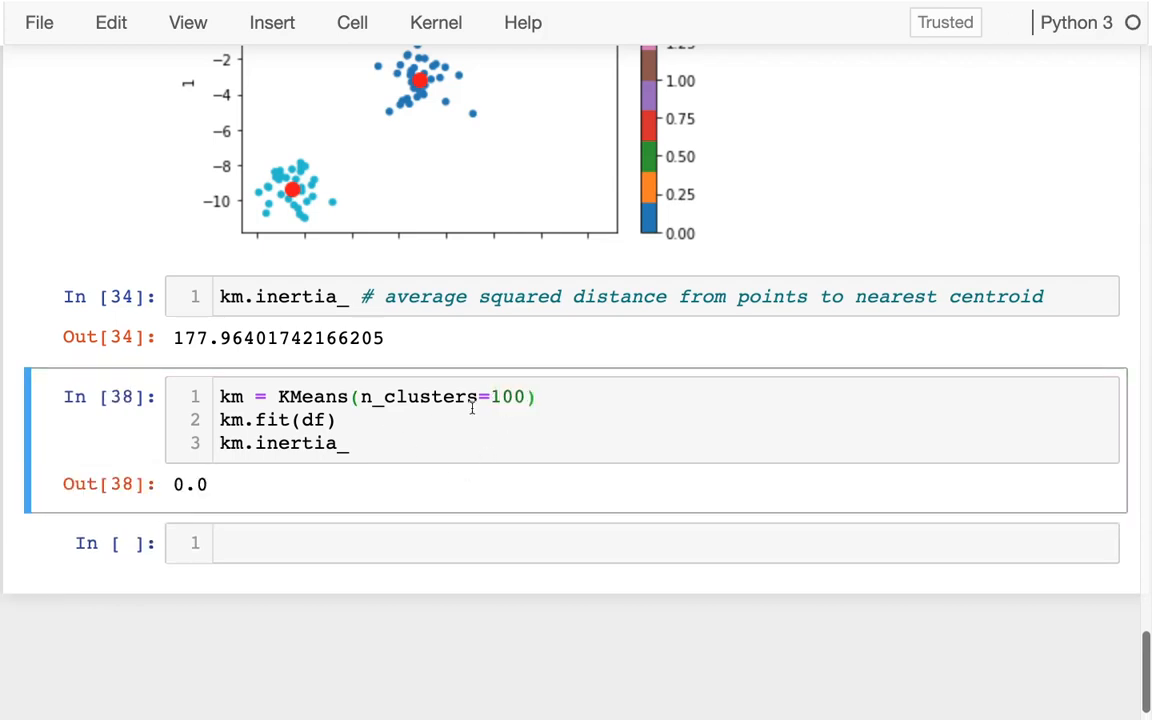
double_click(418, 397)
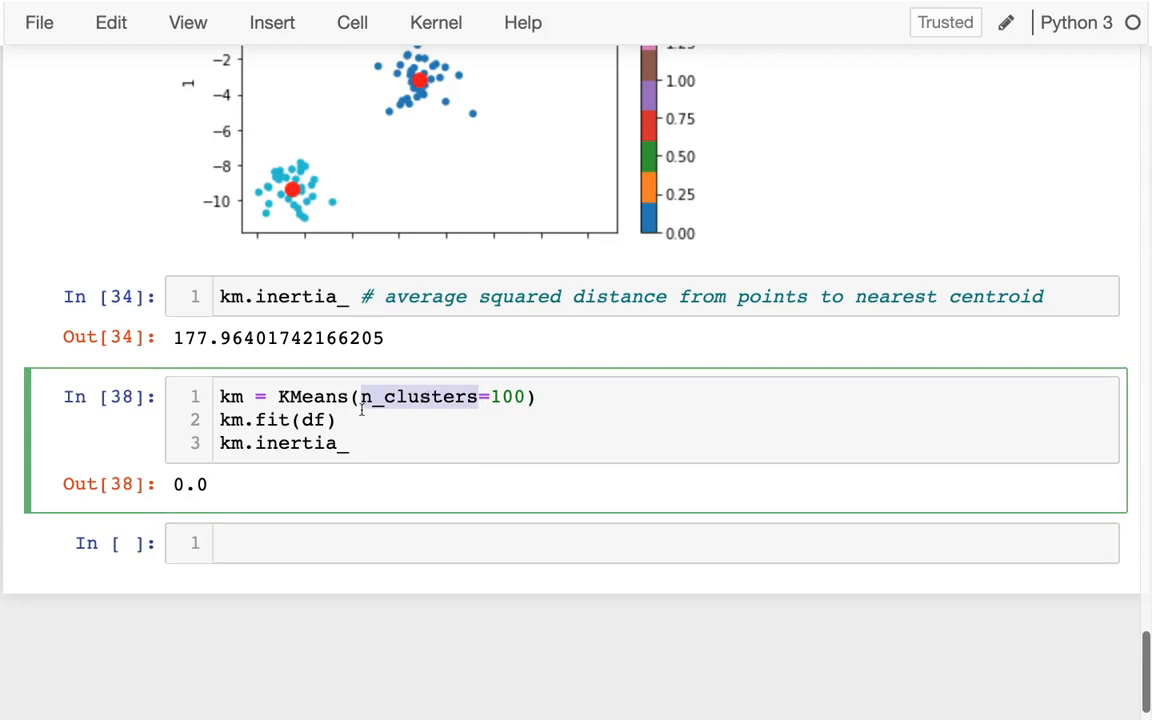
mouse_move(358, 419)
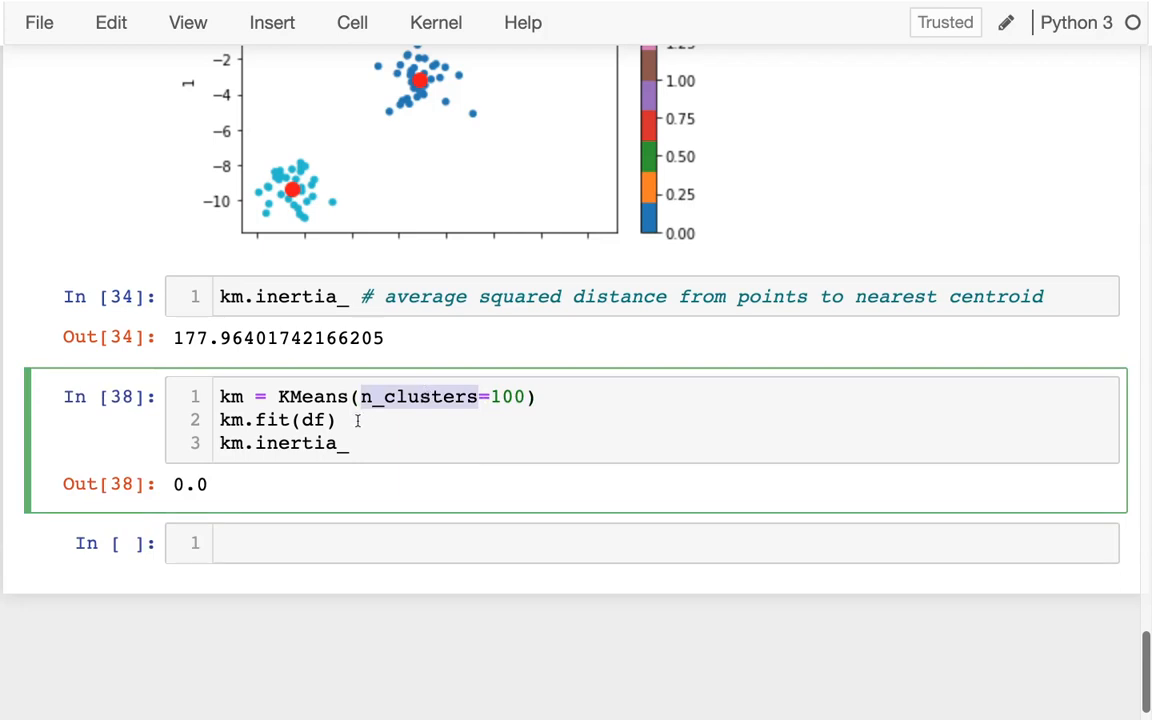
mouse_move(235, 396)
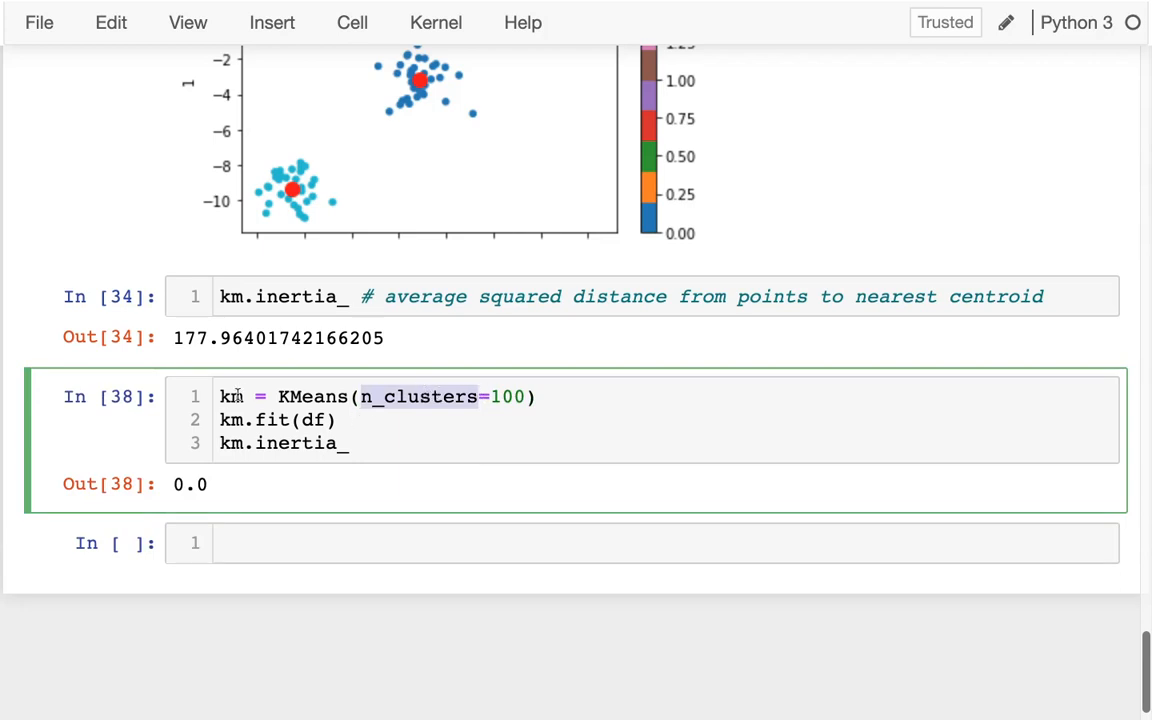
Wrap the KMeans fit in a loop 'for k in range(1, 11):'
type("for")
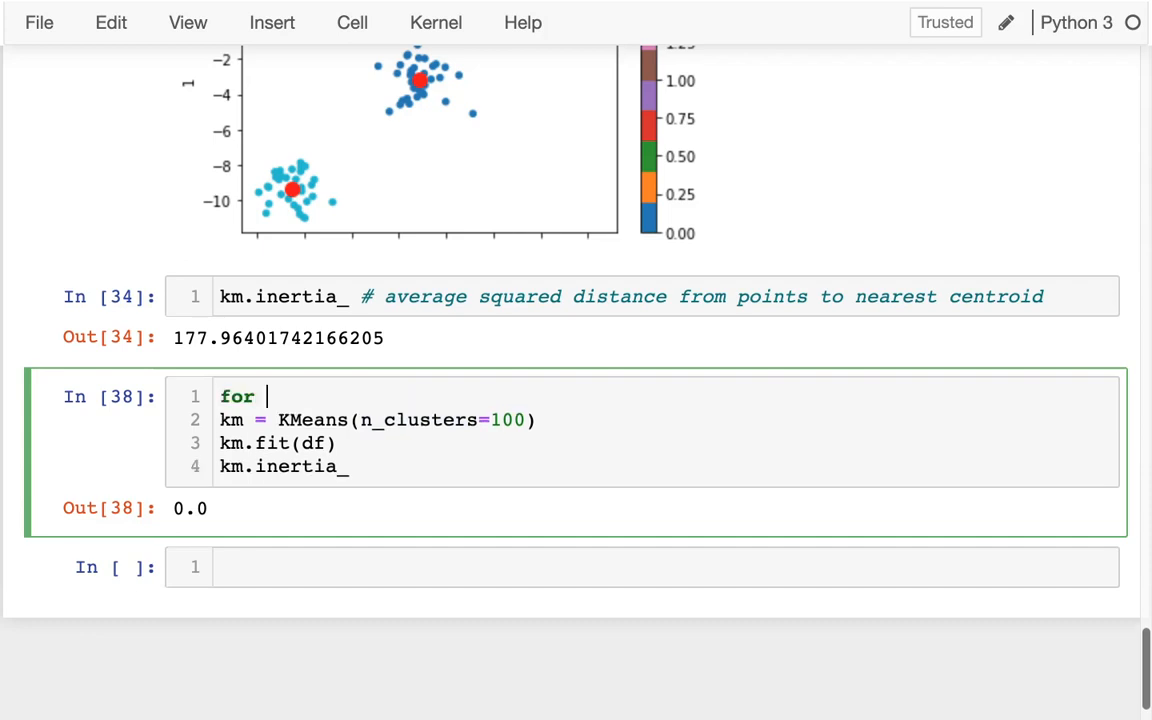
type("k in range(1")
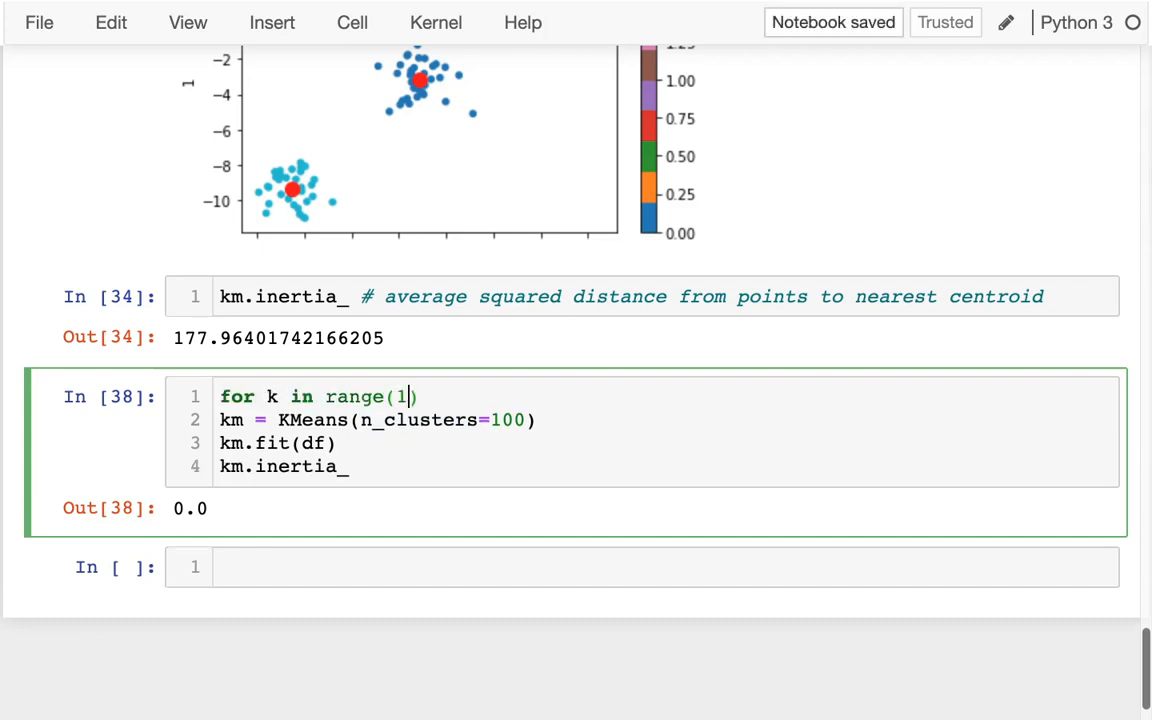
type(", 11):")
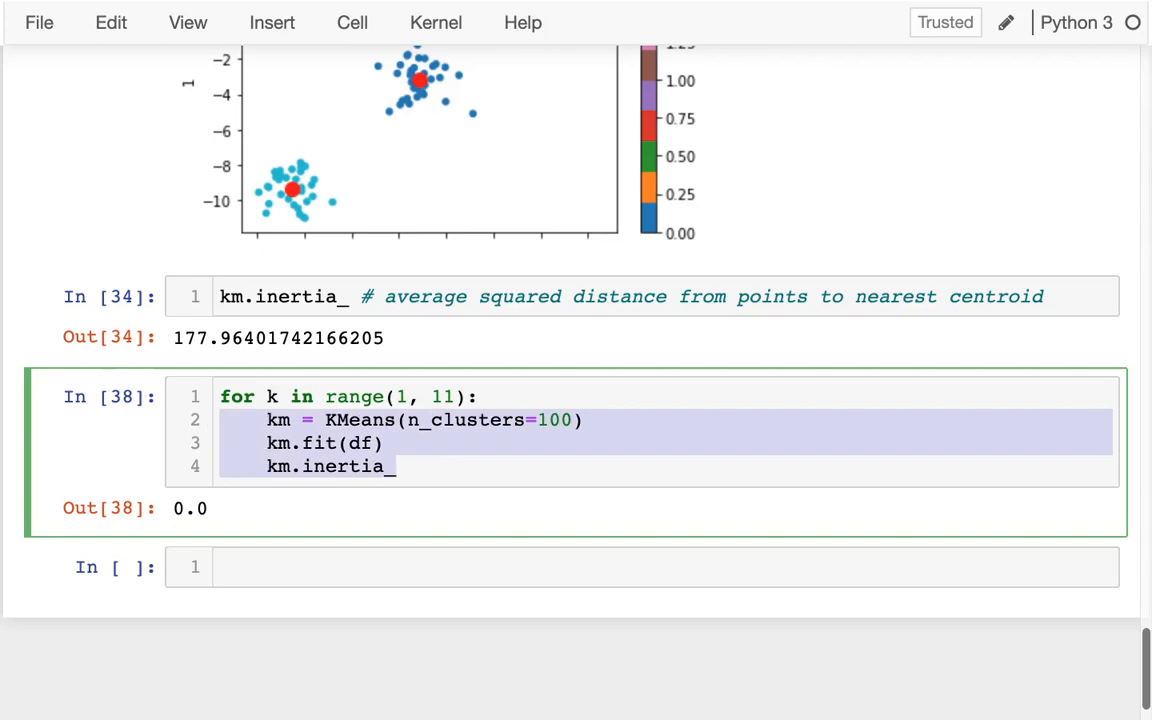
mouse_move(418, 459)
type("k")
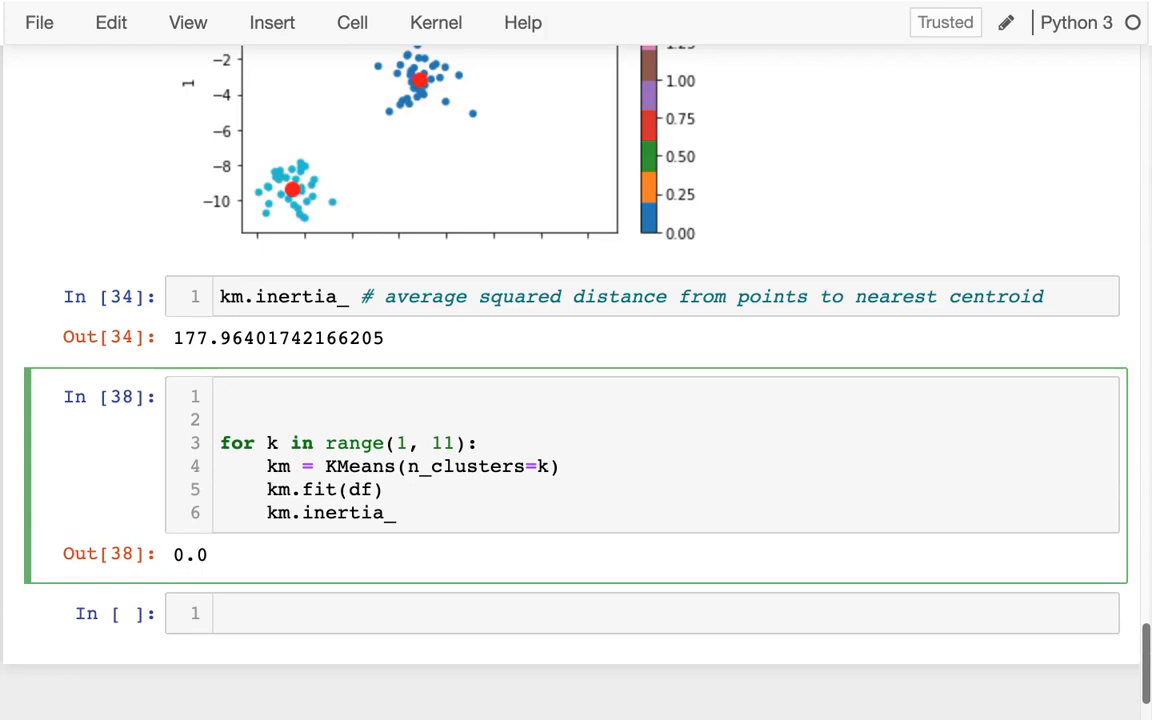
Create an empty scores pd.Series() and store each km.inertia_ in scores[k]
type("scor")
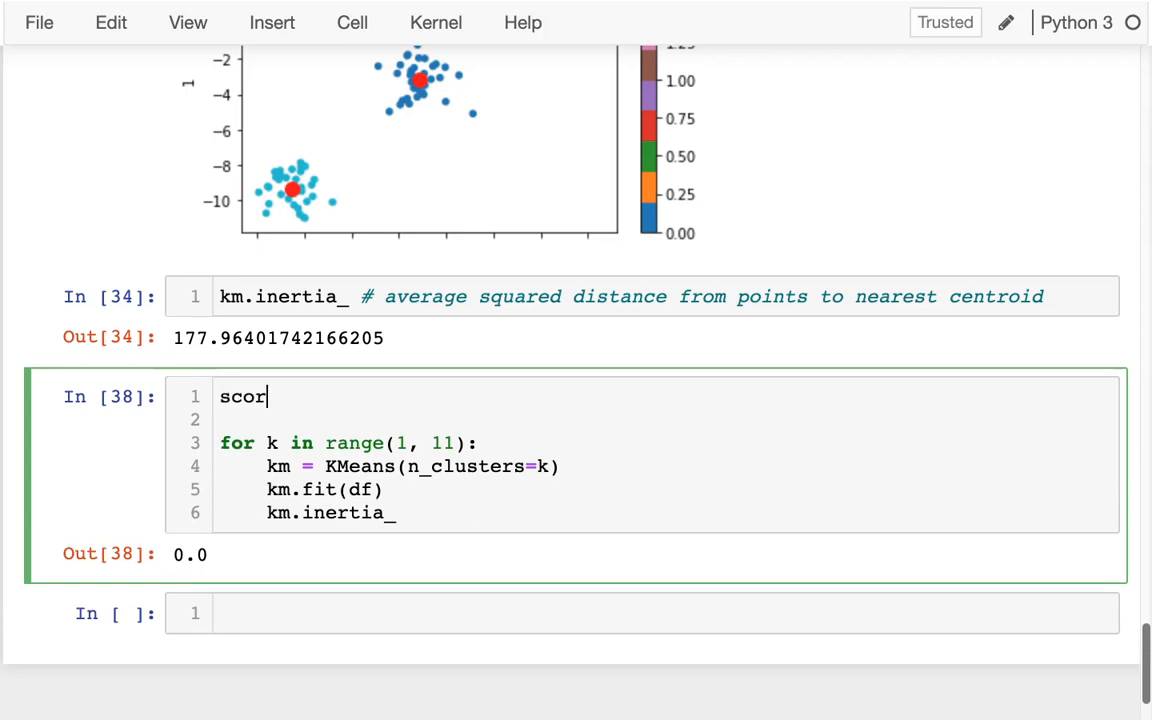
type("es = pd.S")
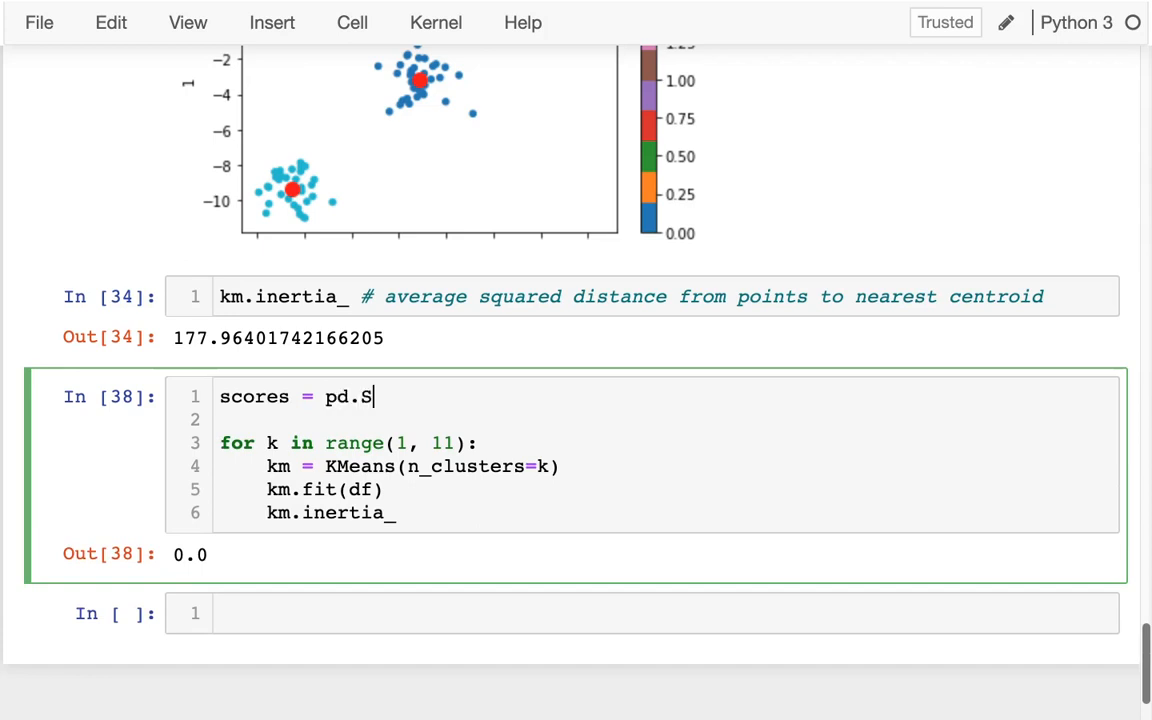
type("eries()")
type("scores[k] =")
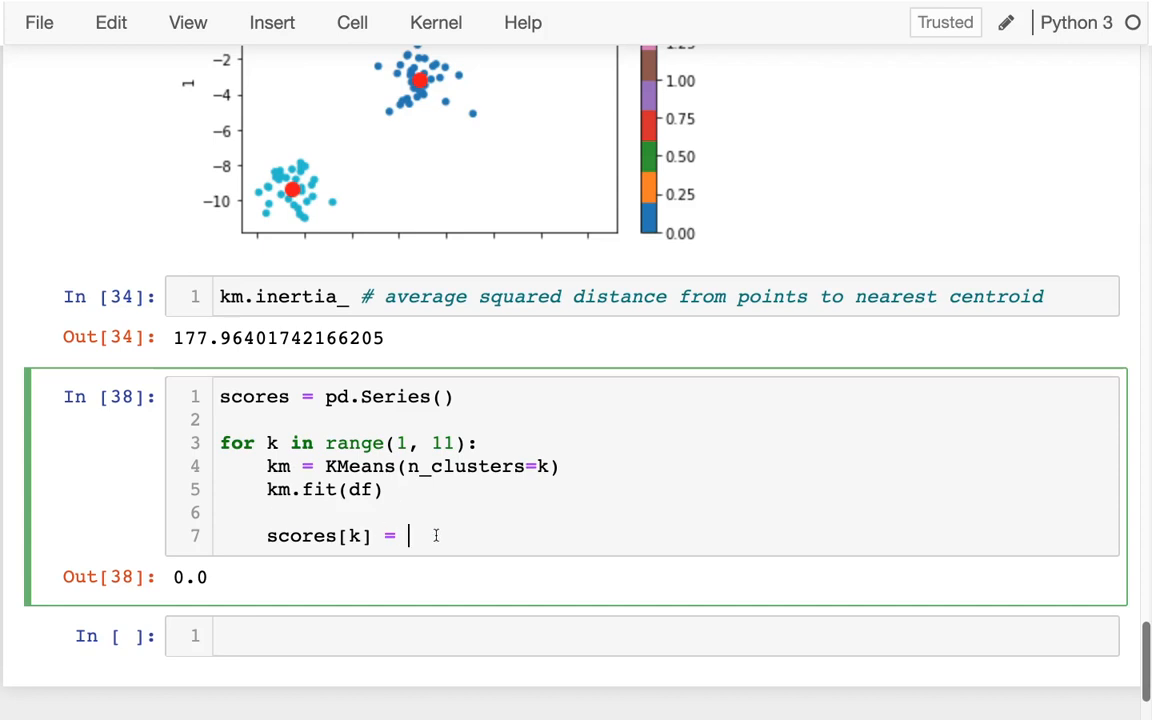
type("km.inertia_")
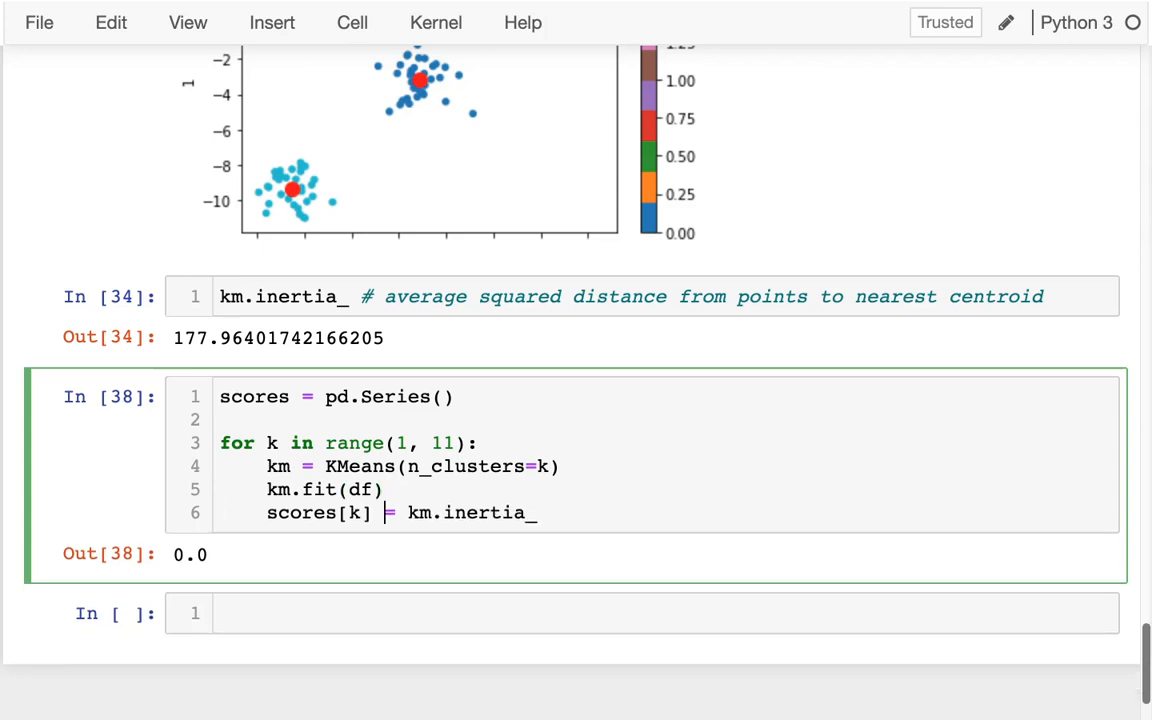
type("scores")
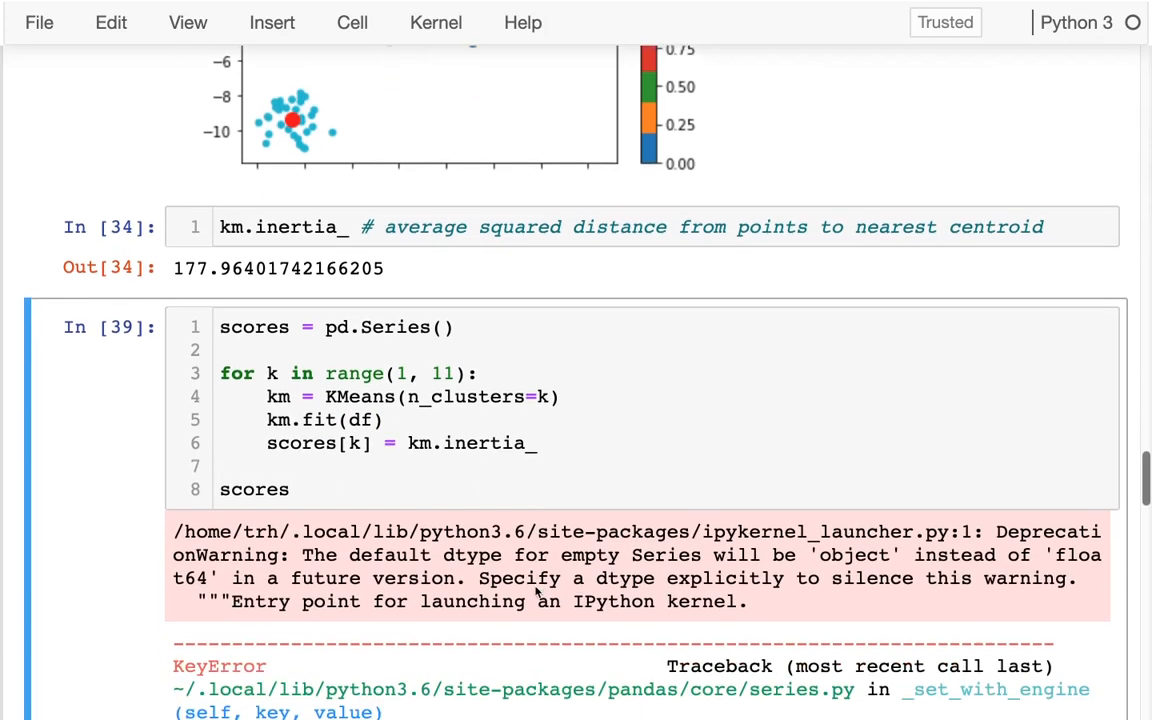
Give the scores Series dtype=float
scroll("up", 3)
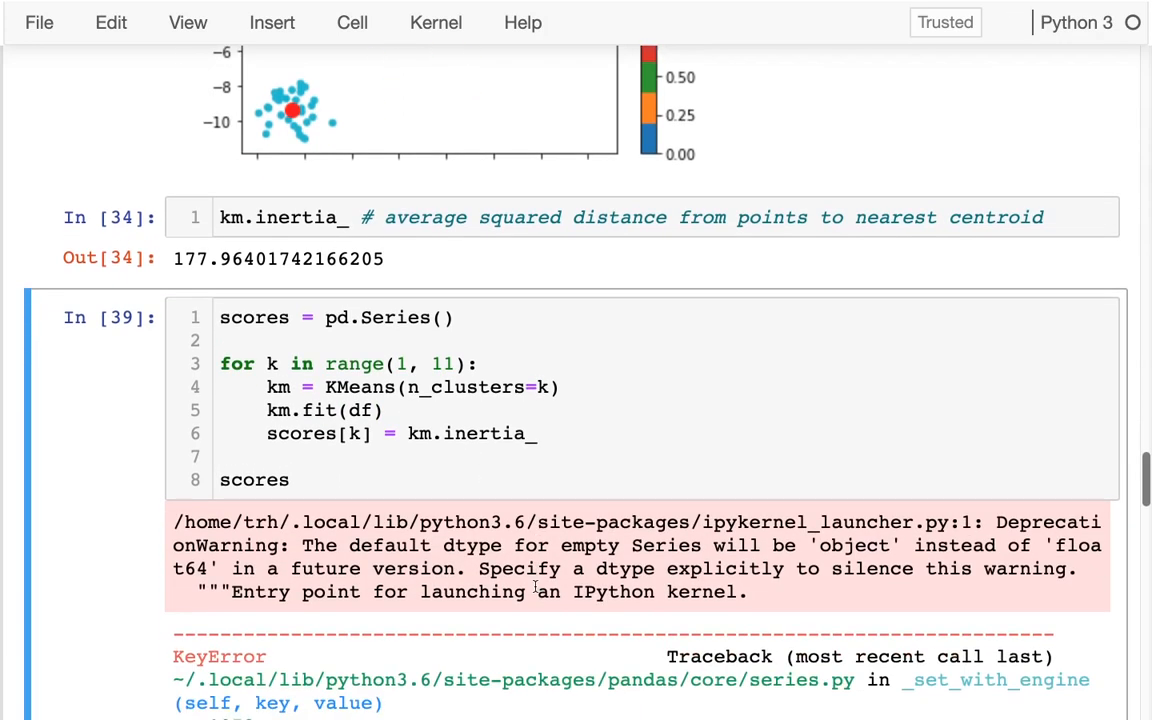
mouse_move(795, 537)
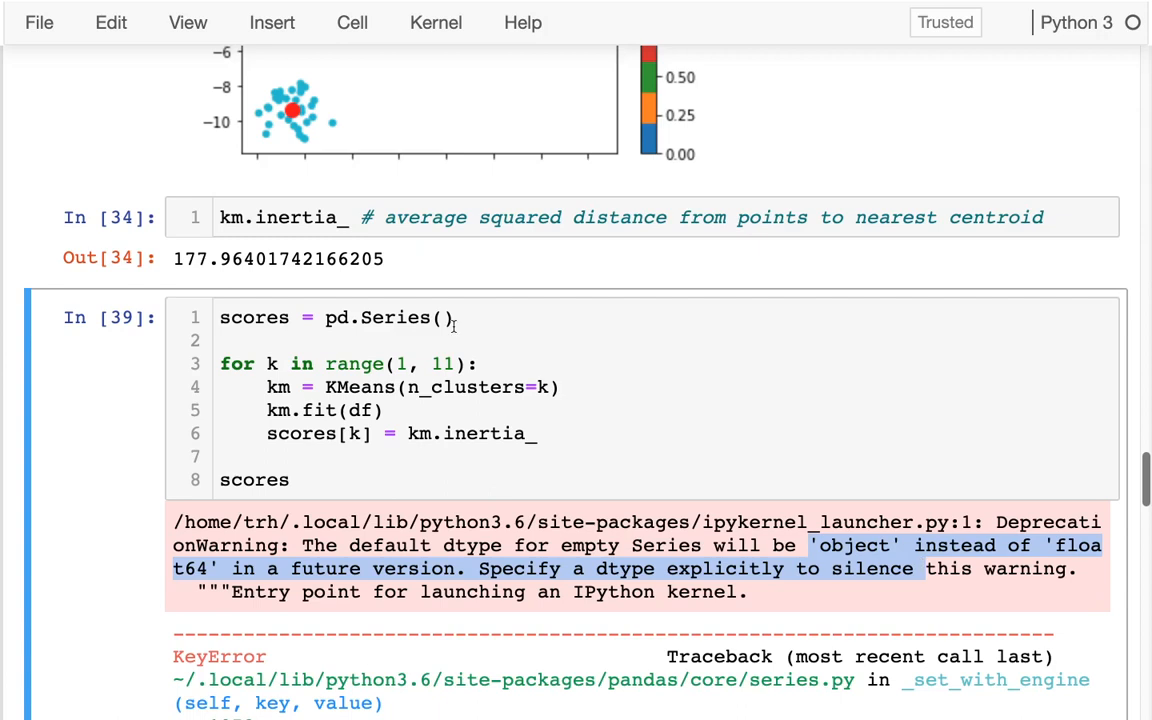
type("dtype=float")
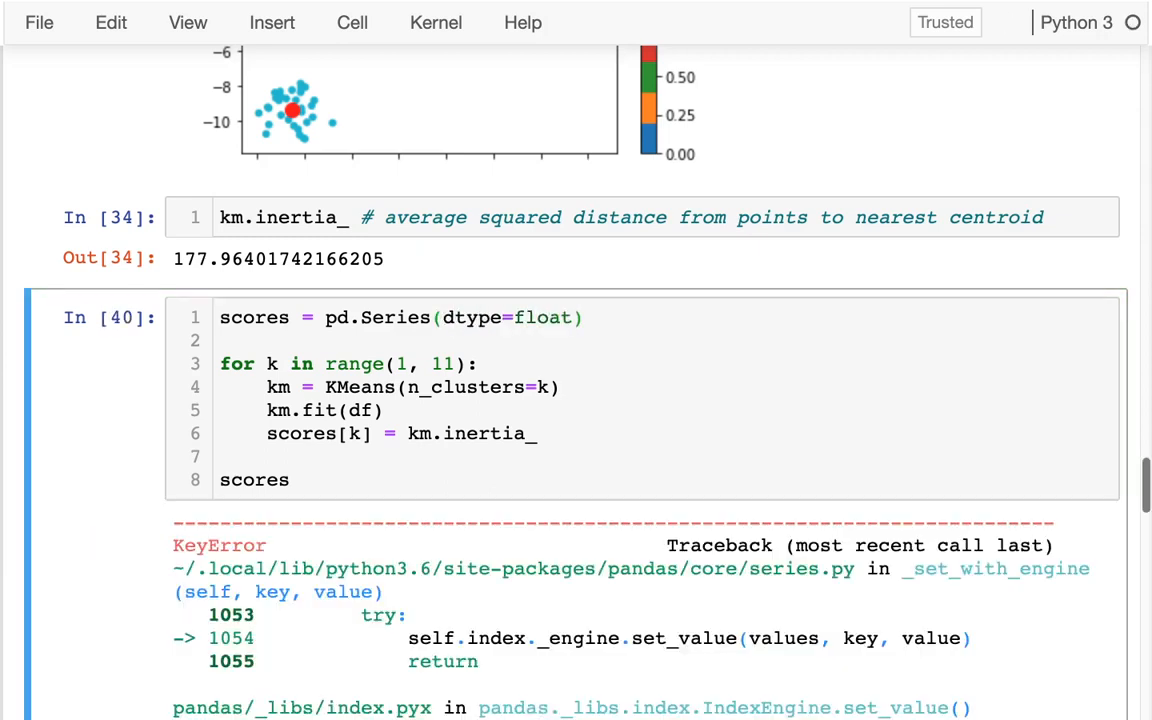
scroll("down", 3)
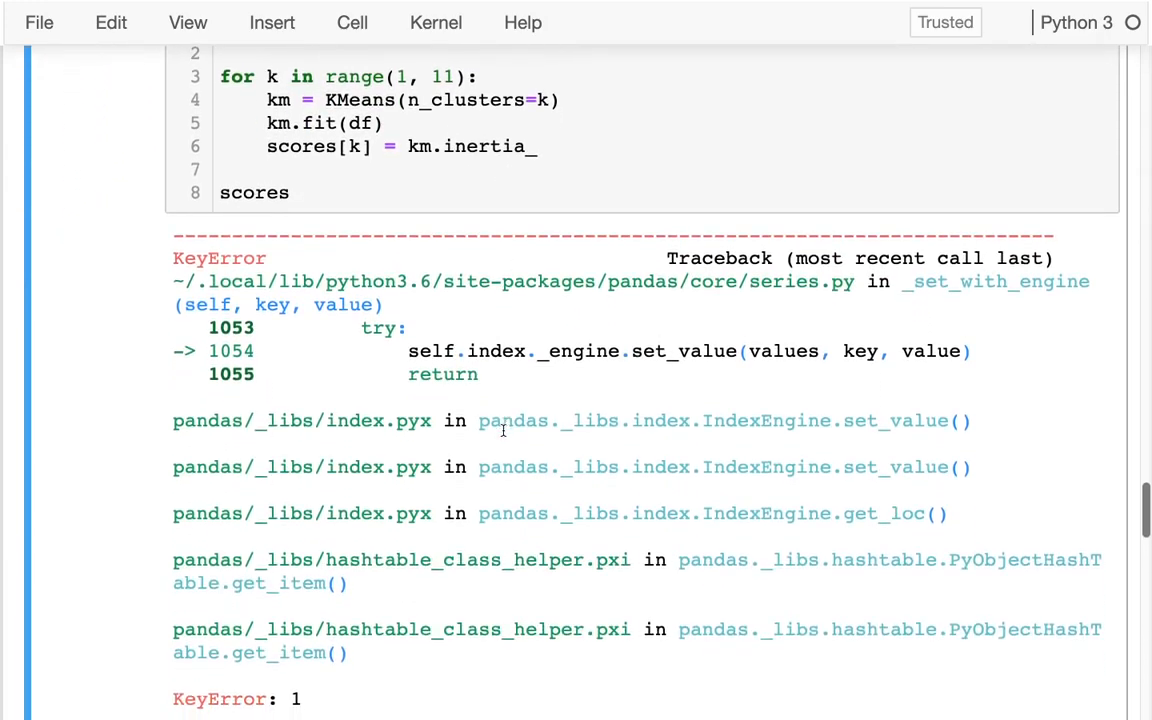
scroll("down", 3)
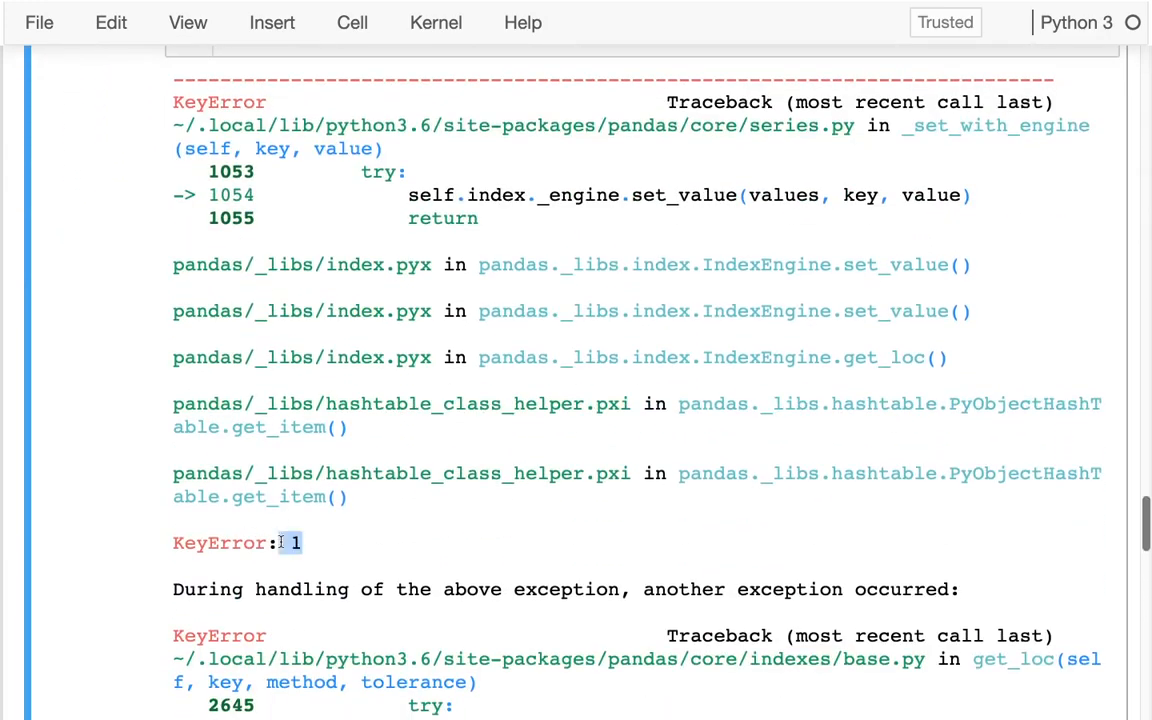
scroll("up", 3)
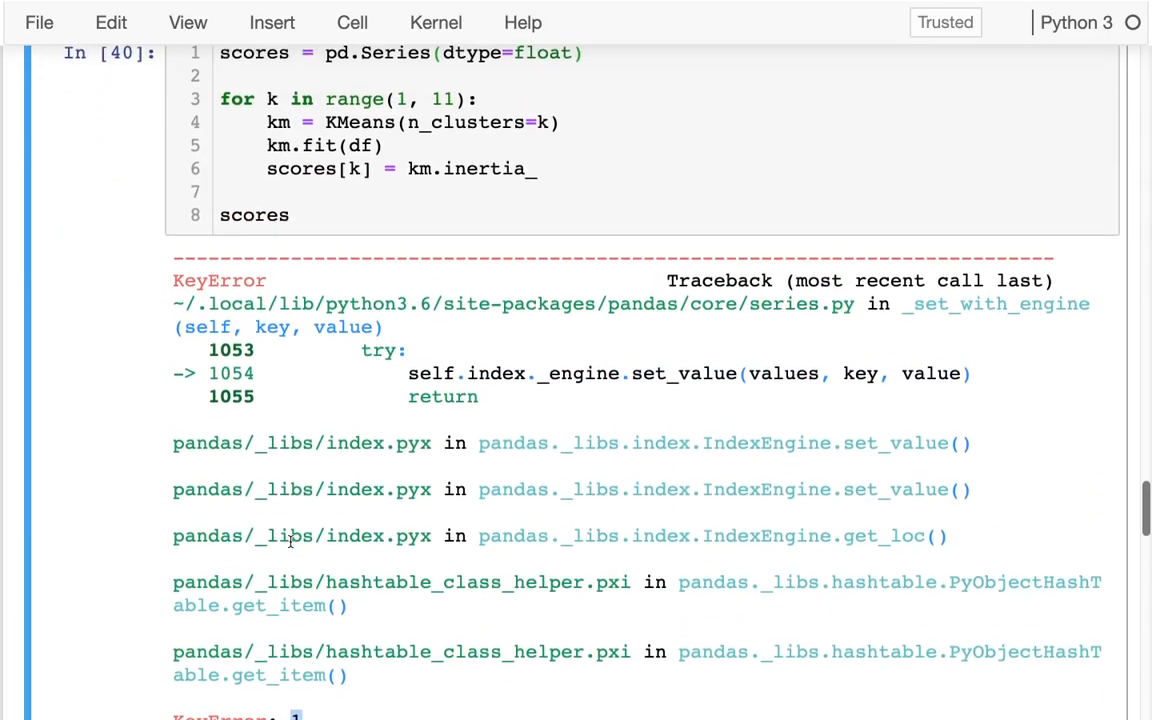
scroll("up", 3)
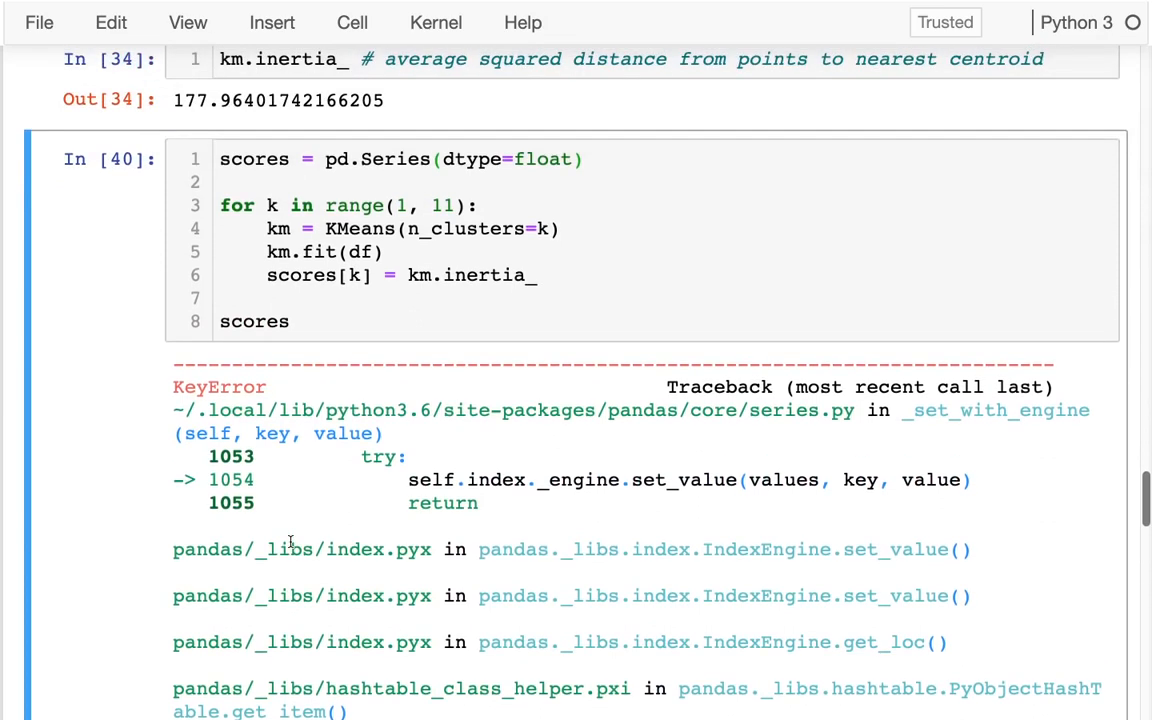
Store each inertia via scores.loc[k], rerun the loop, and append .plot to scores
left_click(340, 275)
type(".iloc")
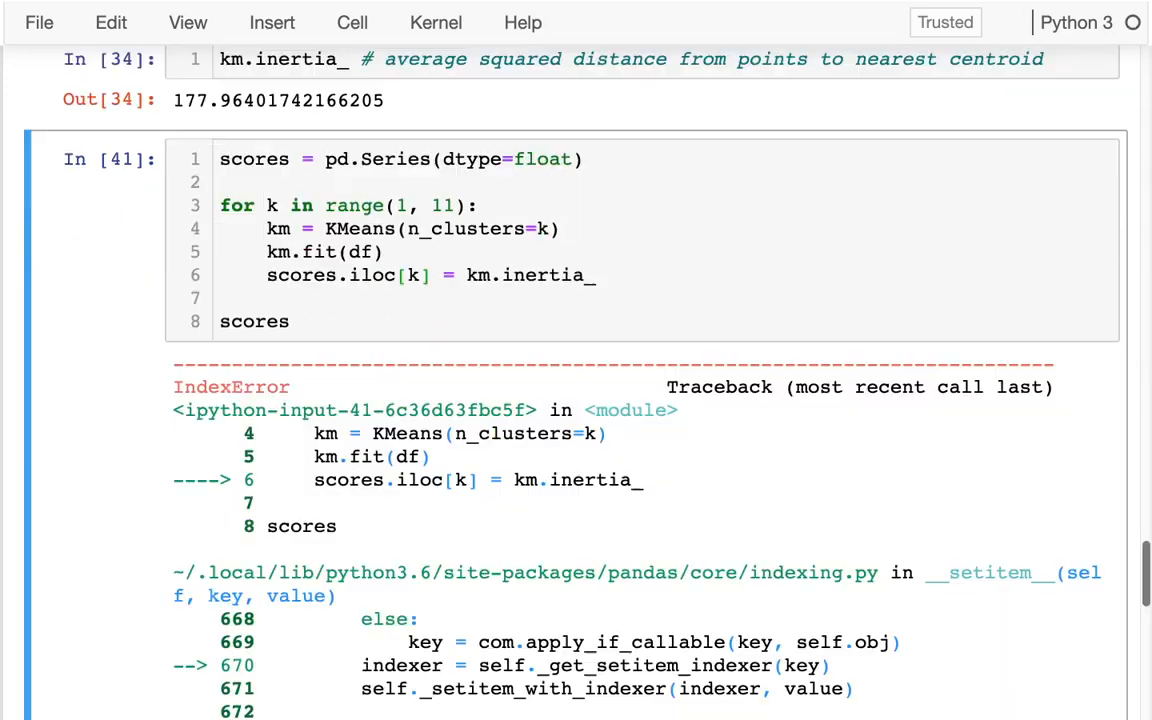
key("shift+Return")
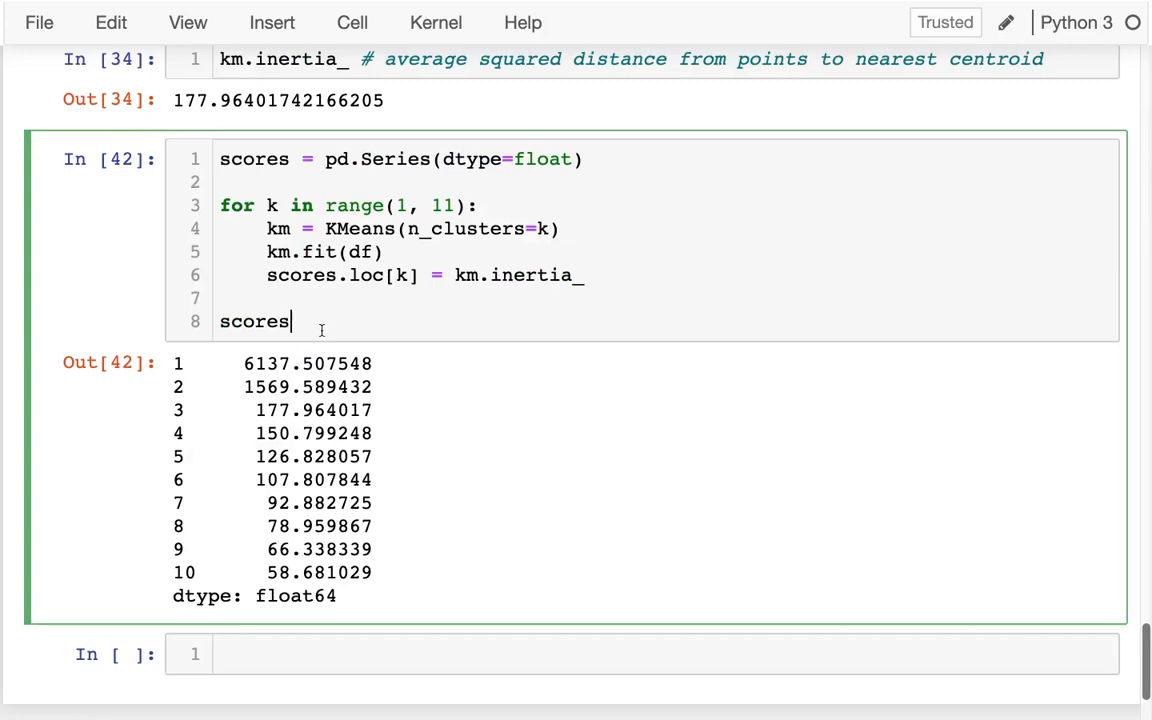
type(".plot.line(")
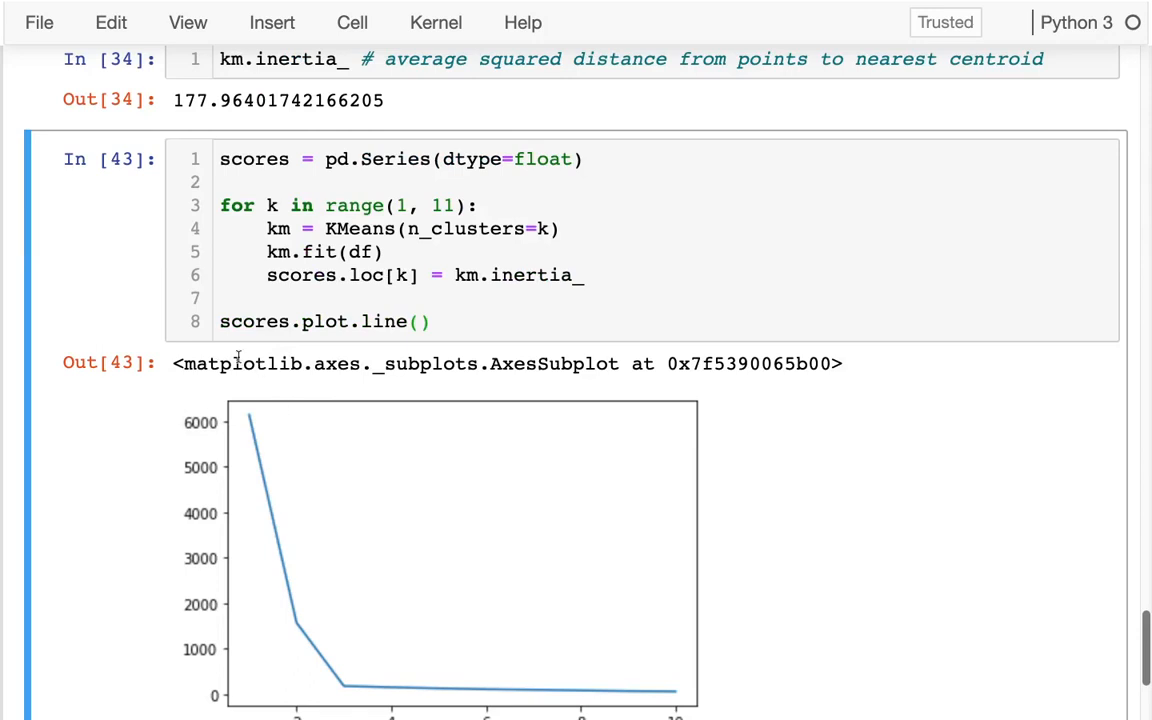
Assign the line plot to ax and label the x-axis "k (# of clusters)"
left_click(218, 321)
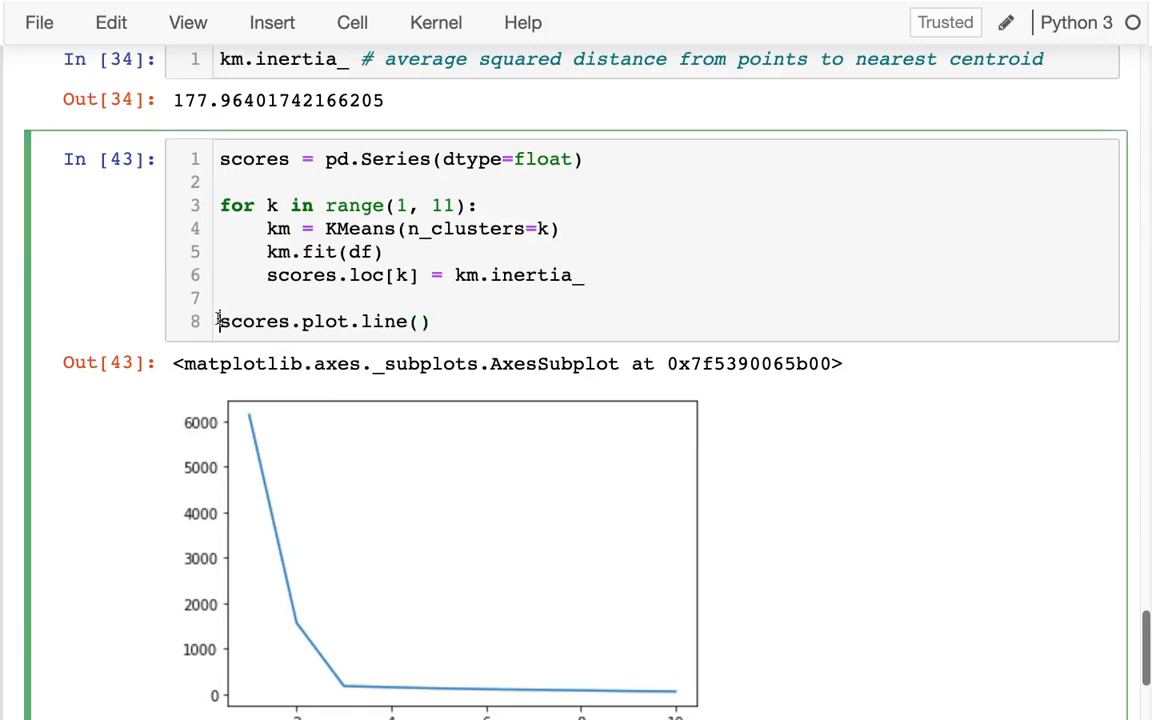
type("ax =")
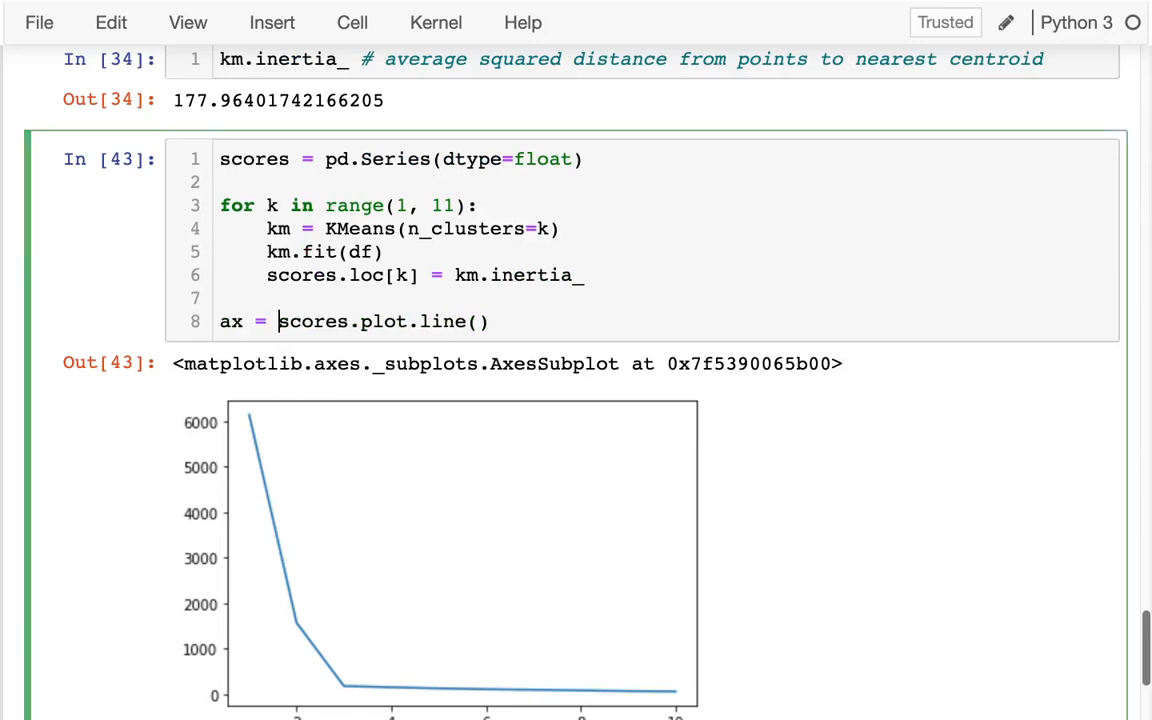
scroll("down", 3)
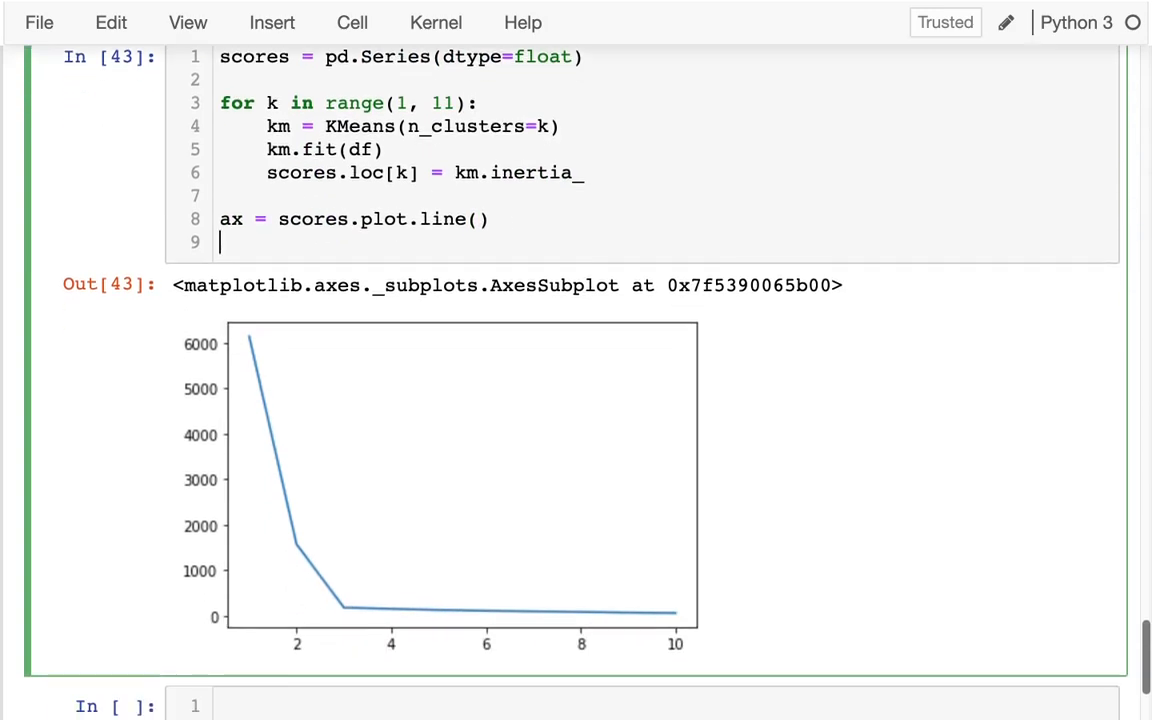
type("ax.set_xla")
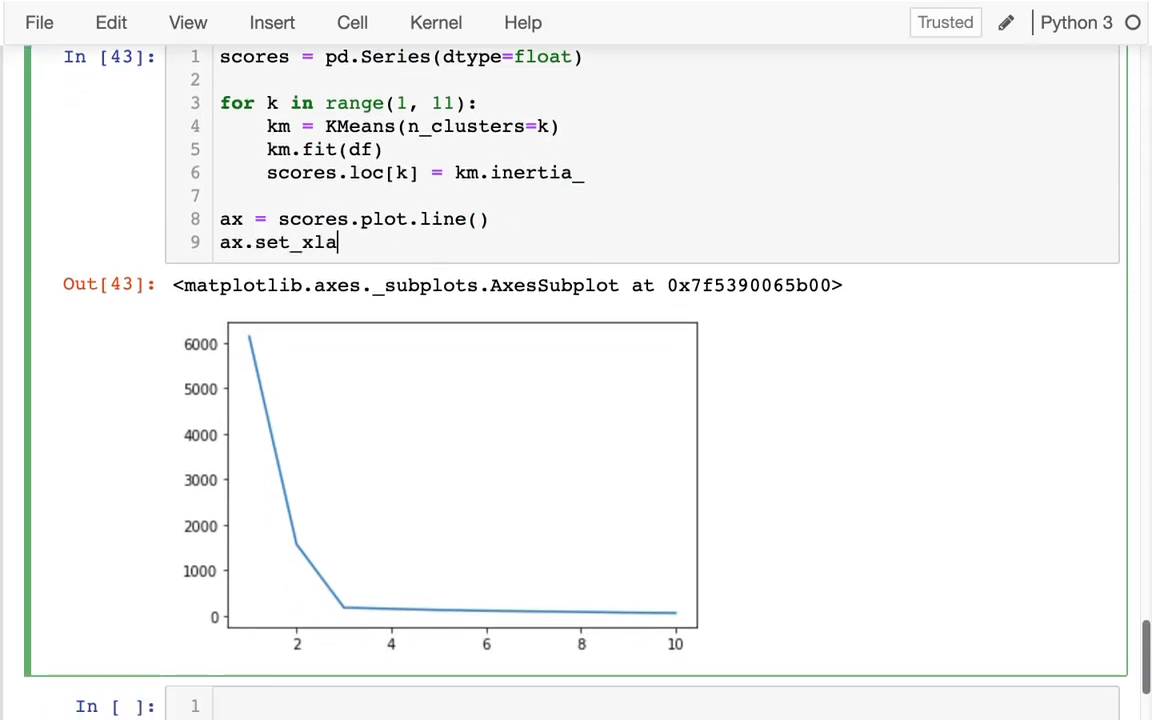
type("bel(\"\")")
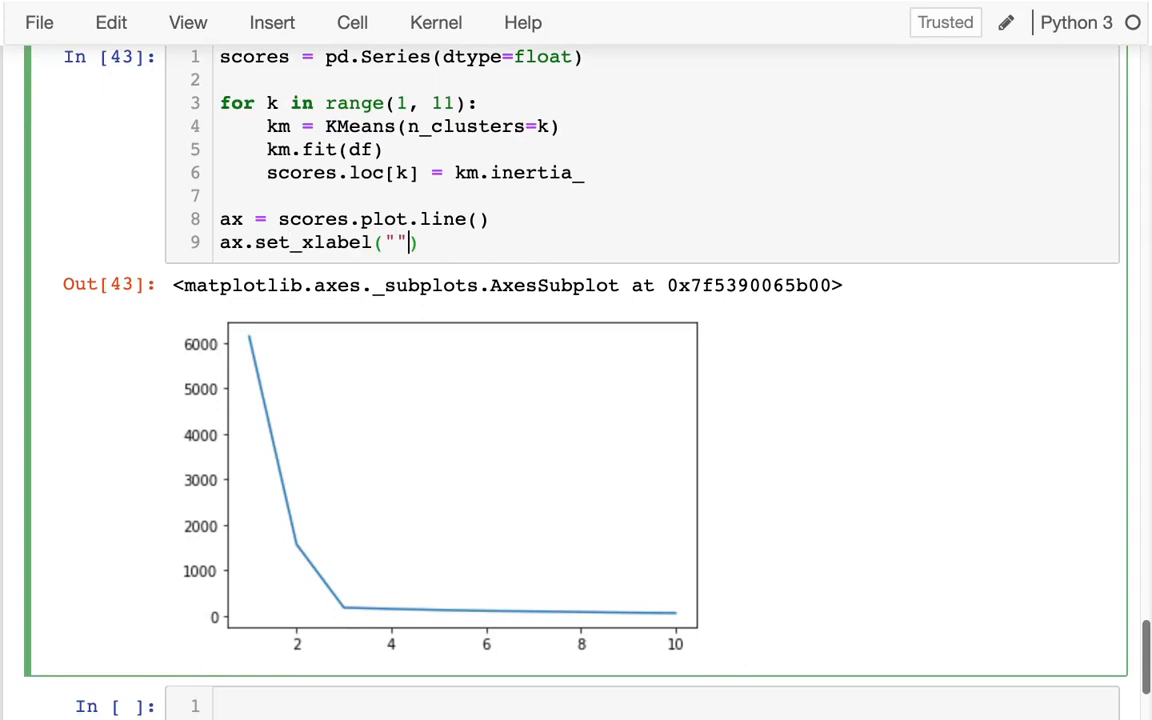
type("k ()")
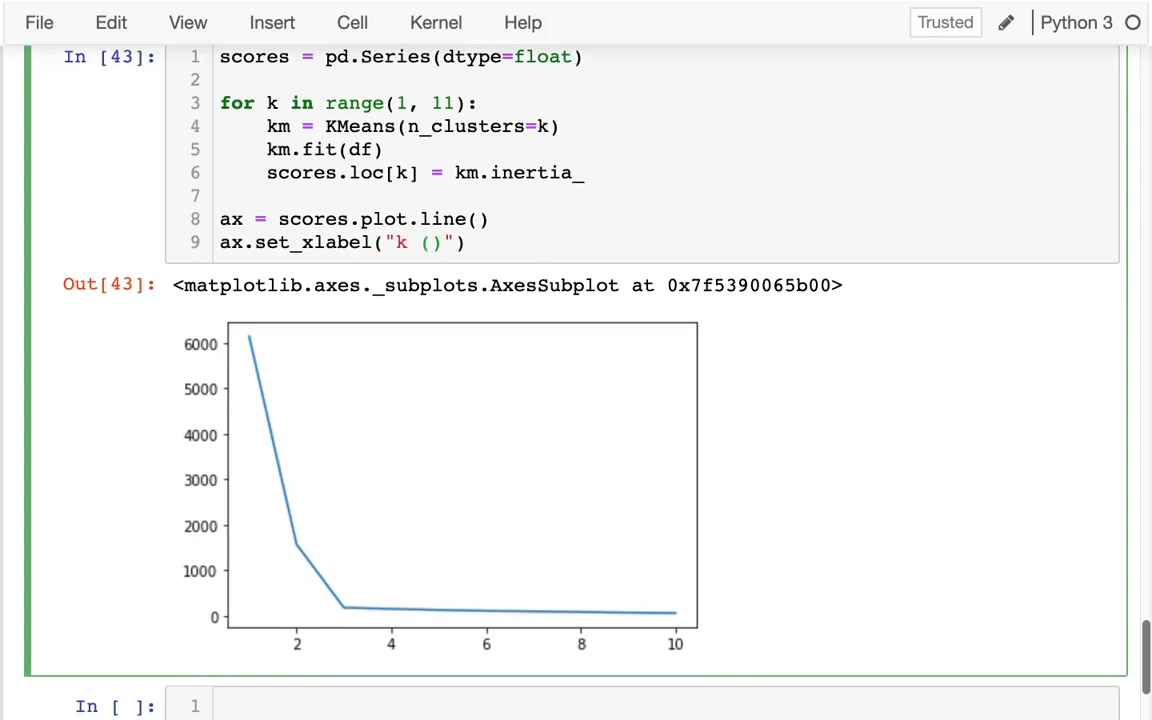
type("# of clu")
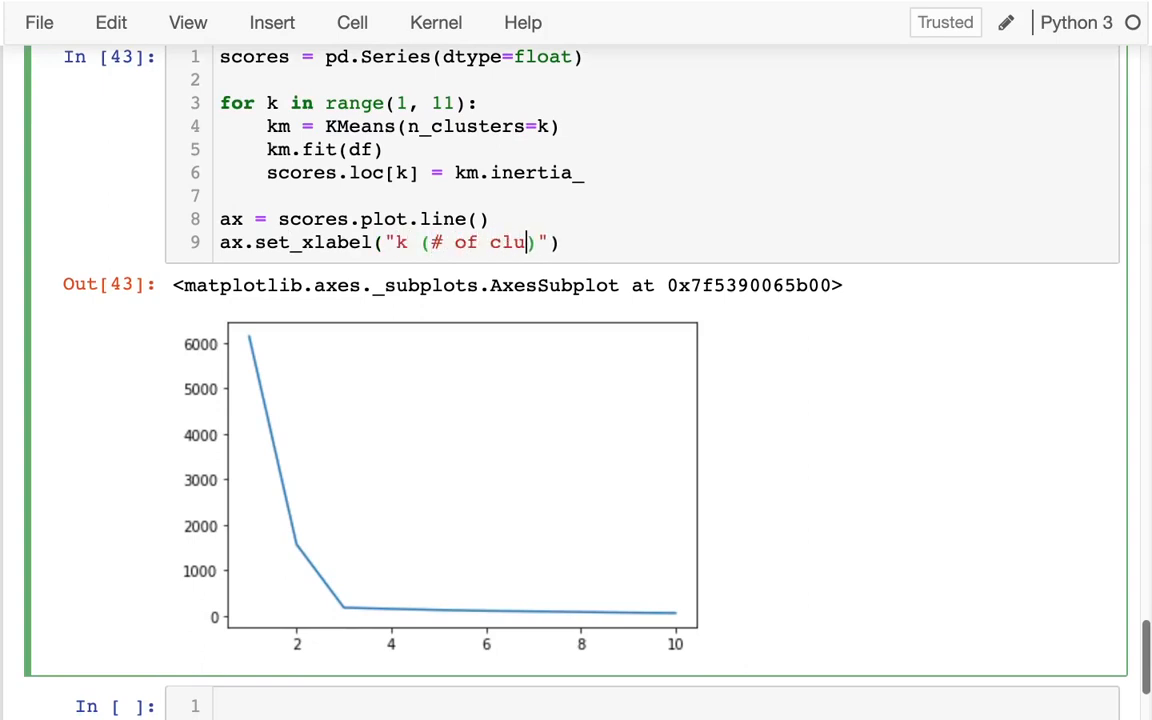
type("sters")
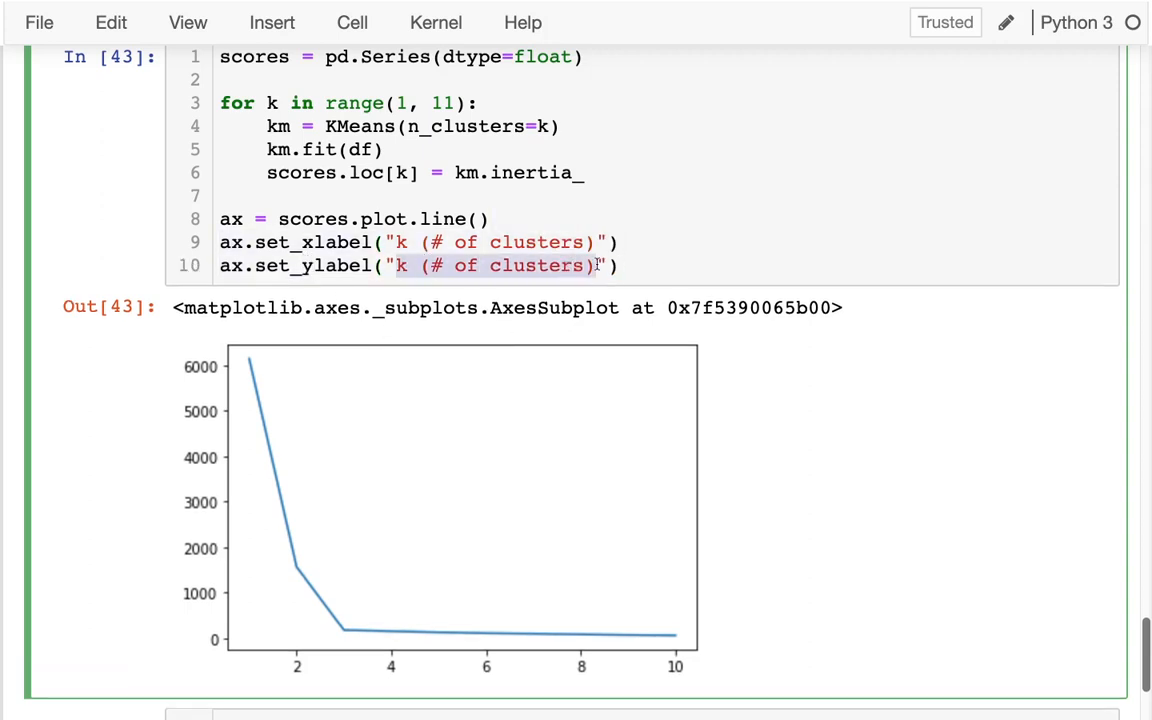
Label the y-axis "avg squared dist to centroid"
type("avg")
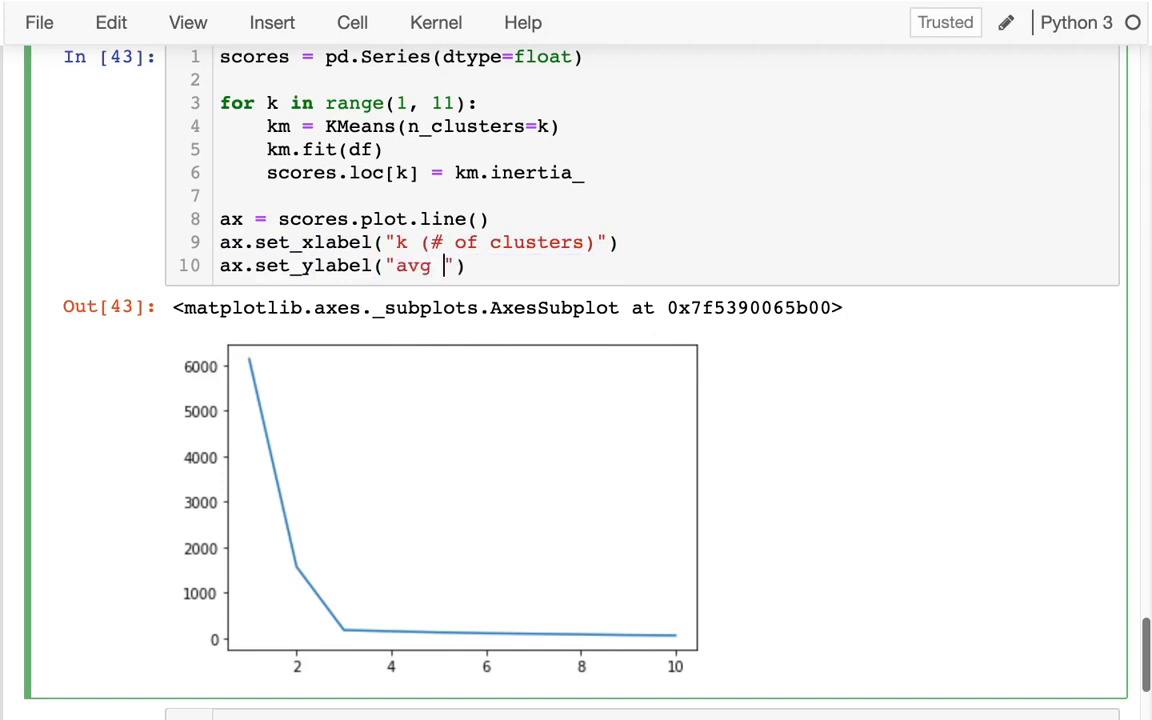
type("squ")
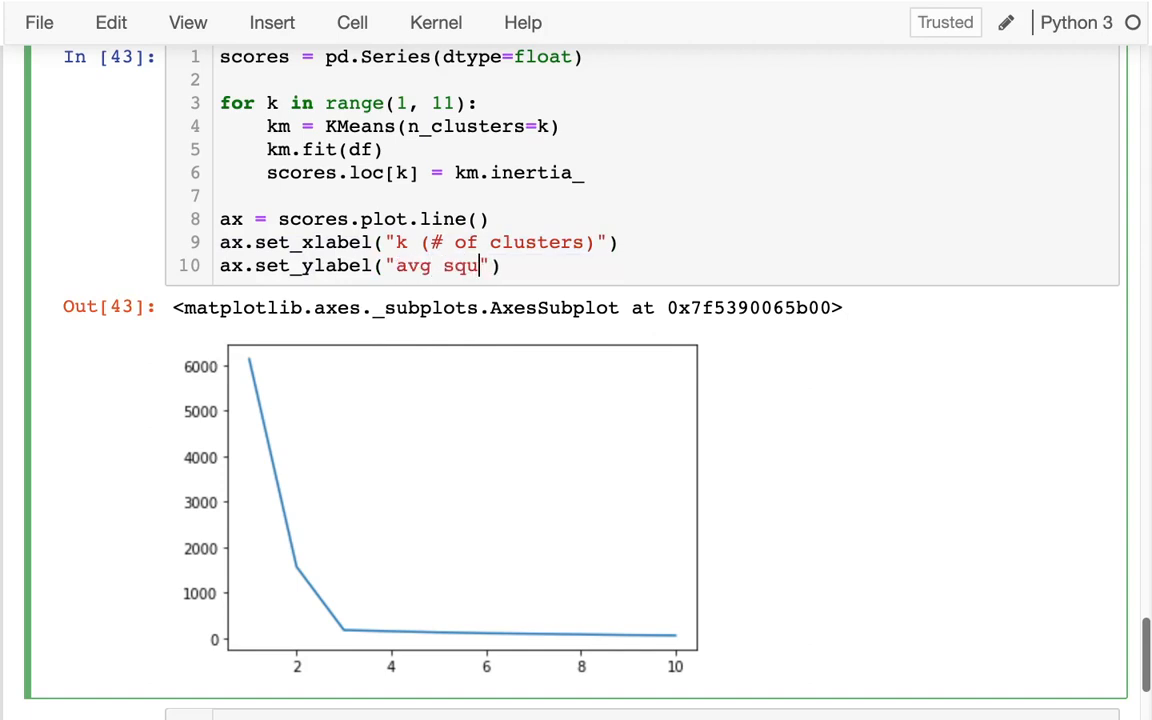
type("ared dist to")
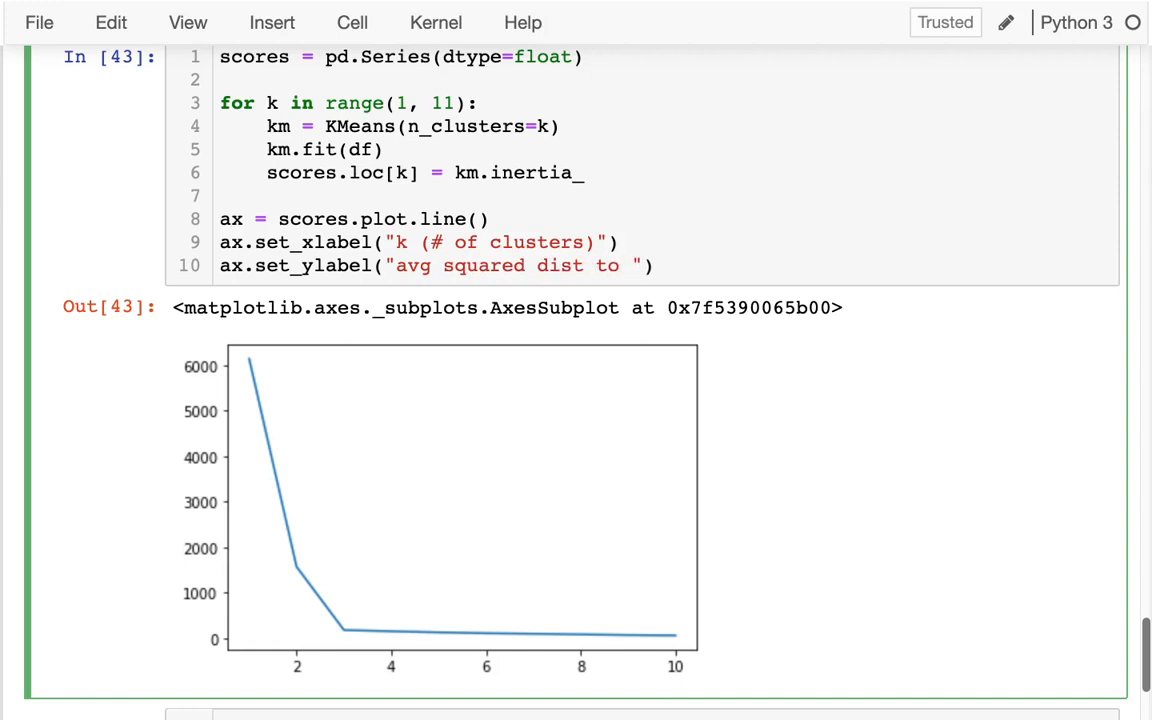
type("centroid")
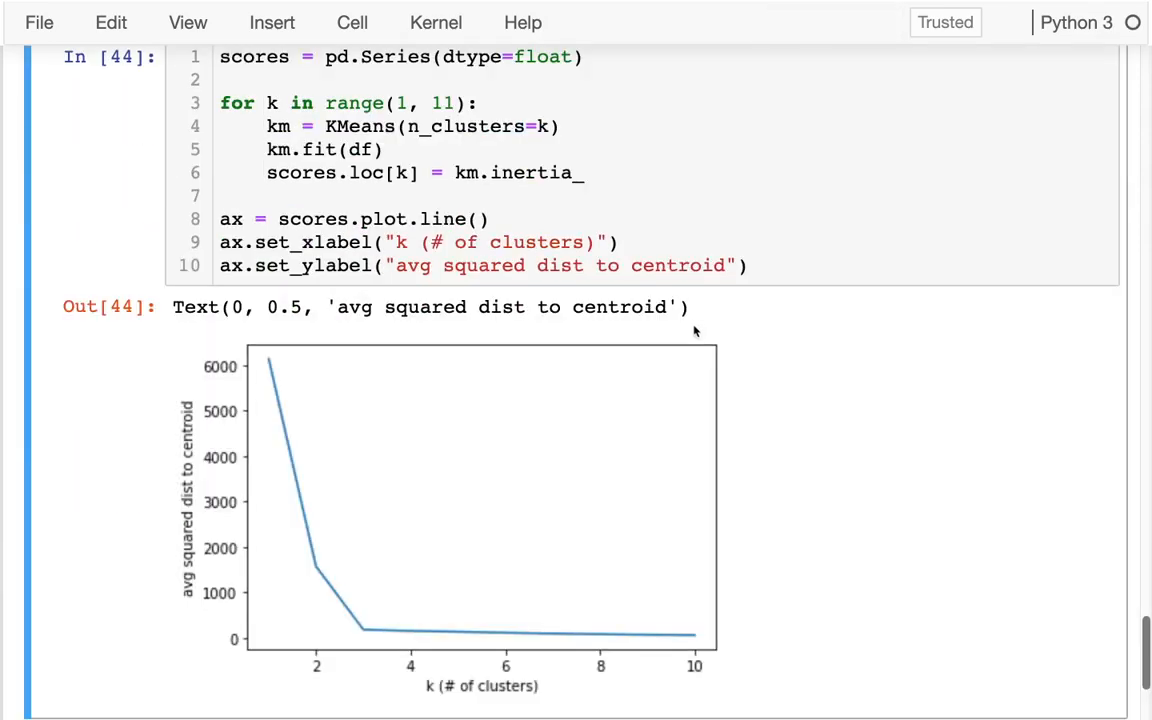
mouse_move(327, 547)
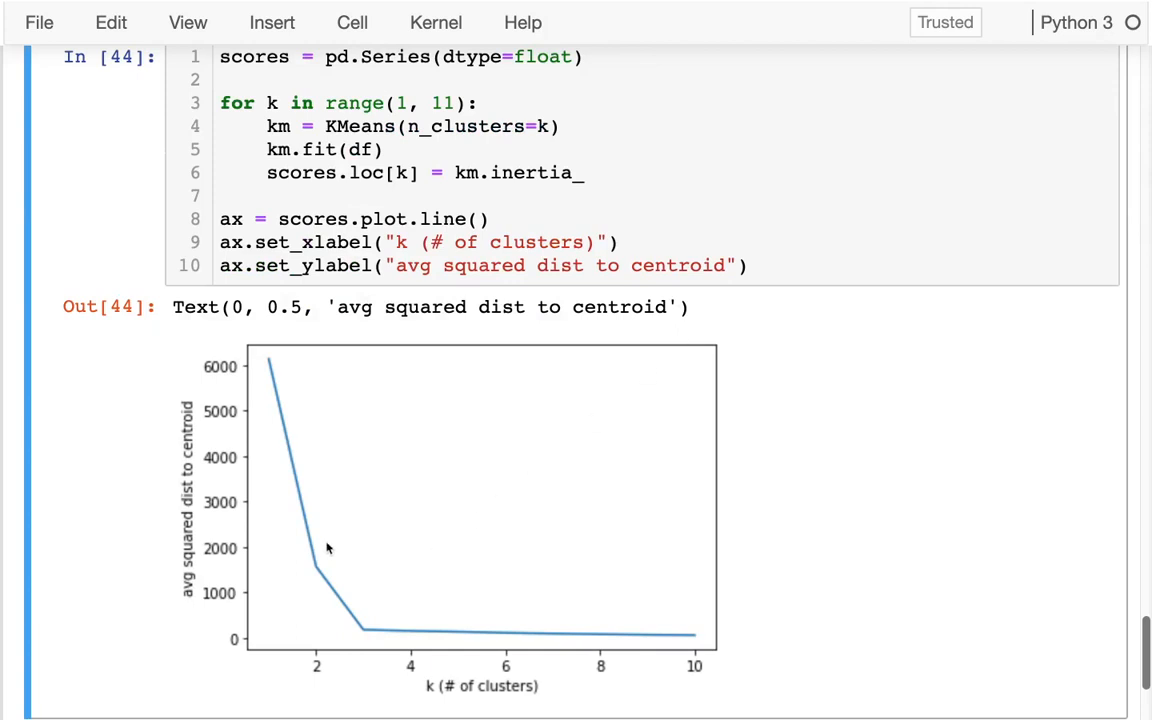
mouse_move(316, 575)
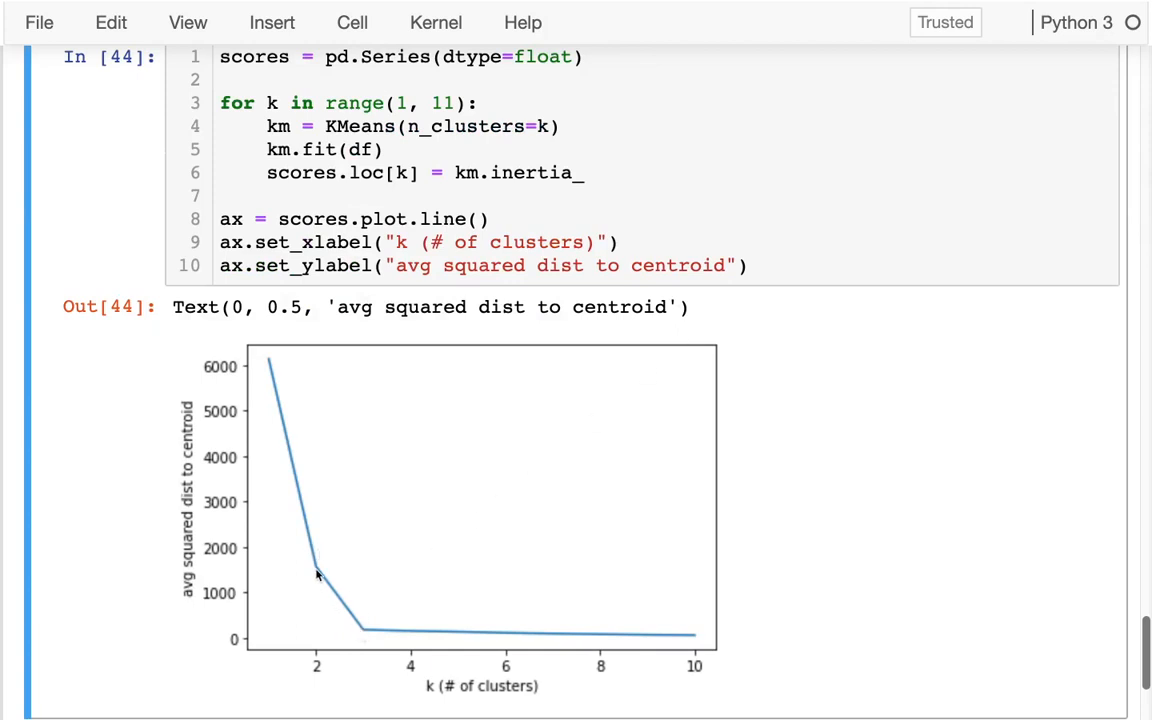
mouse_move(320, 563)
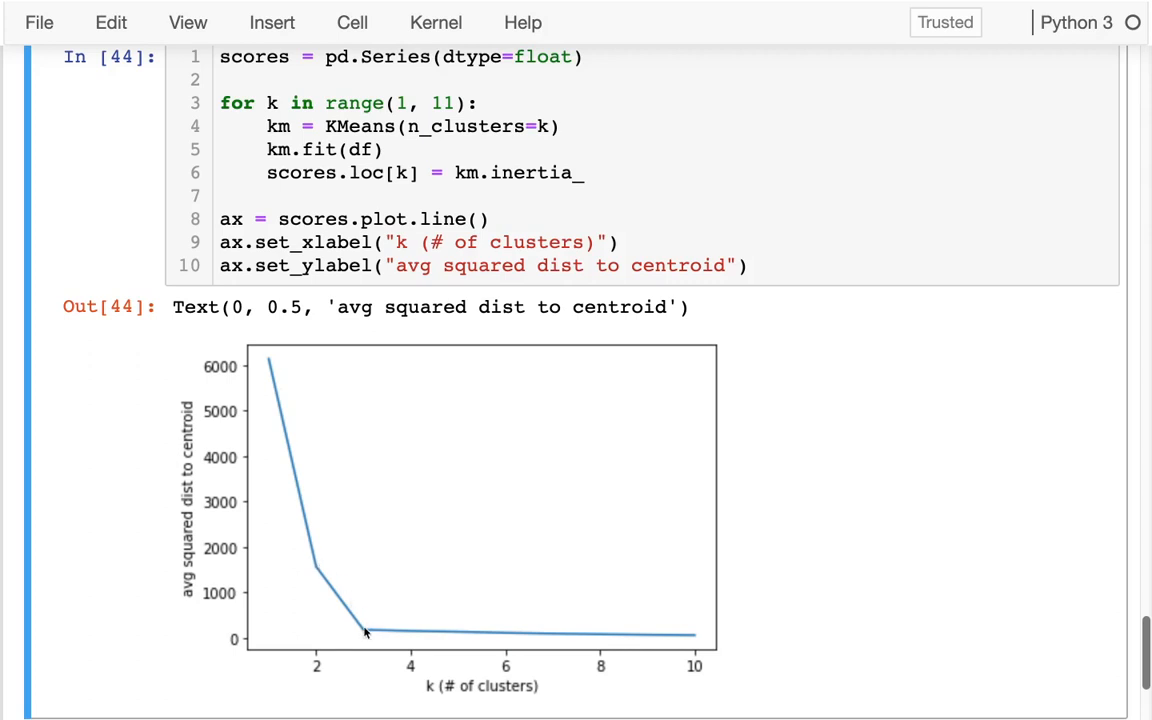
mouse_move(415, 630)
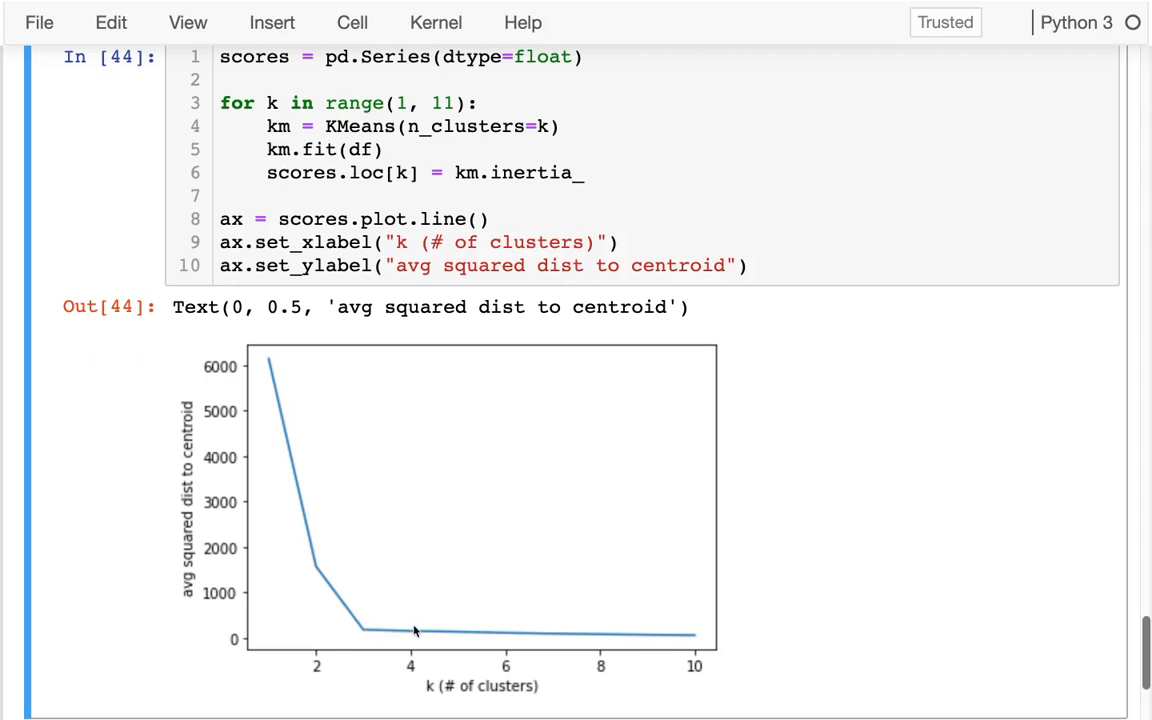
mouse_move(415, 645)
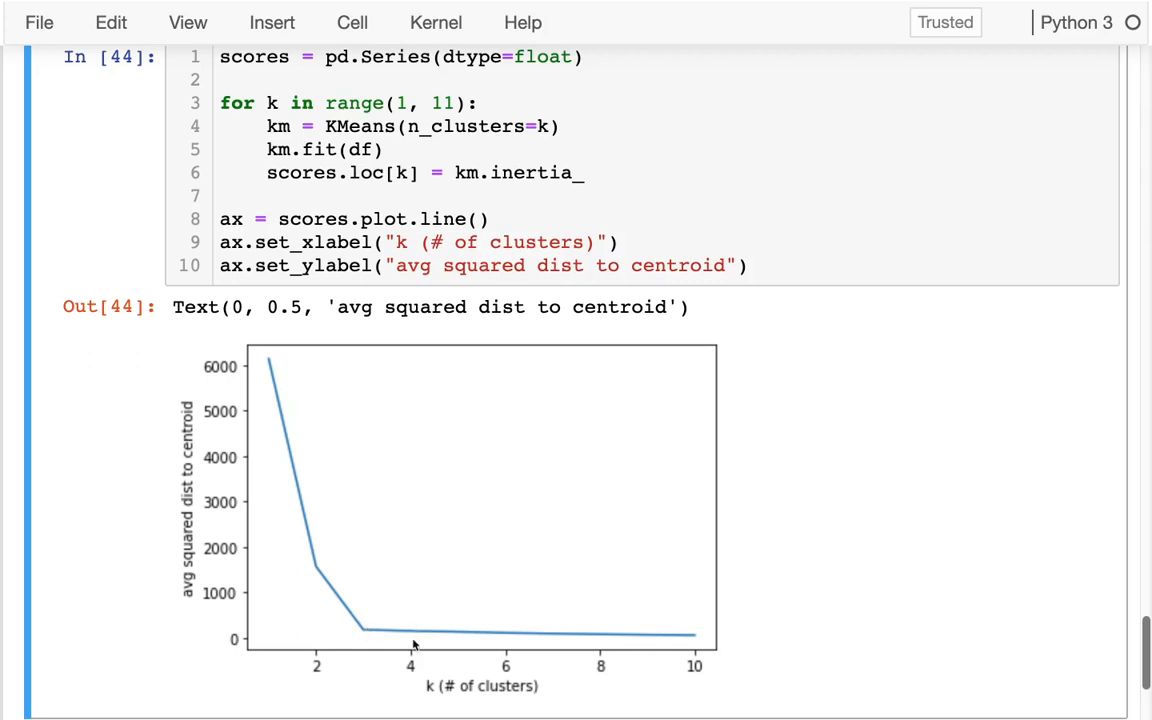
scroll("up", 3)
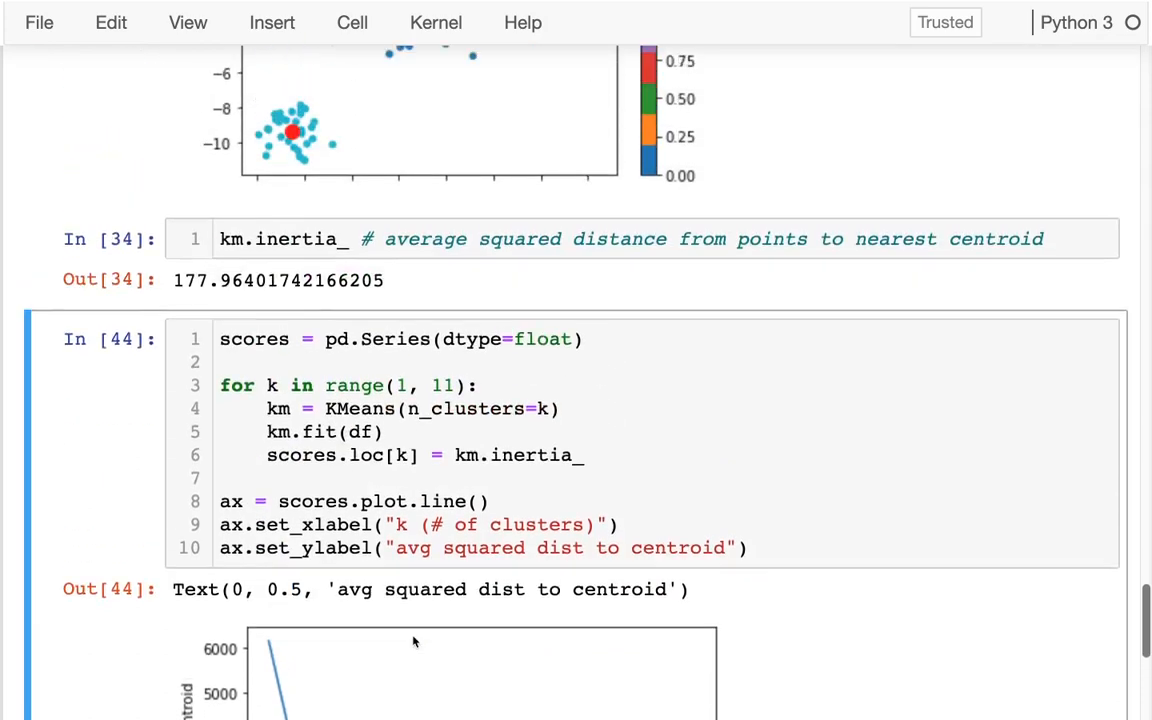
scroll("up", 3)
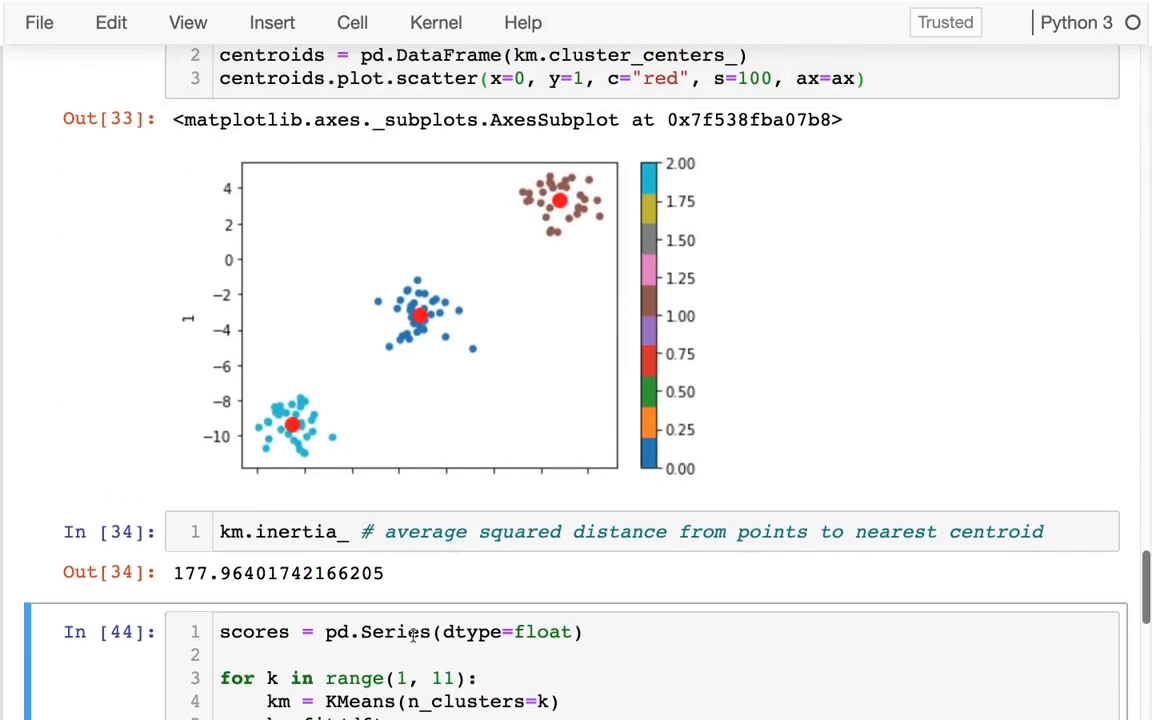
scroll("down", 3)
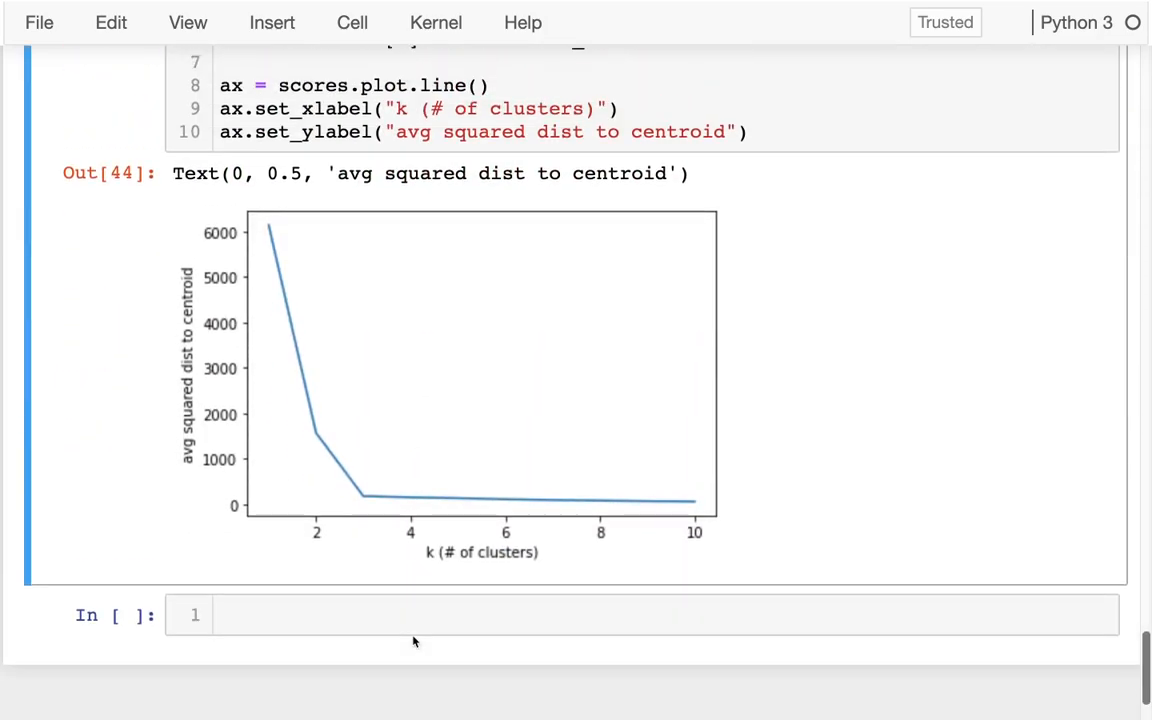
scroll("up", 3)
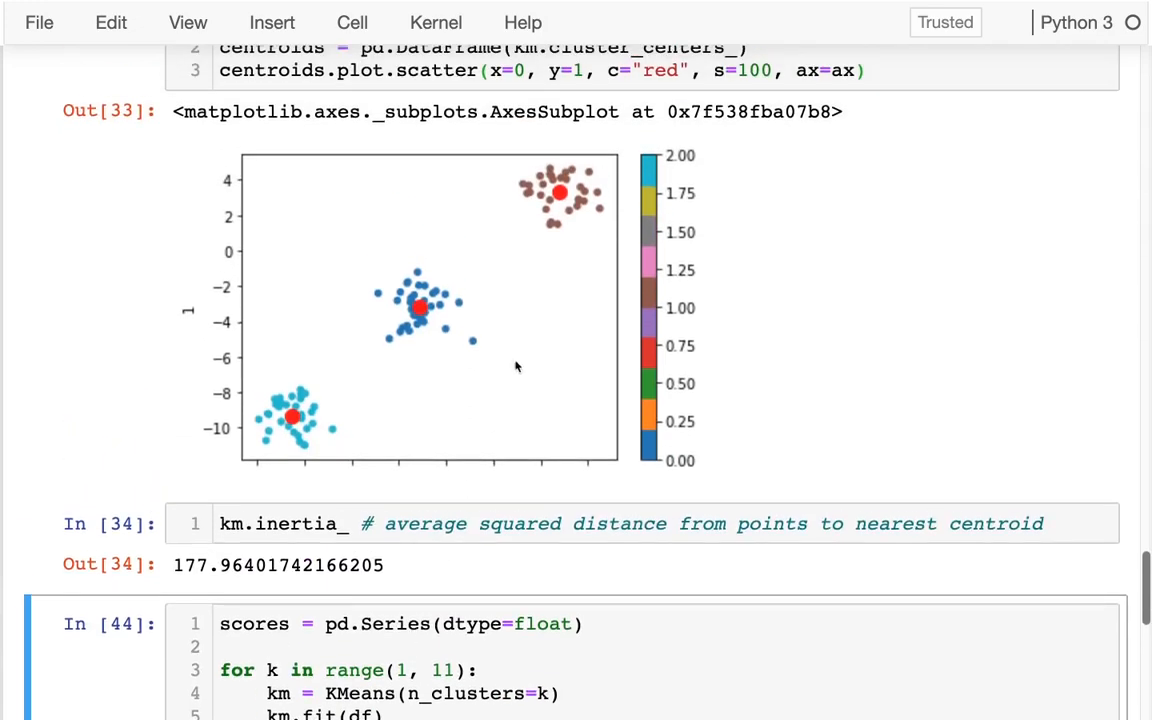
mouse_move(565, 485)
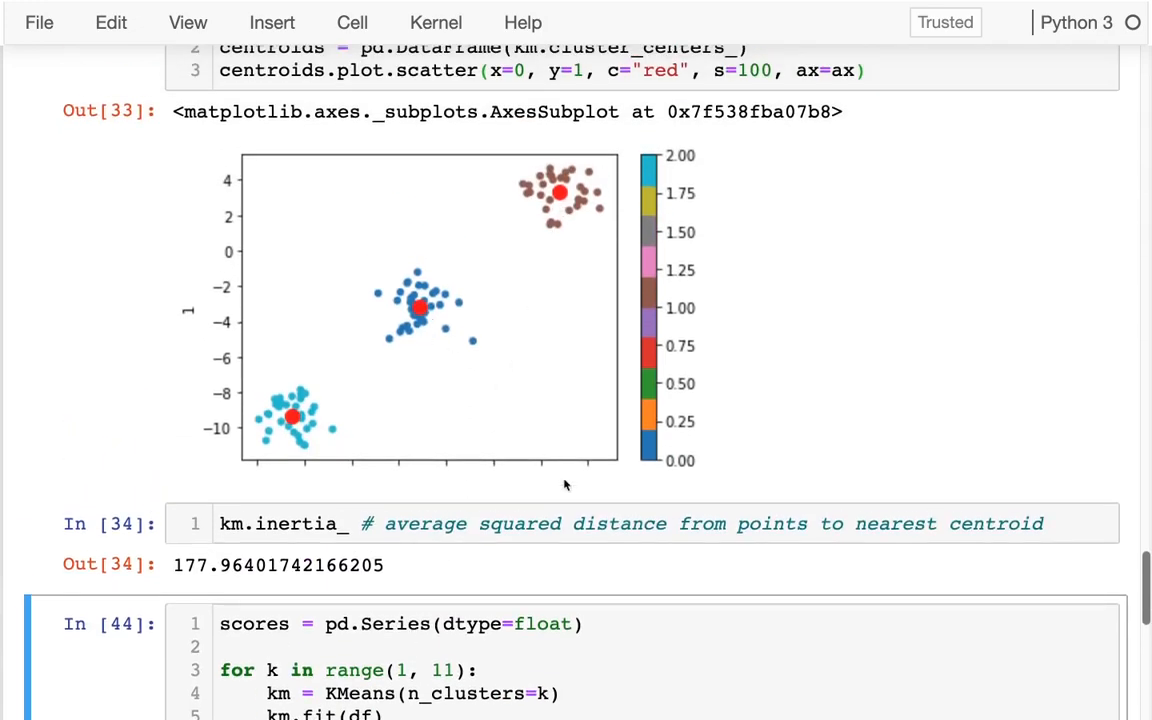
scroll("up", 3)
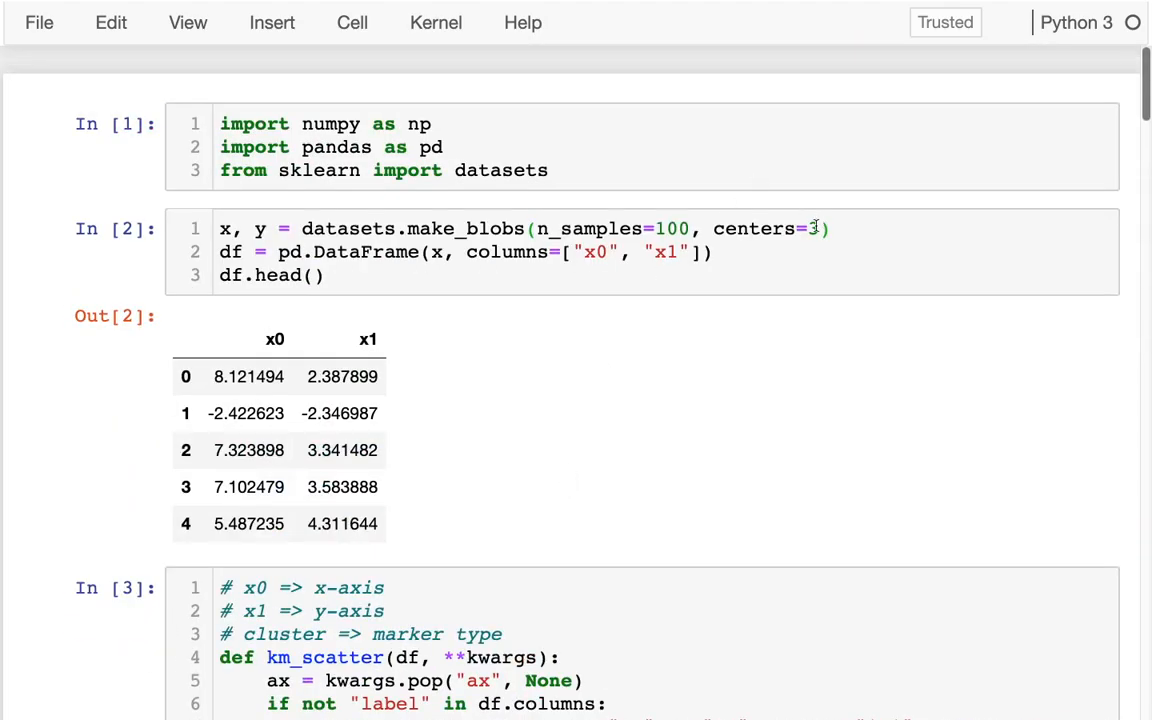
Scroll through the restarted notebook to check the new scatter plot, inertia and elbow plot
scroll("down", 3)
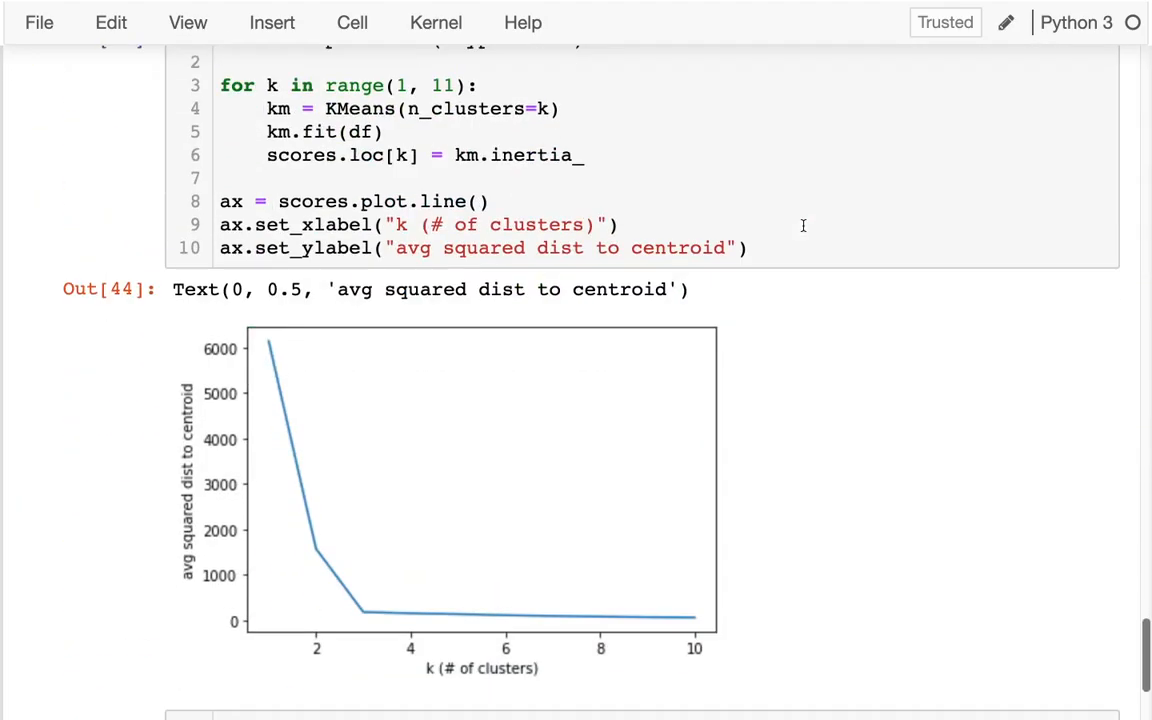
scroll("up", 3)
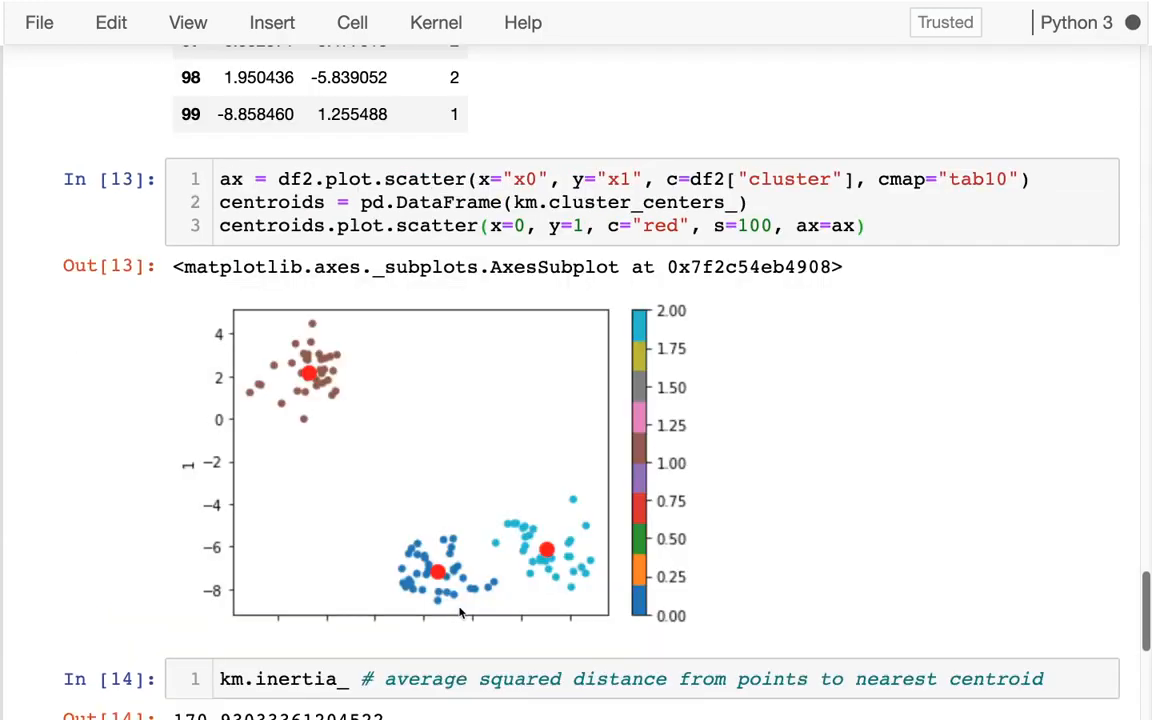
scroll("down", 3)
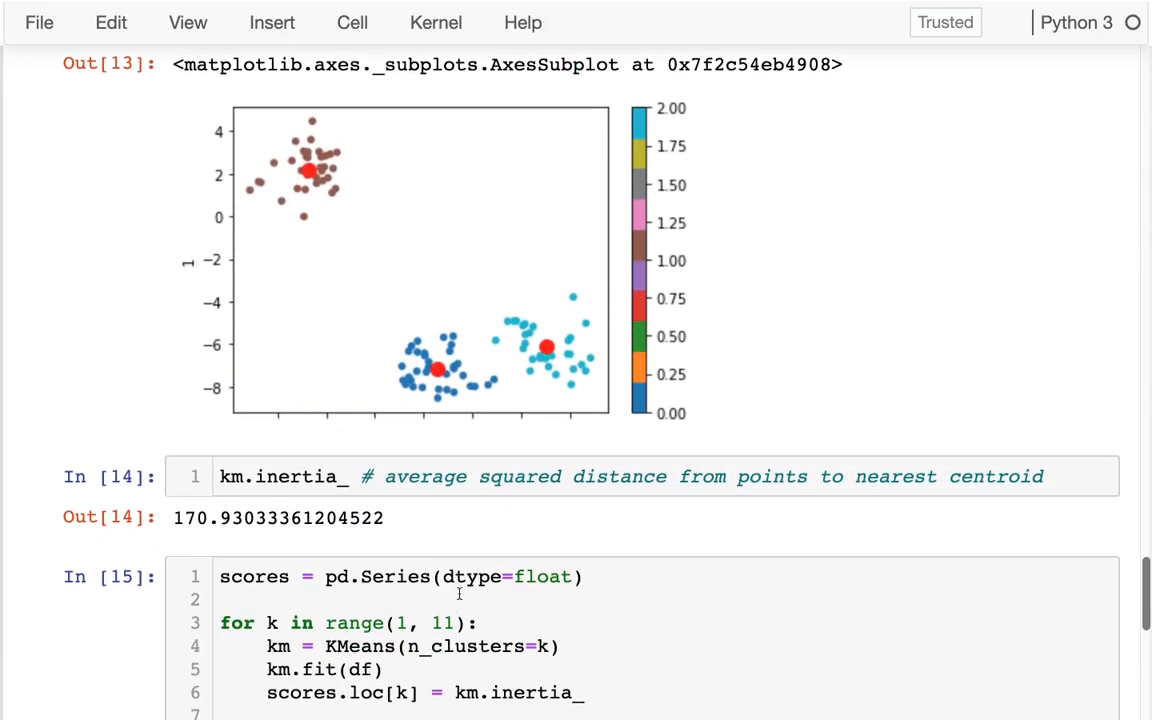
scroll("down", 3)
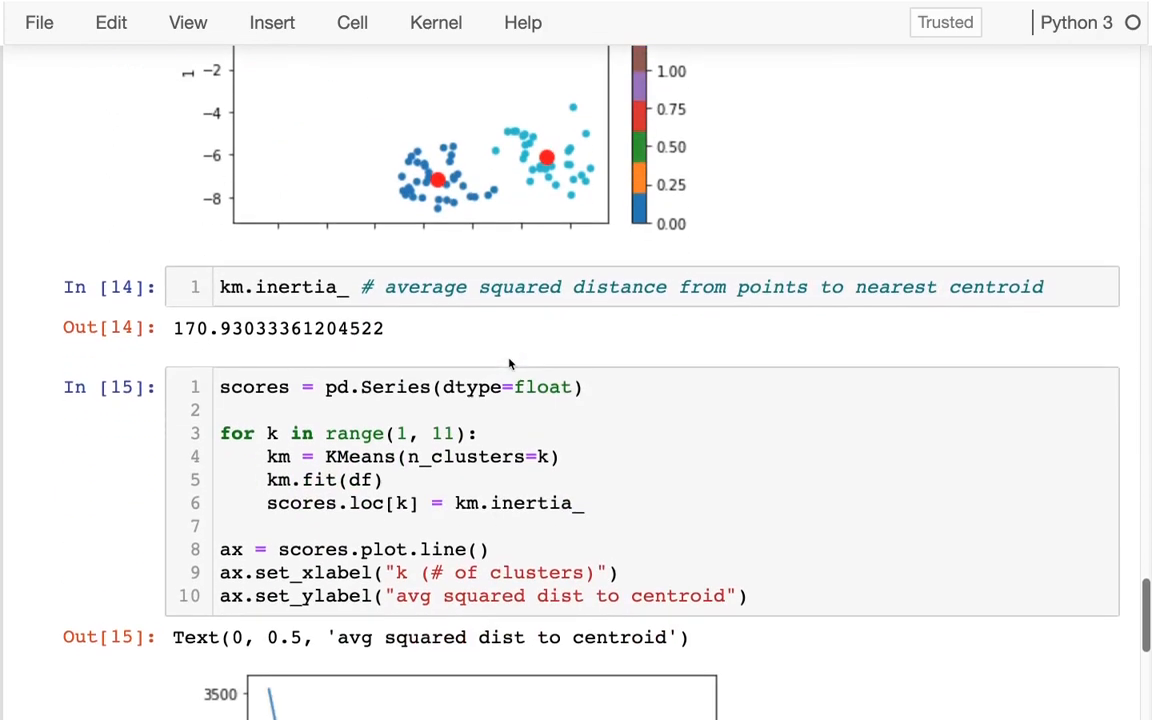
scroll("down", 3)
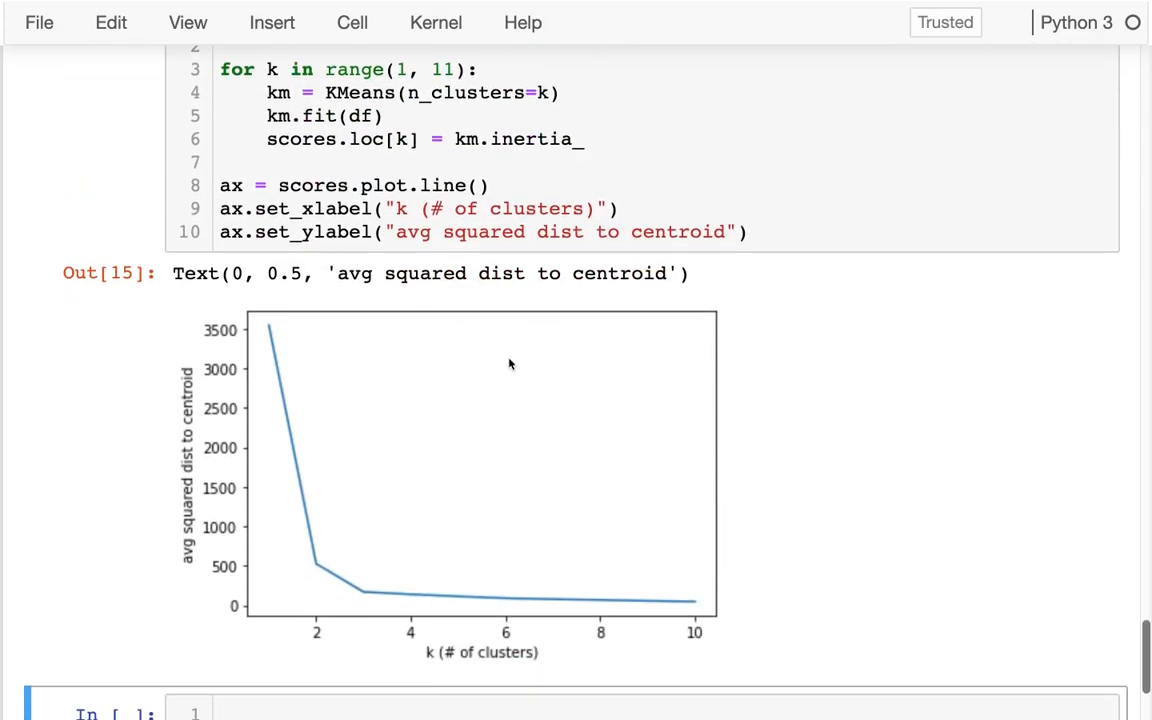
mouse_move(322, 555)
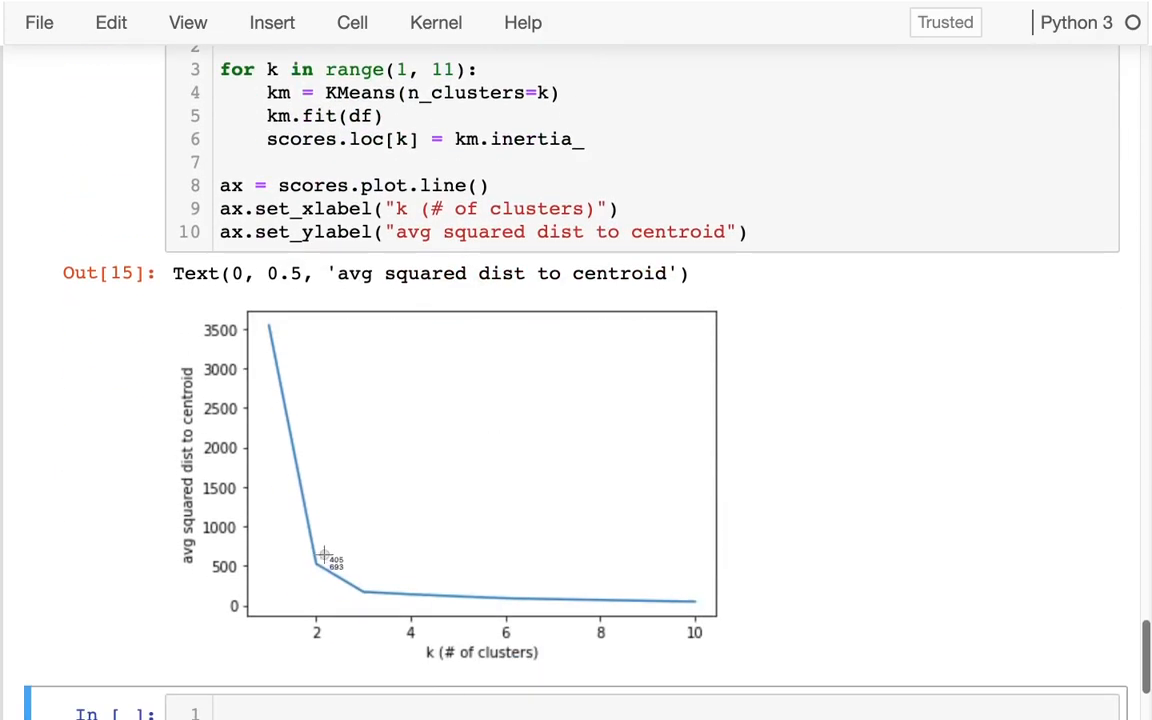
left_click_drag(322, 558, 381, 610)
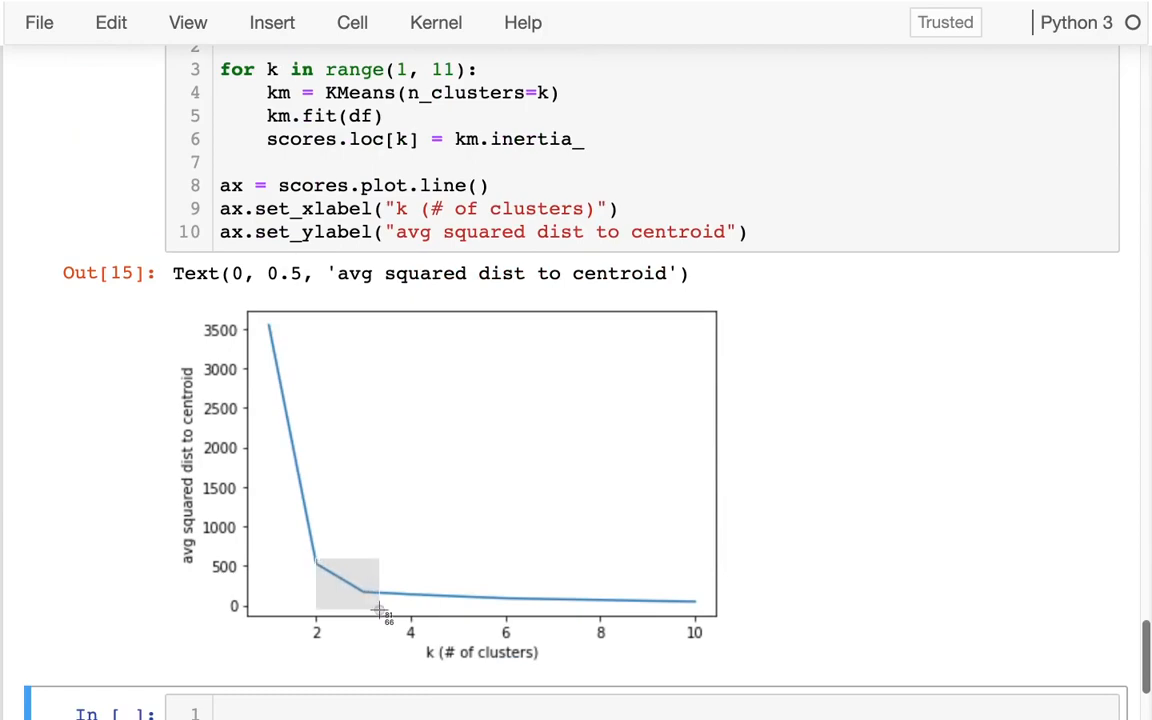
scroll("up", 3)
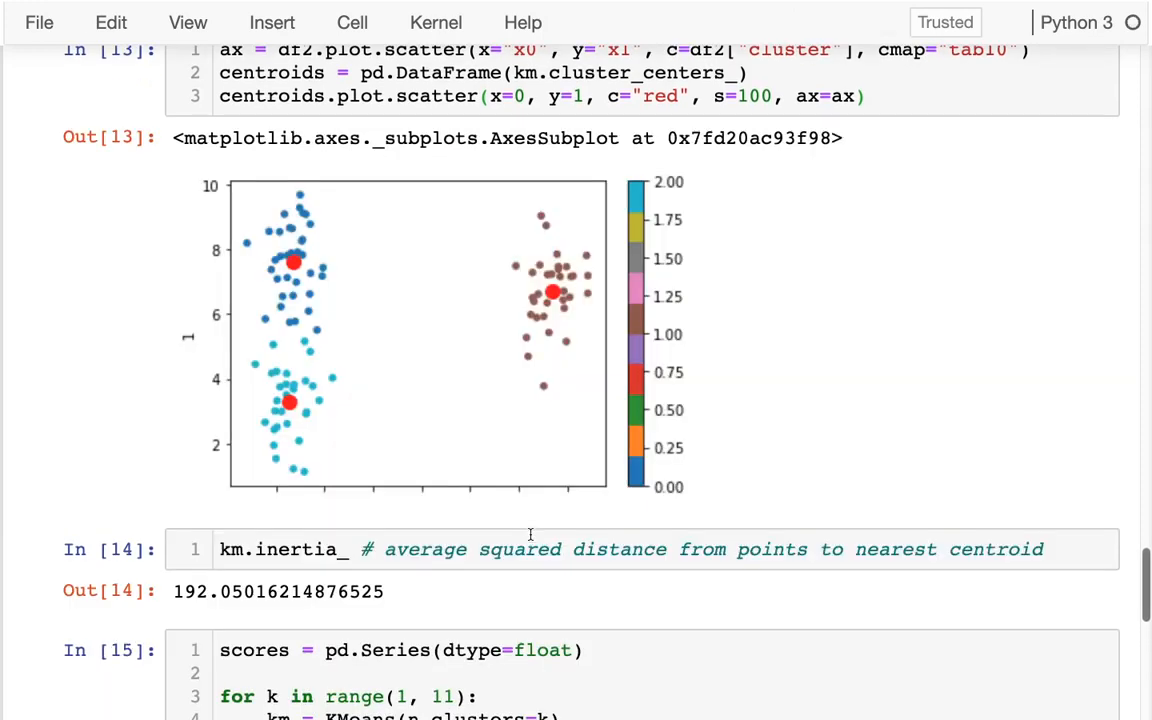
Scroll through the rerun outputs: inertia 192.05, new scatter and elbow curve flattening after k=3
scroll("down", 3)
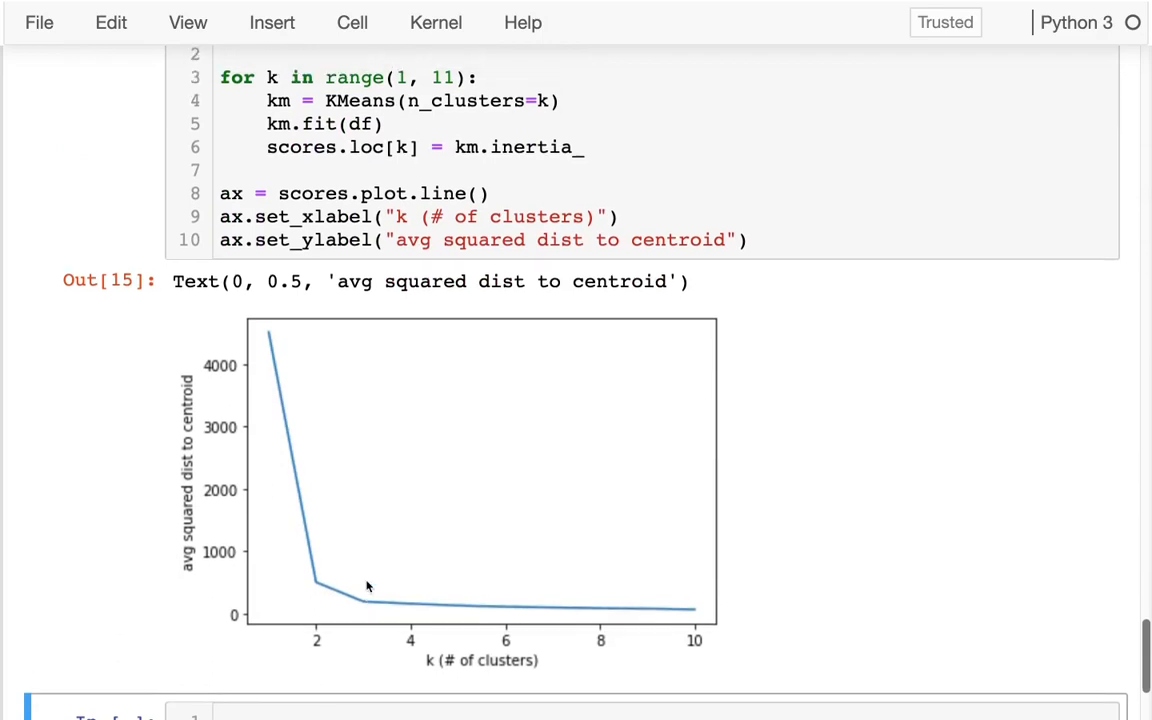
scroll("up", 3)
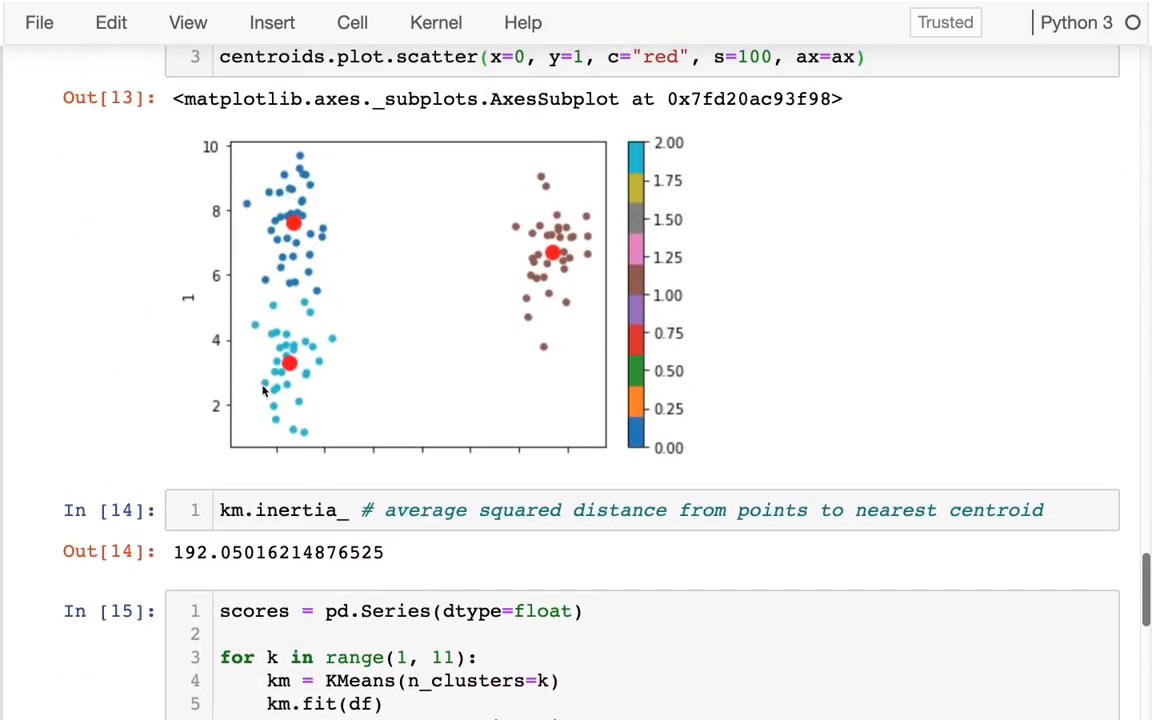
mouse_move(360, 217)
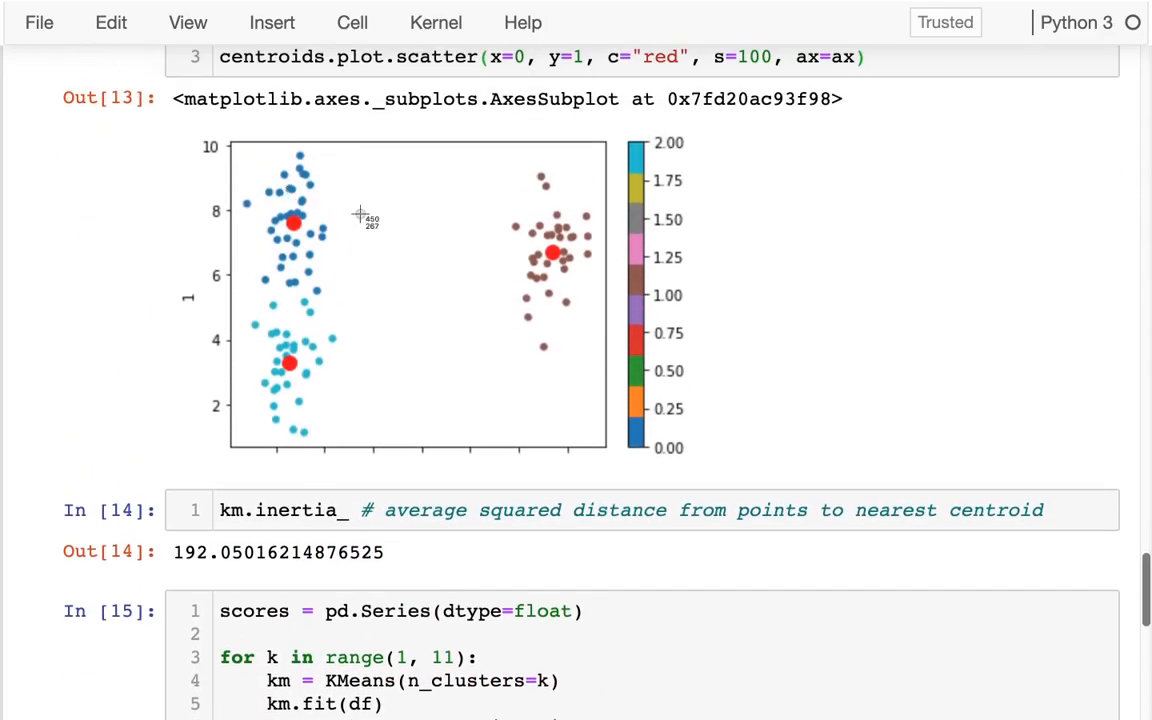
mouse_move(242, 478)
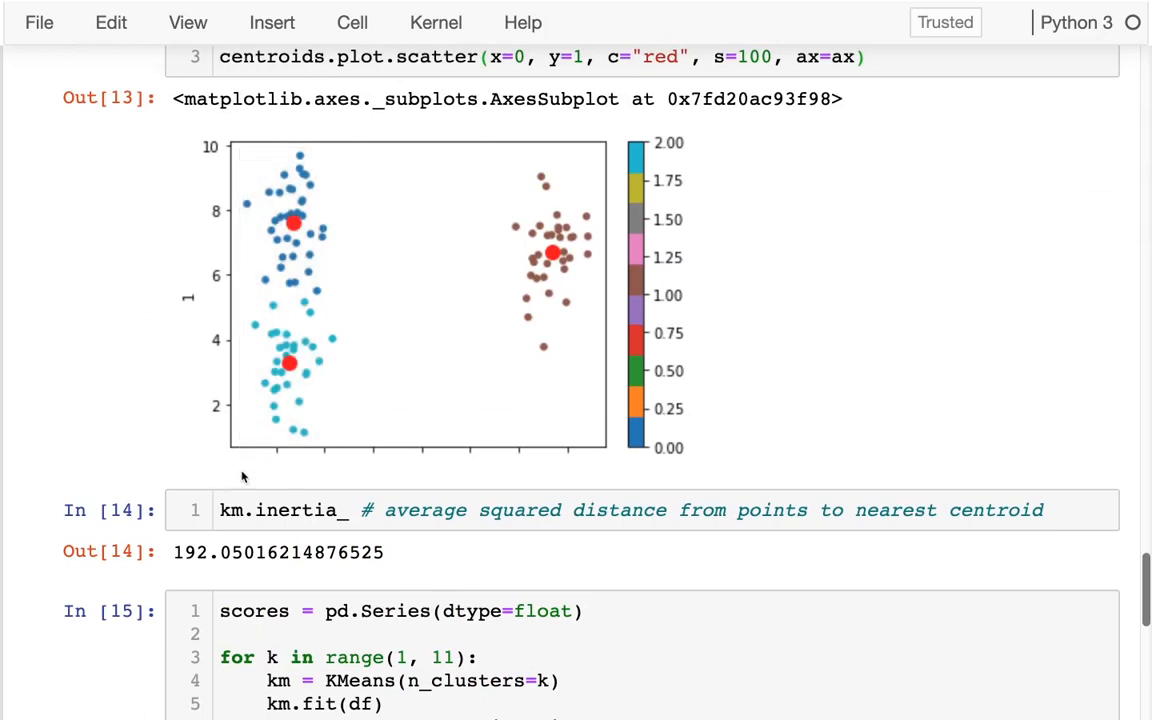
scroll("down", 3)
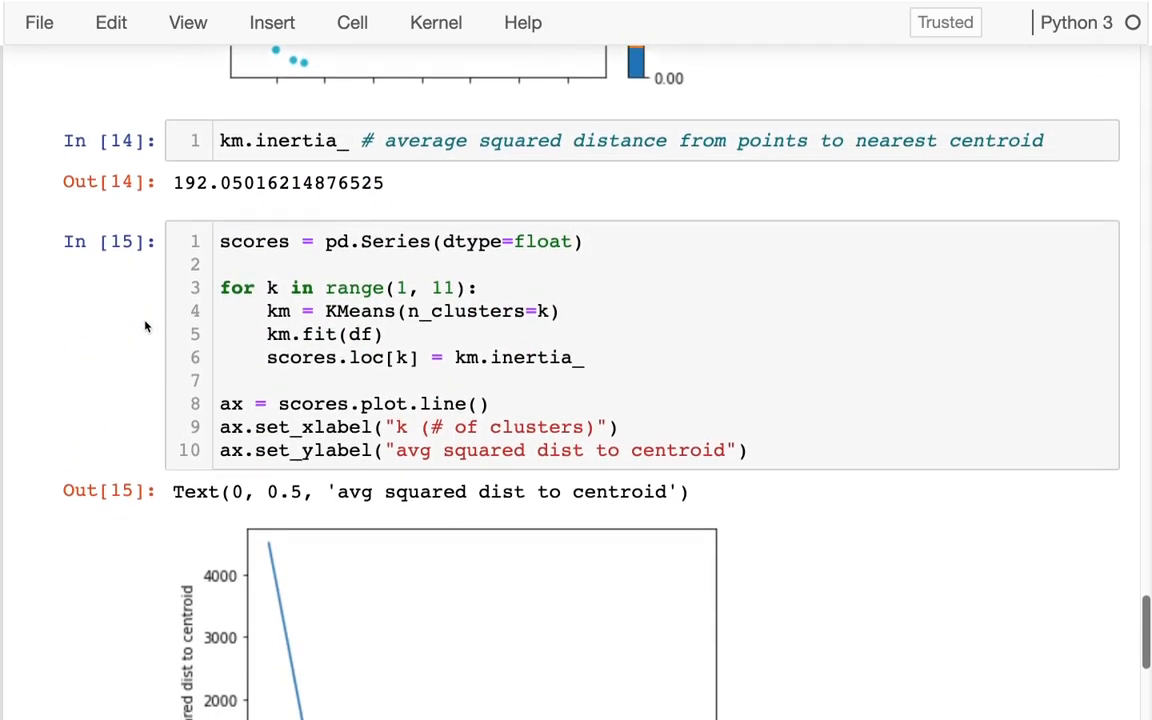
scroll("down", 3)
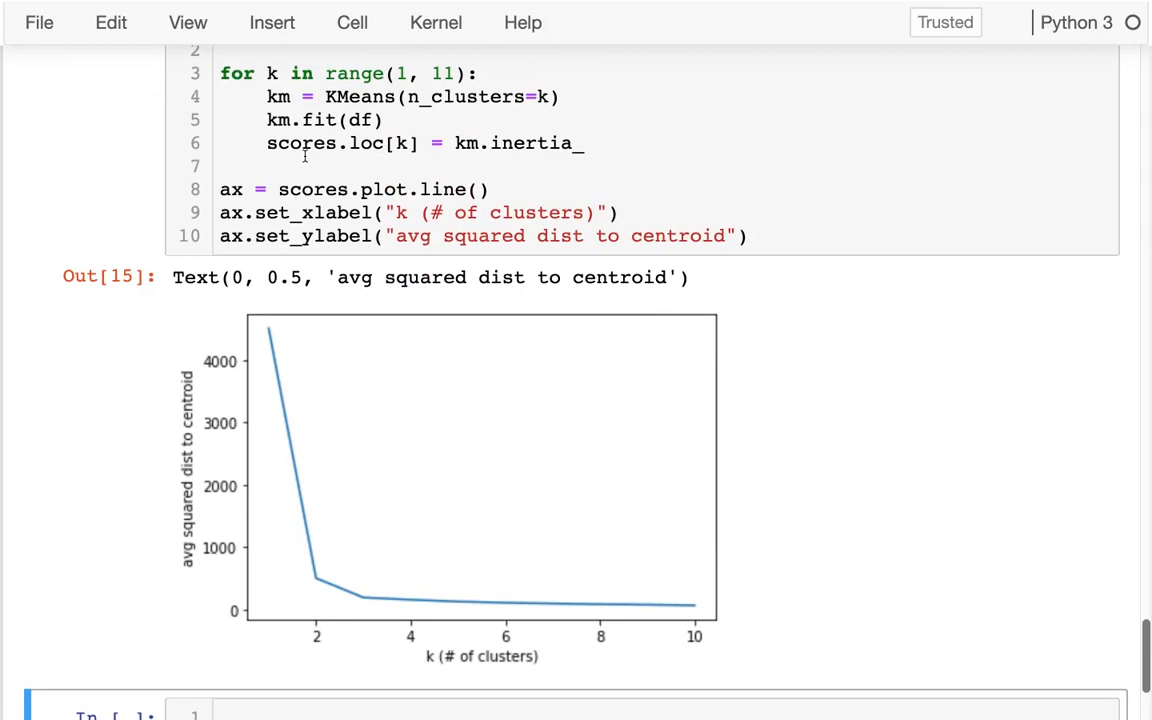
mouse_move(410, 430)
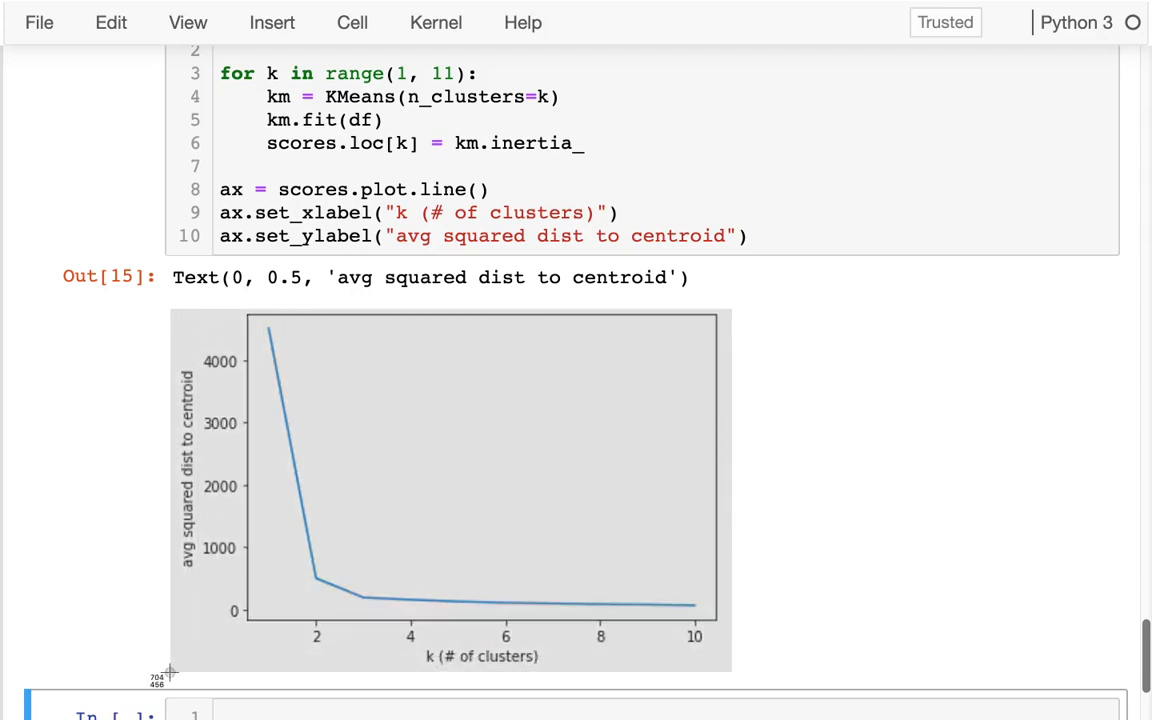
scroll("up", 3)
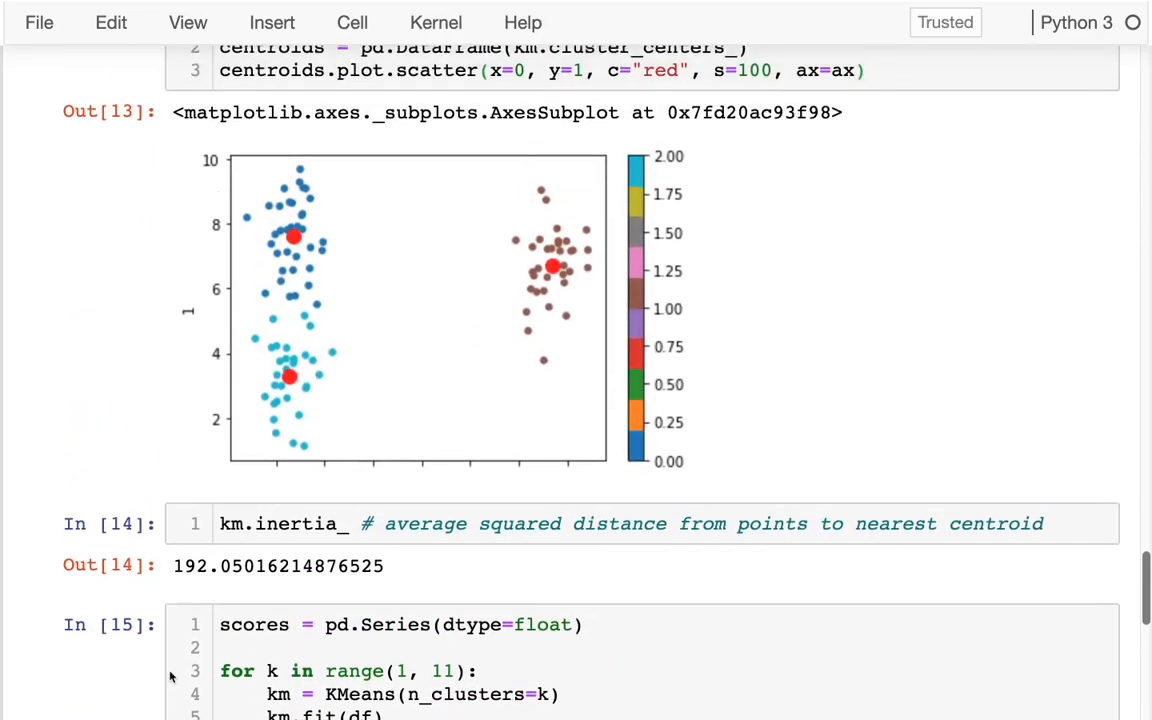
scroll("up", 3)
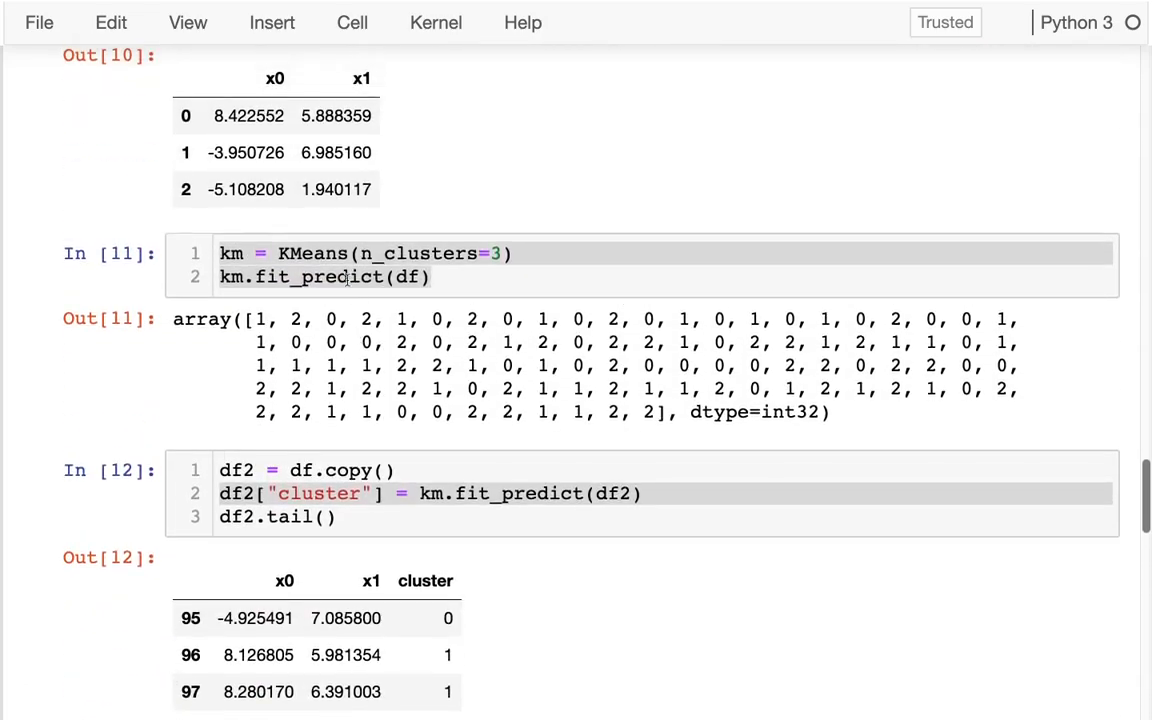
scroll("up", 3)
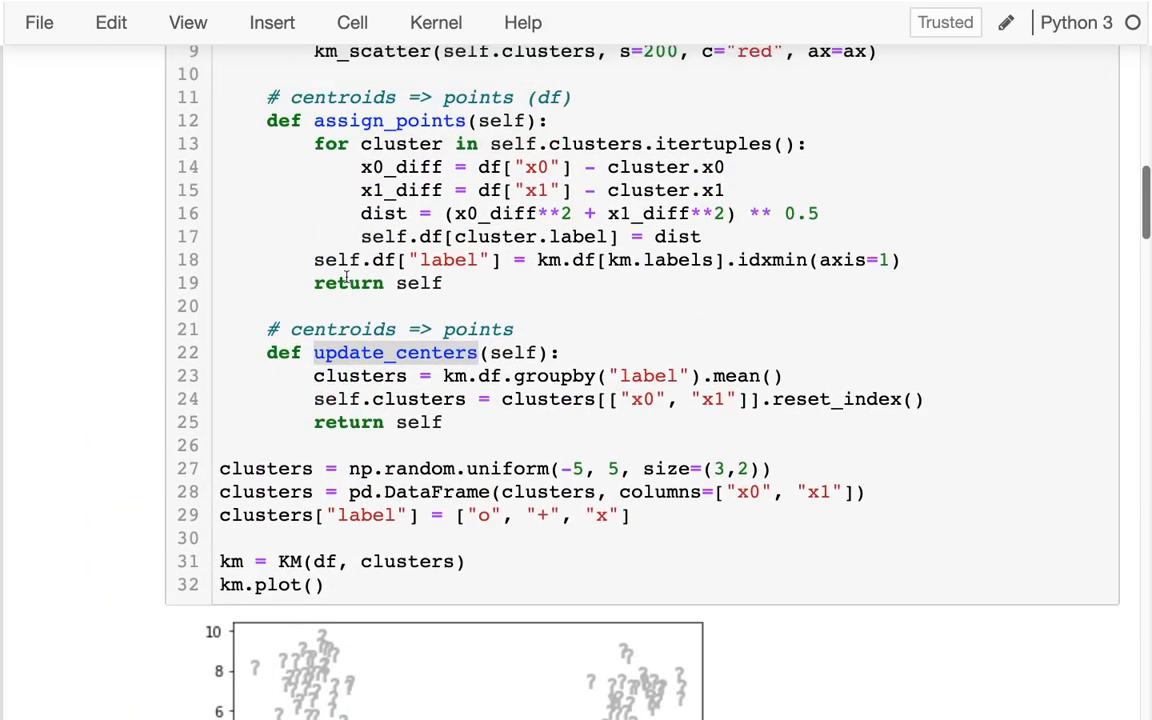
scroll("down", 3)
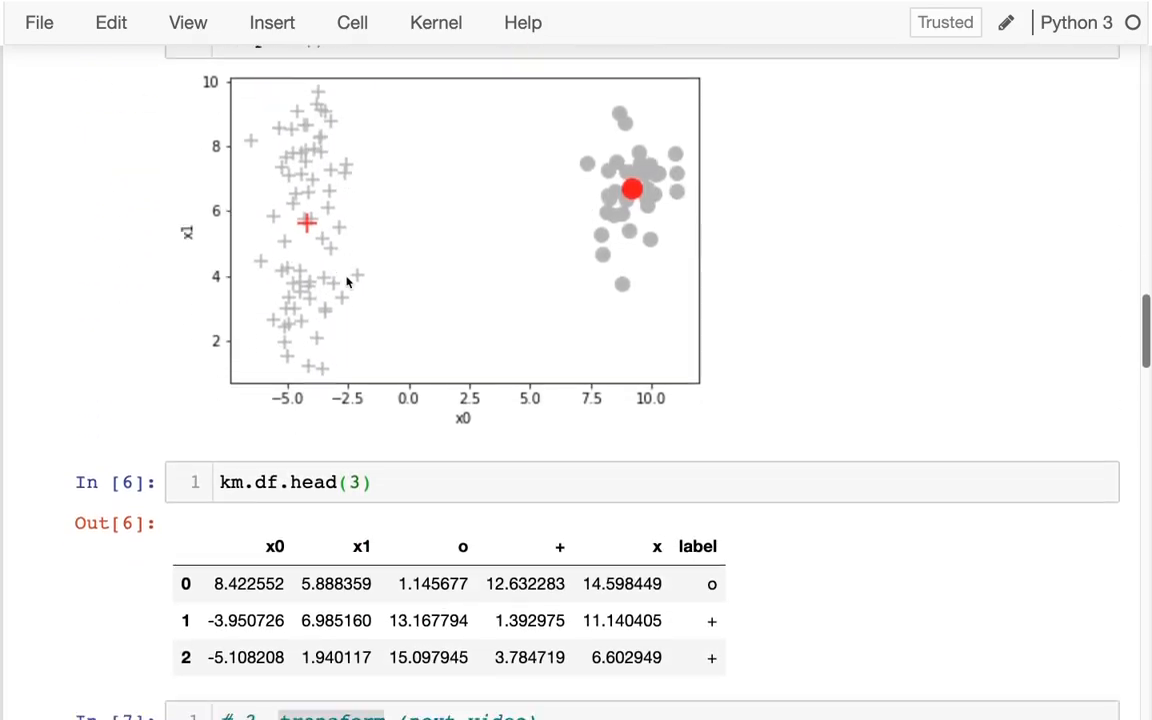
scroll("down", 3)
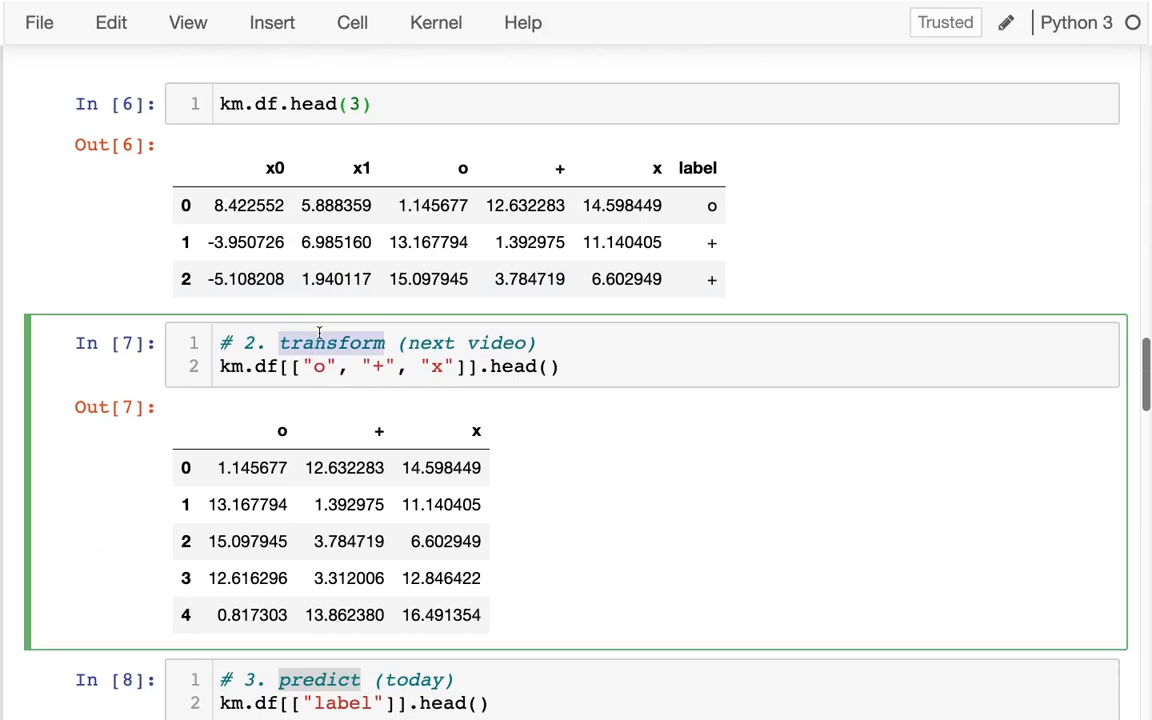
mouse_move(487, 70)
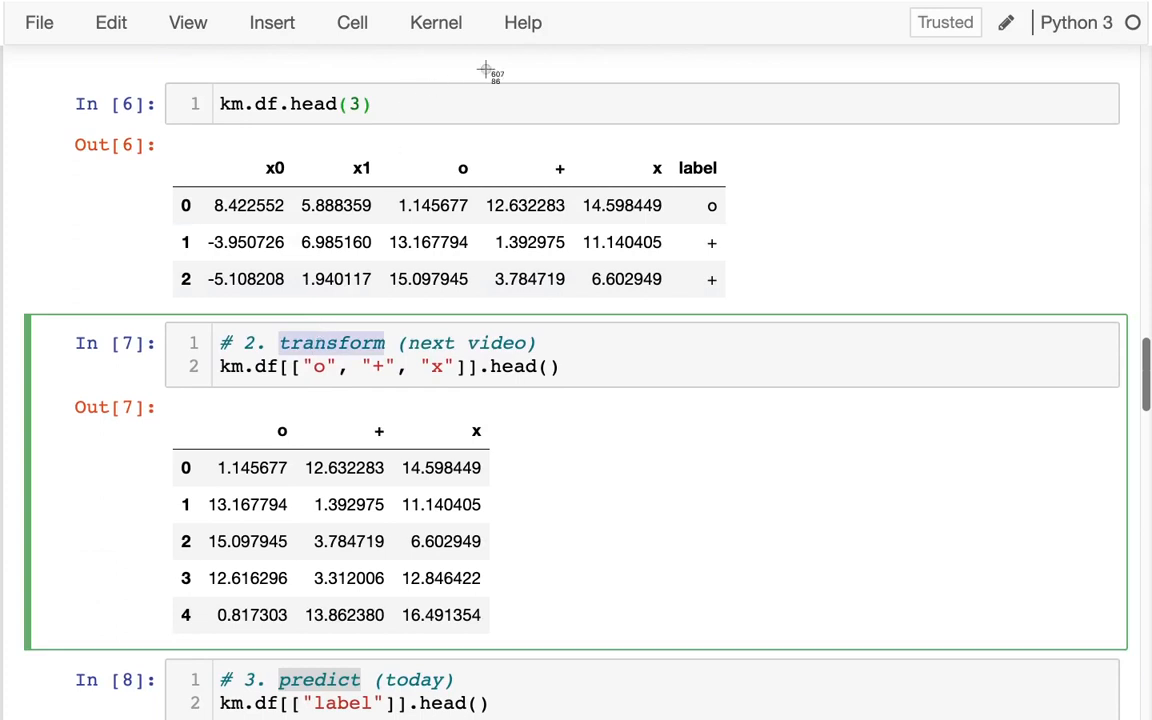